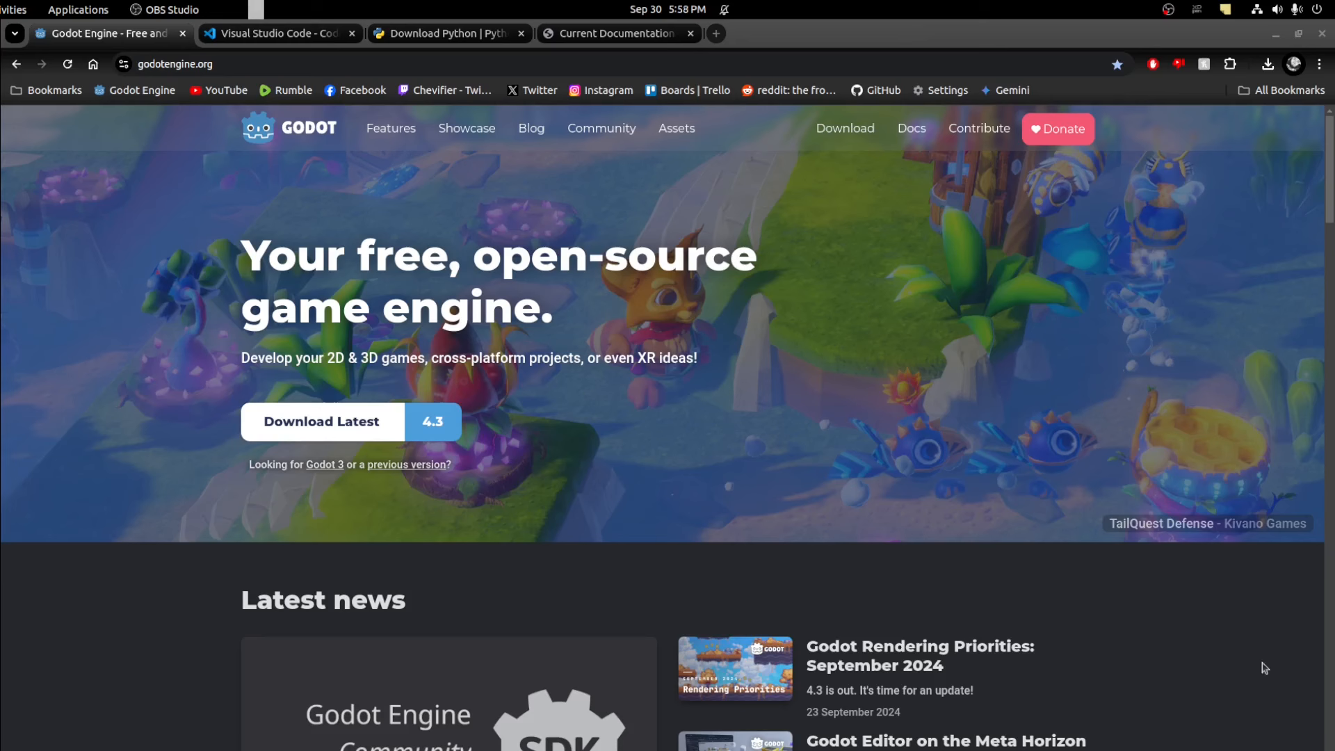
mouse_move(204, 321)
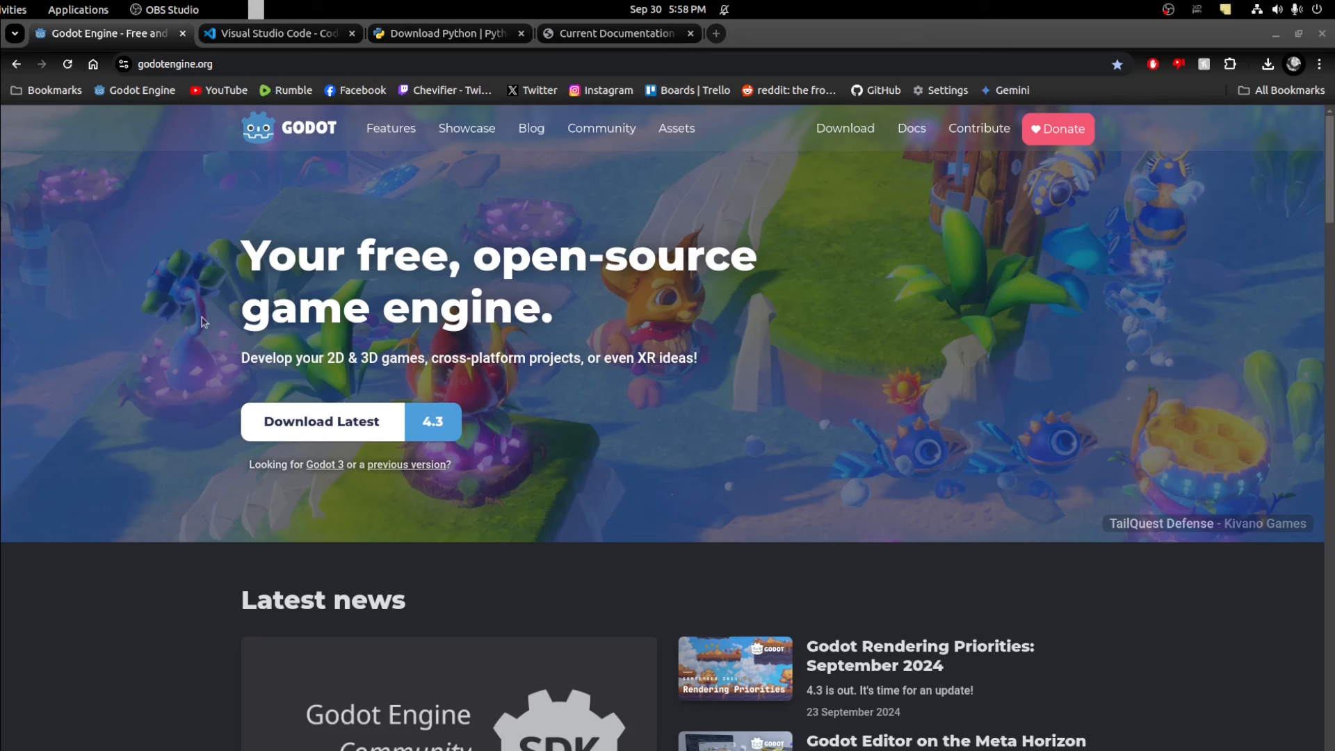
mouse_move(690, 484)
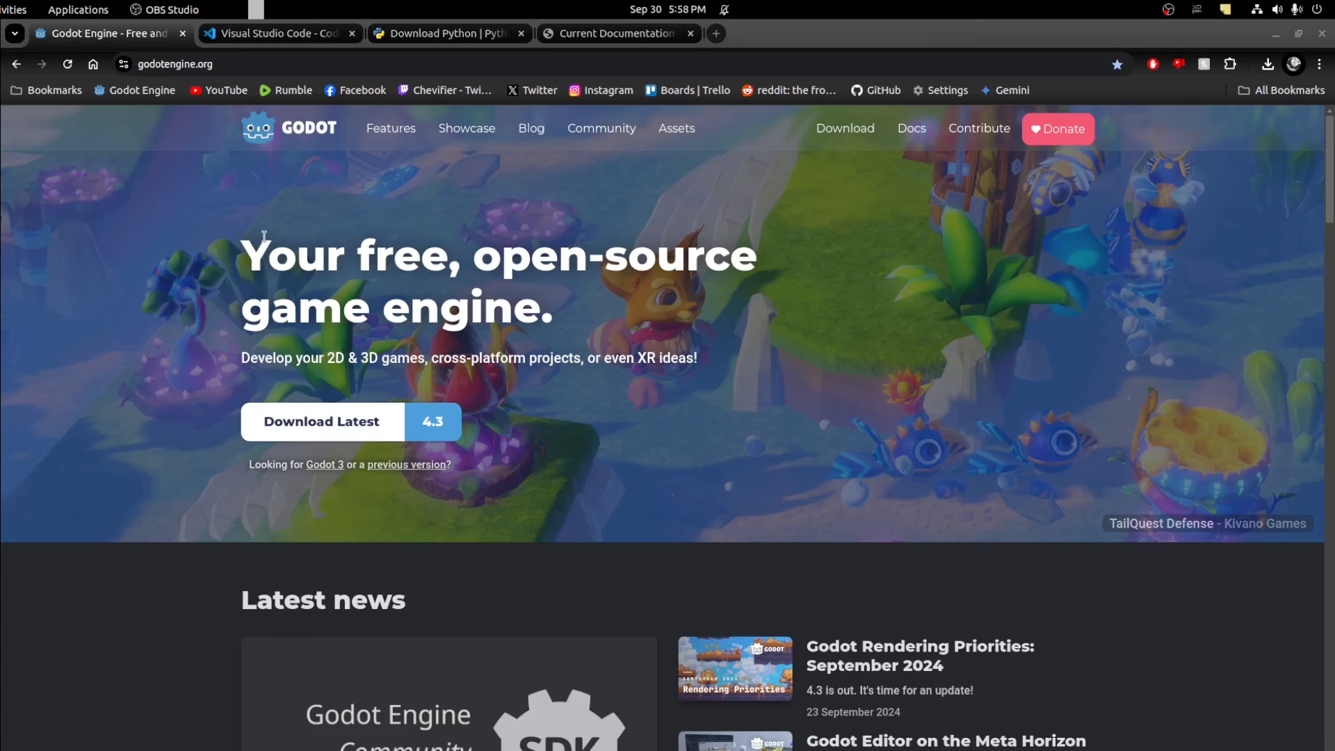
Review the Visual Studio Code, Python and SCons pages in the browser.
click(273, 33)
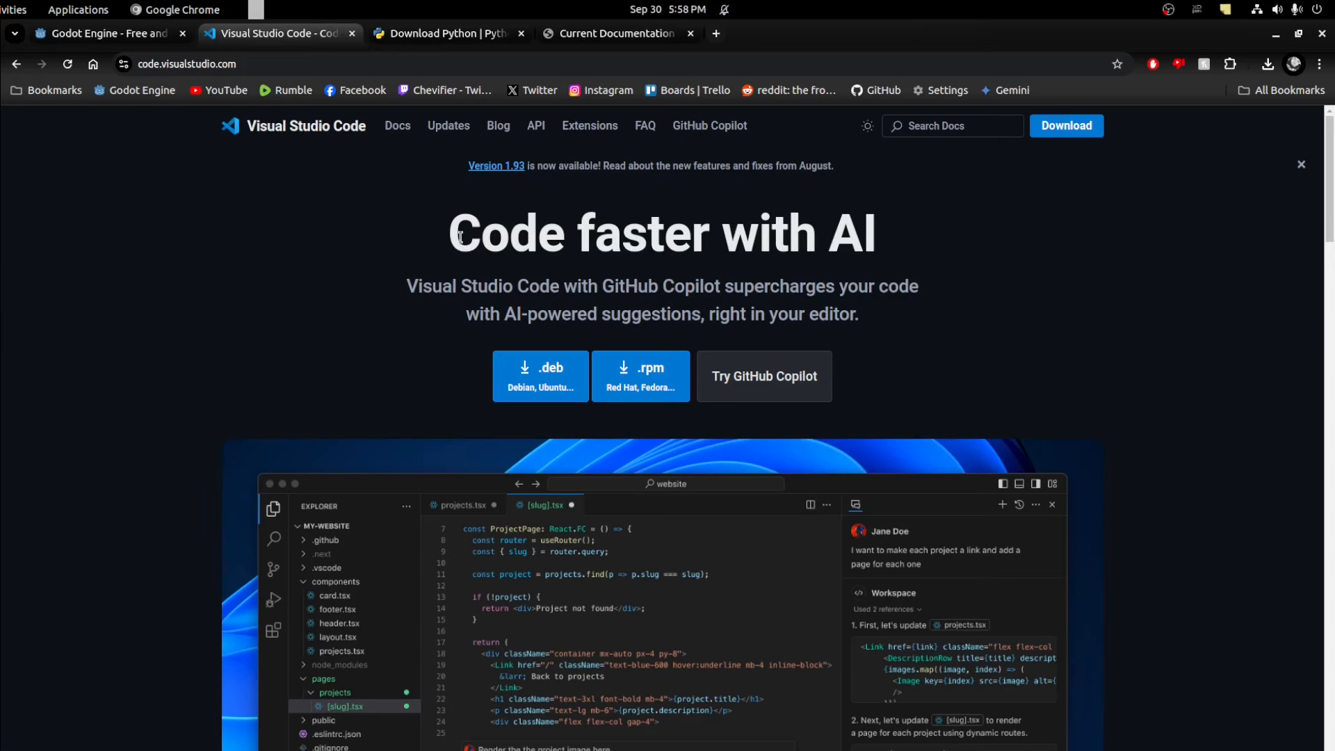
double_click(506, 233)
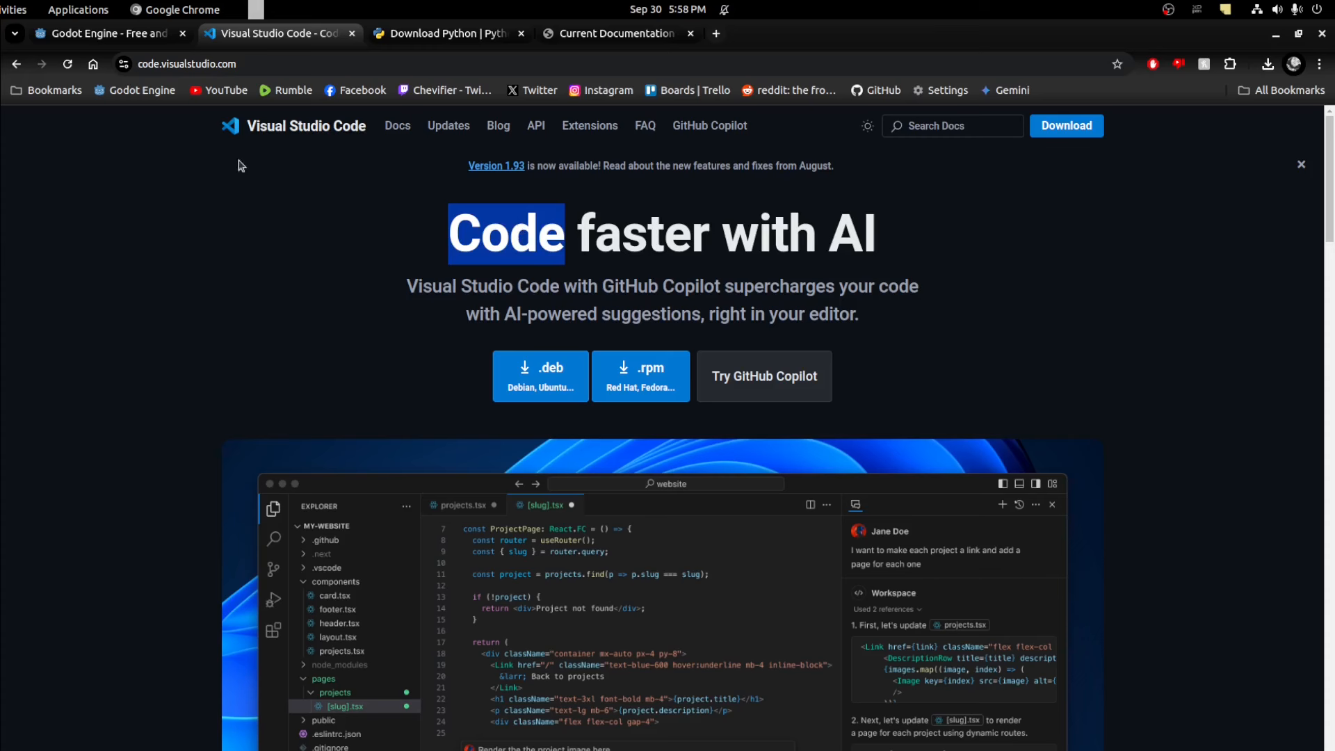
click(446, 33)
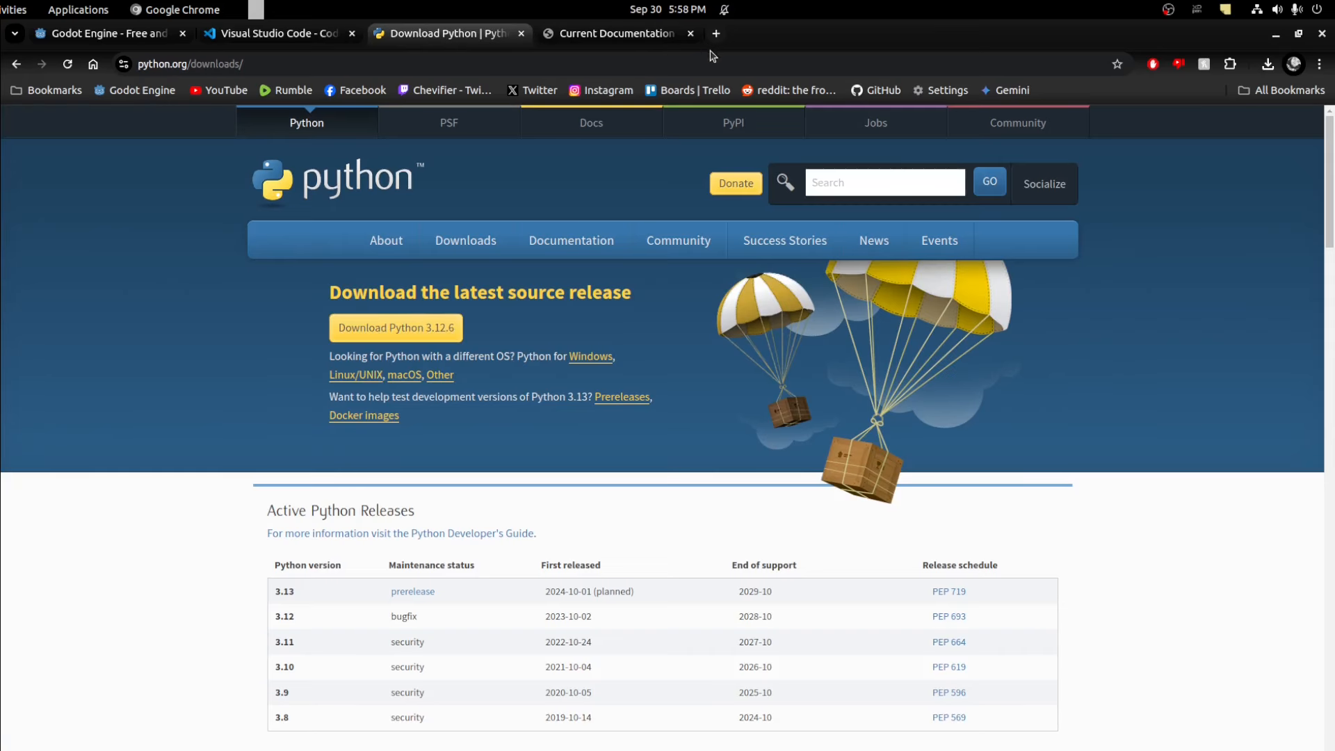
click(618, 33)
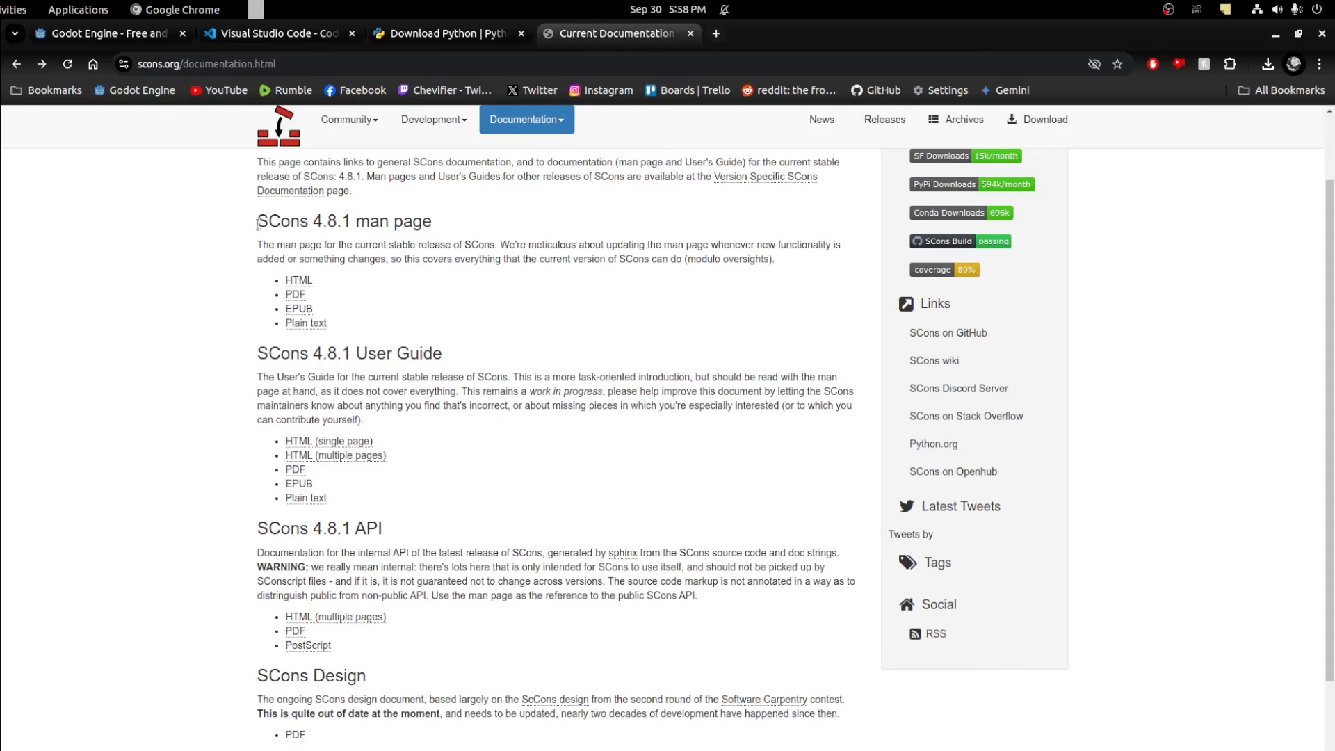
mouse_move(467, 229)
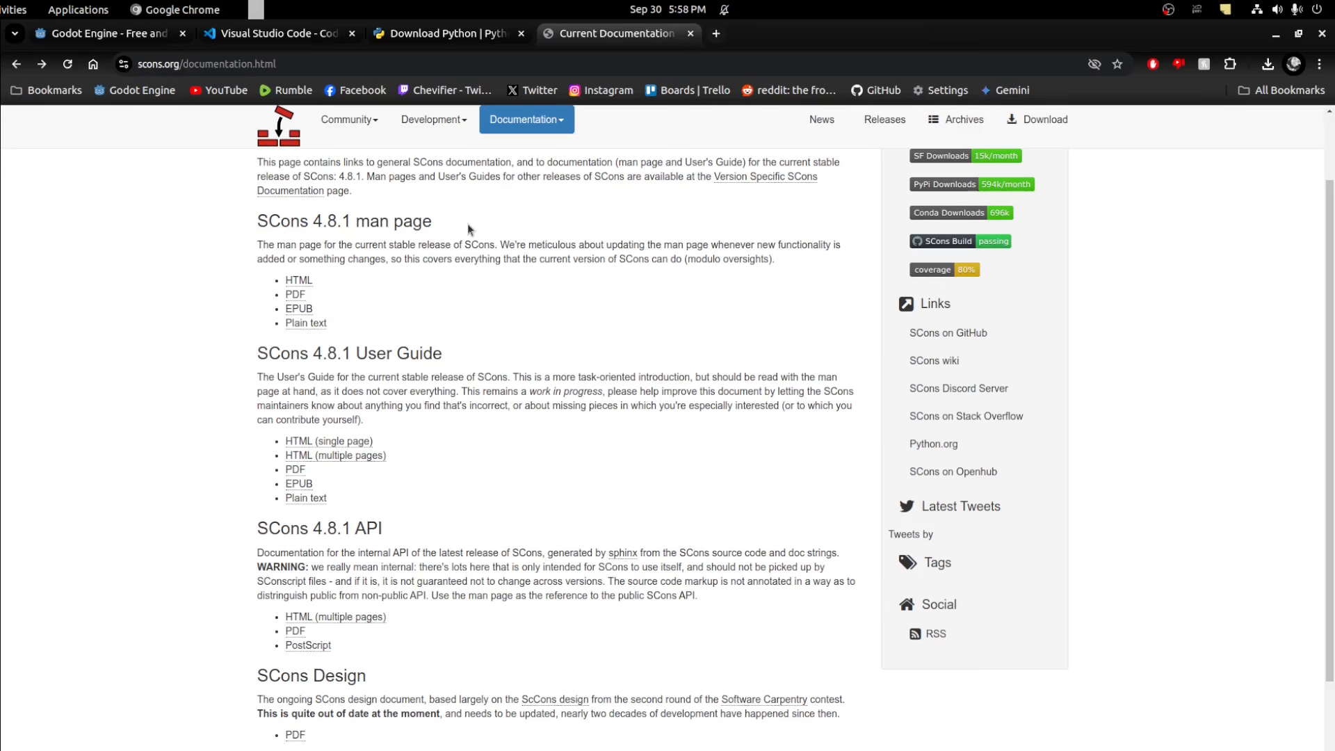
mouse_move(12, 160)
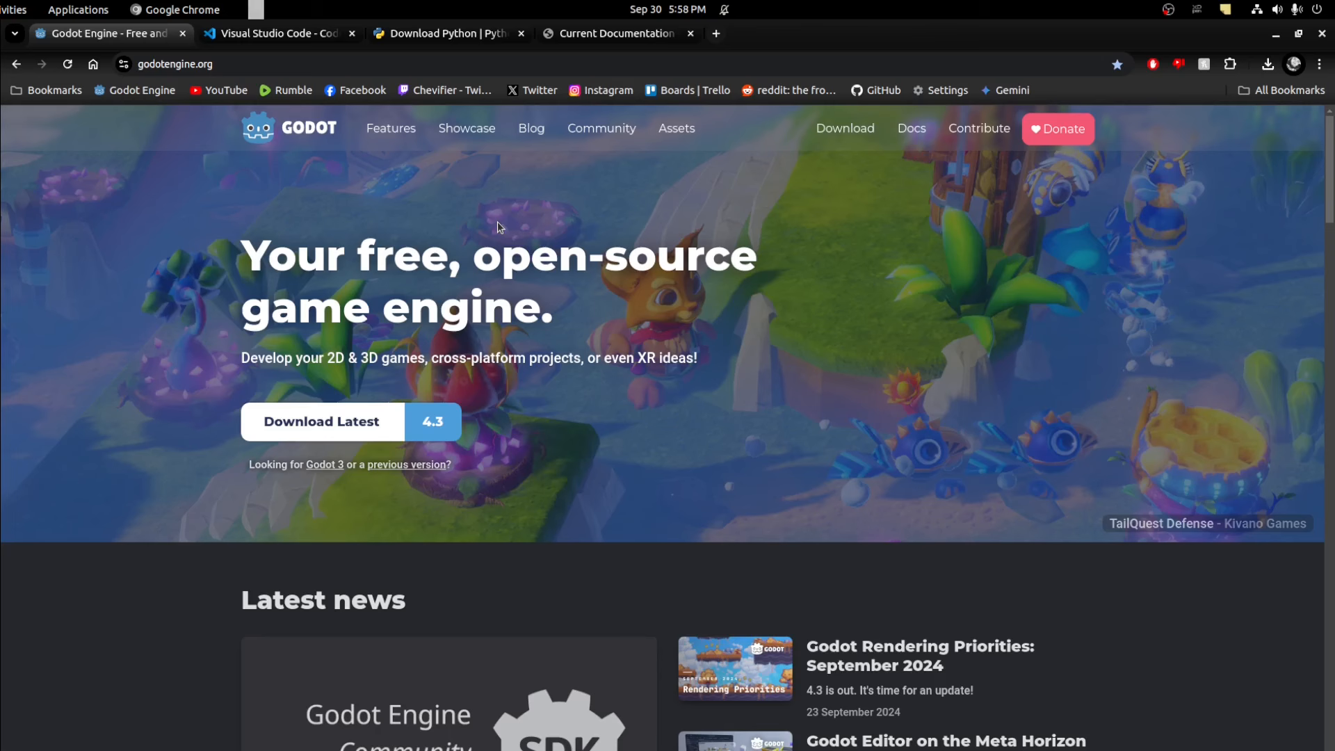
mouse_move(443, 199)
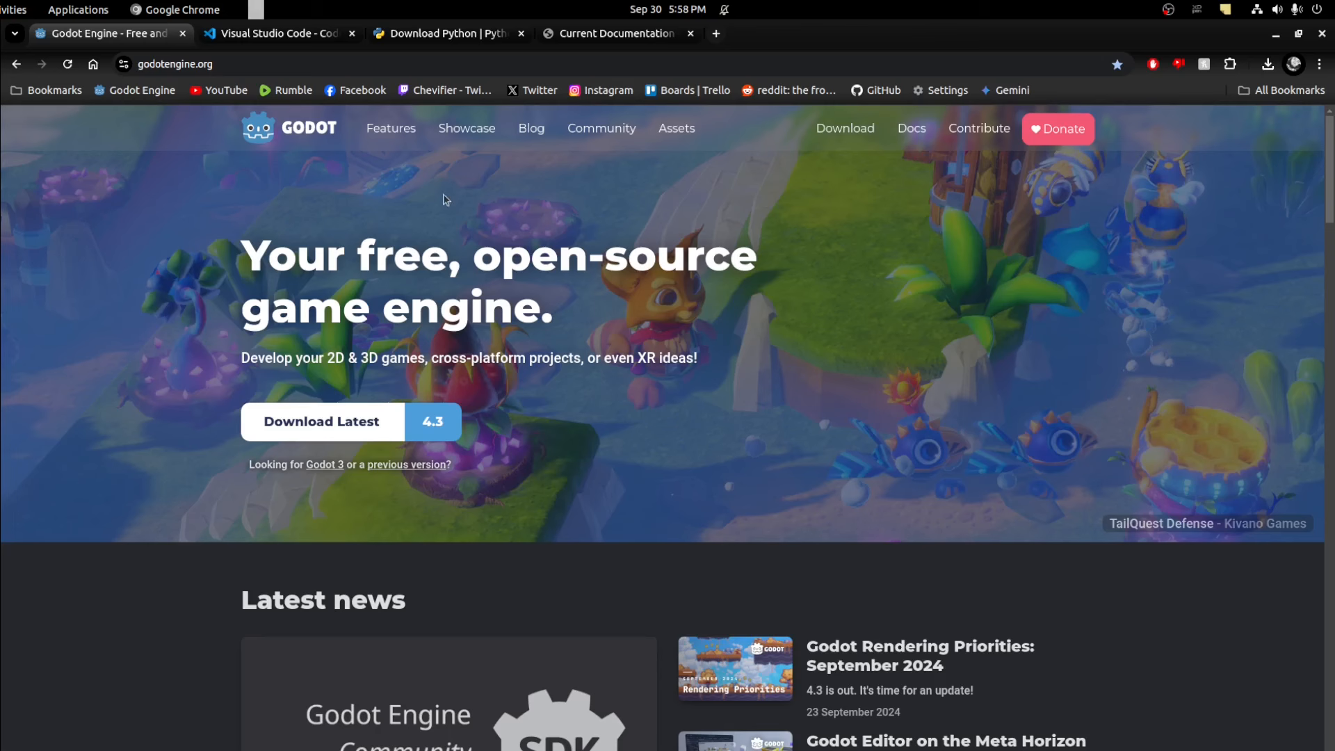
mouse_move(377, 285)
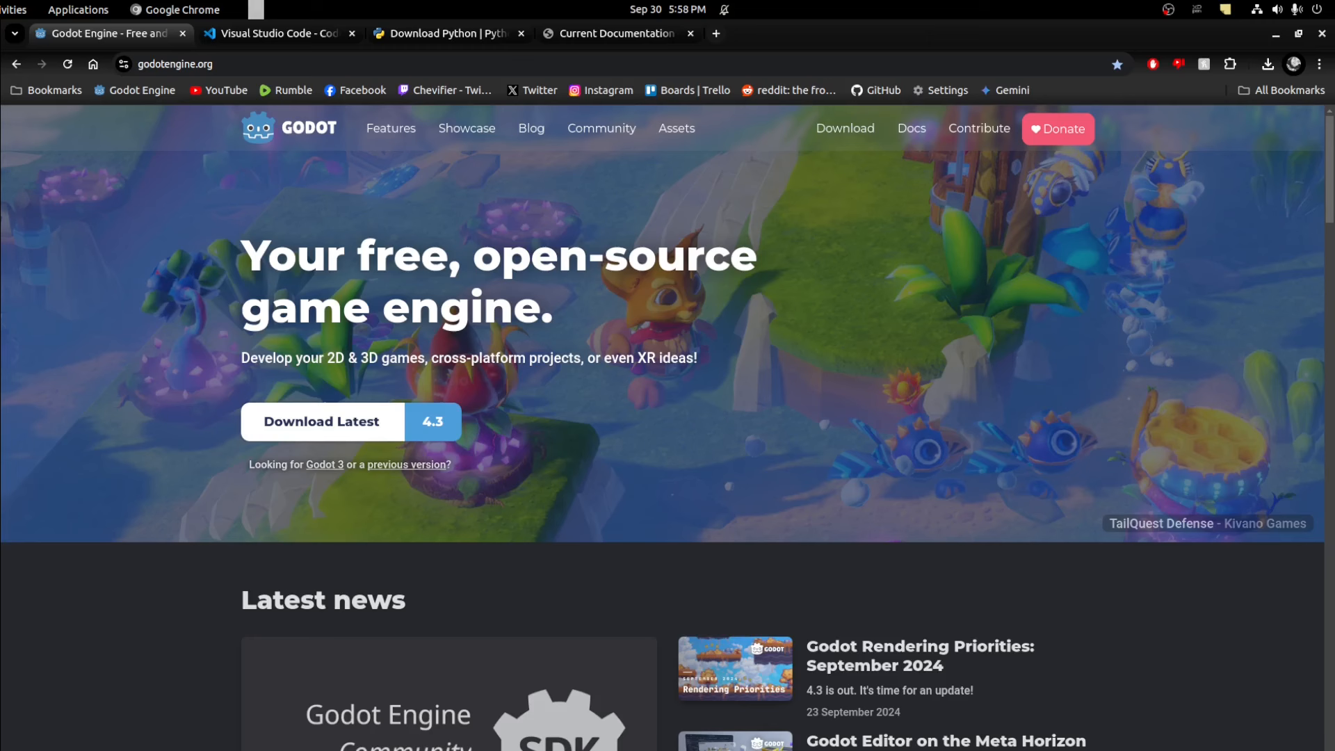
mouse_move(798, 367)
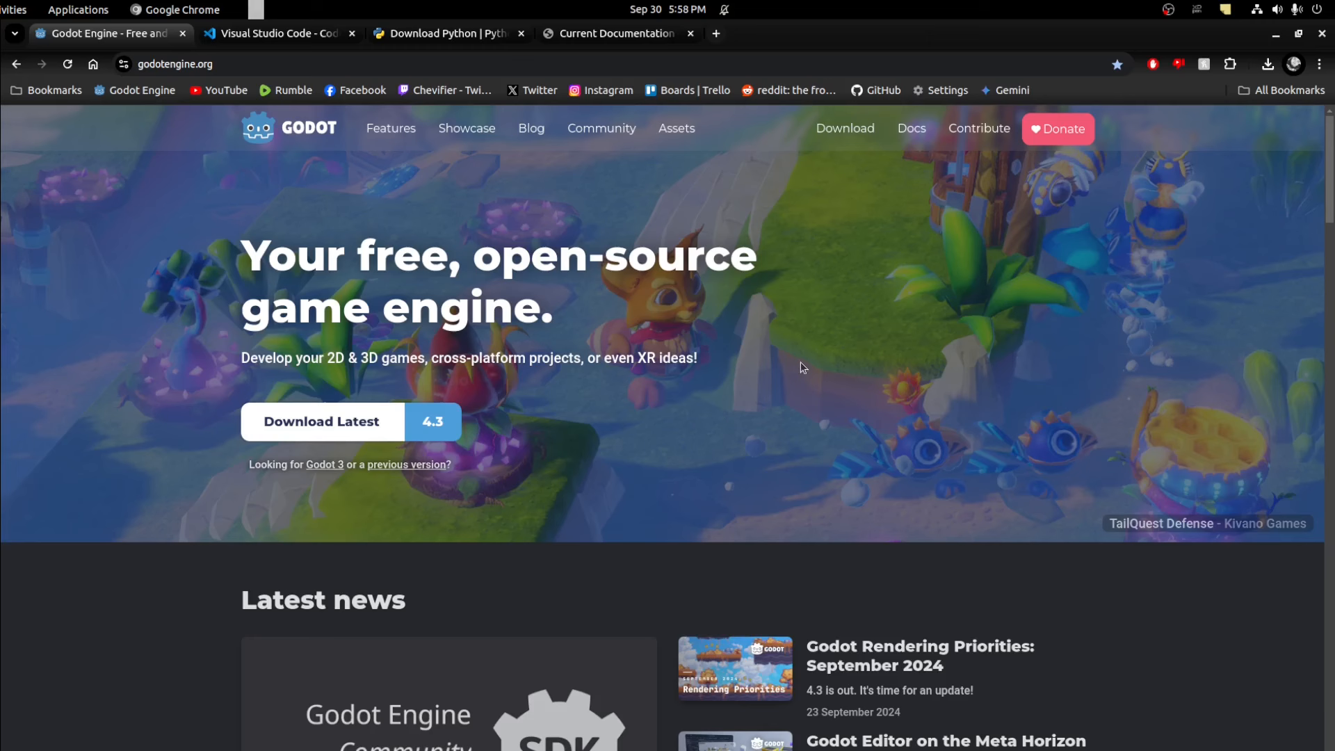
mouse_move(1207, 456)
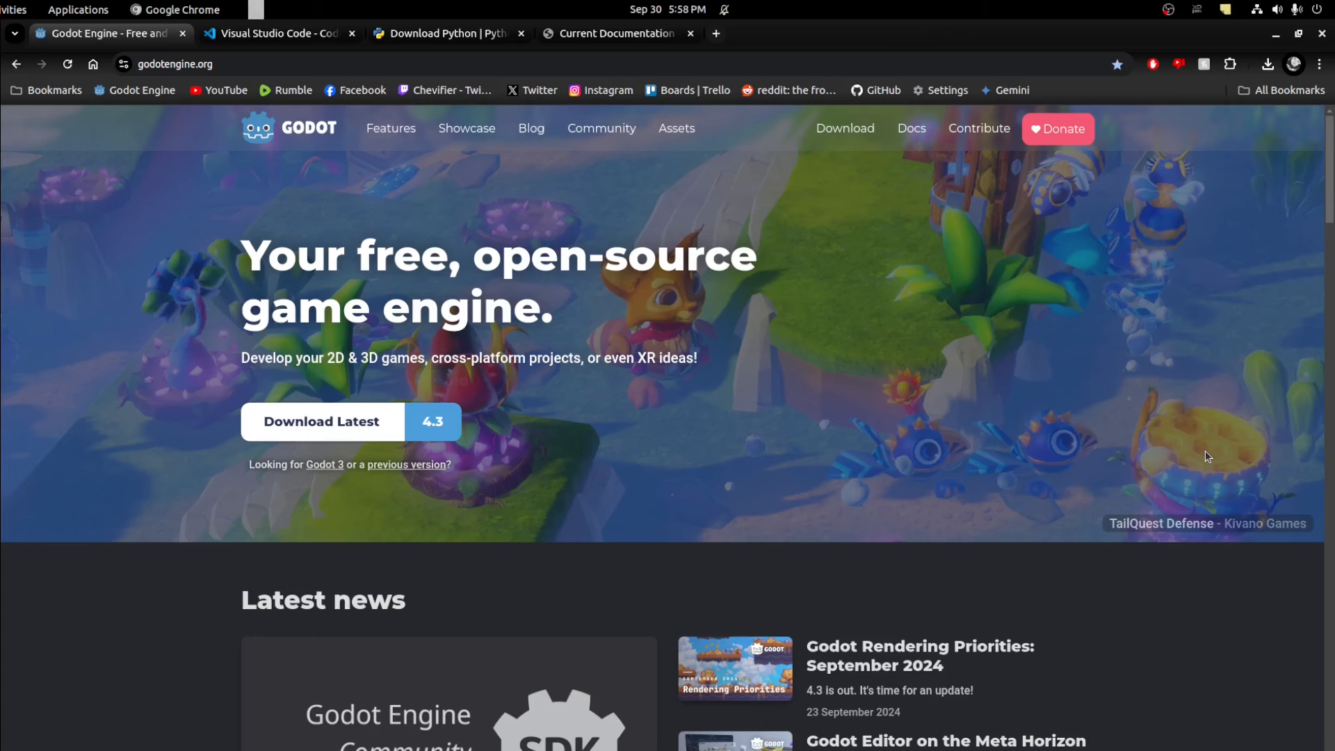
Run the snap, VS Code snap and g++ install commands in Terminal, confirming they are installed.
click(158, 10)
text(sudo apt install snap)
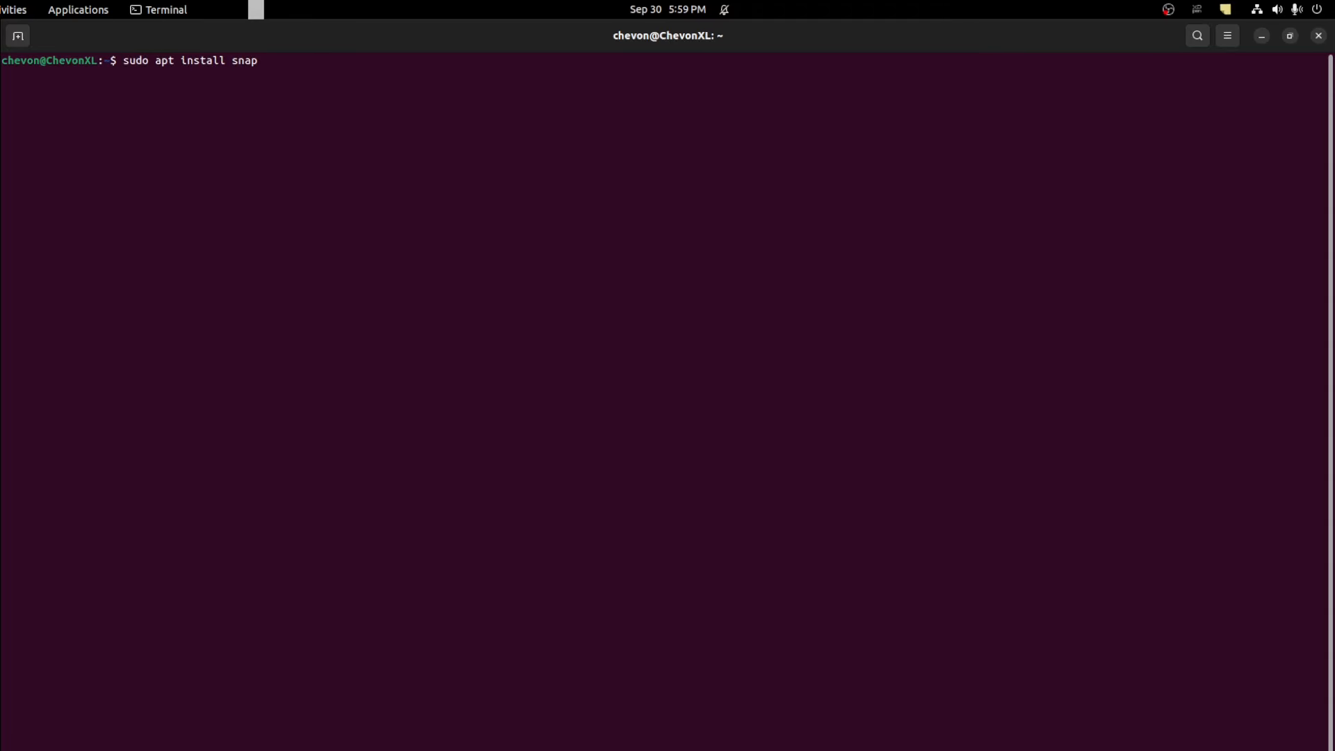
key(Return)
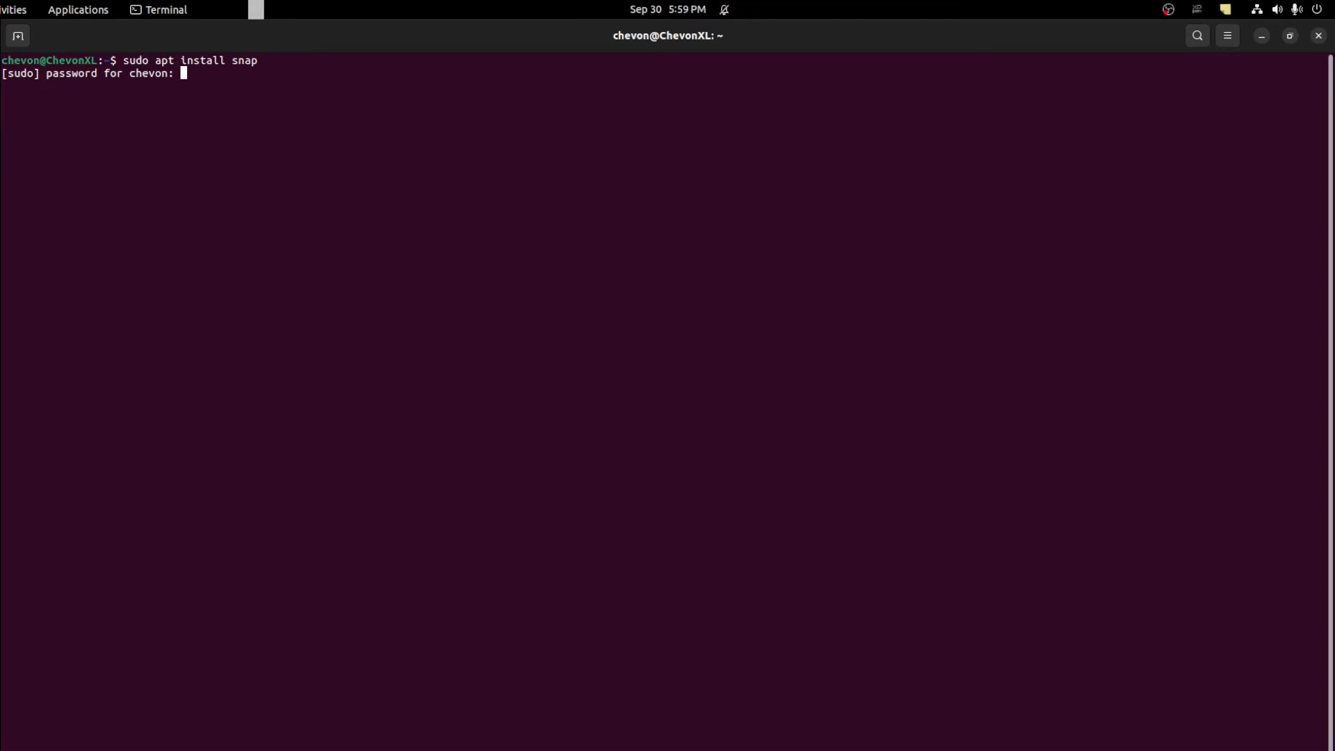
key(Return)
text(snap install code)
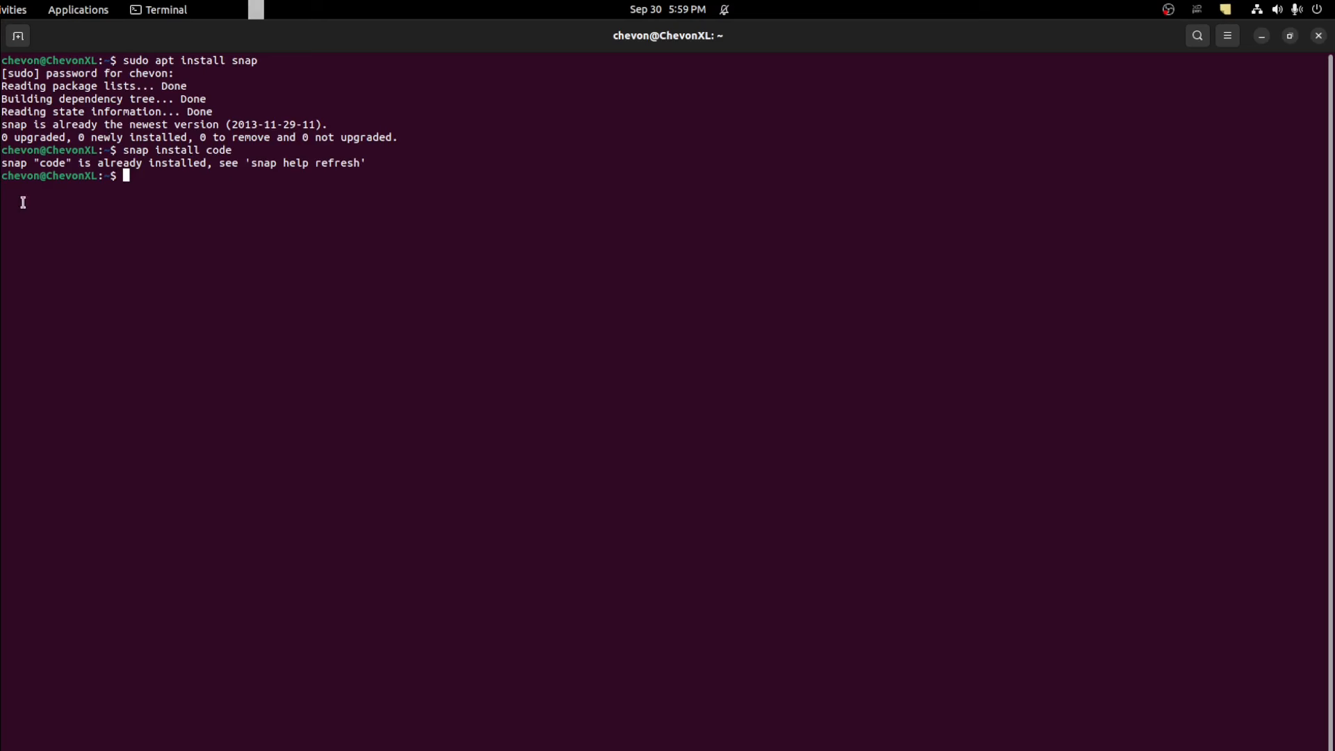
mouse_move(319, 203)
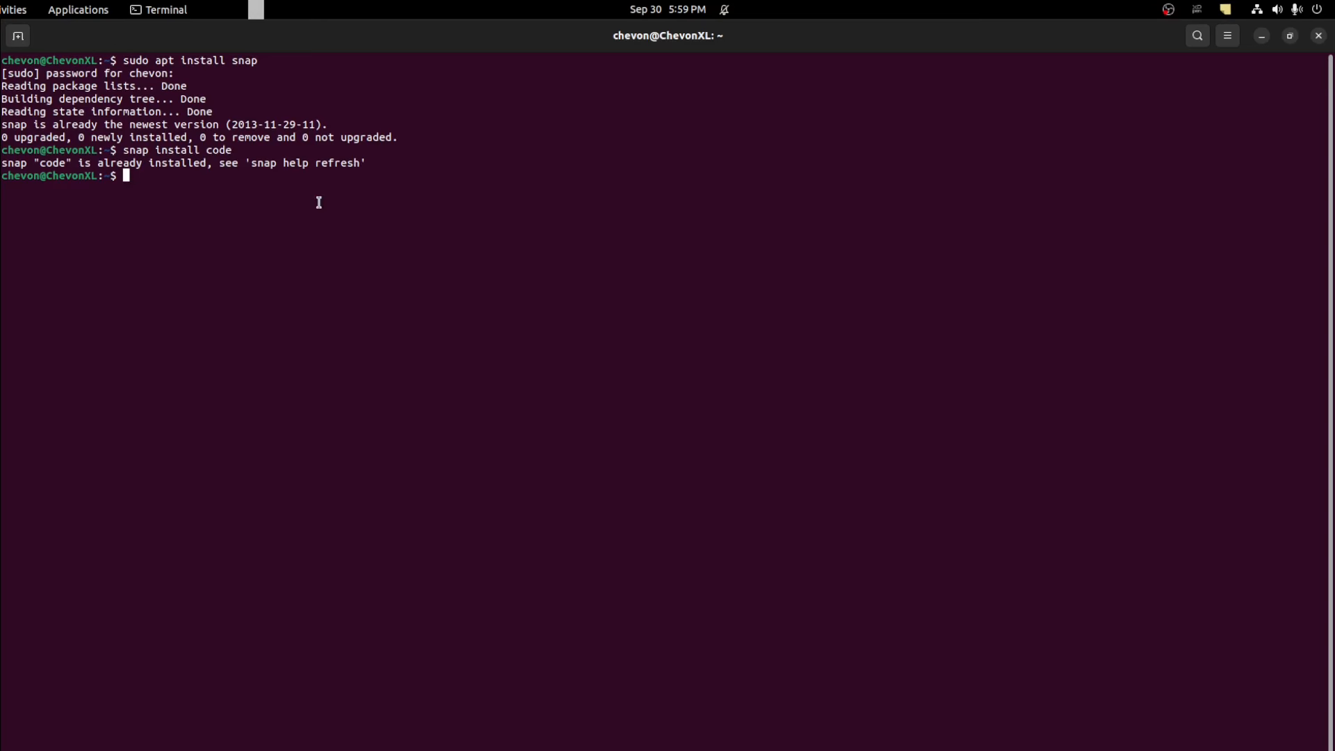
mouse_move(389, 284)
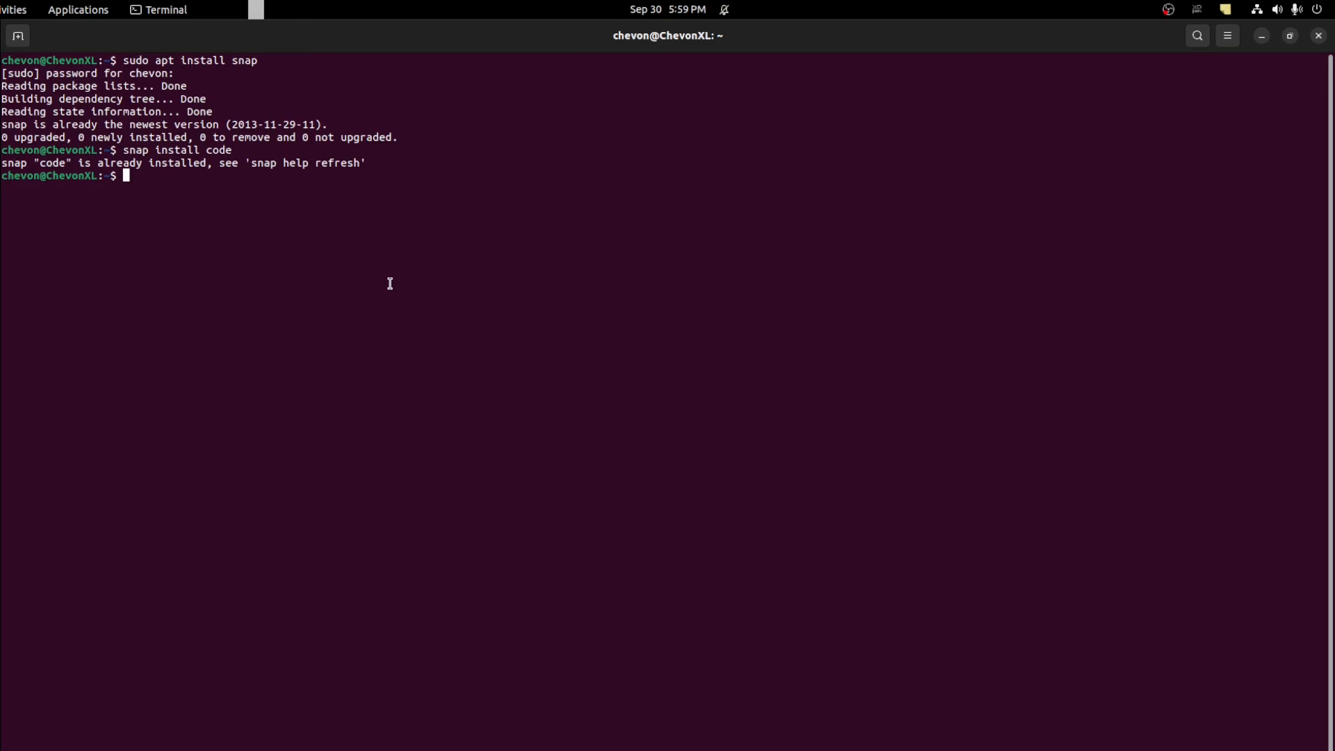
text(sudo apt install g++)
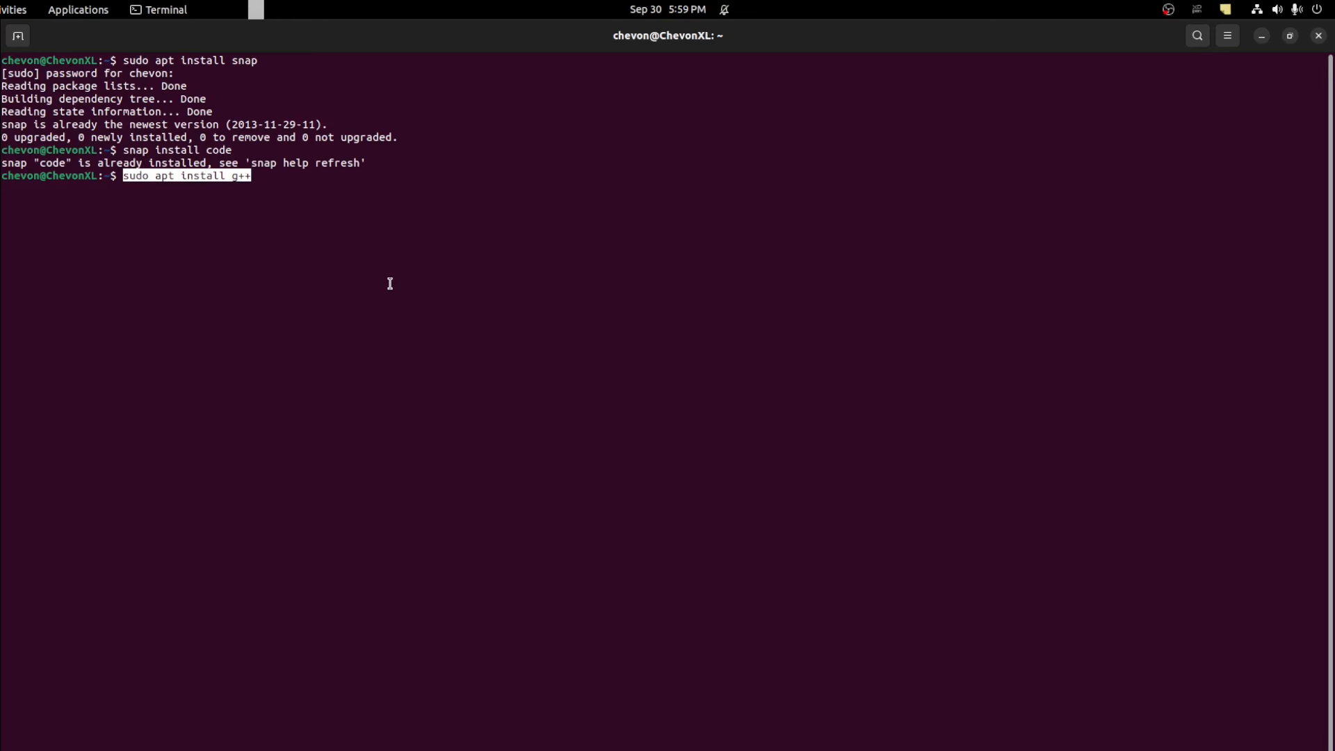
key(Return)
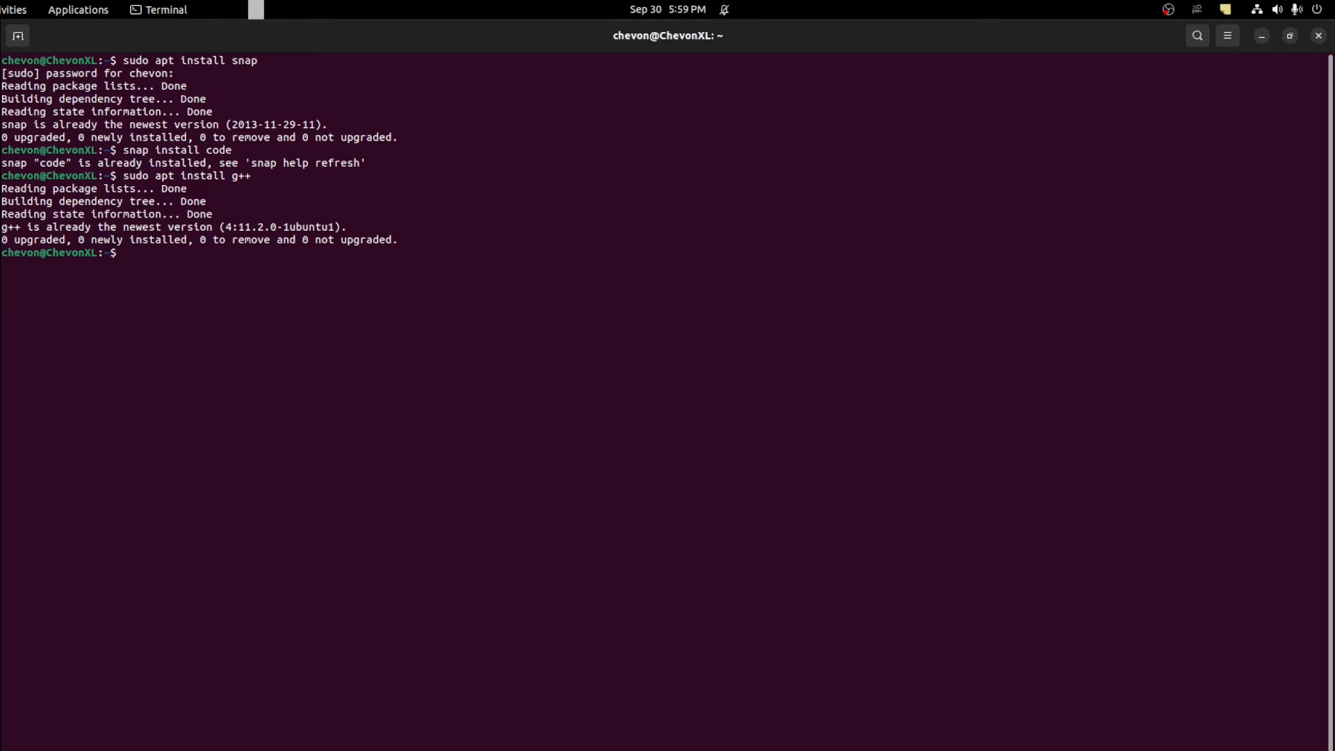
text(sudo apt install)
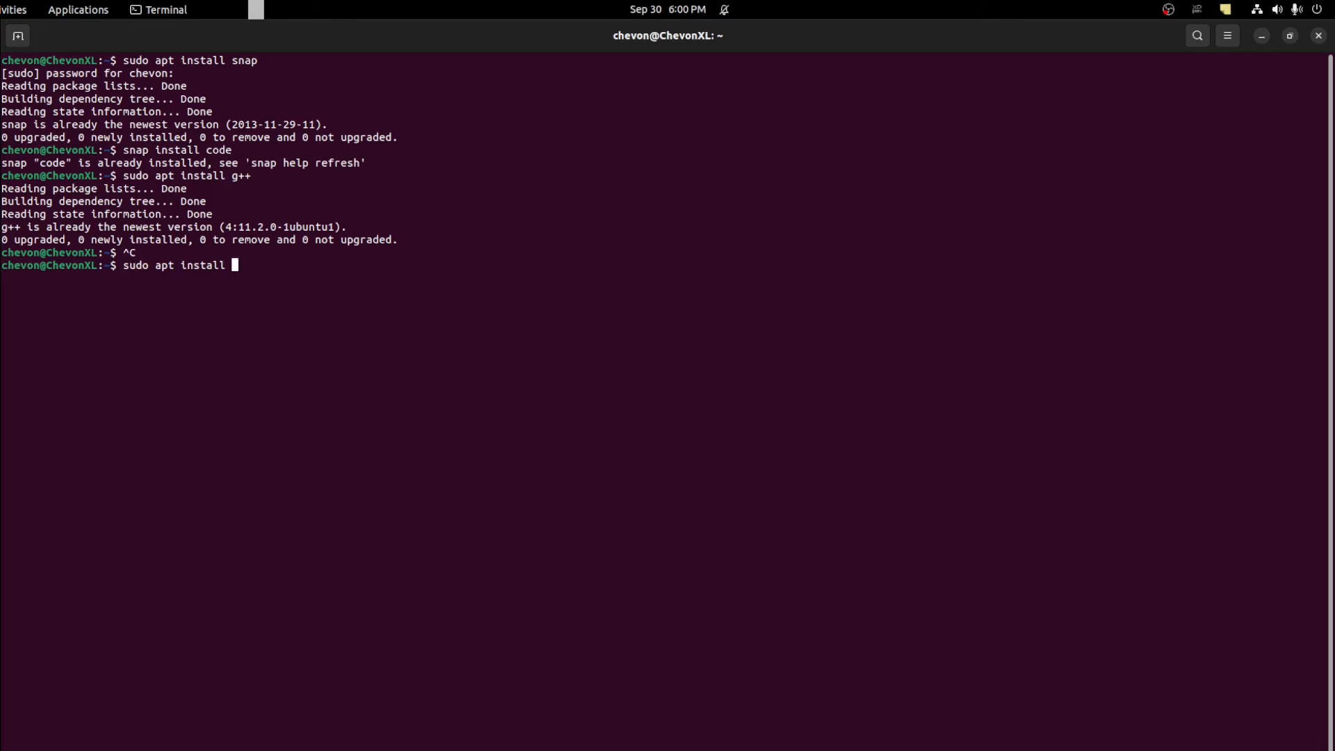
text(python3)
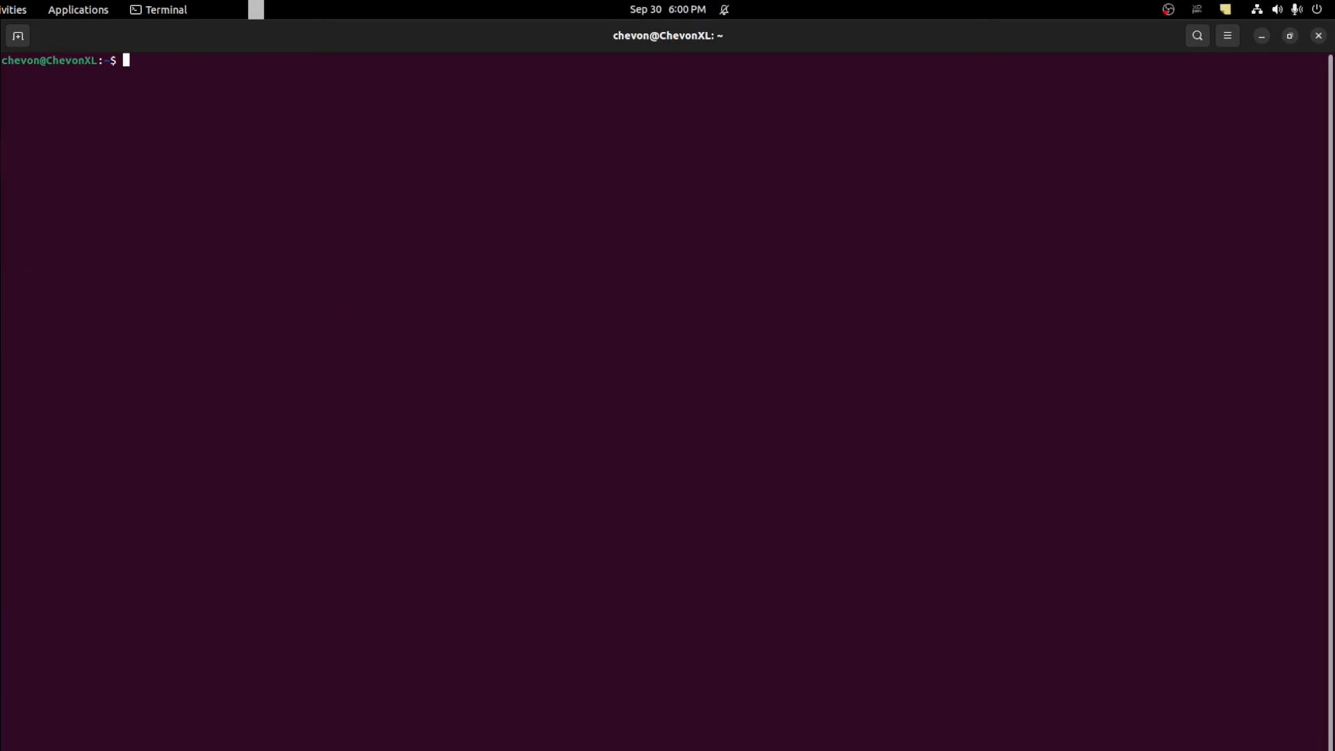
Confirm SCons is the newest version, then launch Visual Studio Code with the code command.
key(Return)
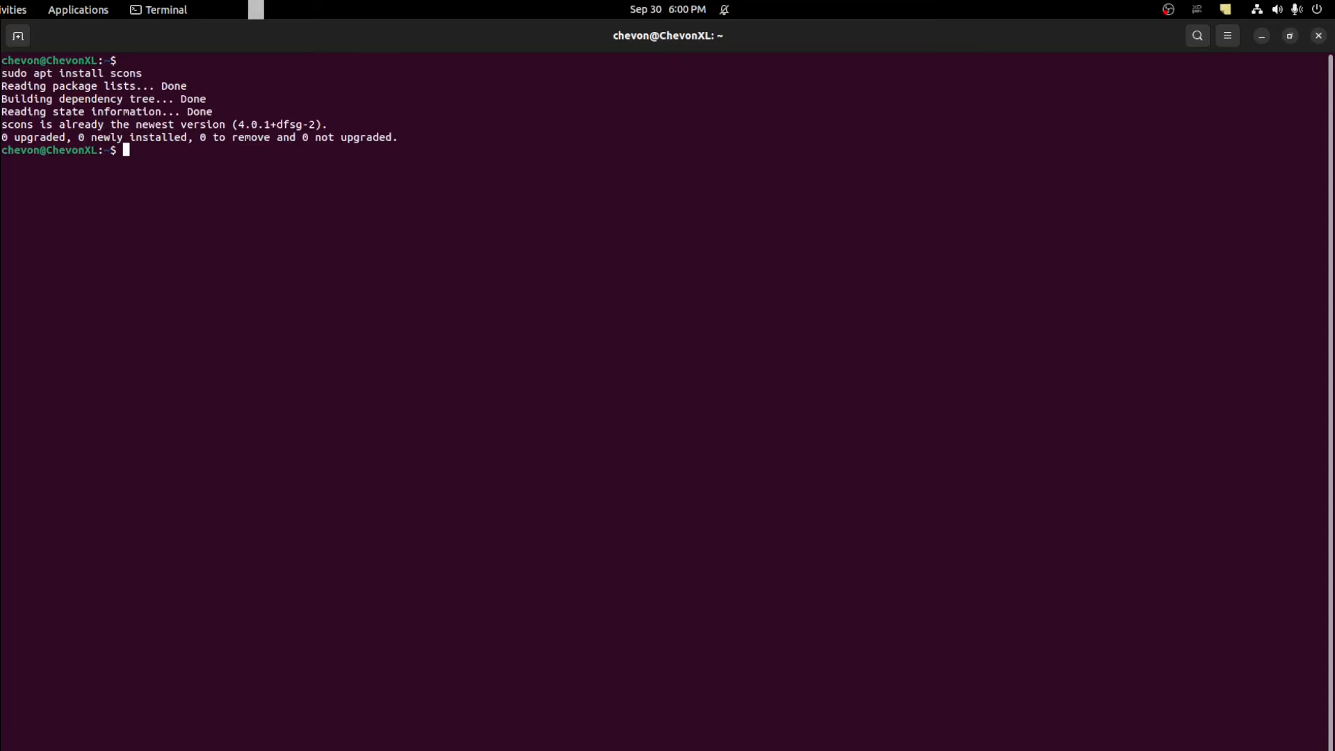
mouse_move(442, 381)
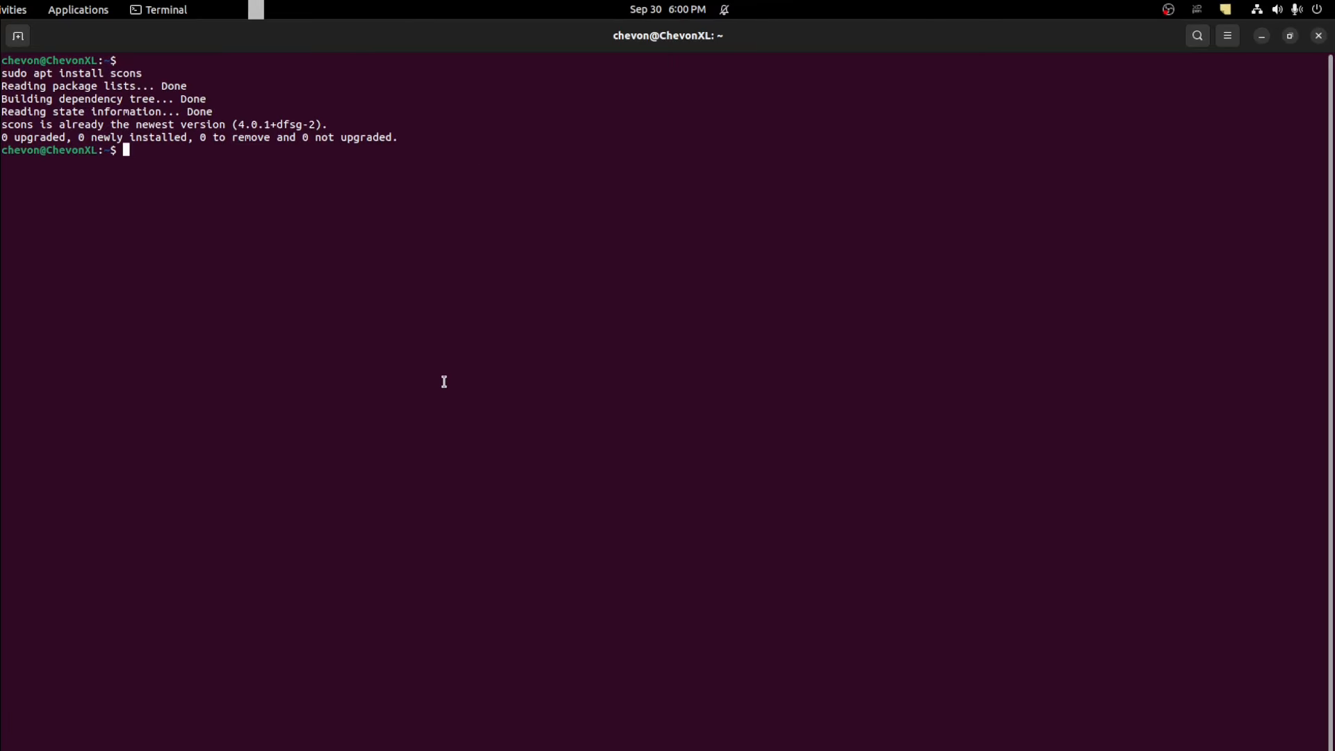
text(code)
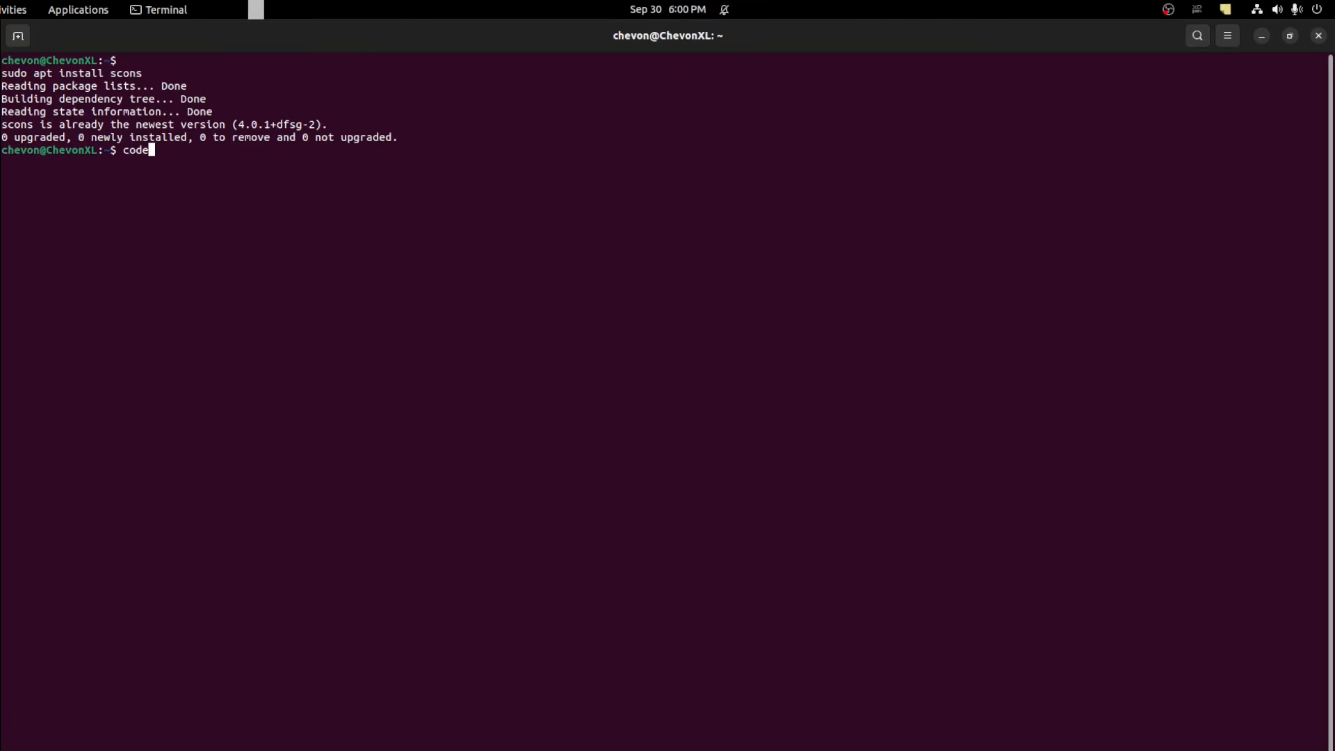
key(Return)
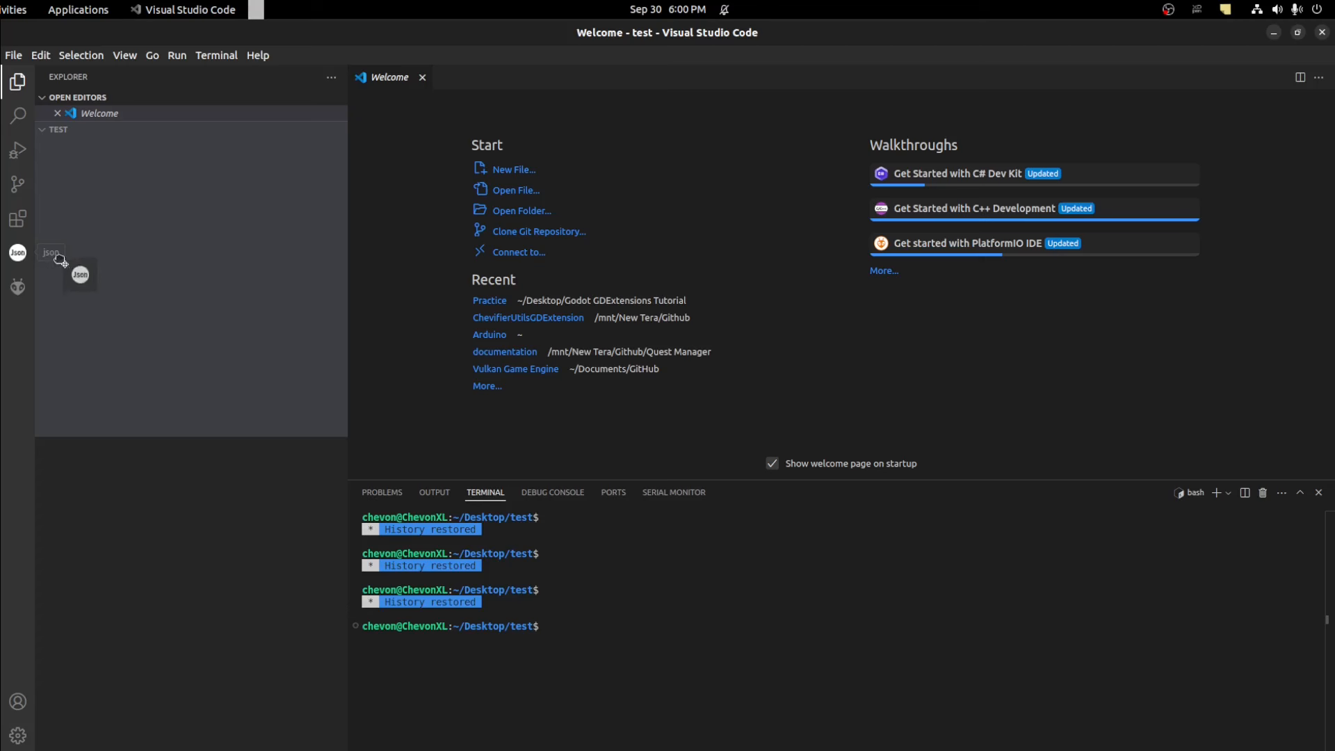
View the installed C/C++ extension's details in Extensions, then close the open editor pages.
click(17, 252)
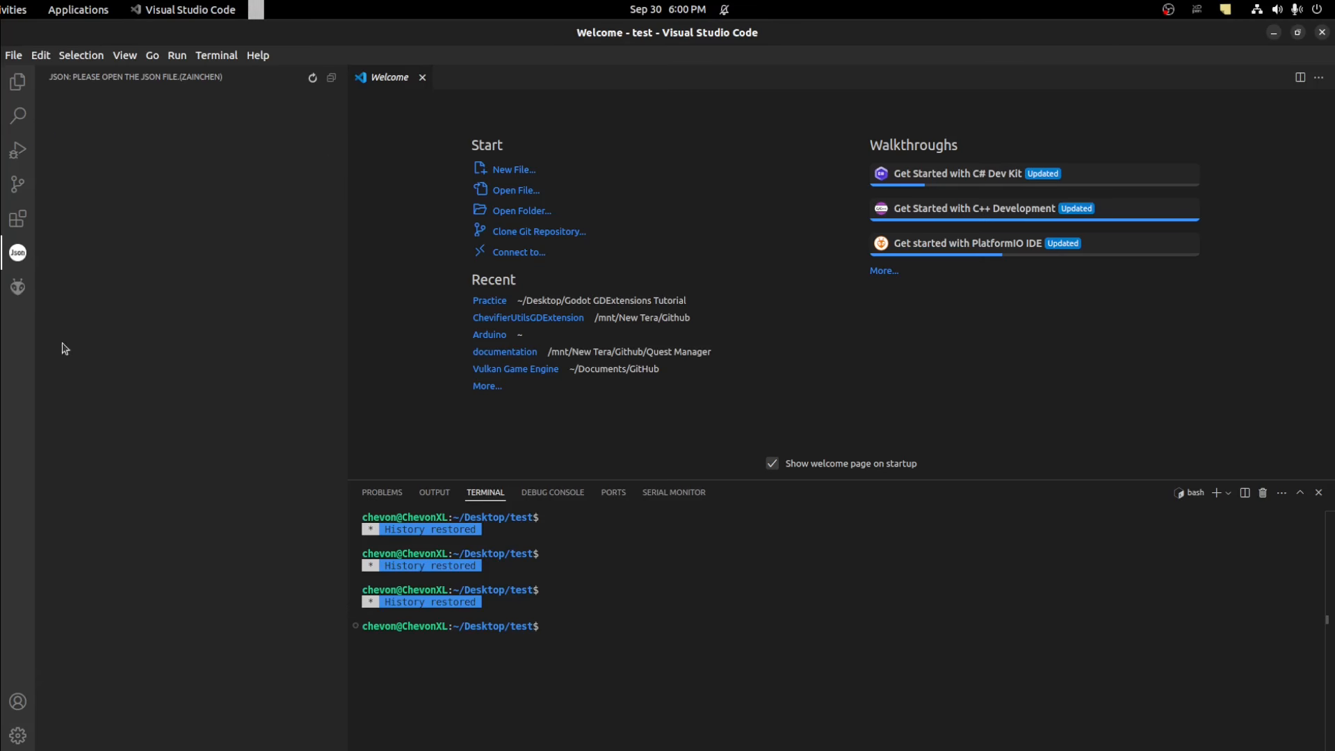
click(17, 219)
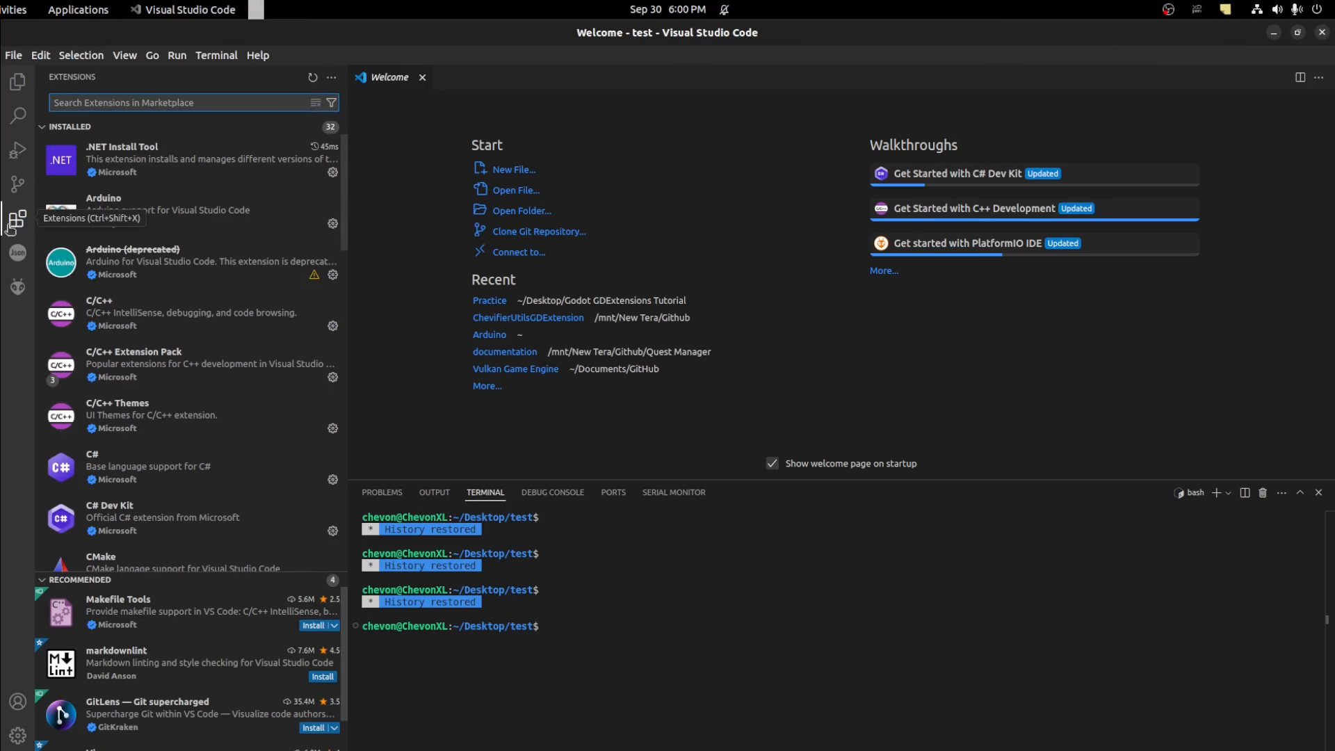
mouse_move(150, 102)
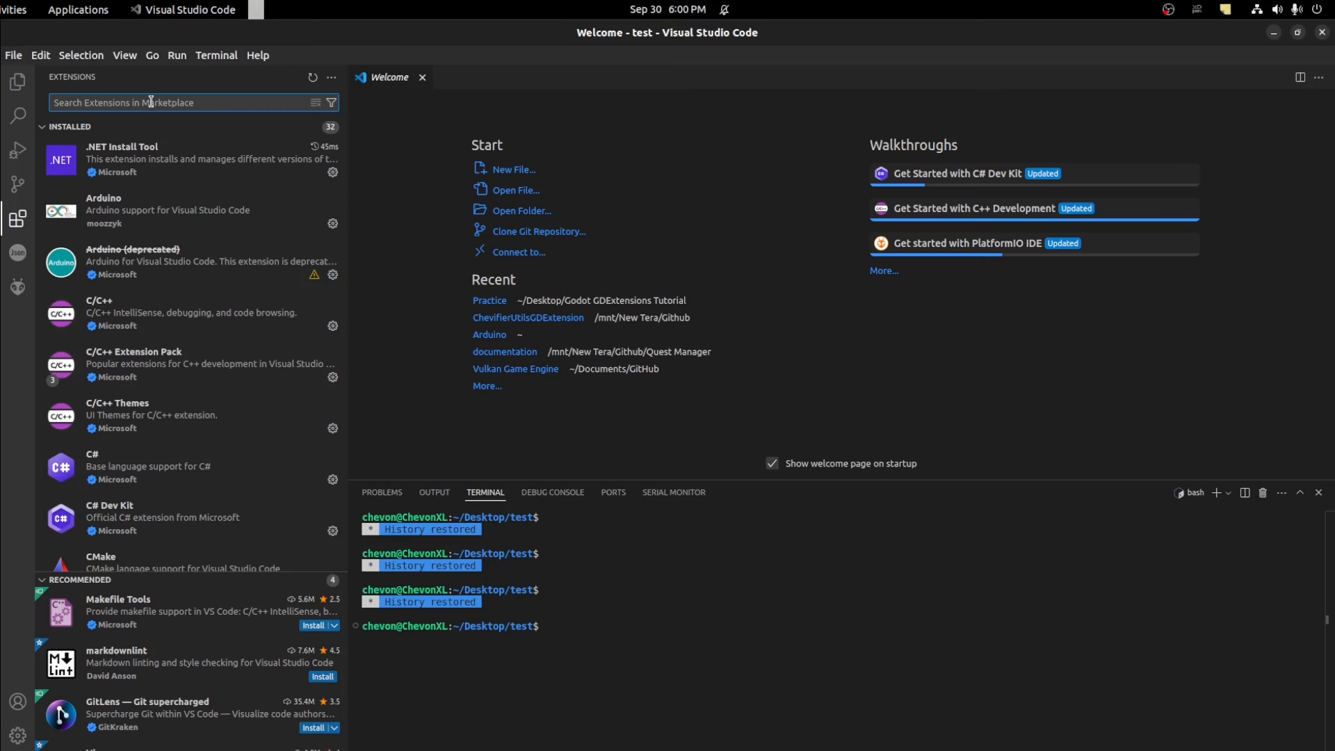
mouse_move(168, 326)
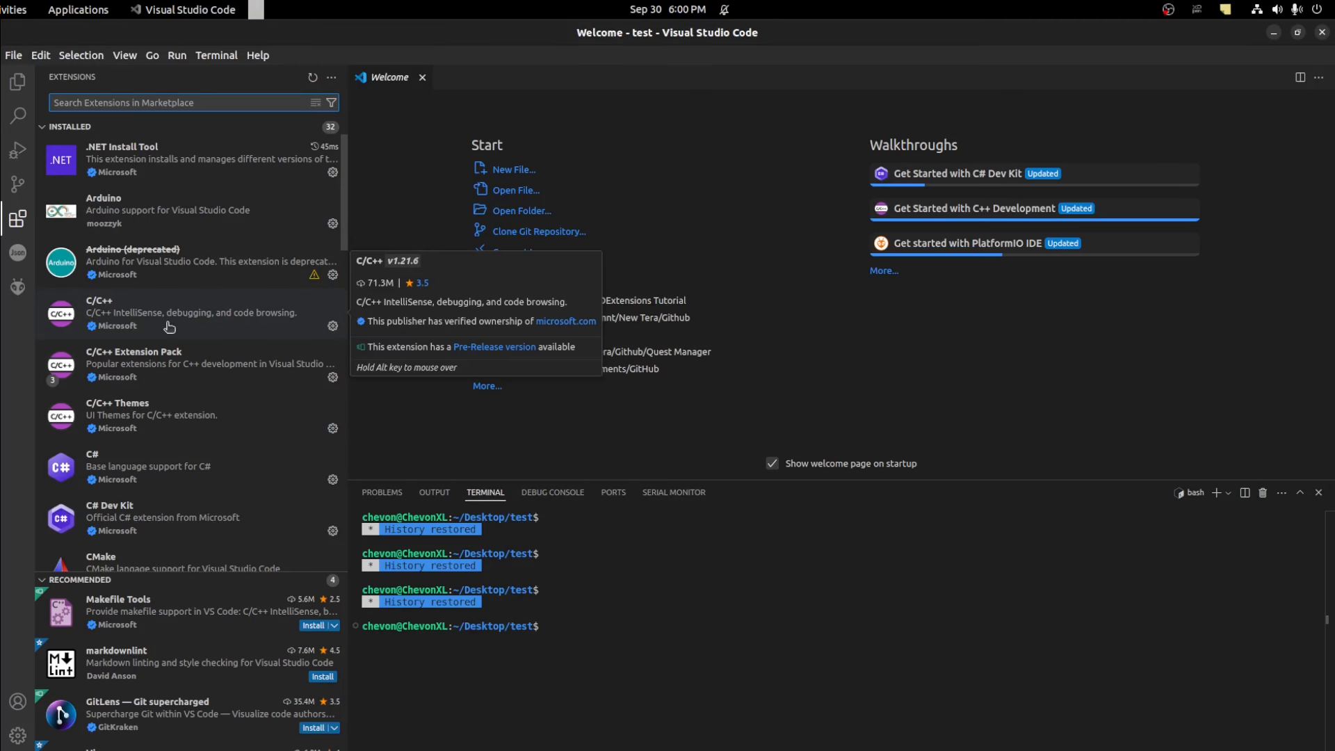
click(168, 313)
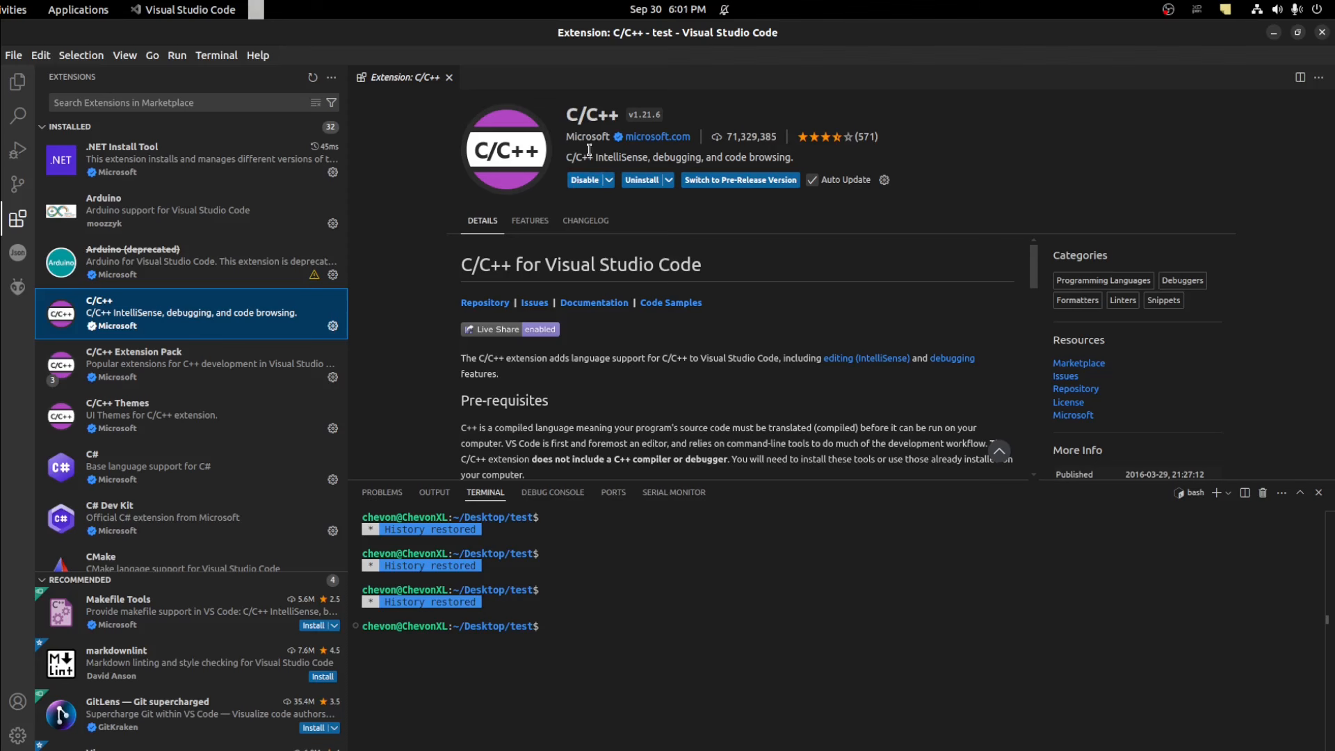
click(449, 77)
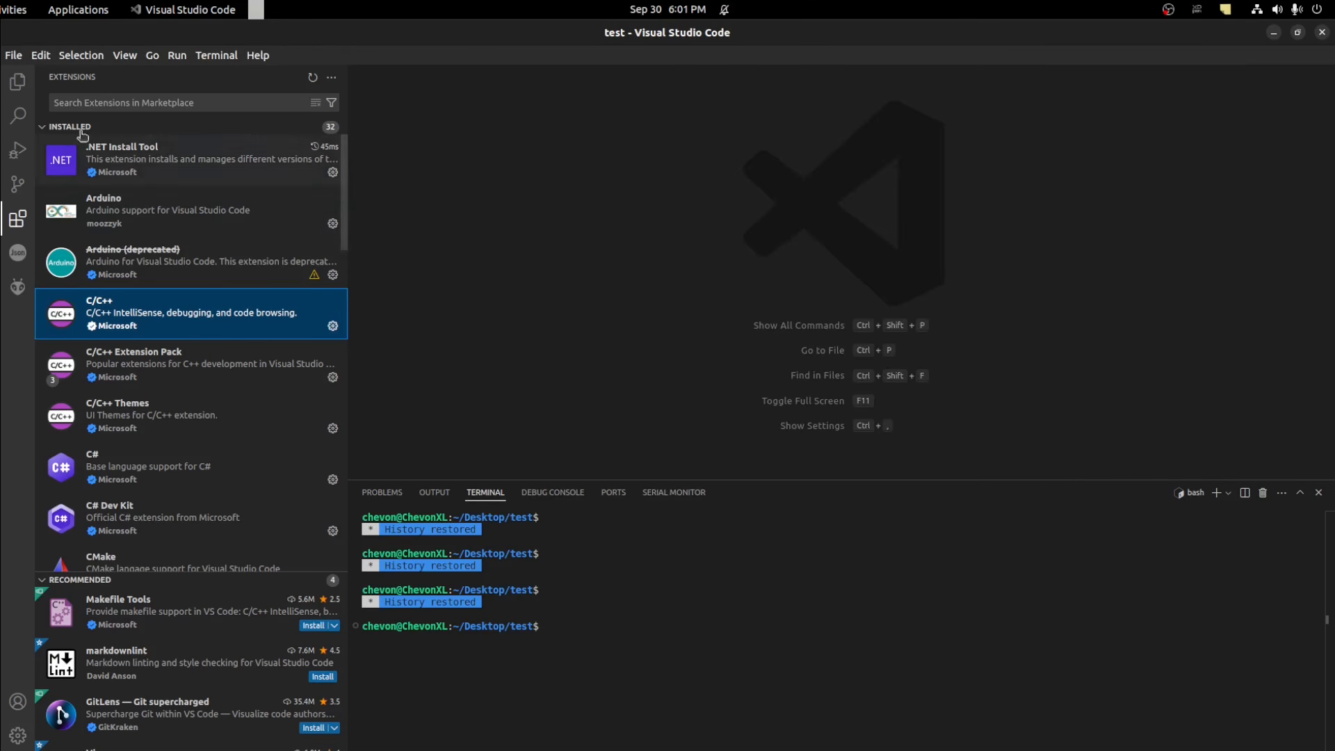
mouse_move(70, 144)
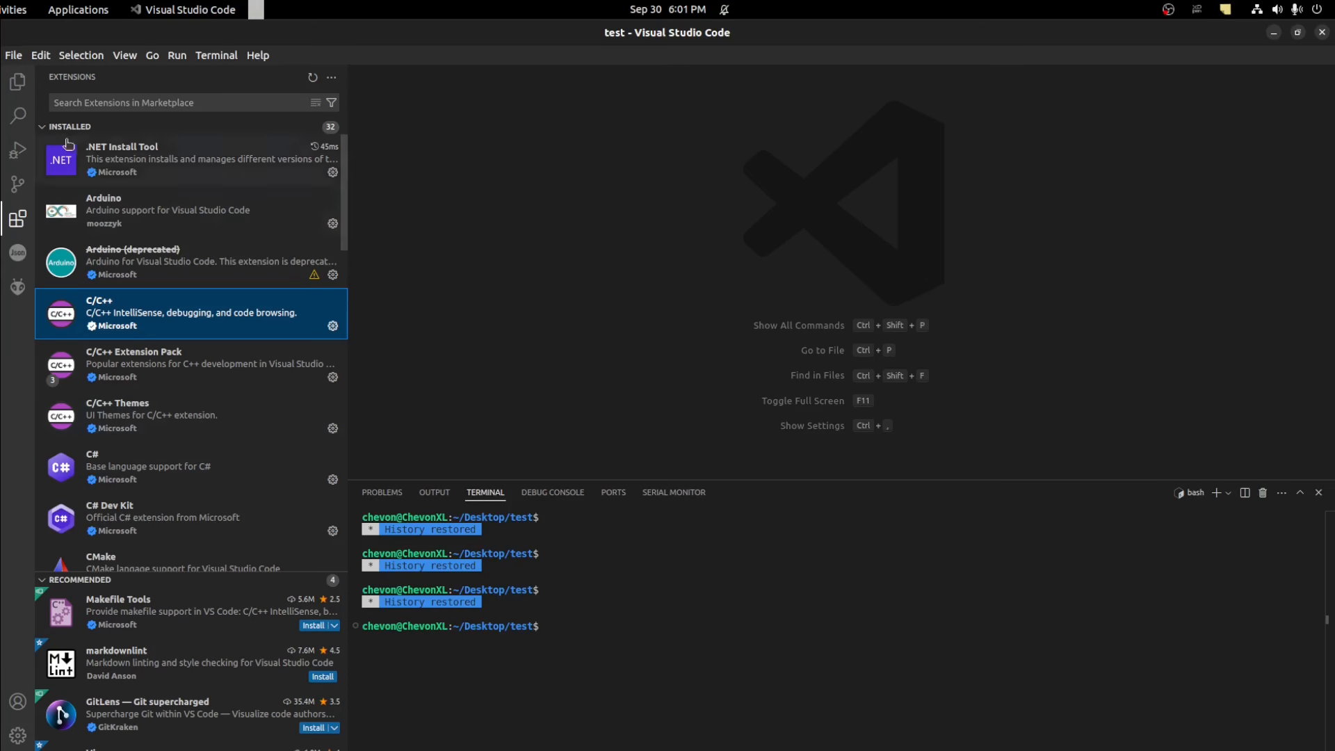
Create hello.cpp in the test folder with an #include line and apply the includePath quick fix.
click(17, 82)
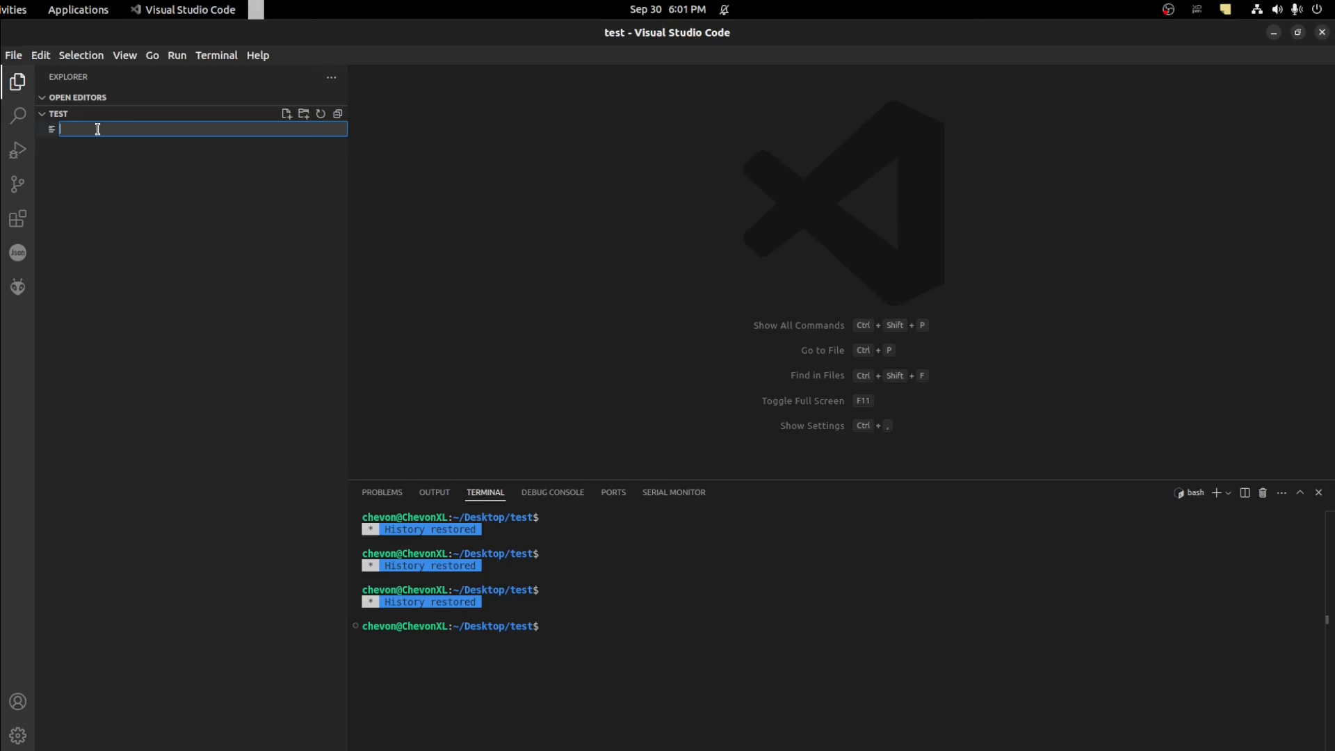
text(hel)
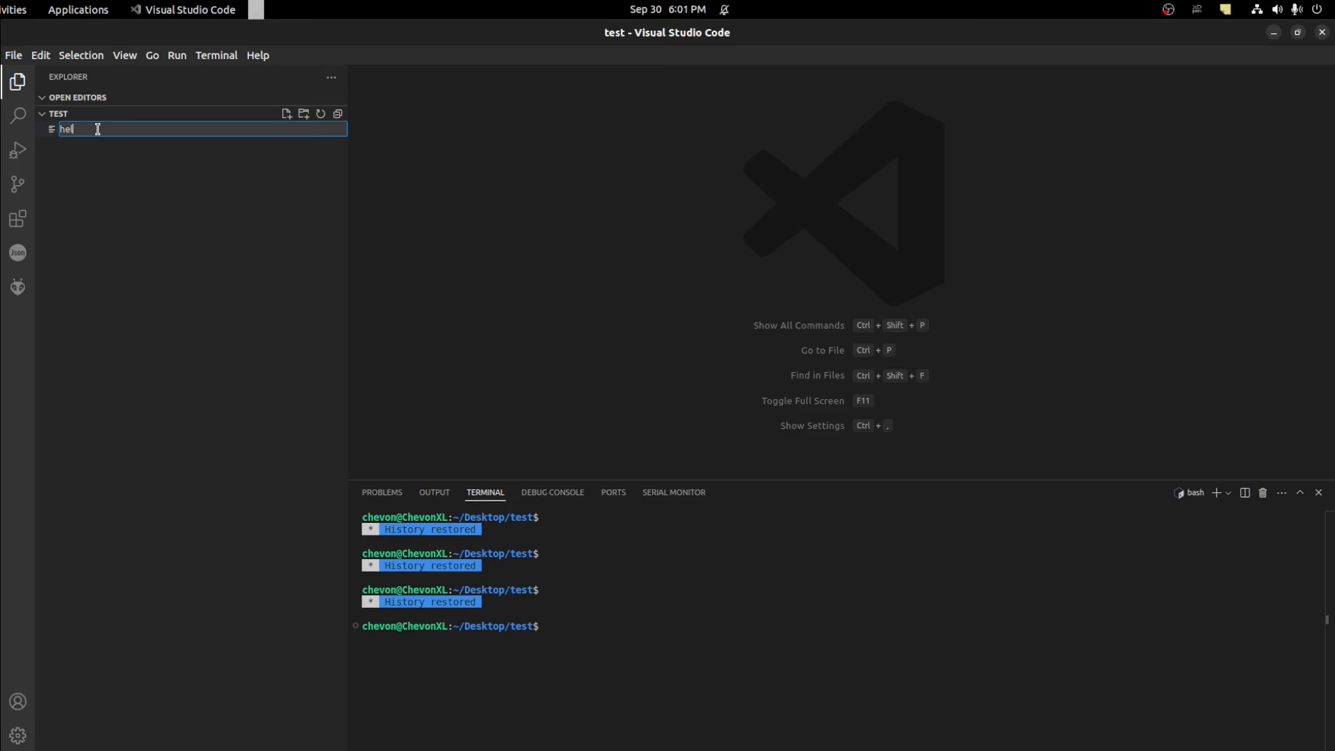
key(Return)
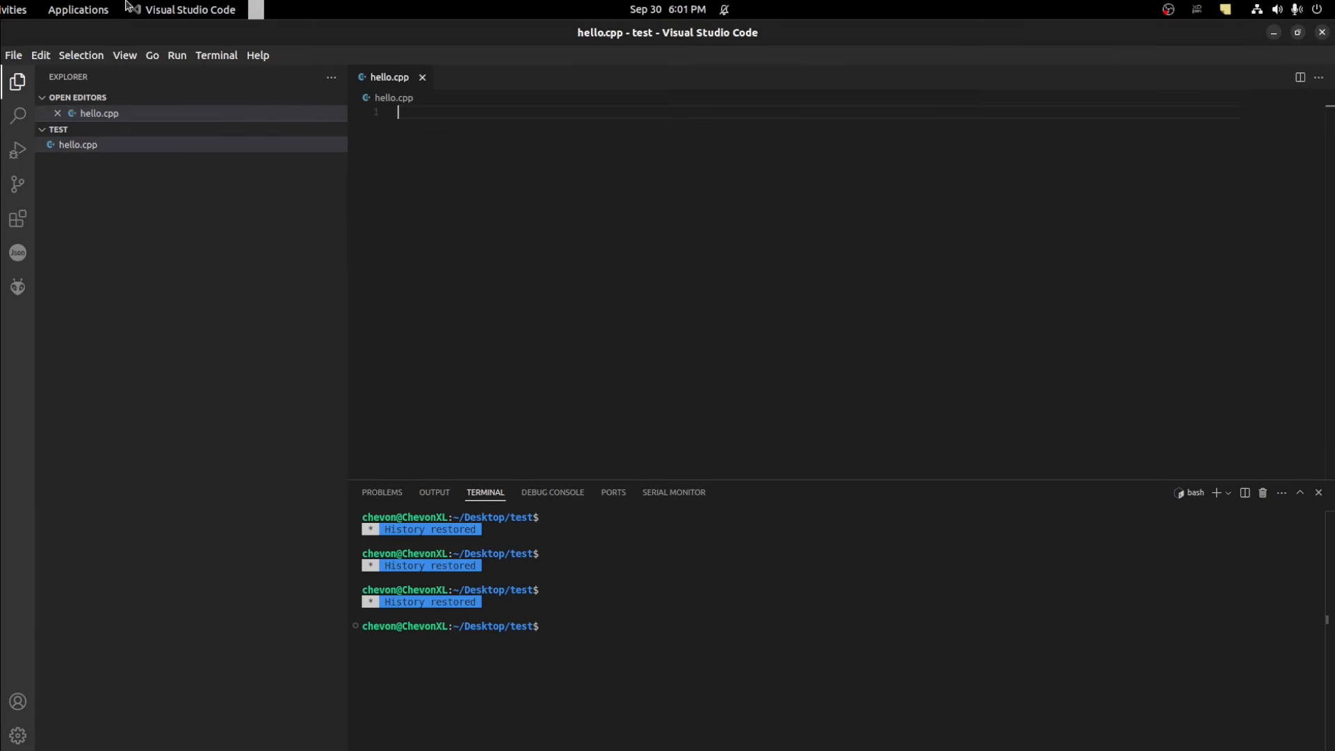
click(692, 623)
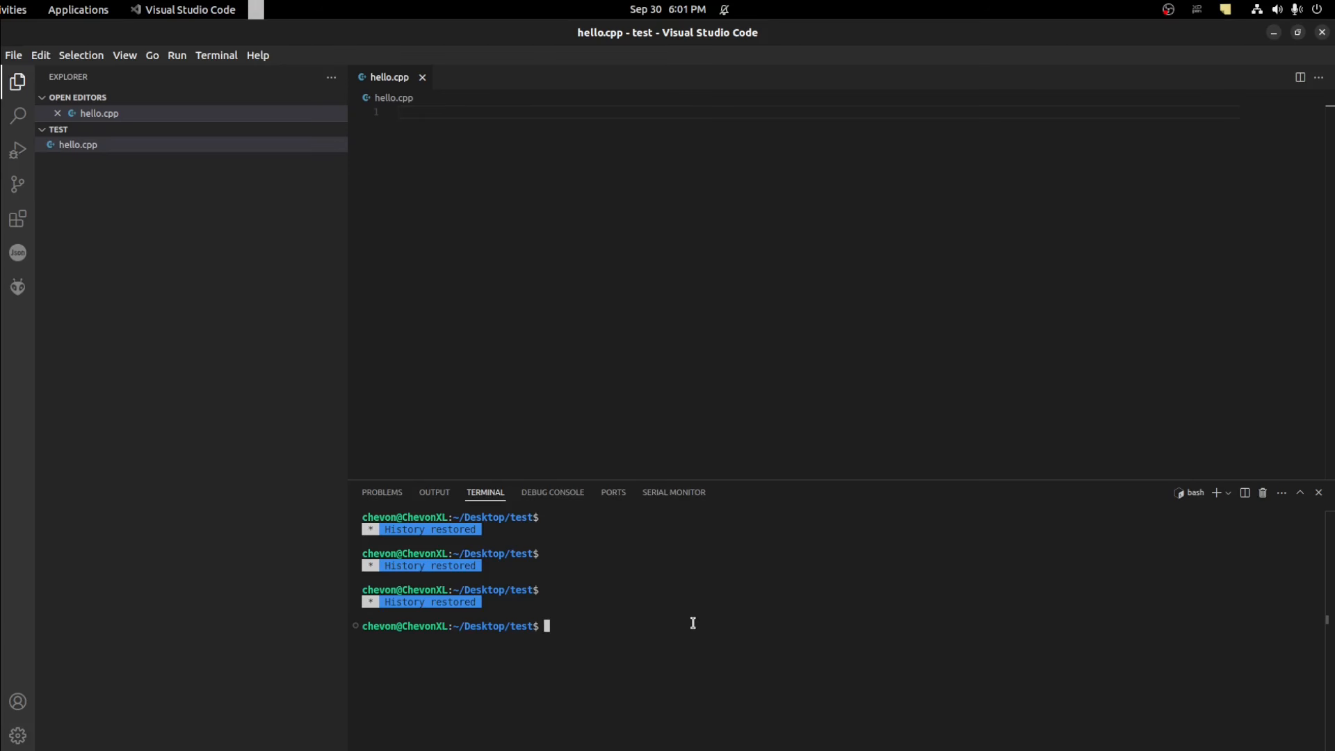
mouse_move(723, 236)
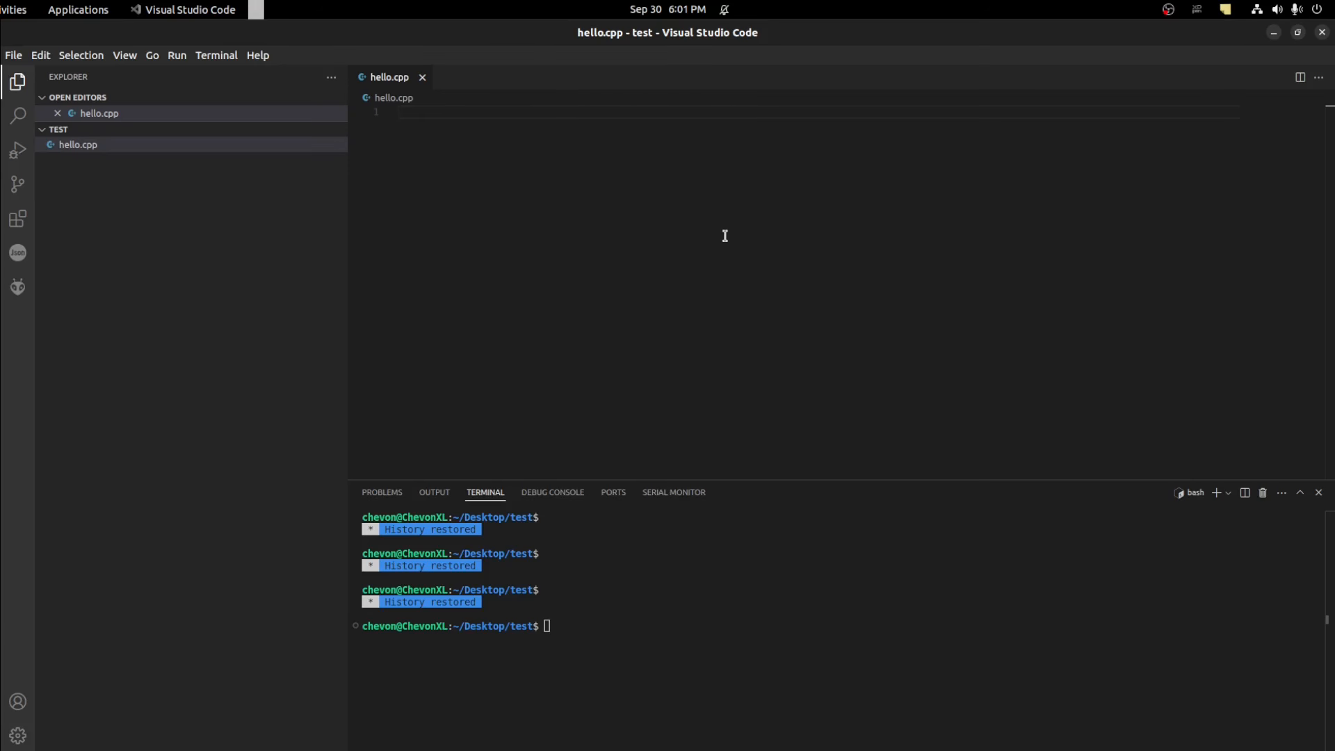
text(#)
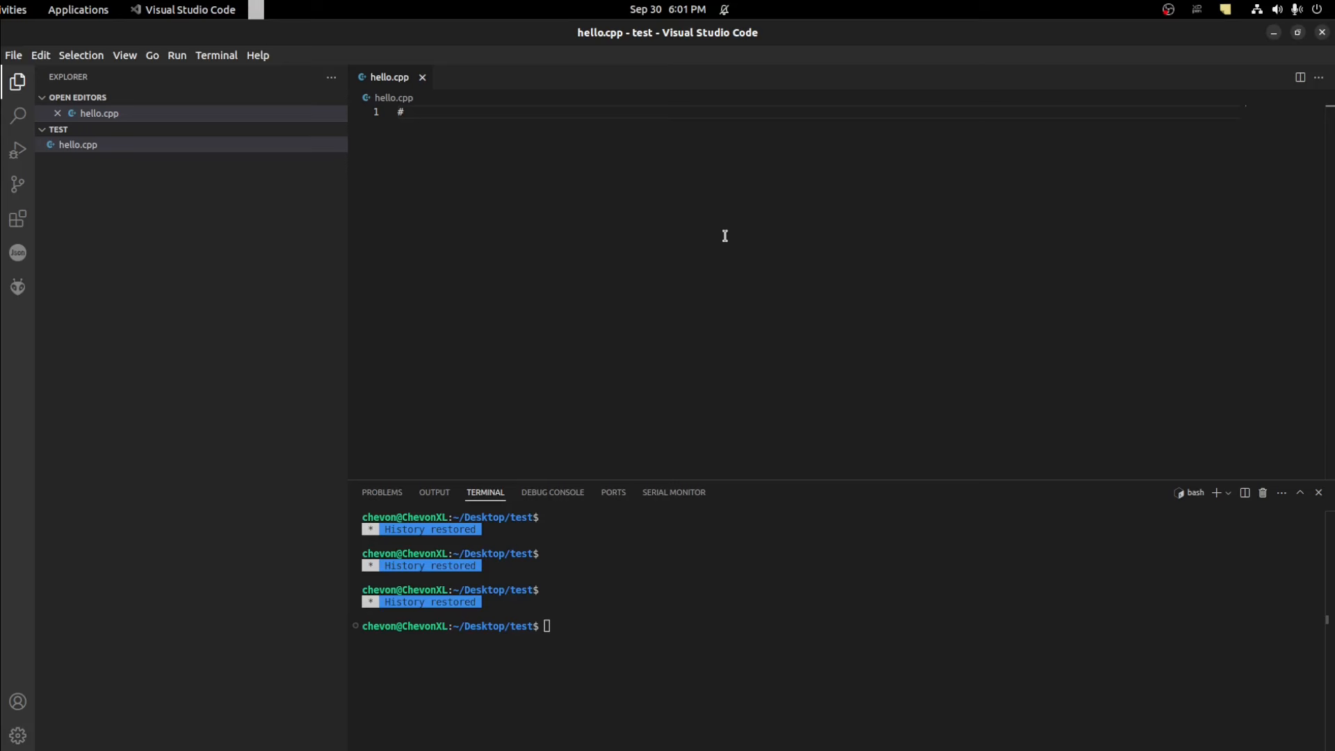
text(incvluyde)
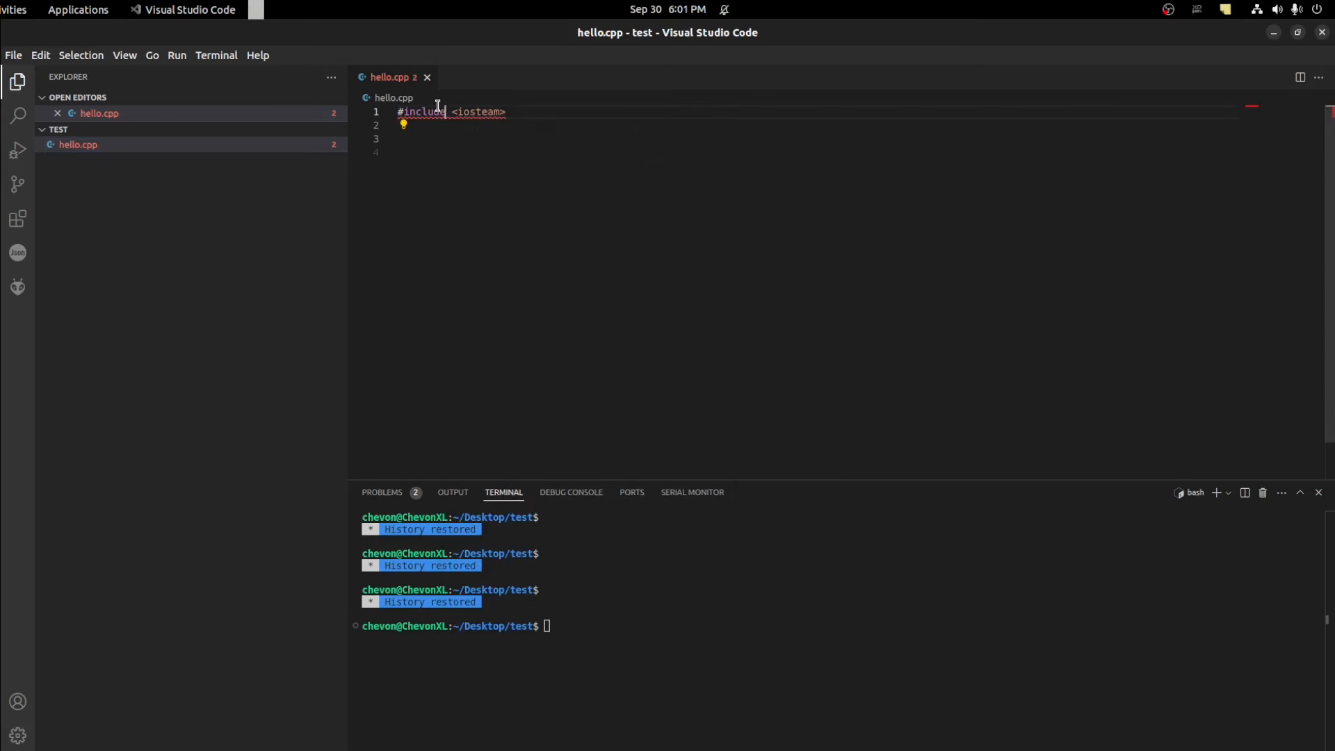
click(403, 124)
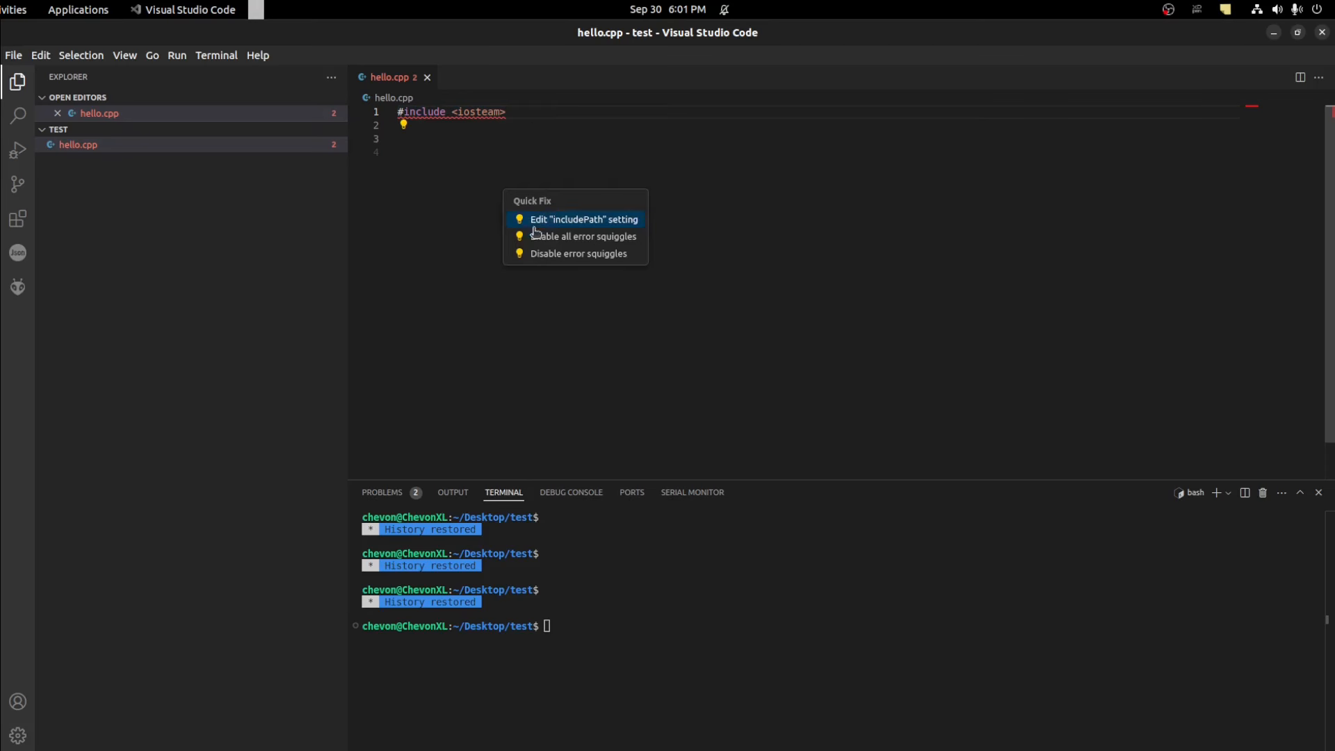
mouse_move(509, 281)
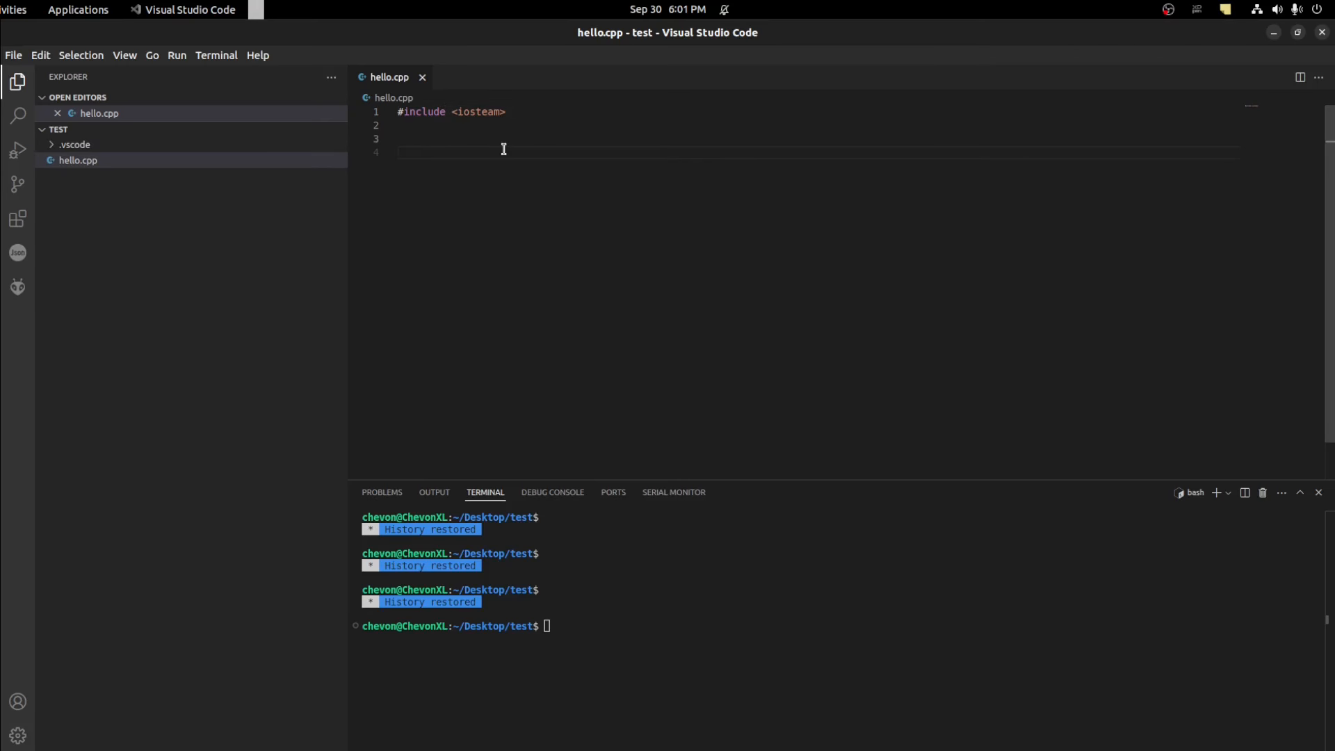
Write main() printing "Hello World\n" with std::cout and returning 0.
text(int m)
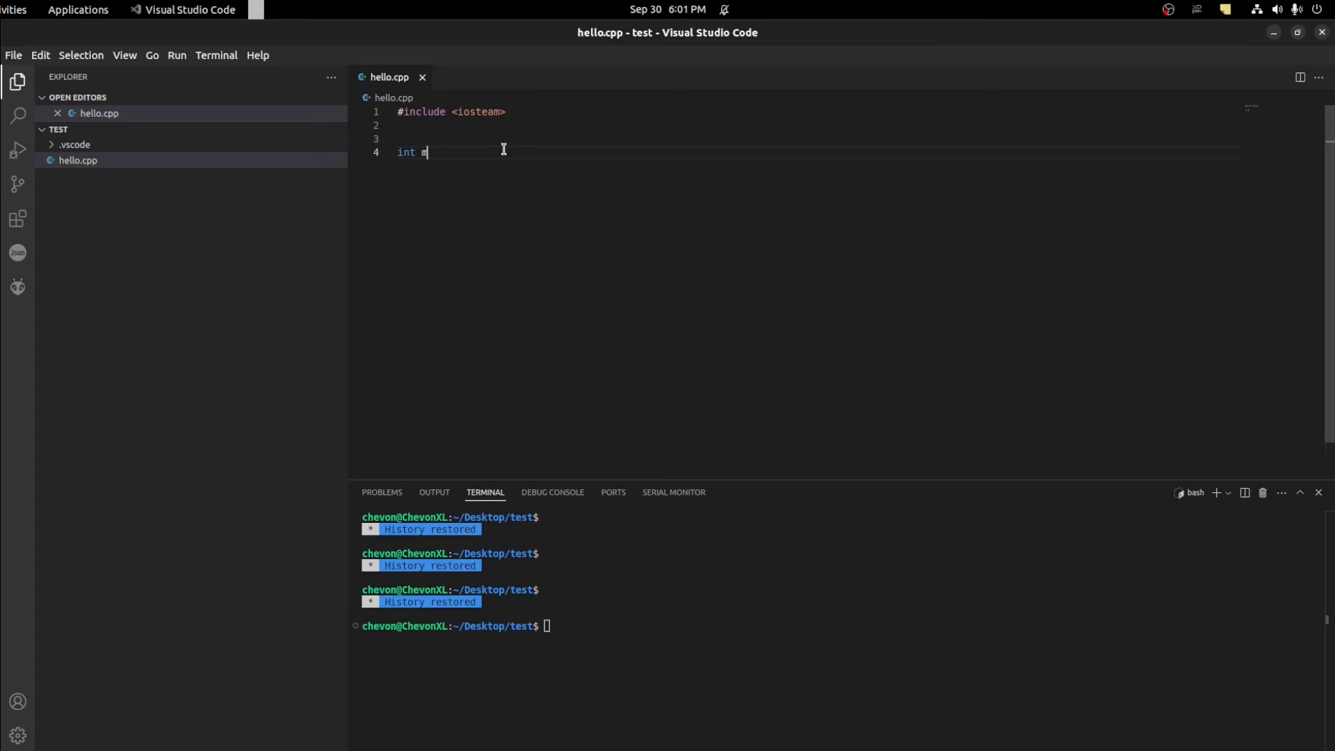
text(ain(){)
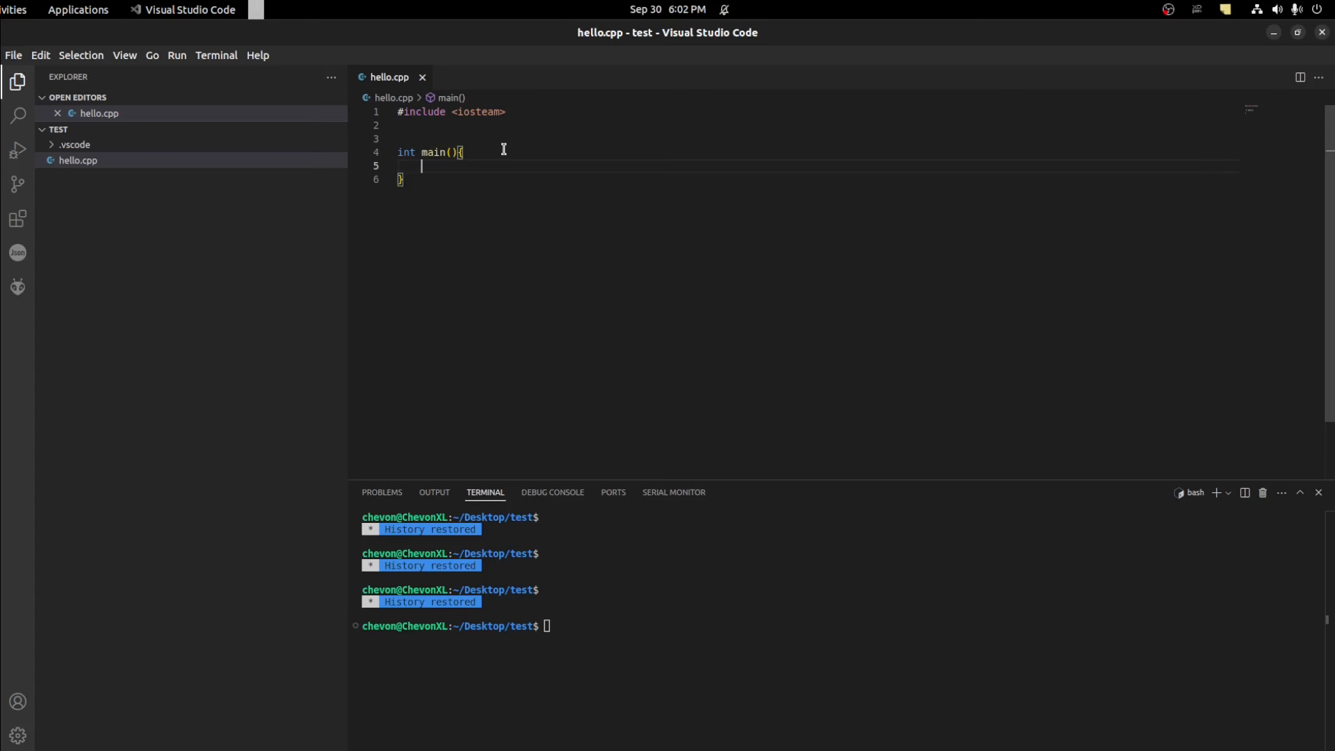
text(std::c)
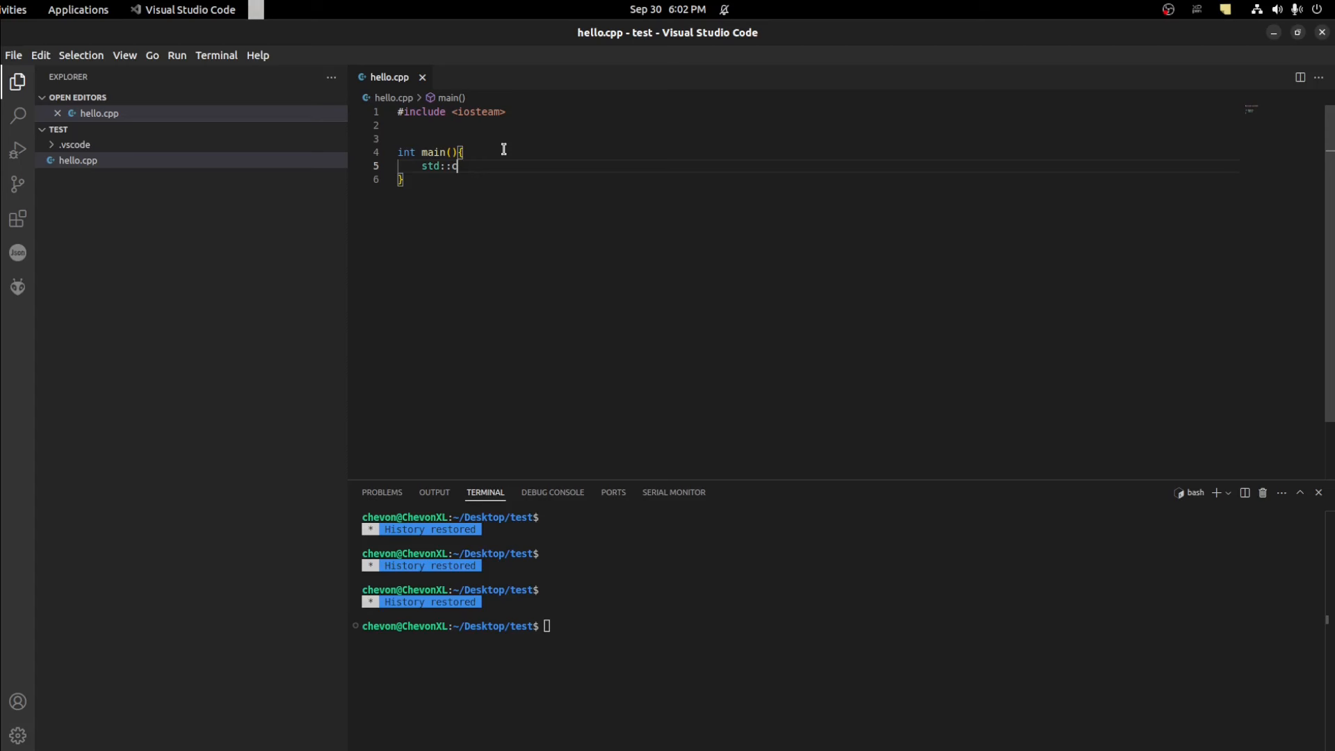
text(out << "Hello World\n";)
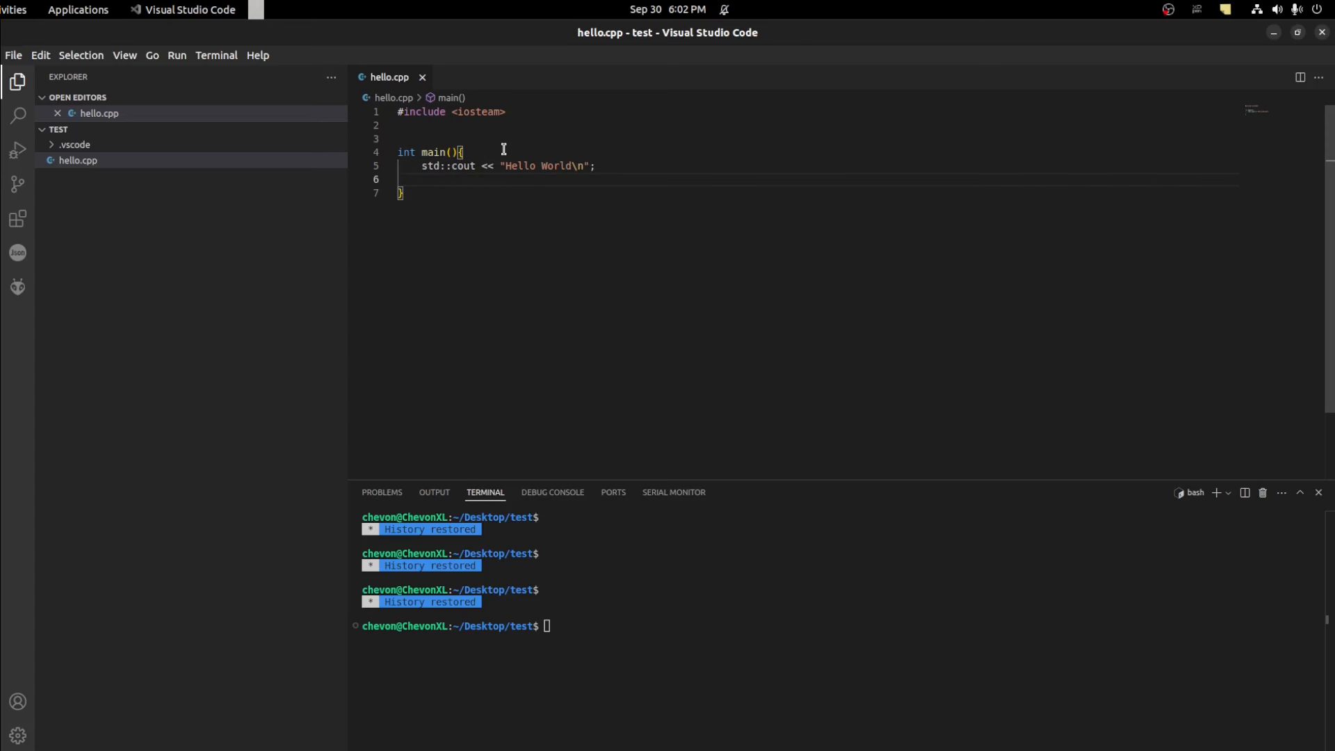
text(return 0;)
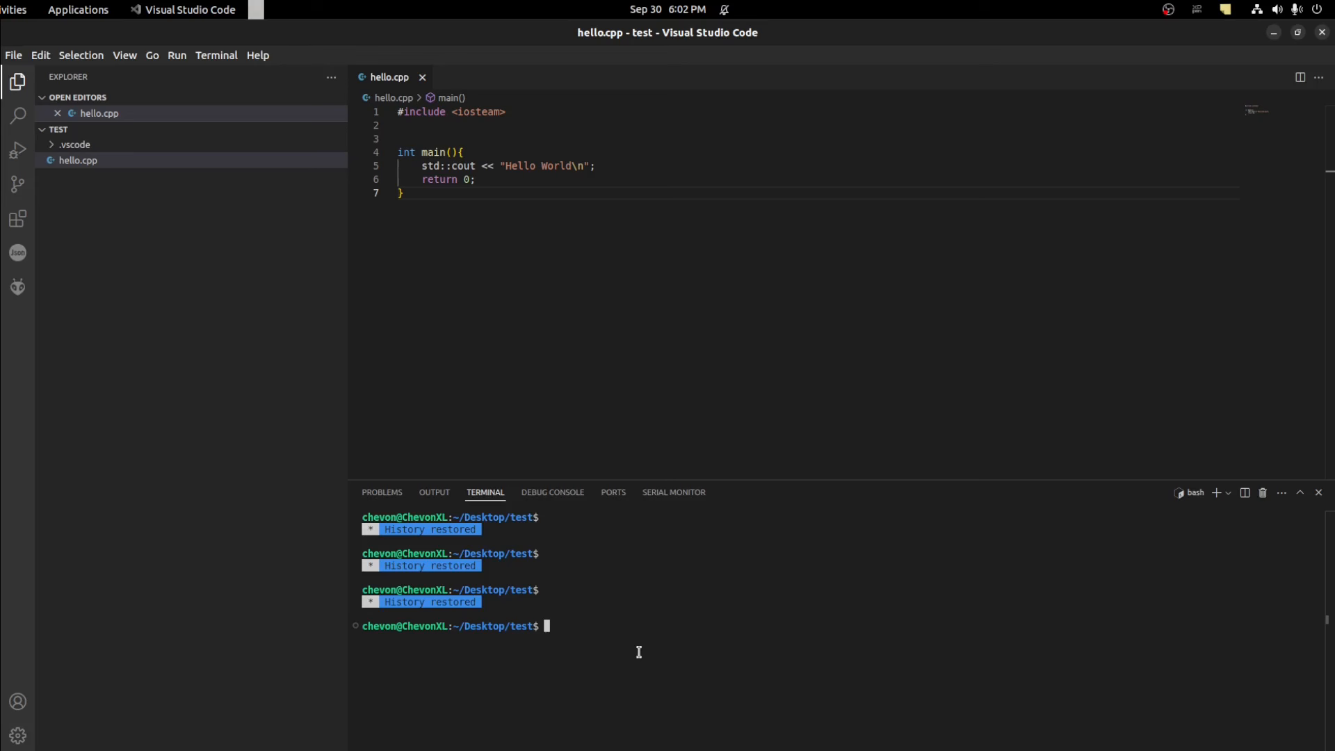
Compile hello.cpp into a Hello executable with g++ hello.cpp -o Hello.
text(g++)
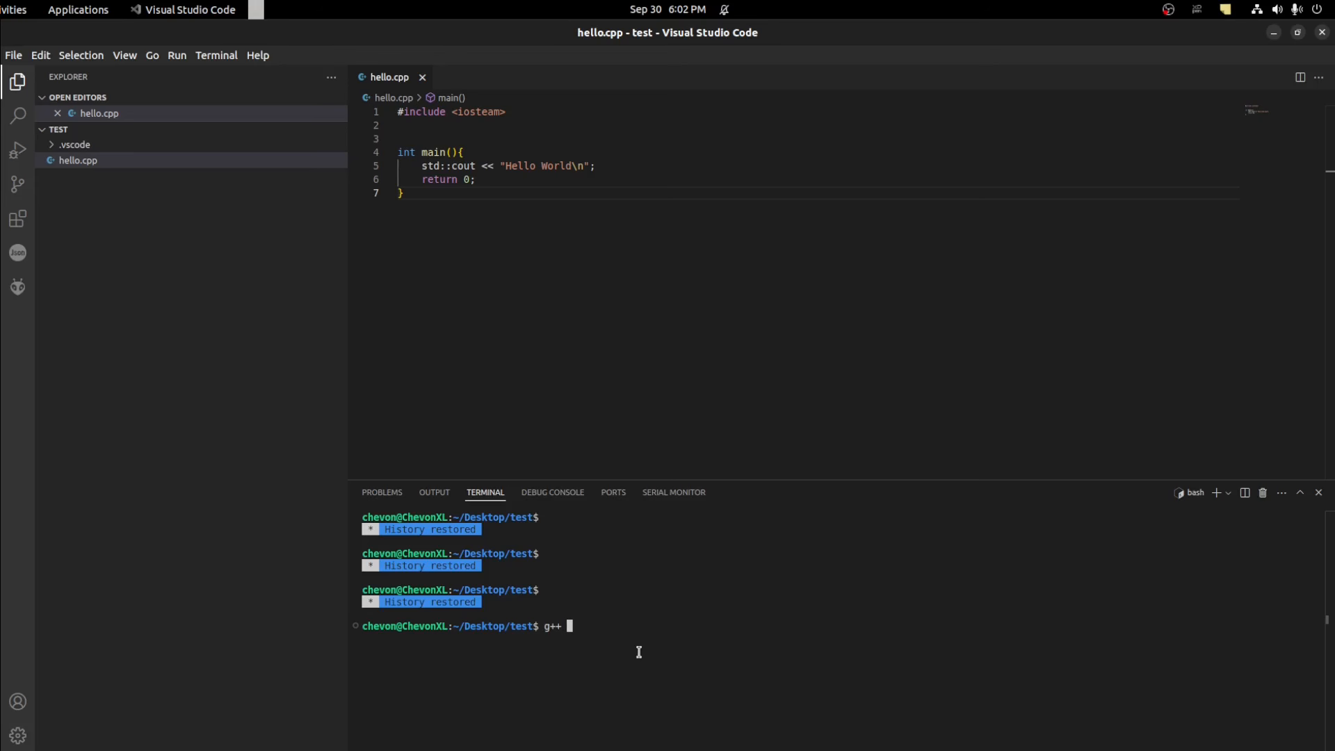
text(hello.cpp)
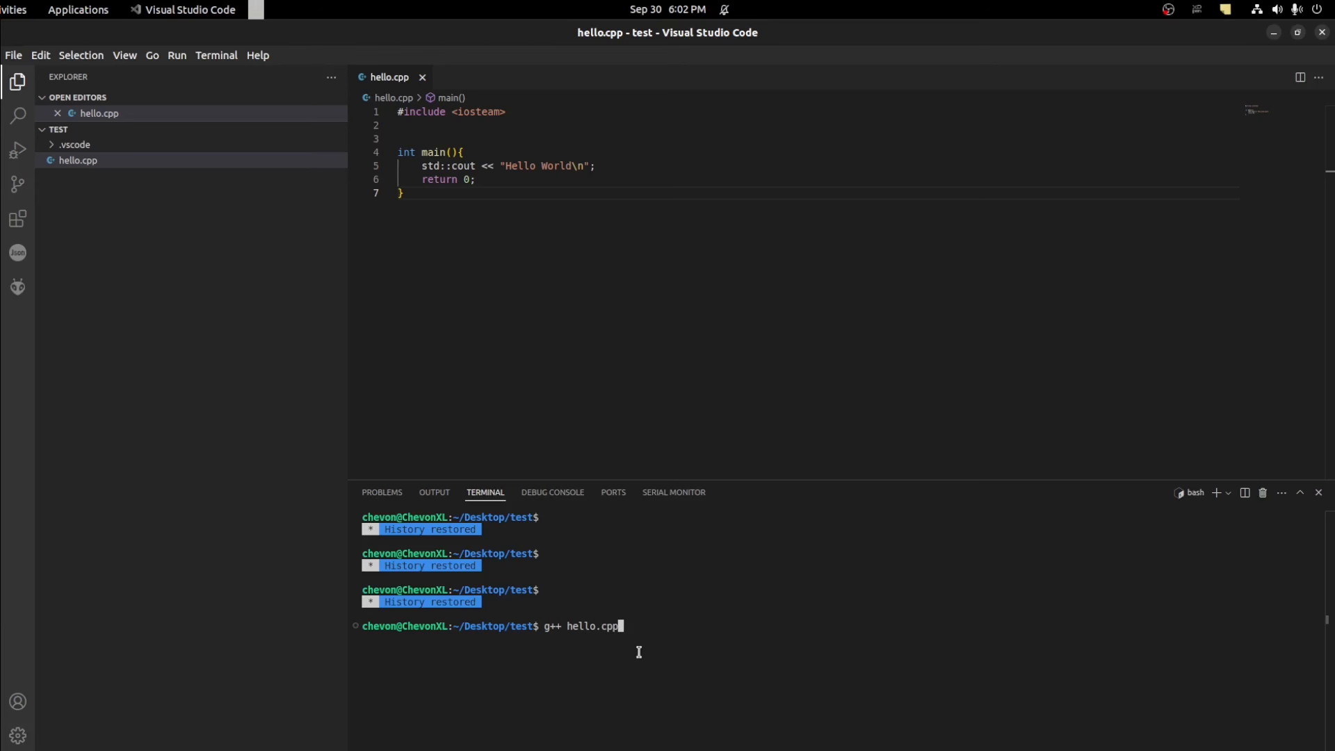
text(-)
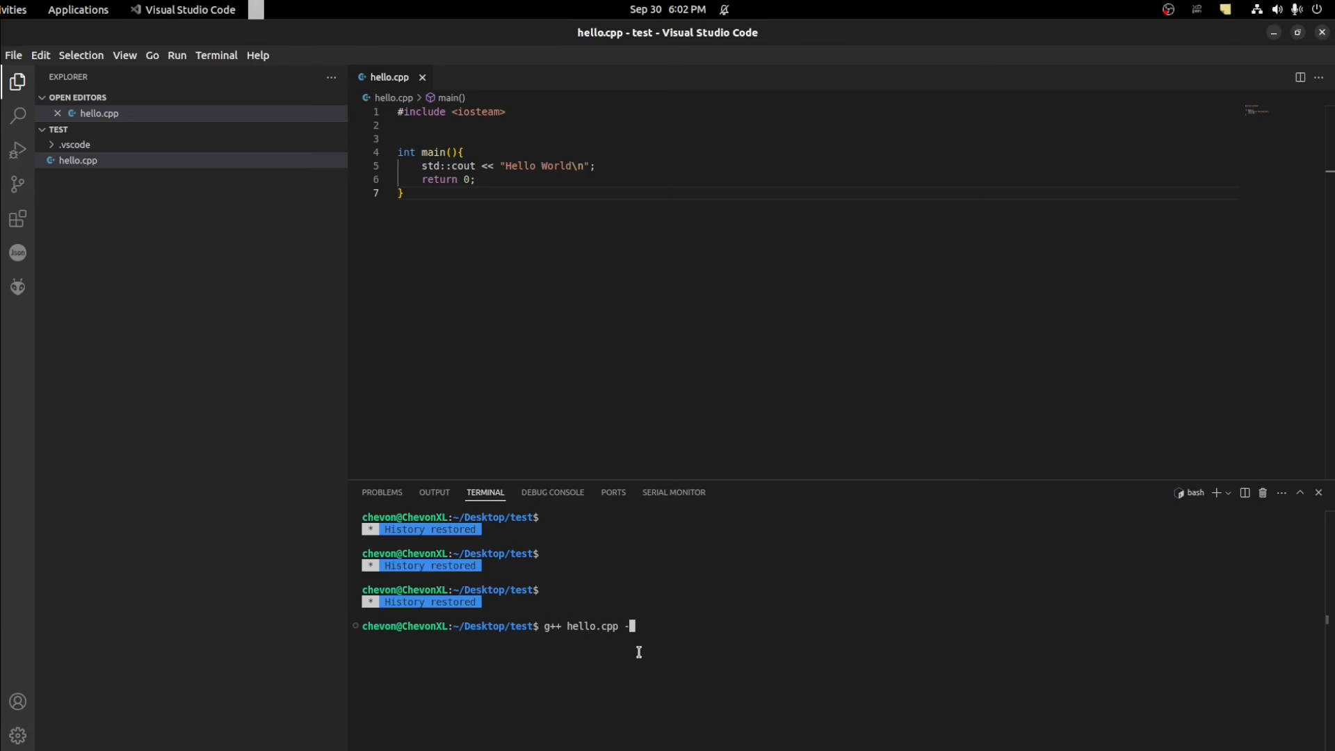
text(o)
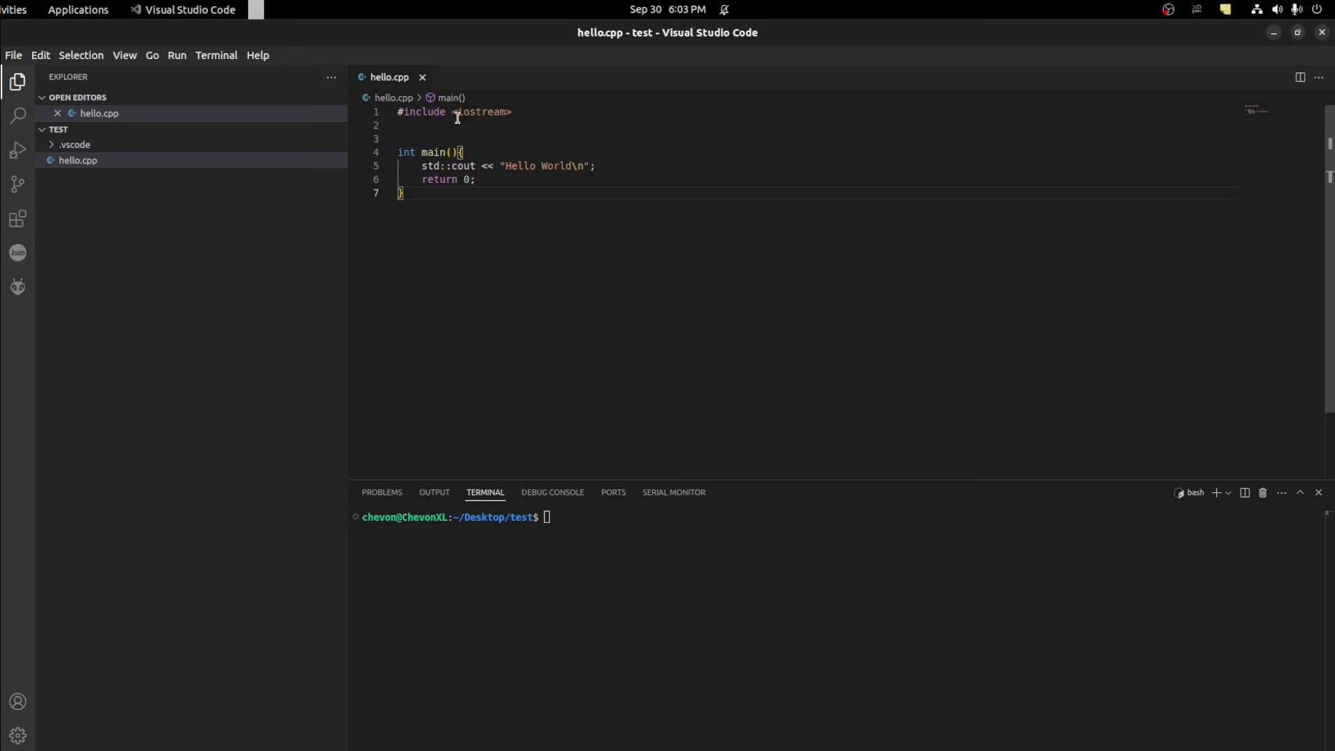
click(598, 536)
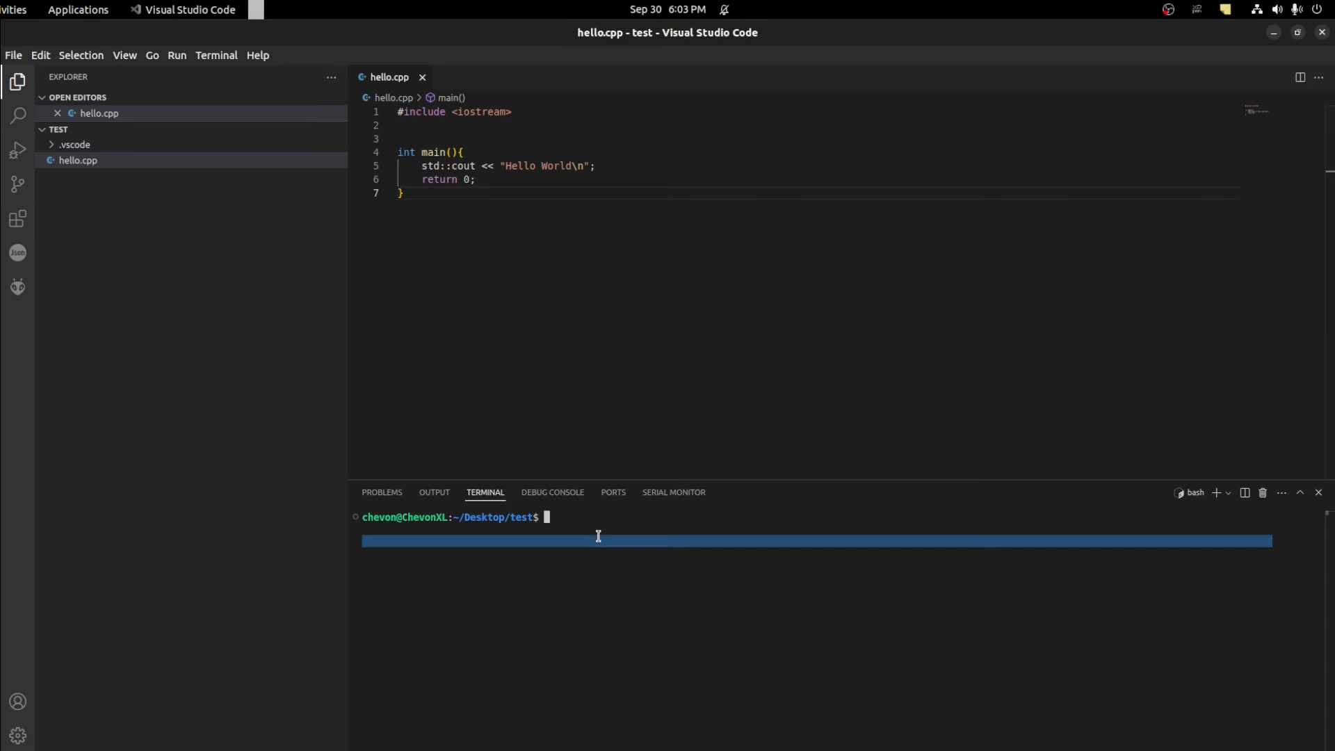
text(g++ hello.cpp -o Hello)
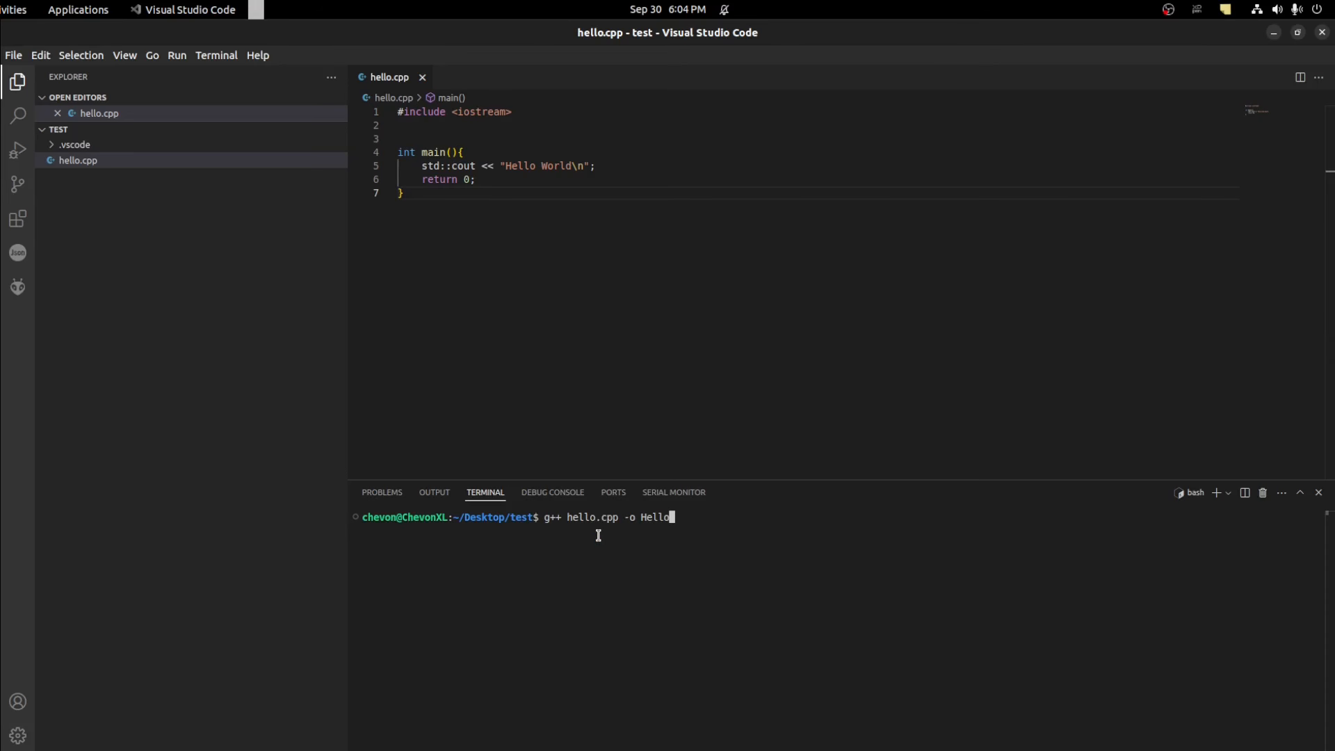
key(Return)
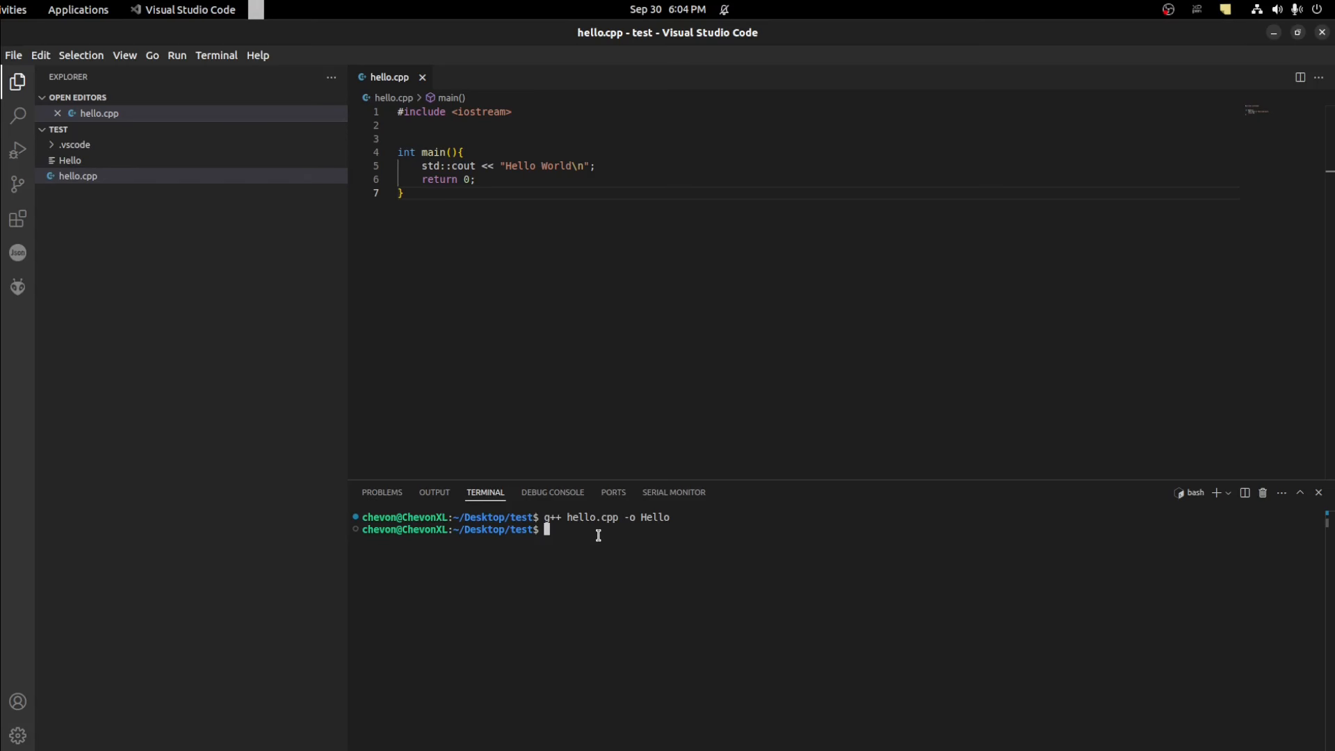
Run ./Hello in the terminal, printing Hello World.
text(./Hello)
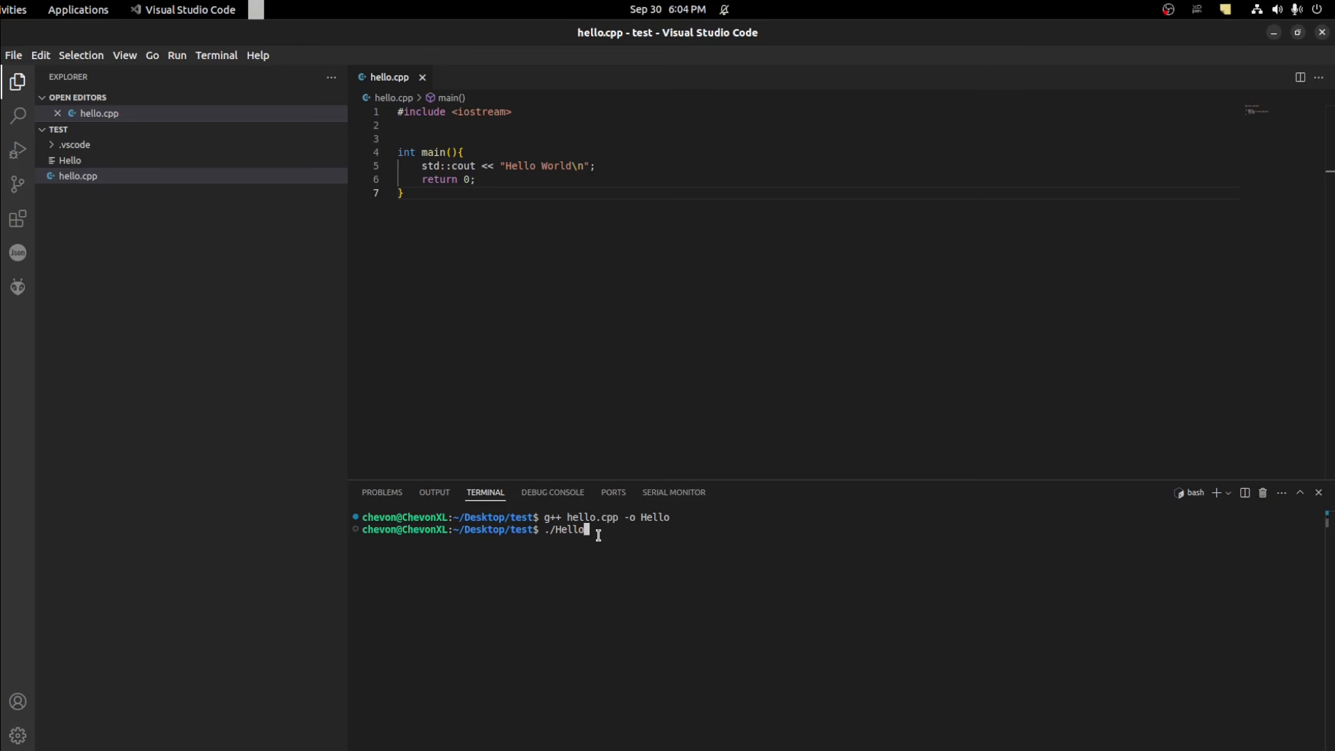
key(Return)
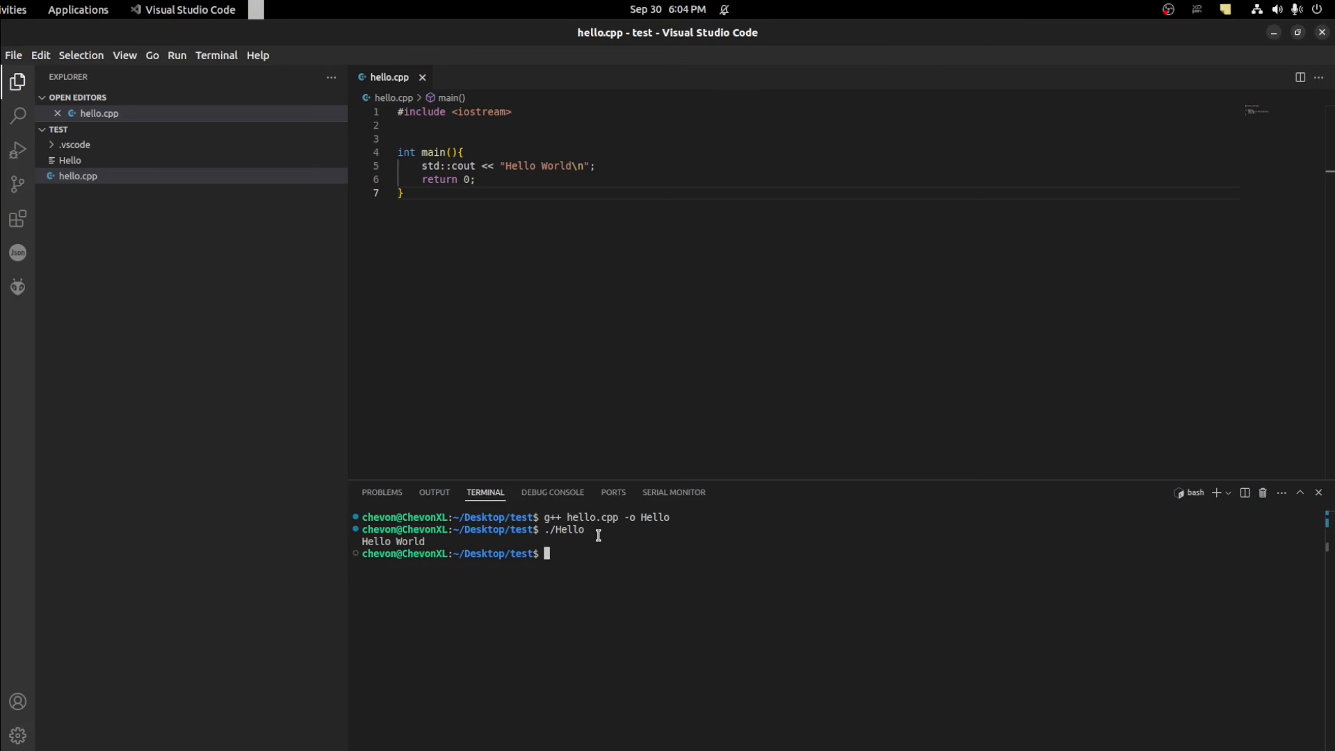
text(scomm)
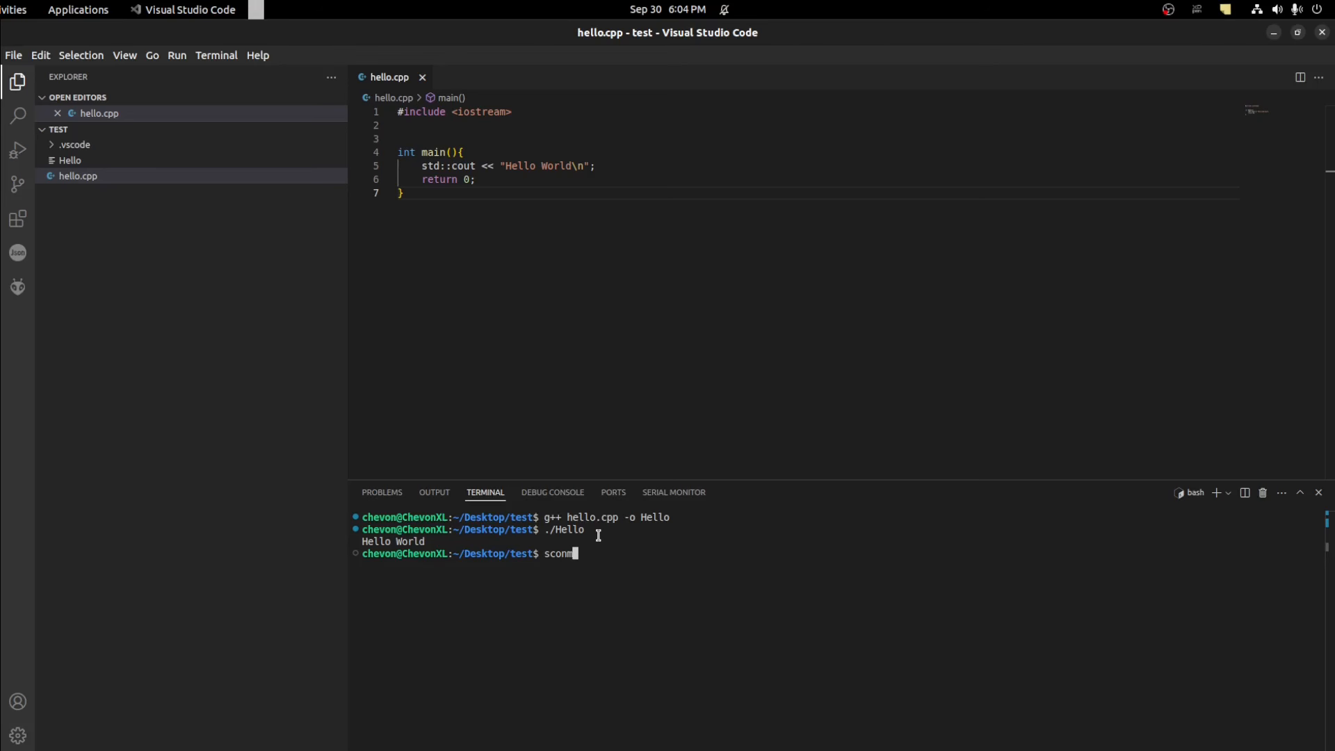
Run scons in the terminal, then start a new SConstruct file in the test folder.
key(Return)
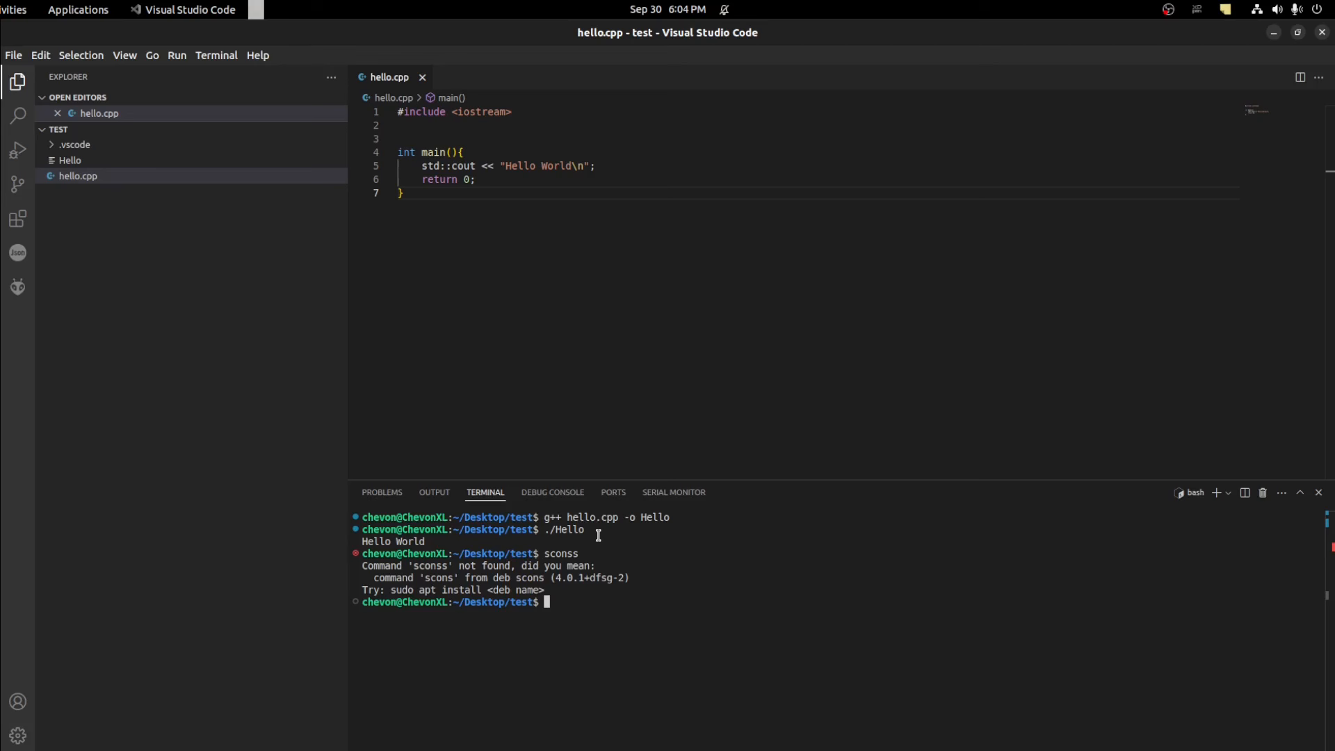
text(sconss)
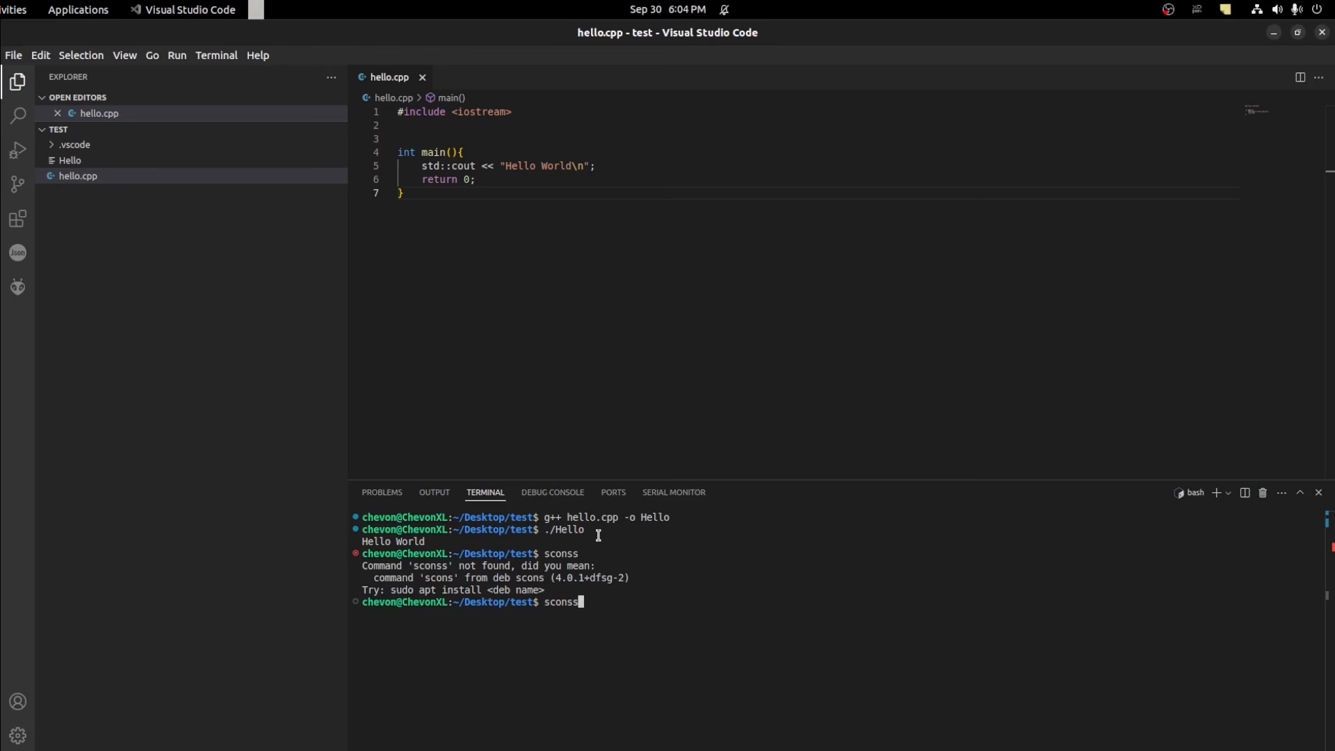
key(Return)
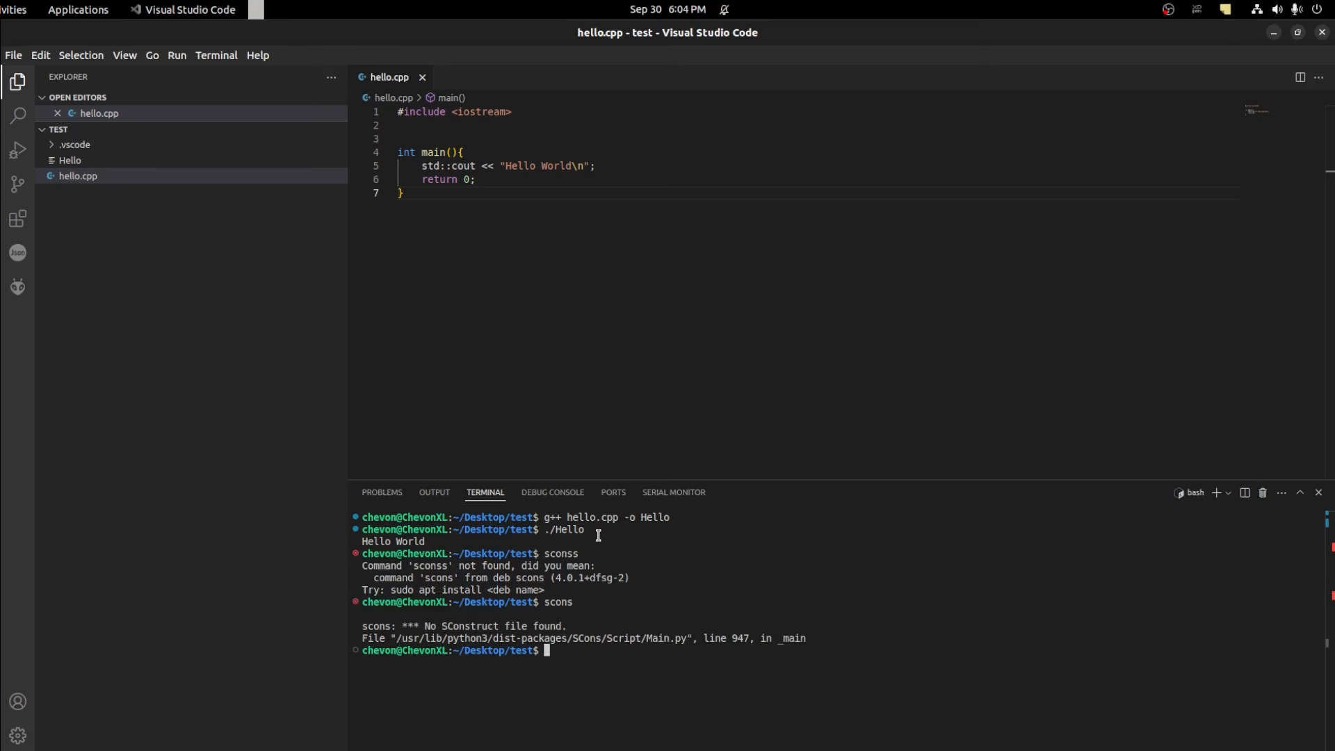
mouse_move(101, 93)
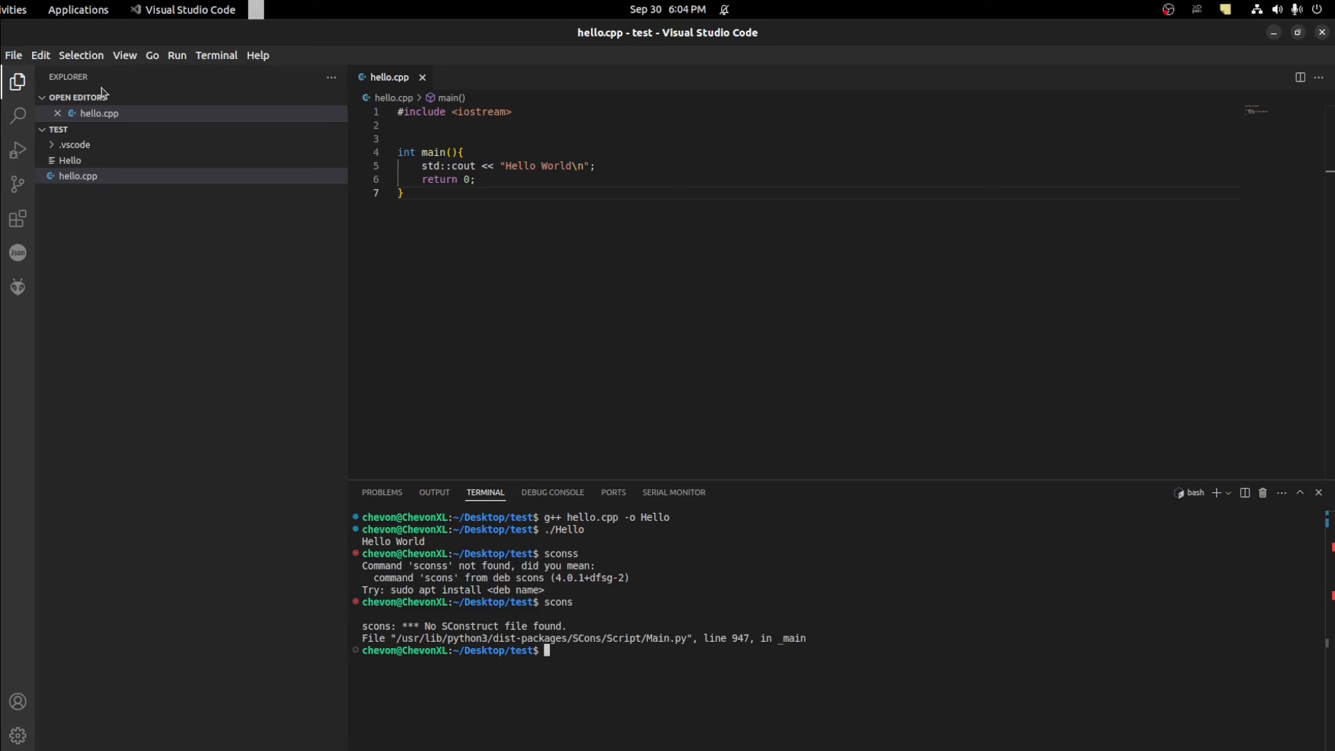
mouse_move(246, 96)
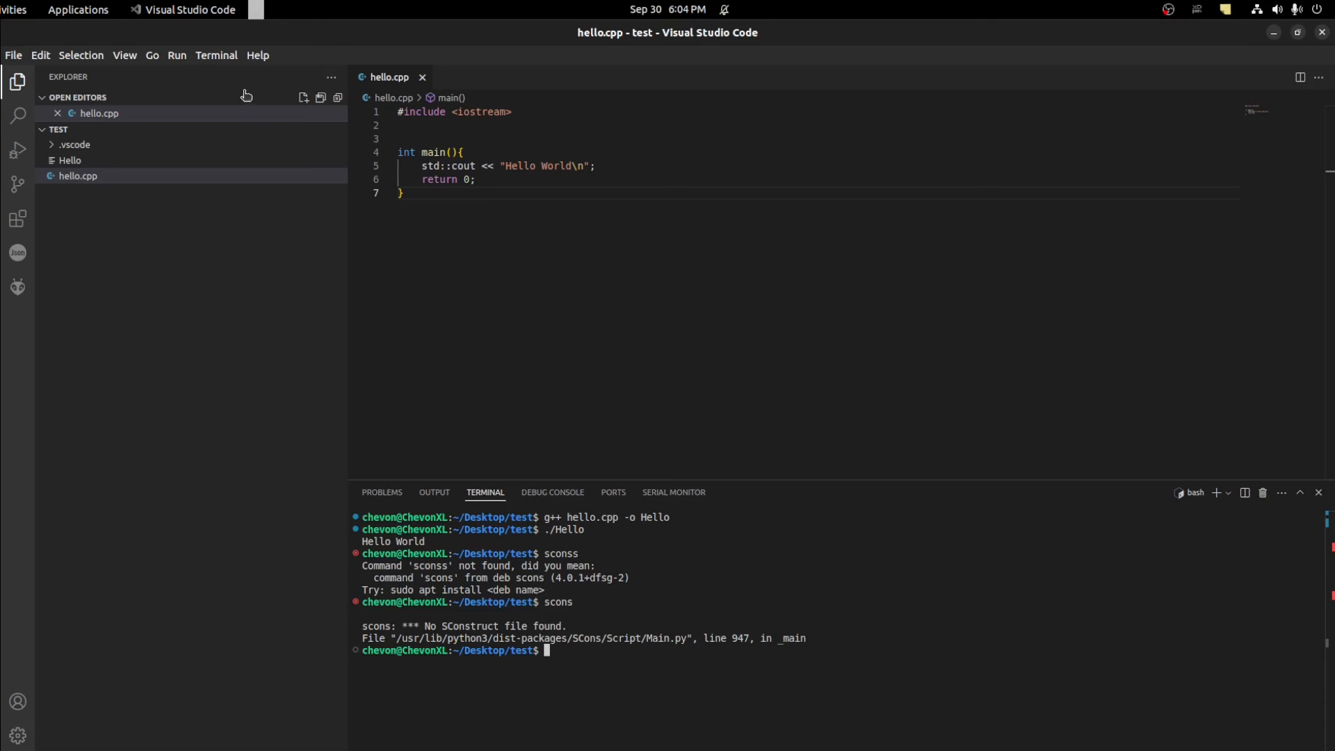
click(302, 97)
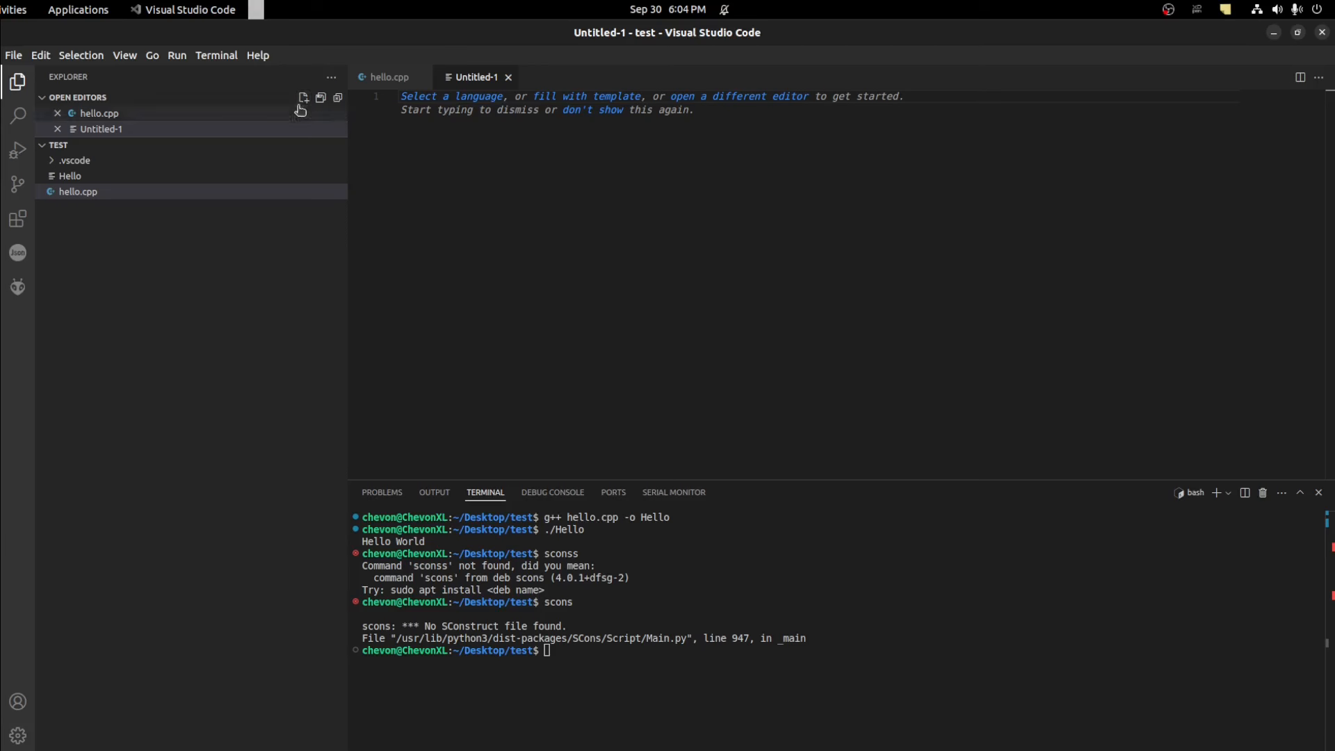
mouse_move(293, 145)
text(P)
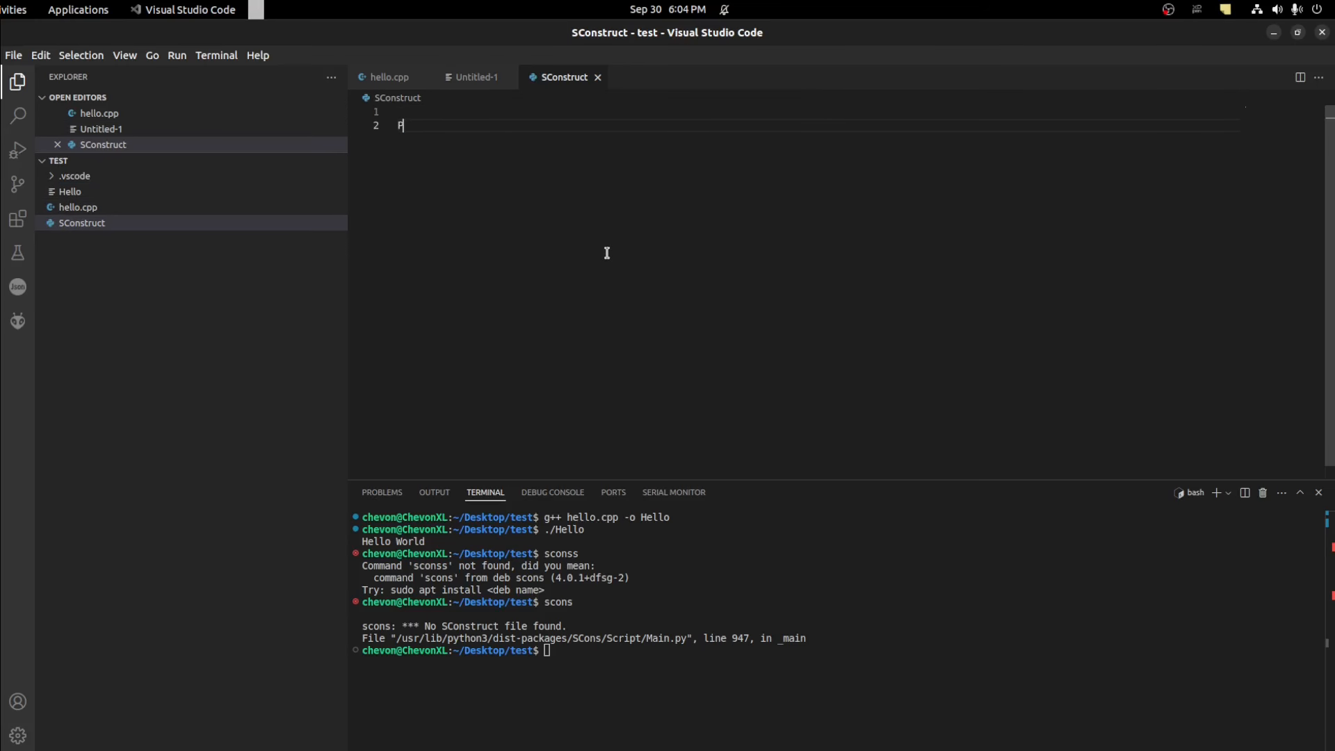
Write Program('HelloScon','hello.cpp') in the SConstruct file.
text(rogram)
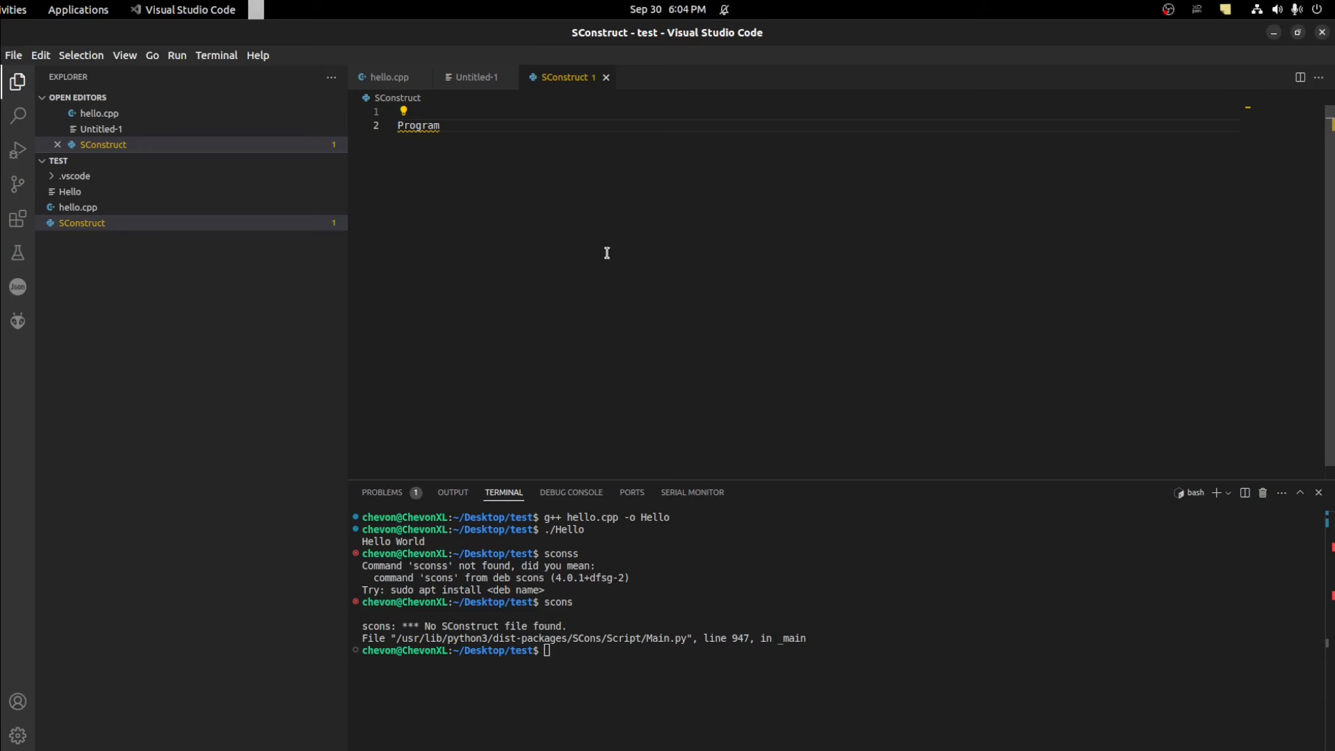
text(())
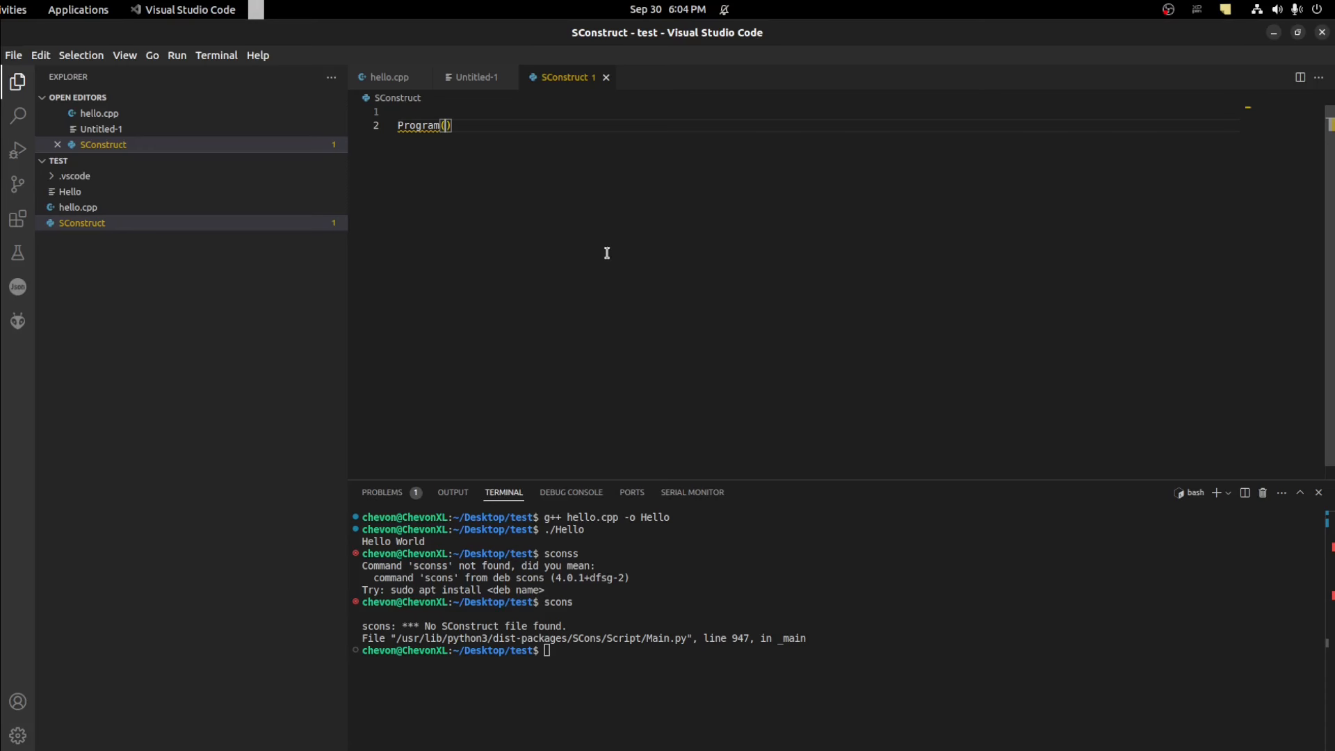
text('')
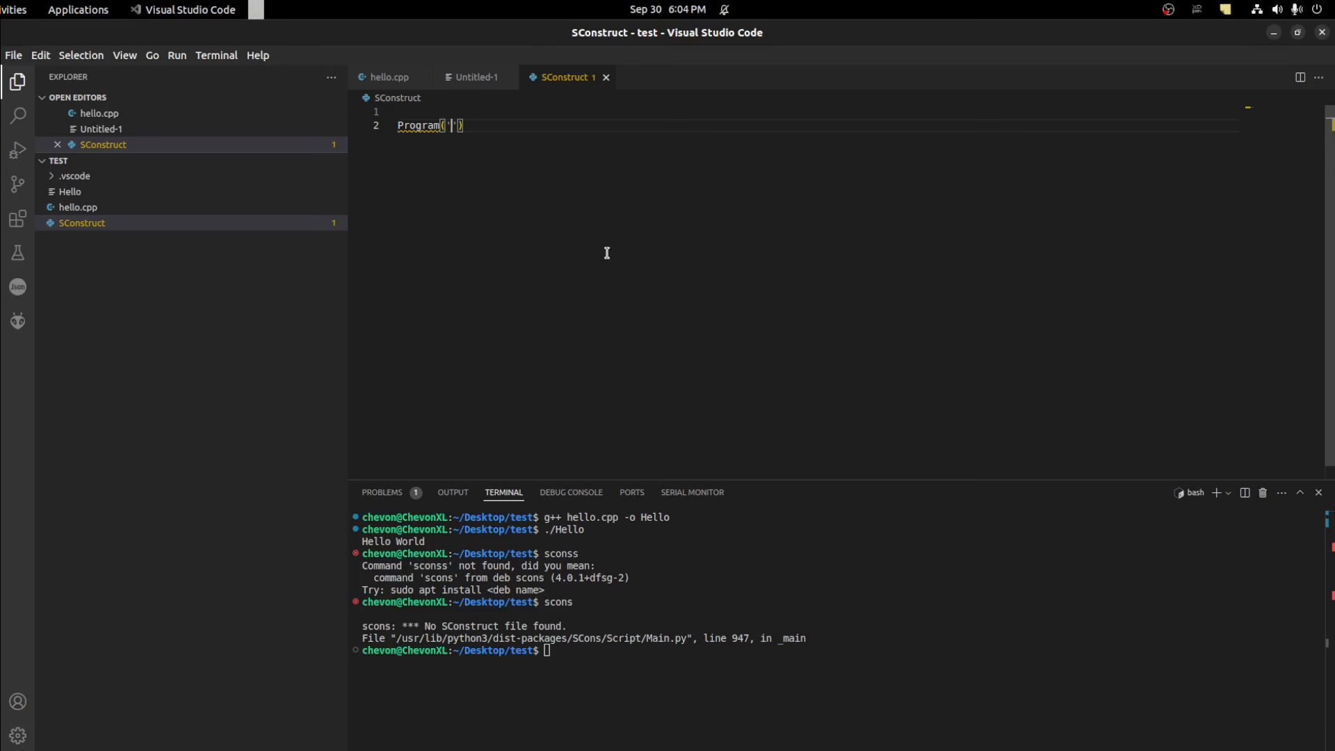
text(Hello)
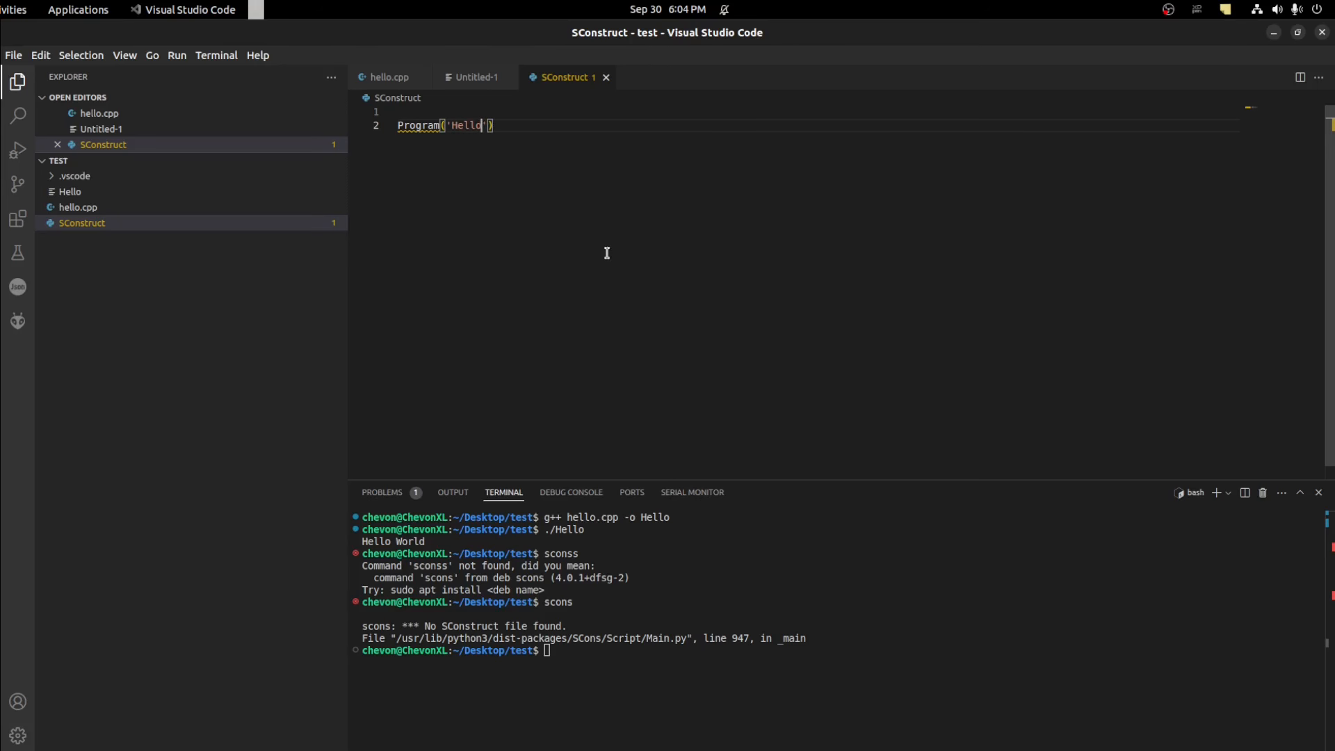
text(Scon)
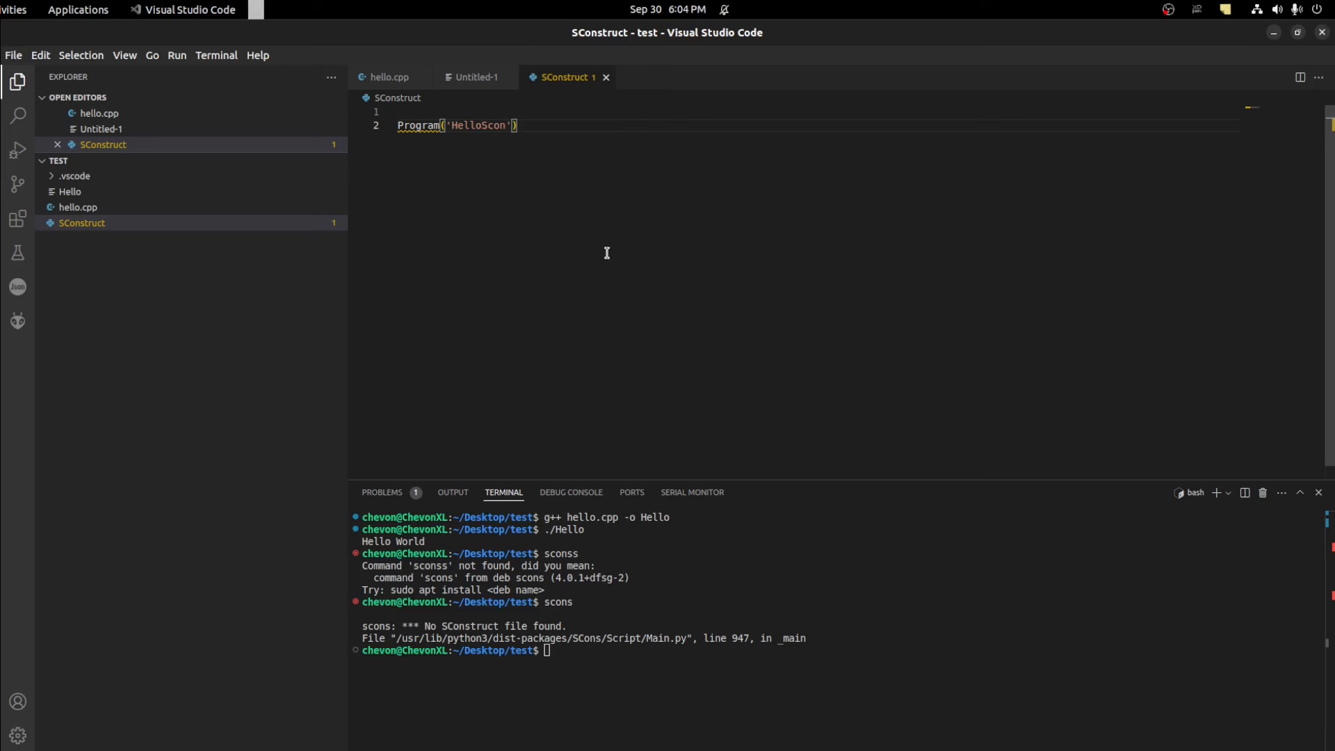
text(,)
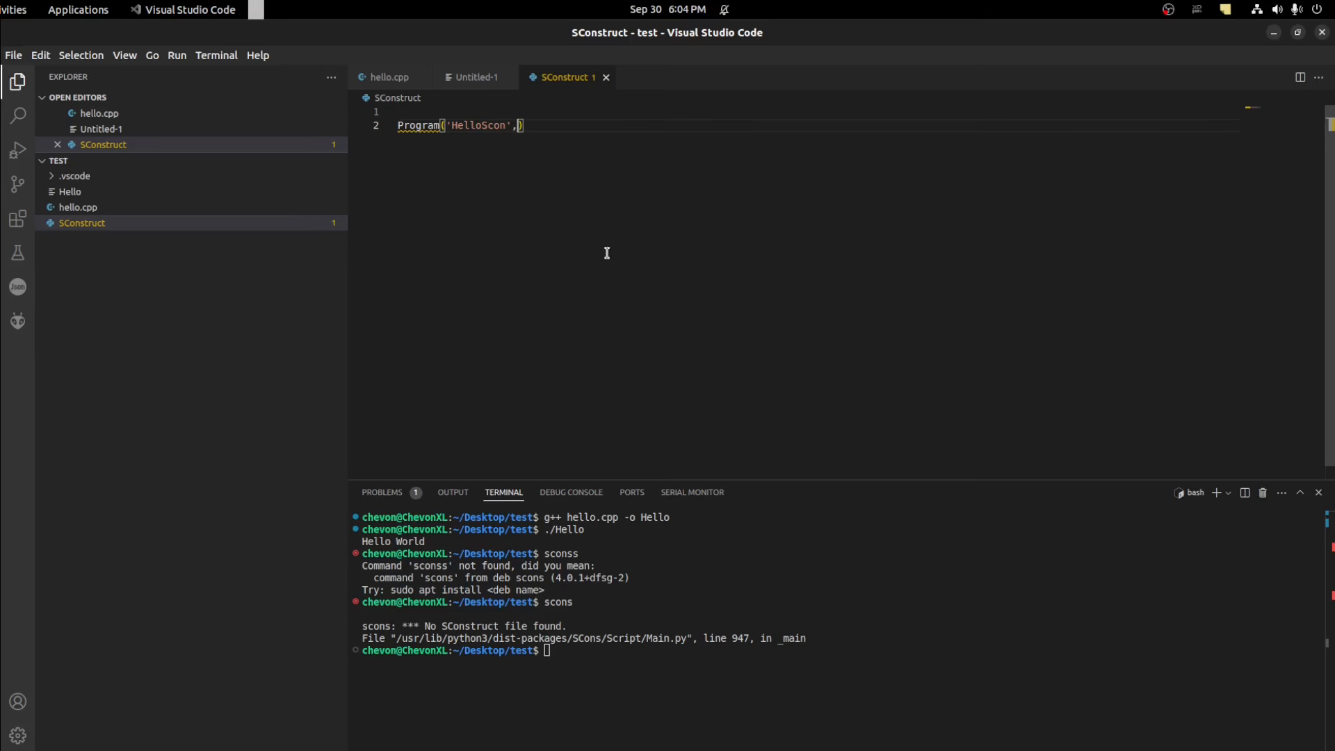
text('hello.cpp)
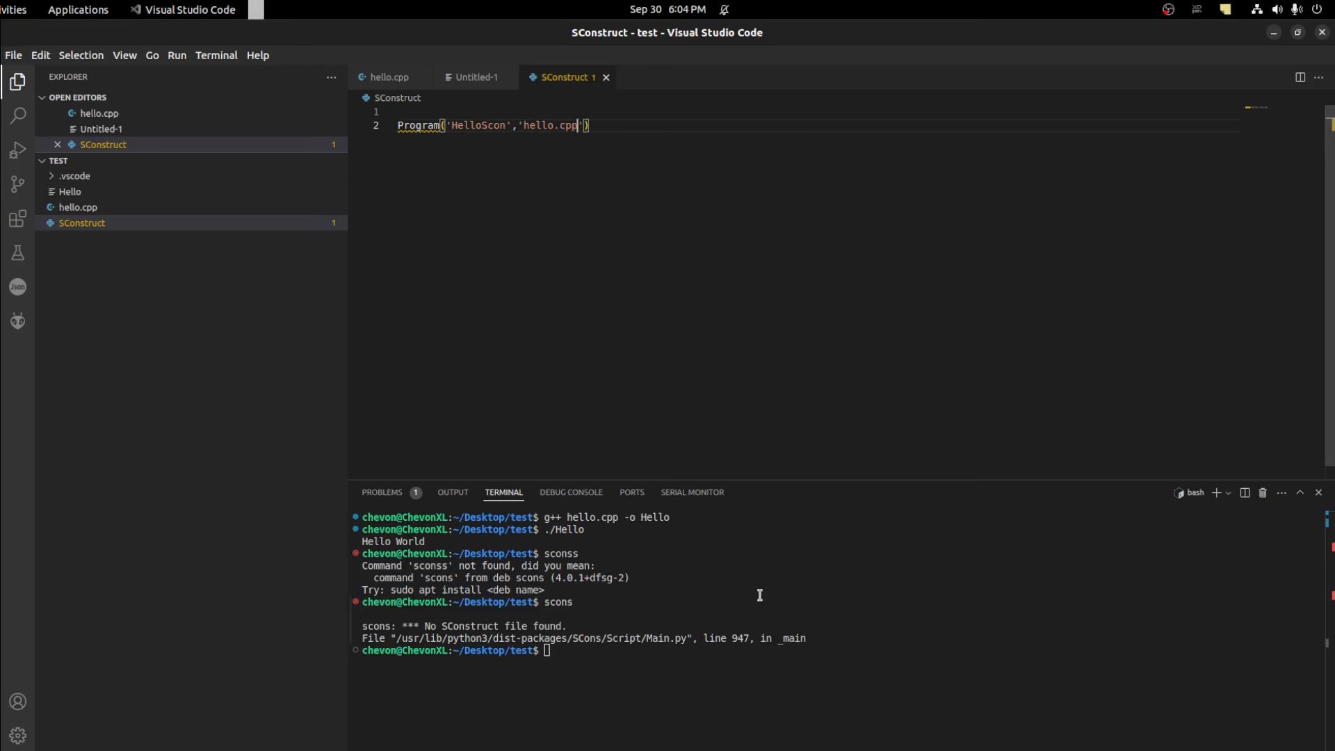
text(scons)
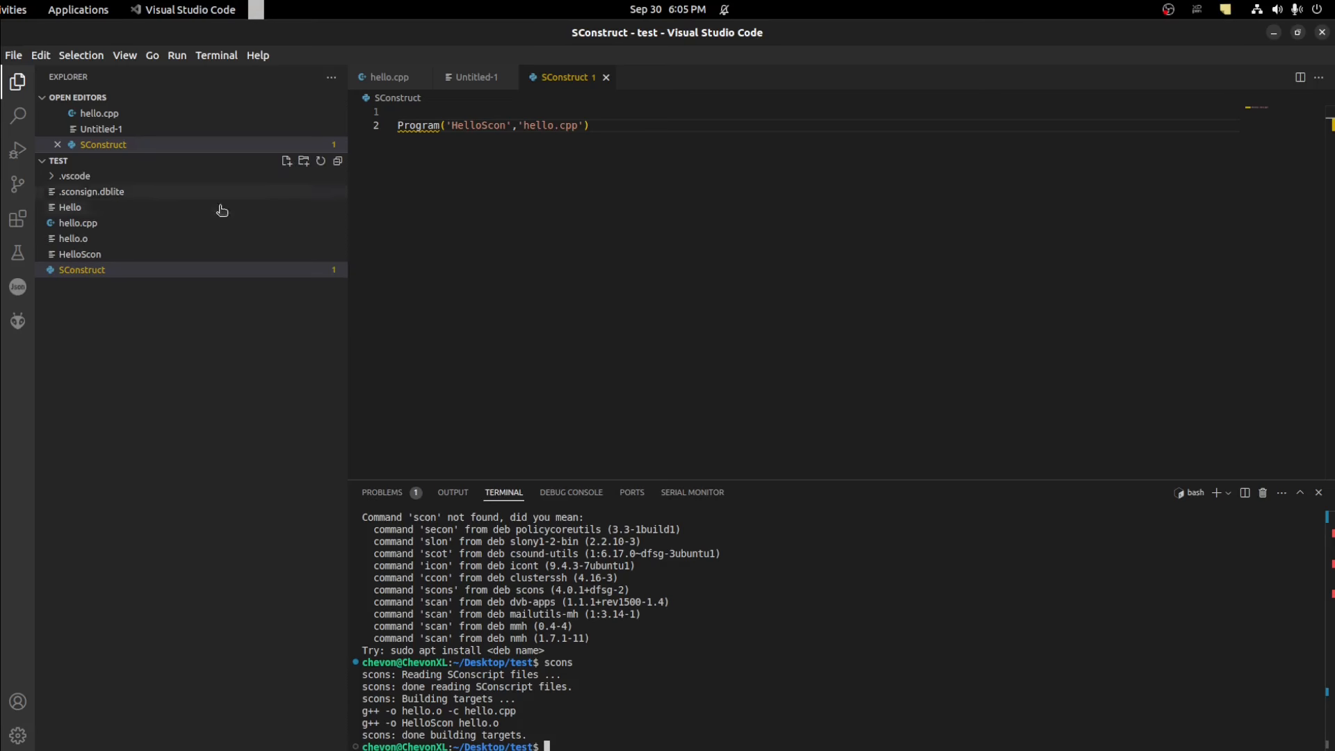
Open the compiled hello.o from the Explorer, then run the ./Hello executable in the terminal.
click(82, 268)
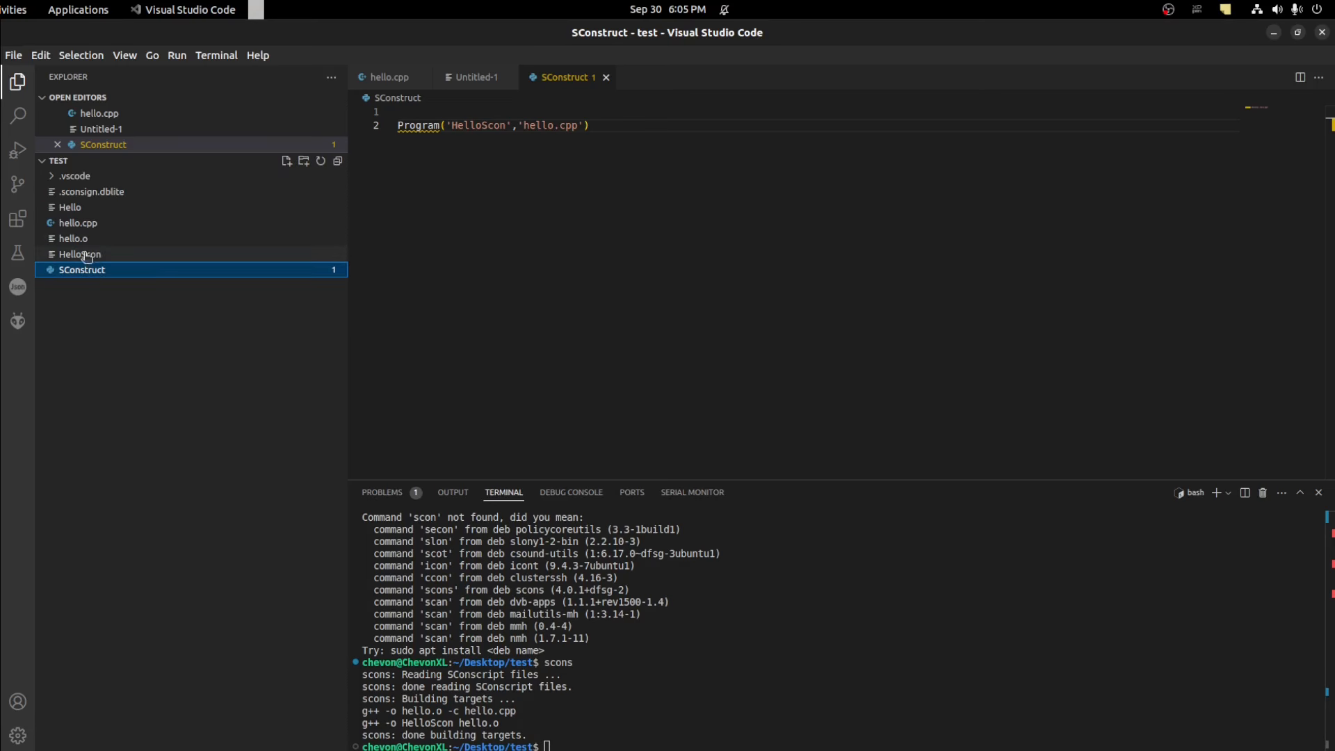
click(73, 238)
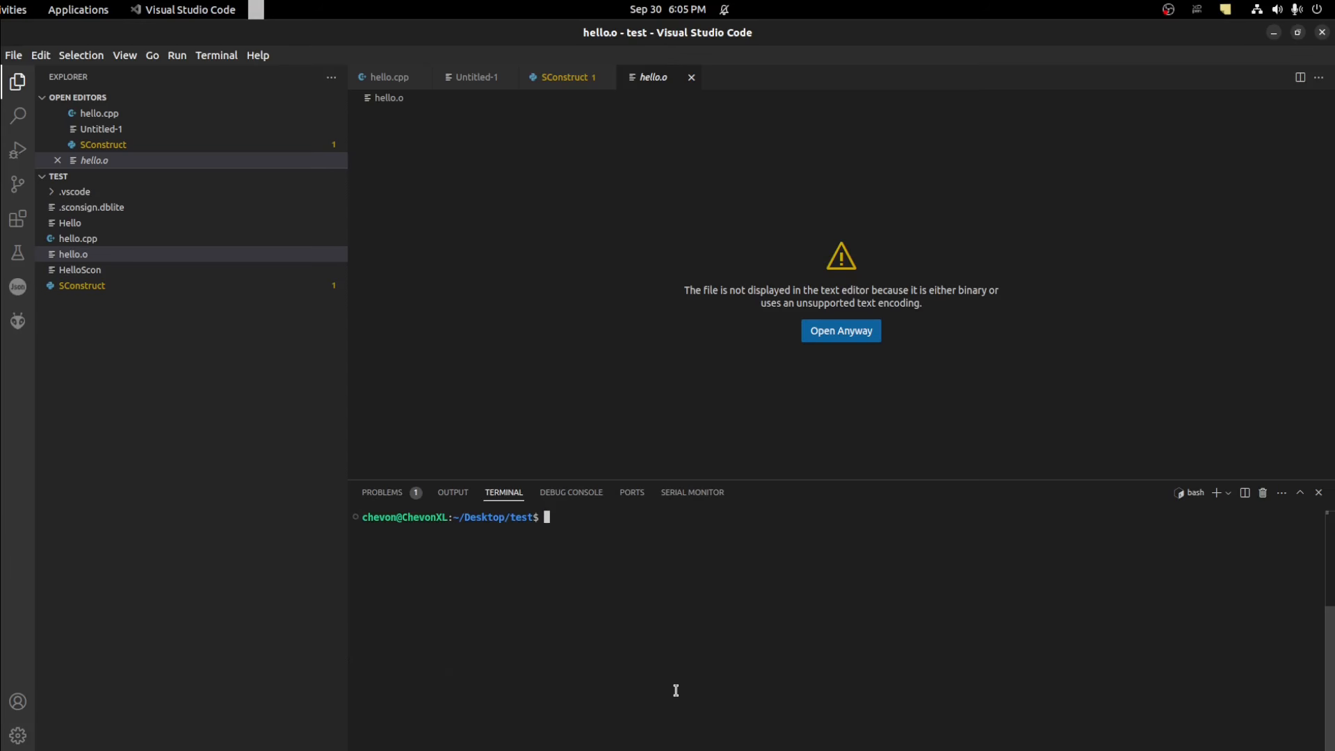
text(./hello)
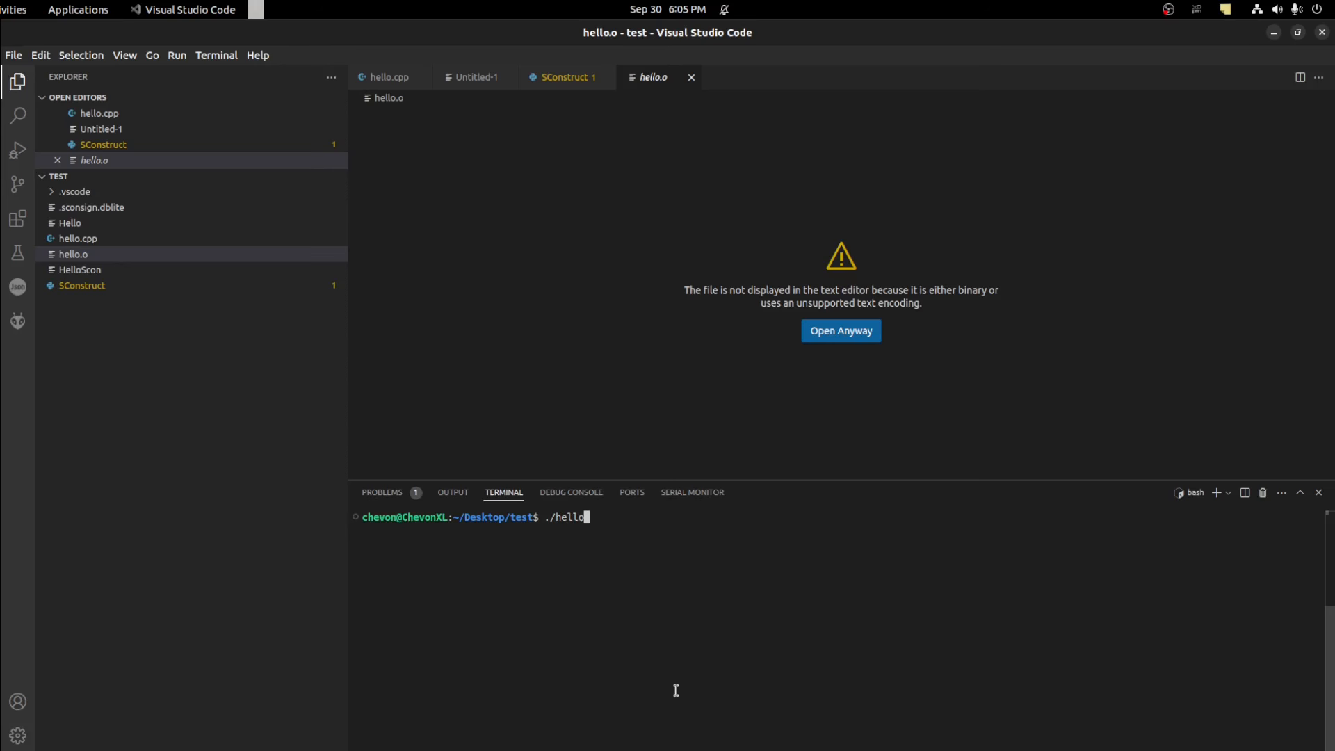
key(BackSpace)
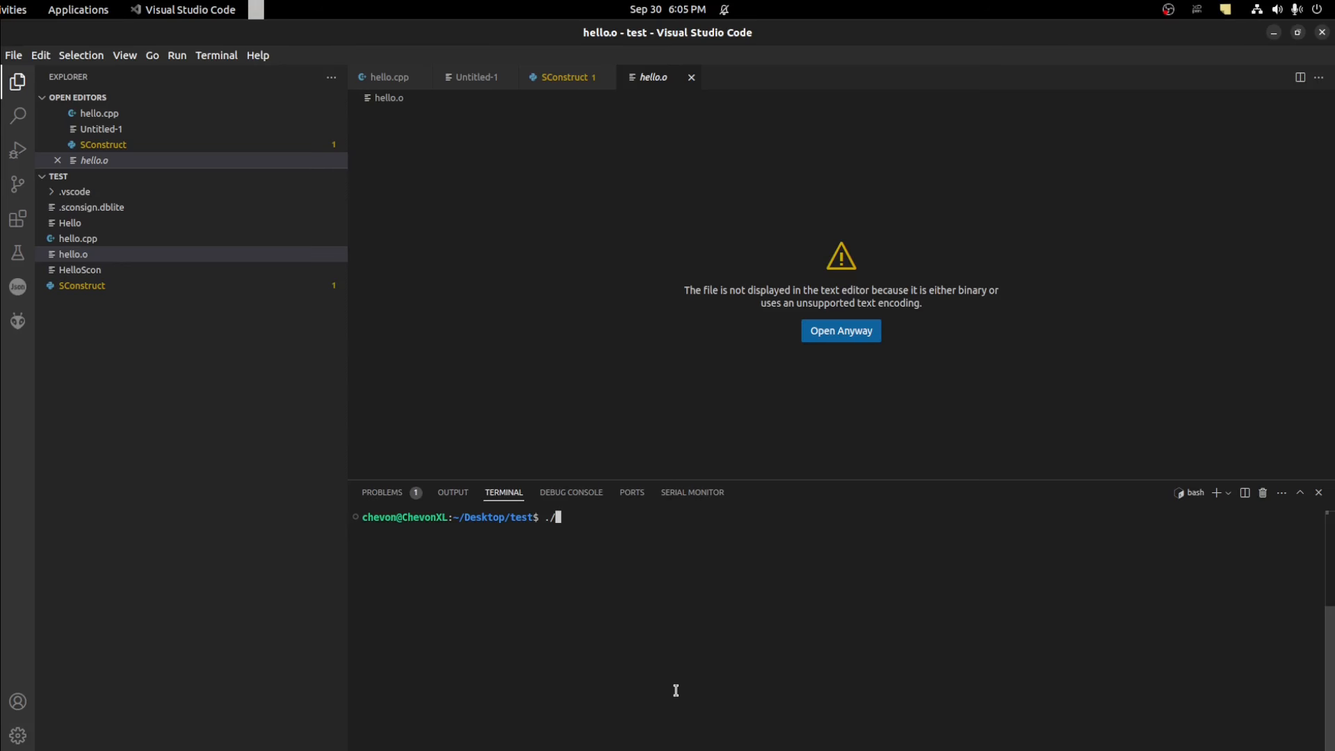
text(Hello)
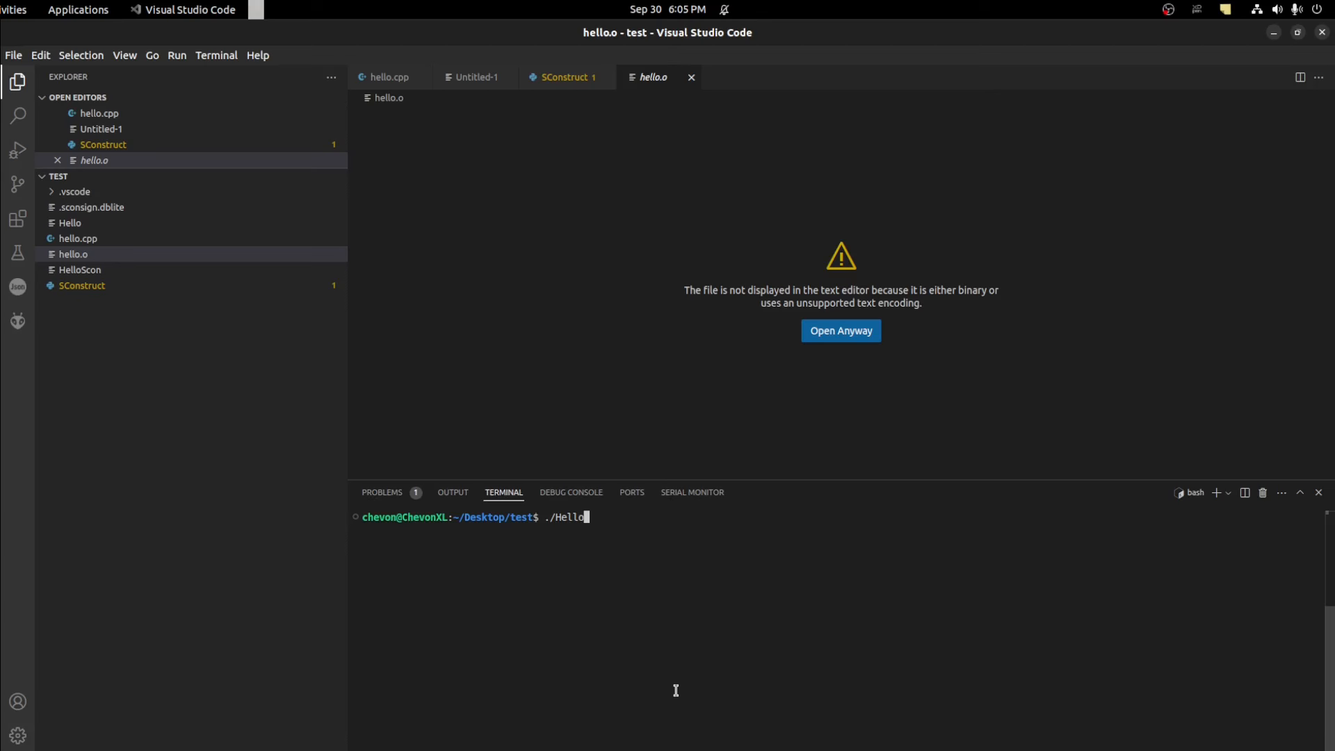
key(Return)
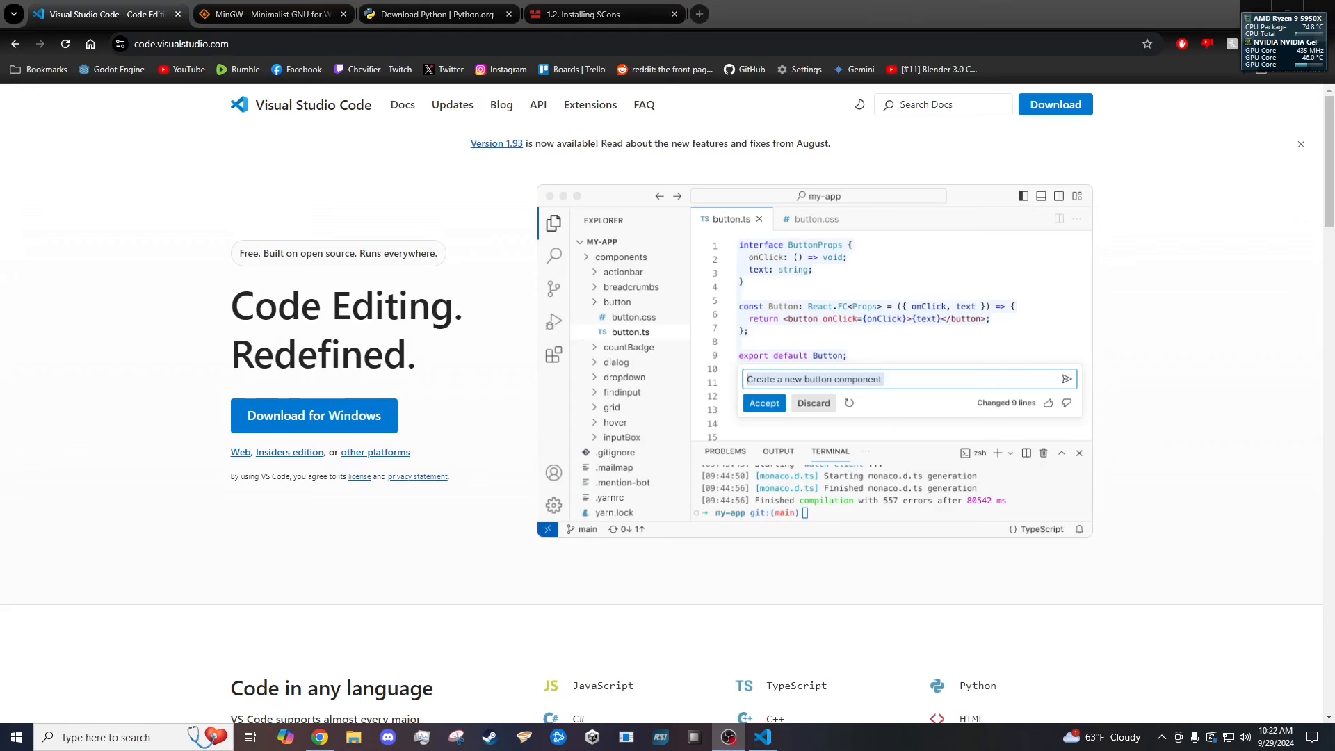
mouse_move(568, 263)
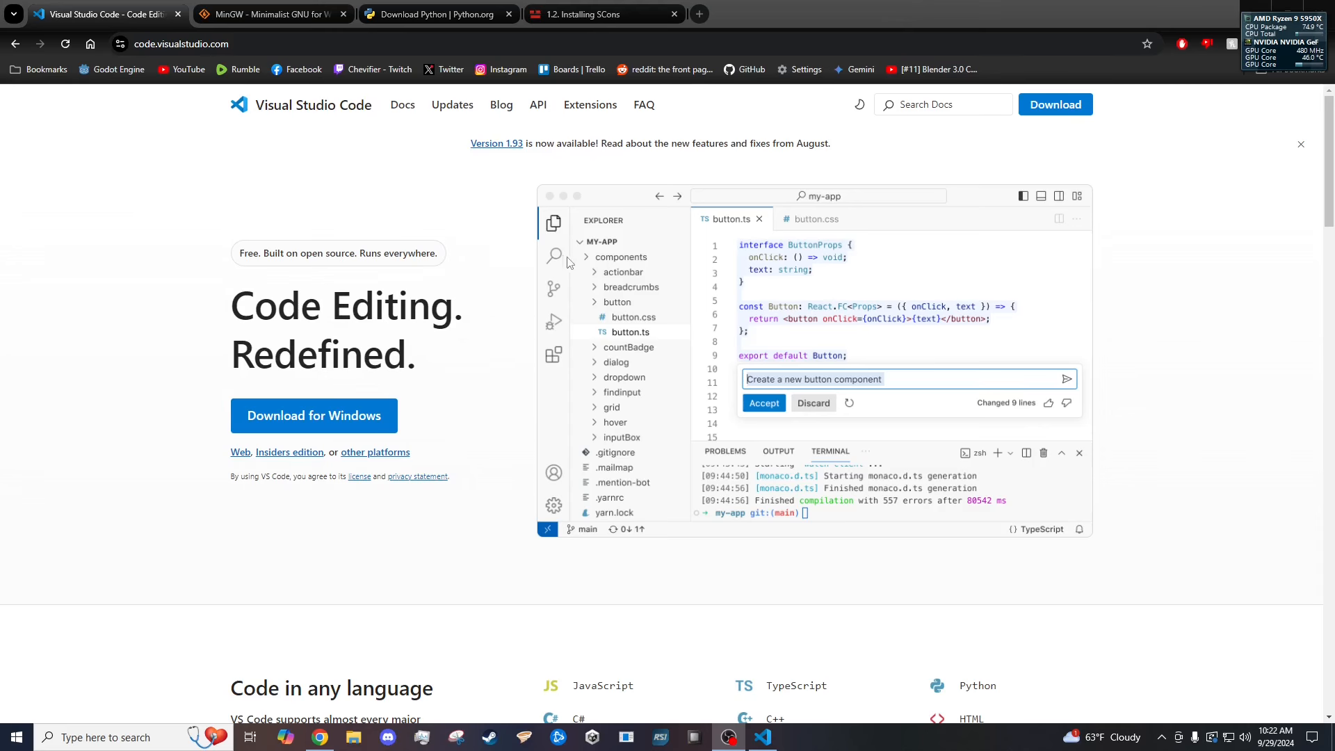
Switch from Chrome to the Windows Visual Studio Code window with the test folder.
click(760, 737)
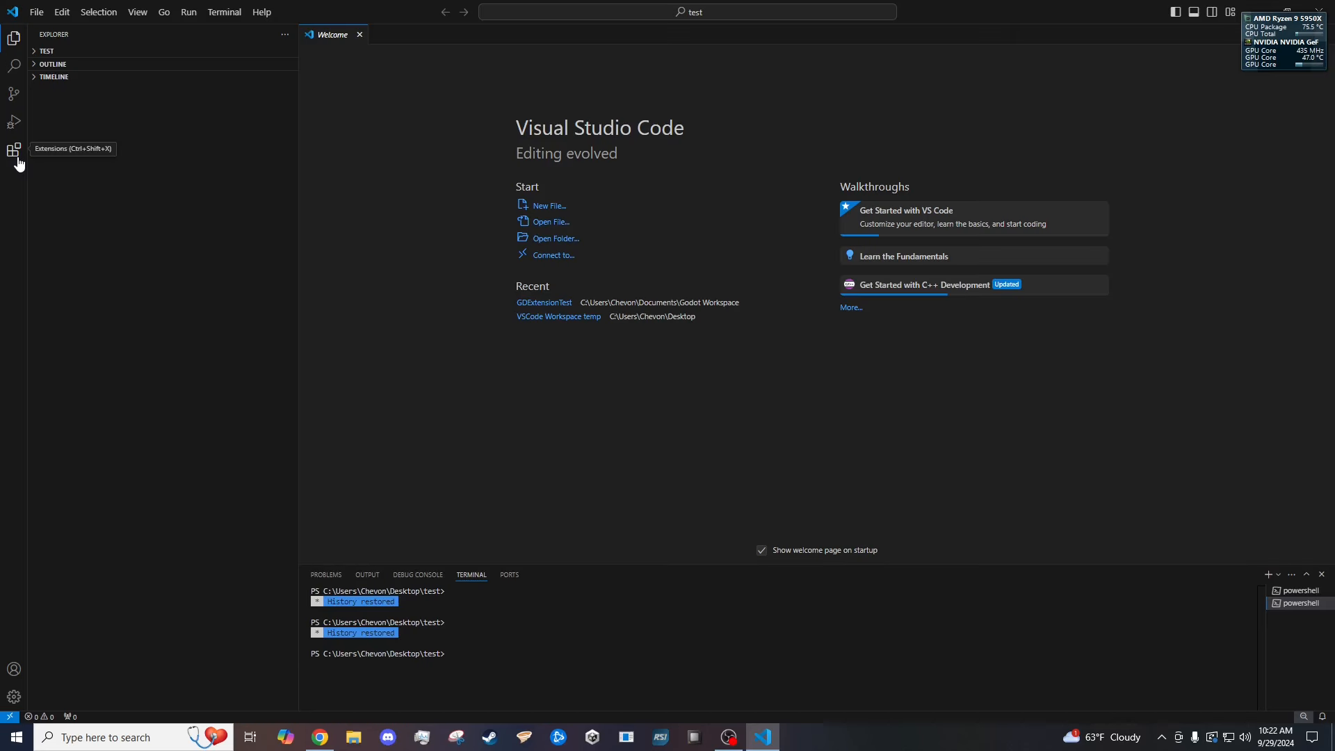
click(14, 151)
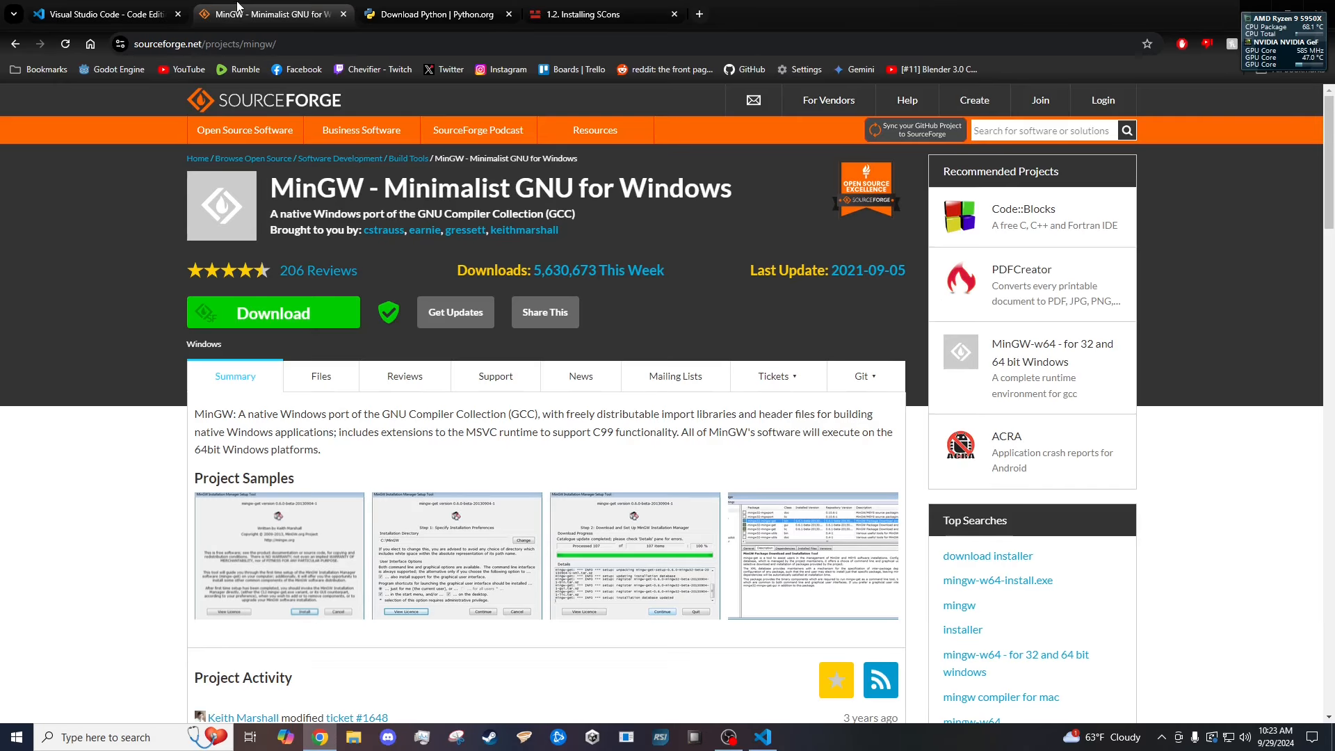
mouse_move(252, 31)
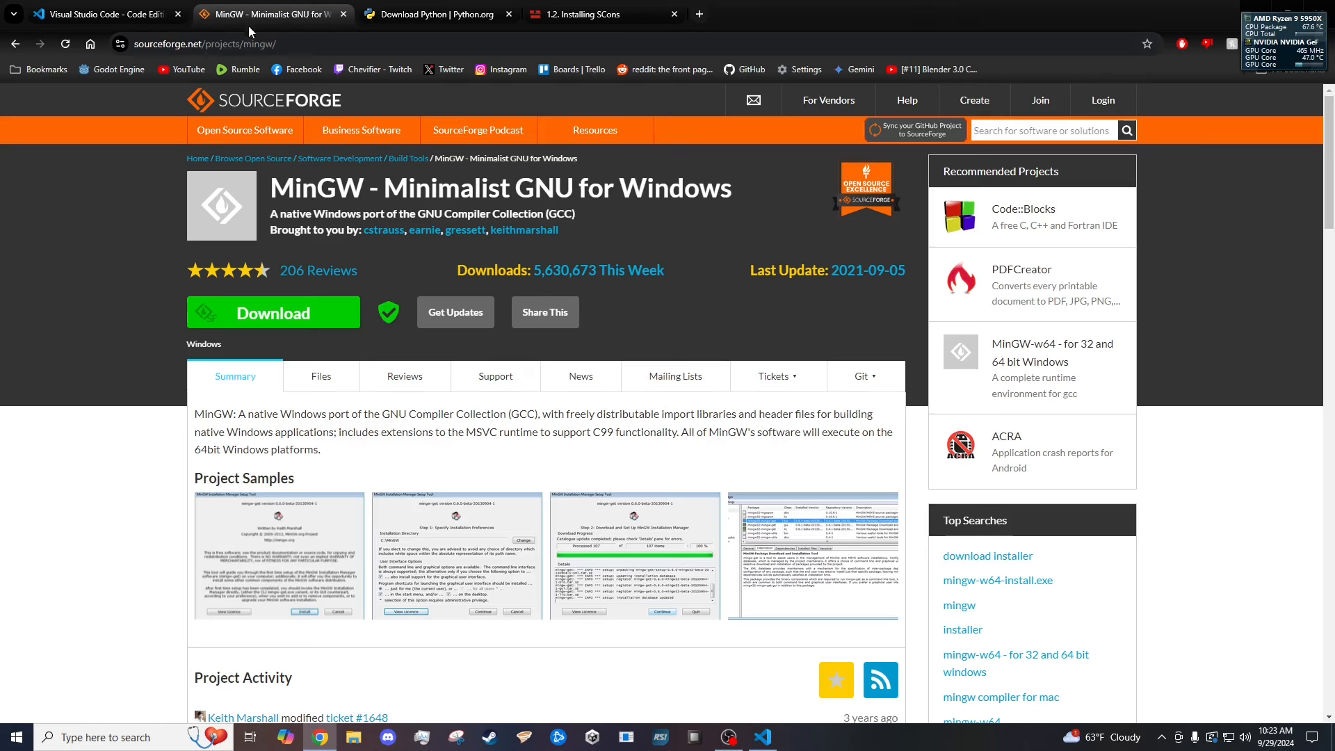
mouse_move(229, 293)
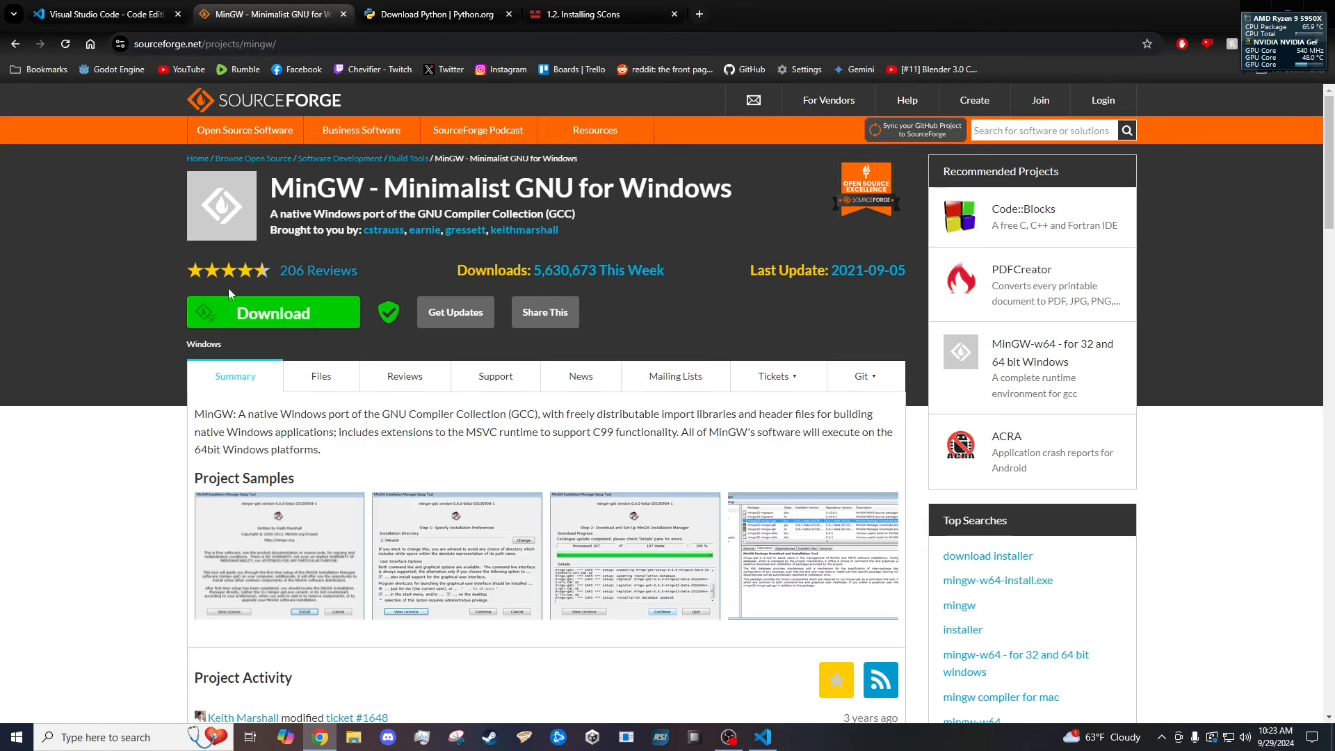
mouse_move(859, 8)
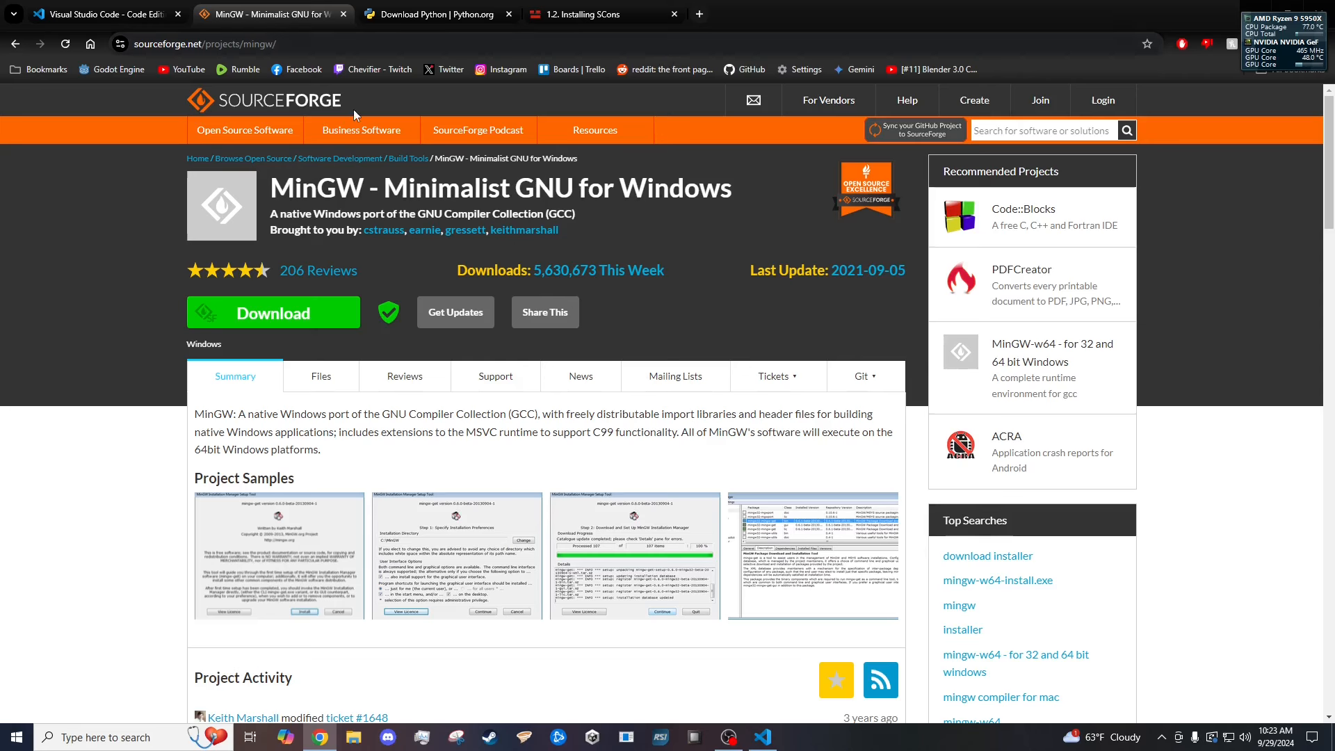
mouse_move(316, 253)
text(min)
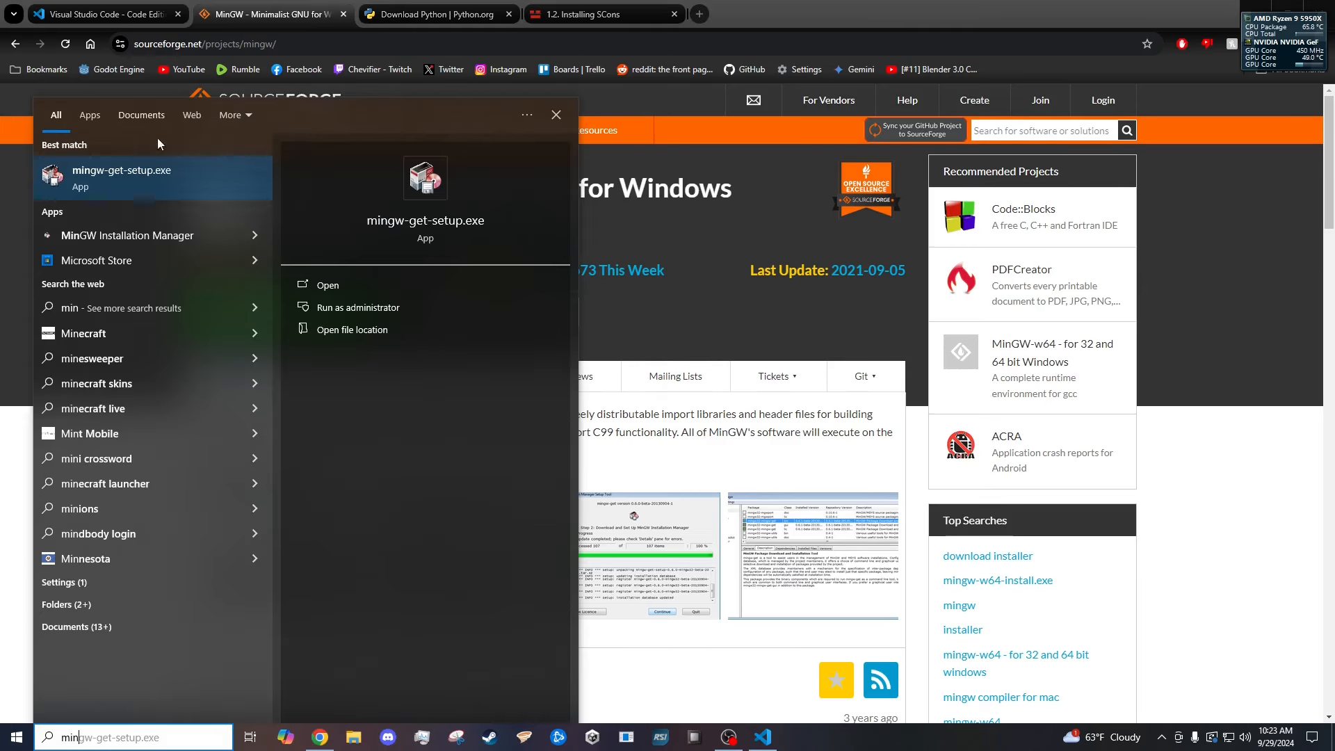
Run mingw-get-setup keeping C:\MinGW, reaching the 'Application is Already Installed' error.
click(325, 284)
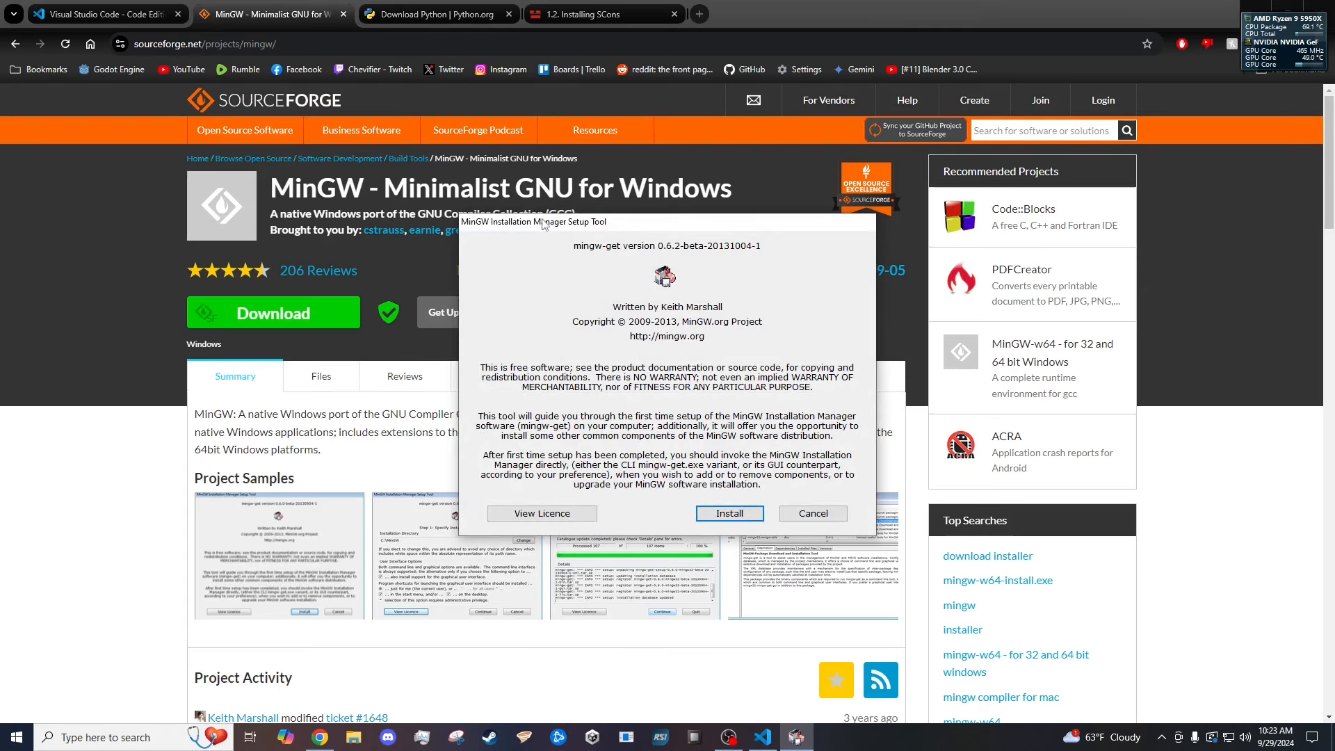
click(727, 513)
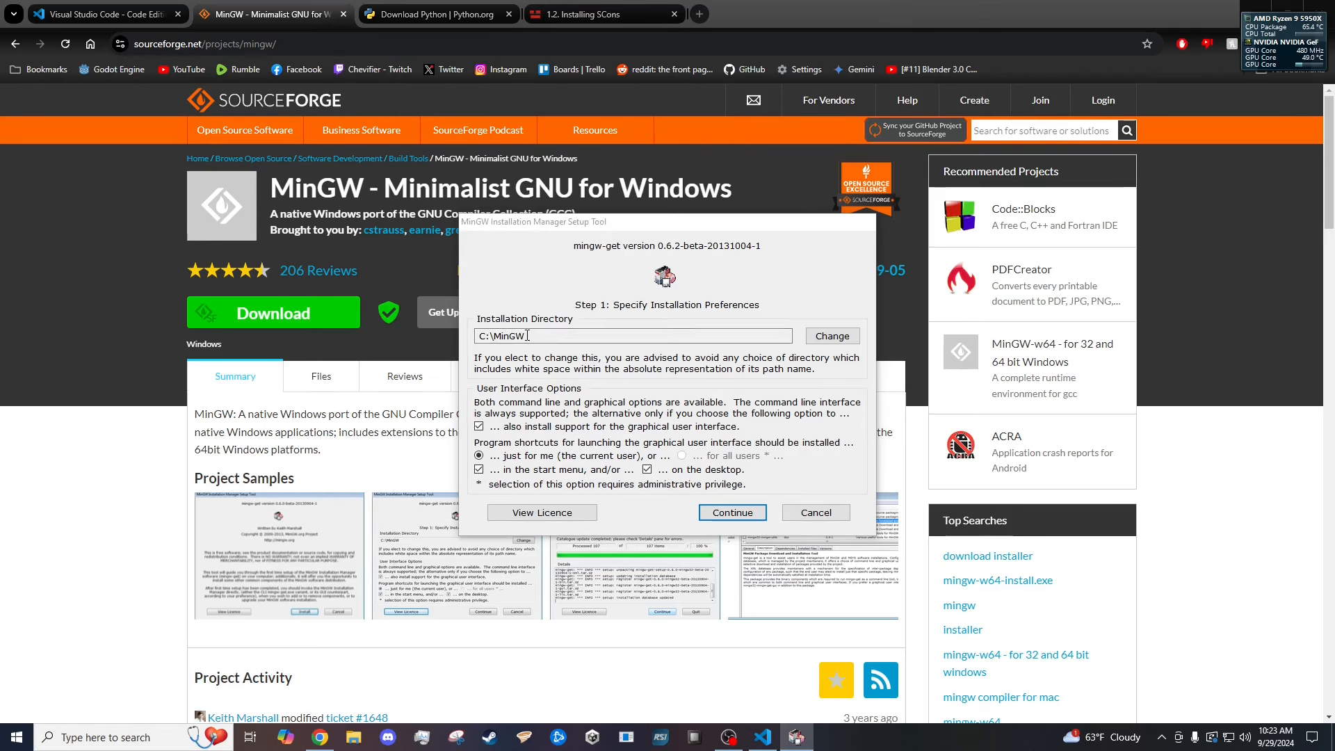
click(494, 335)
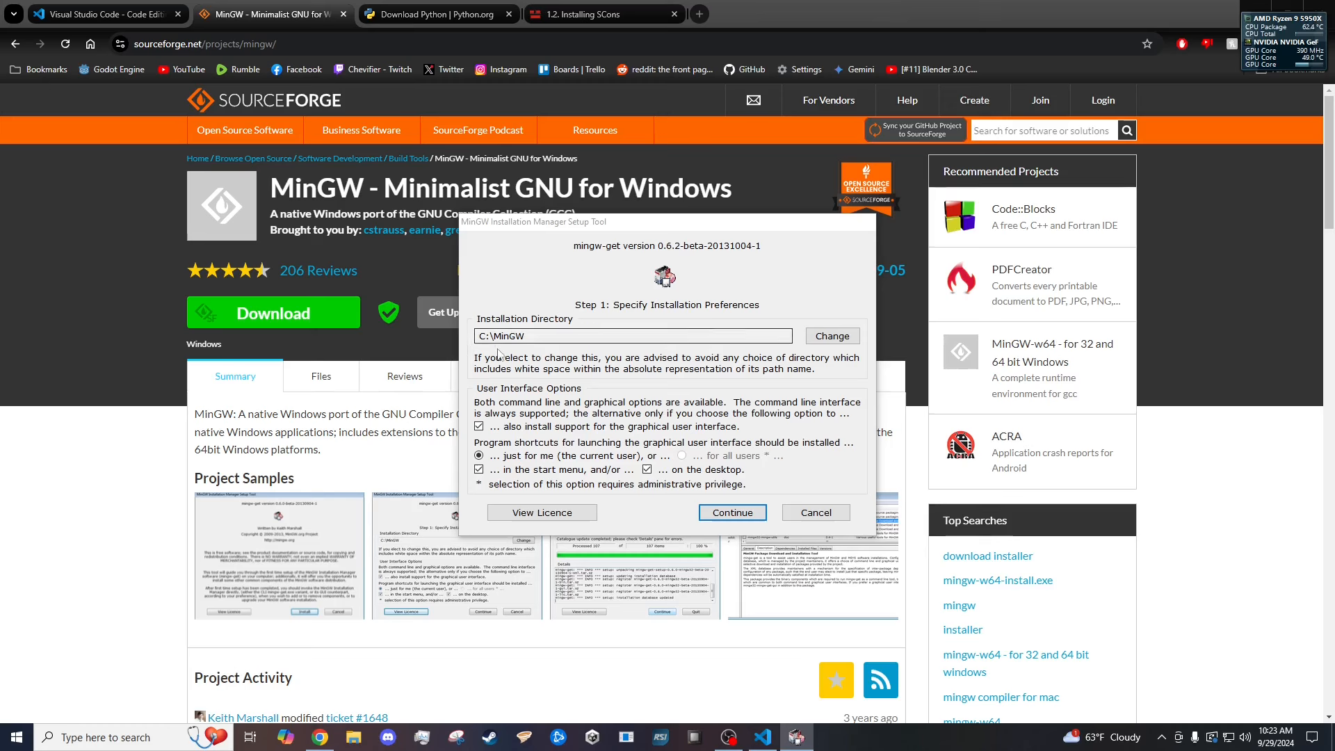
mouse_move(589, 326)
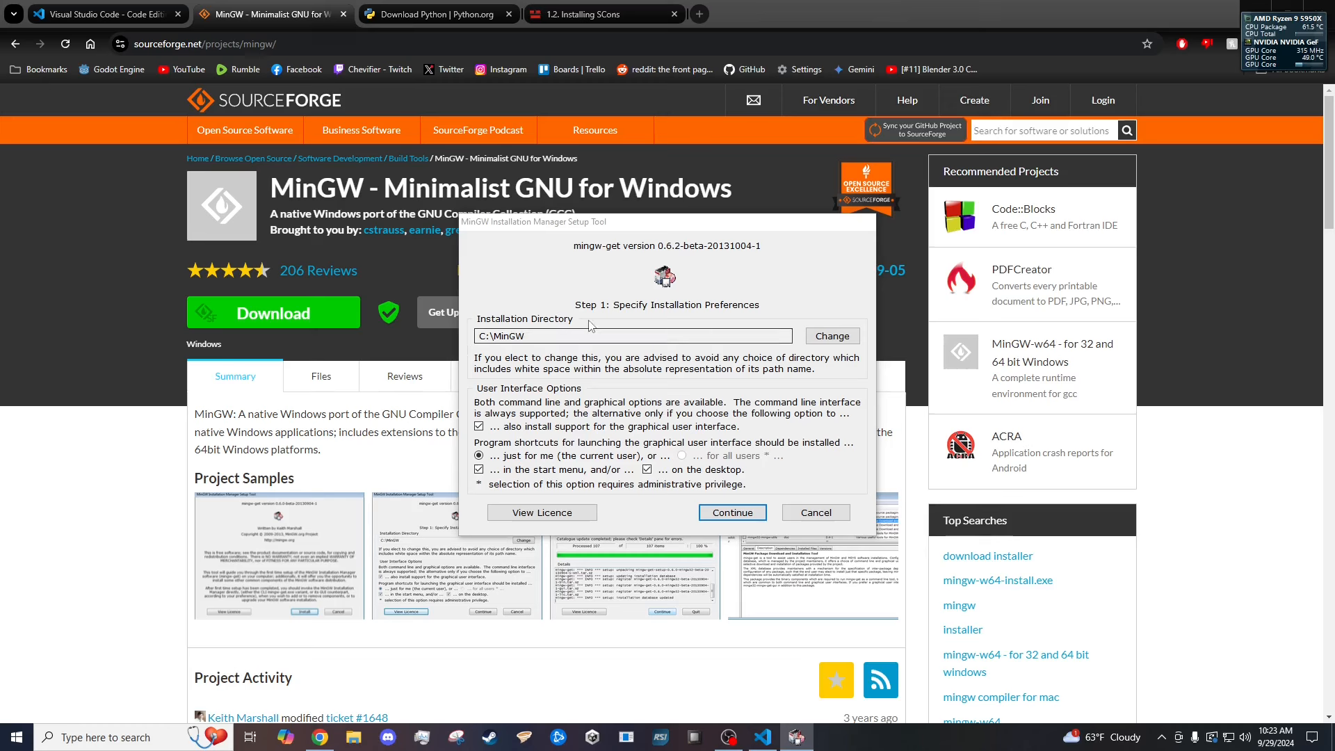
mouse_move(417, 407)
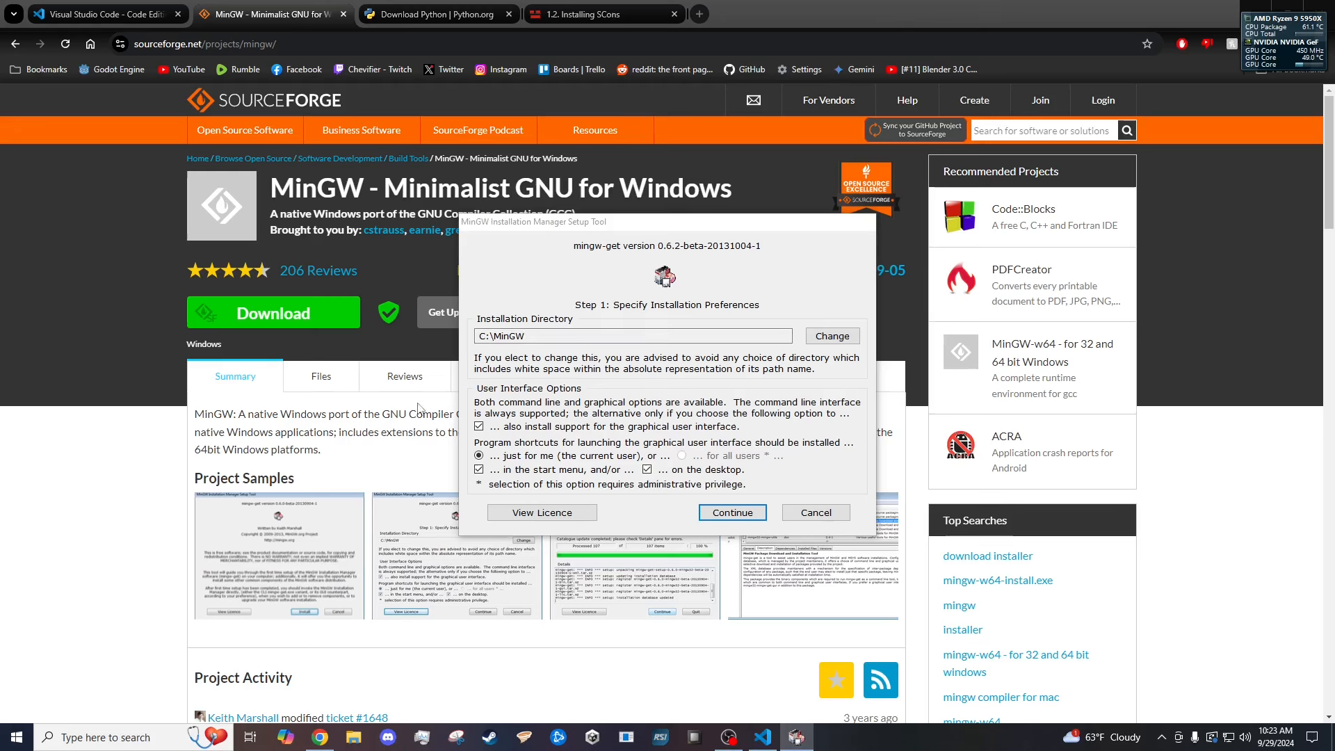
click(730, 511)
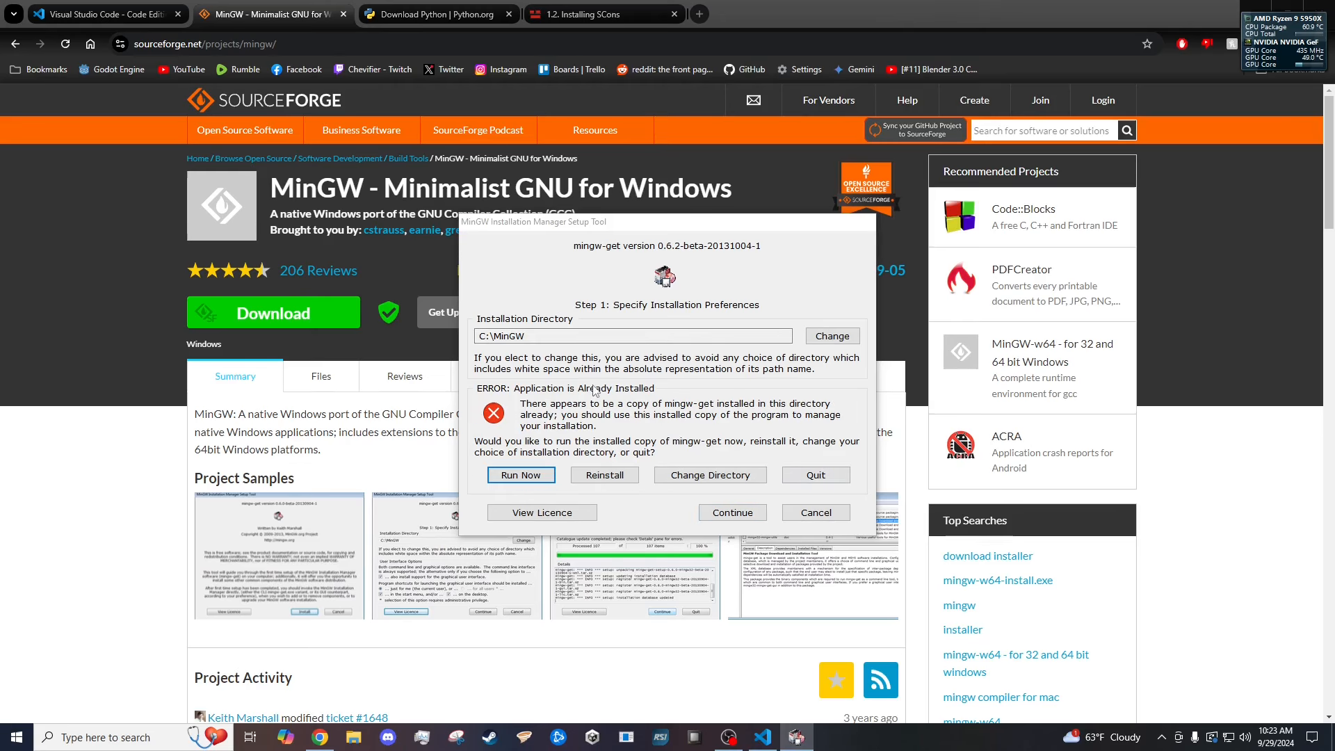
mouse_move(473, 488)
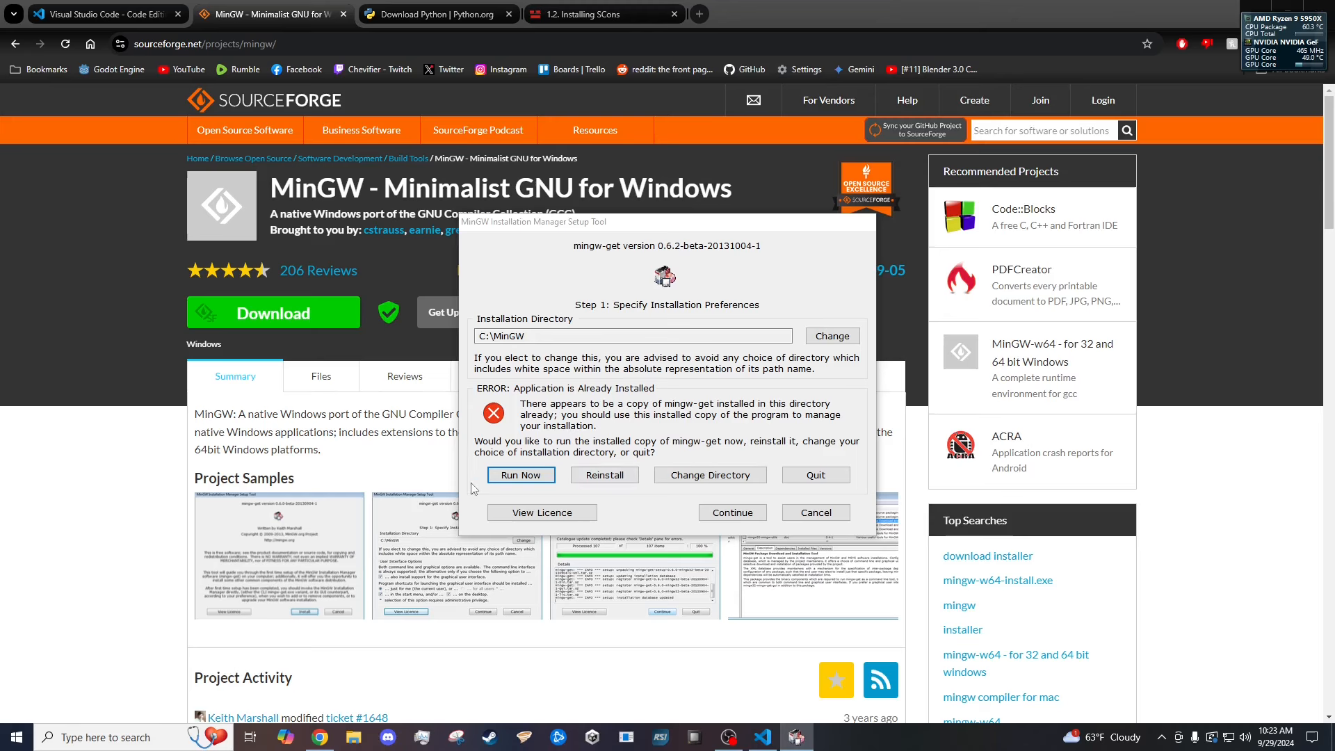
Run the installed mingw-get manager and check mingw32-gcc-g++ 6.3.0-1 under Basic Setup.
click(520, 475)
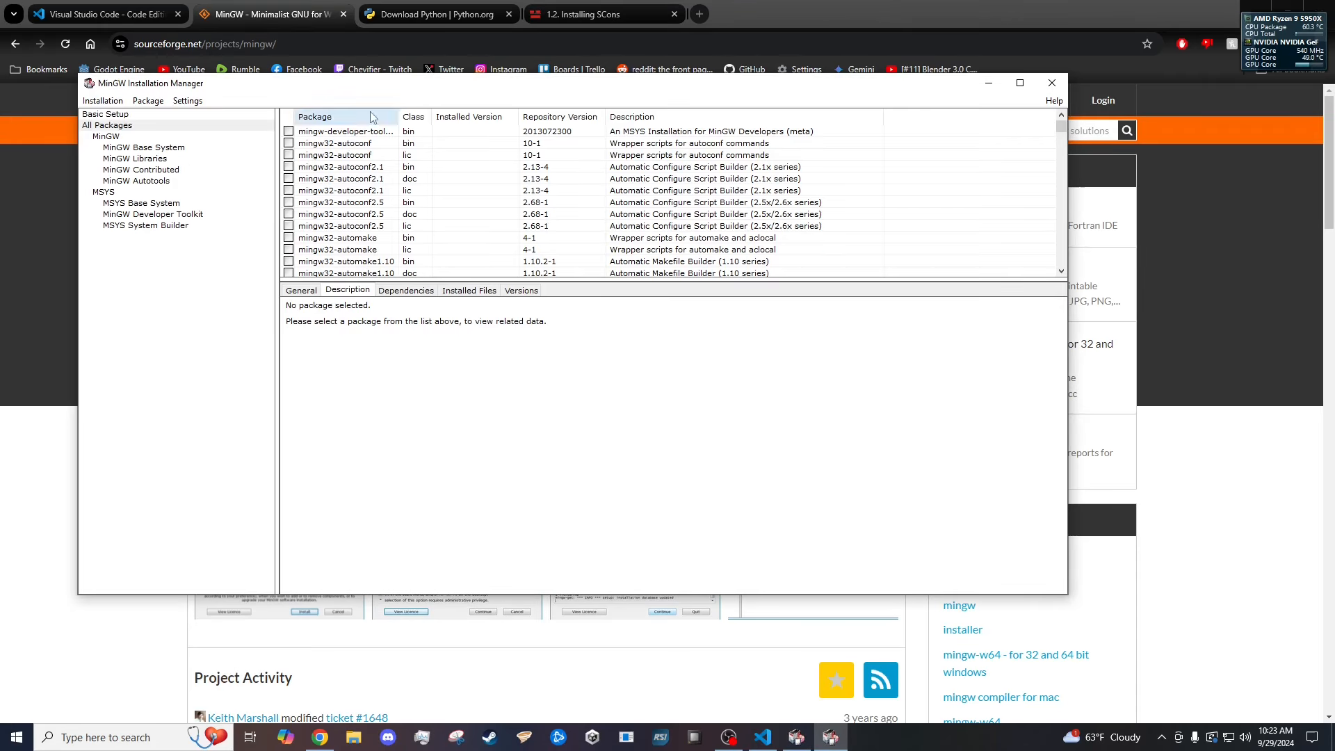
click(106, 113)
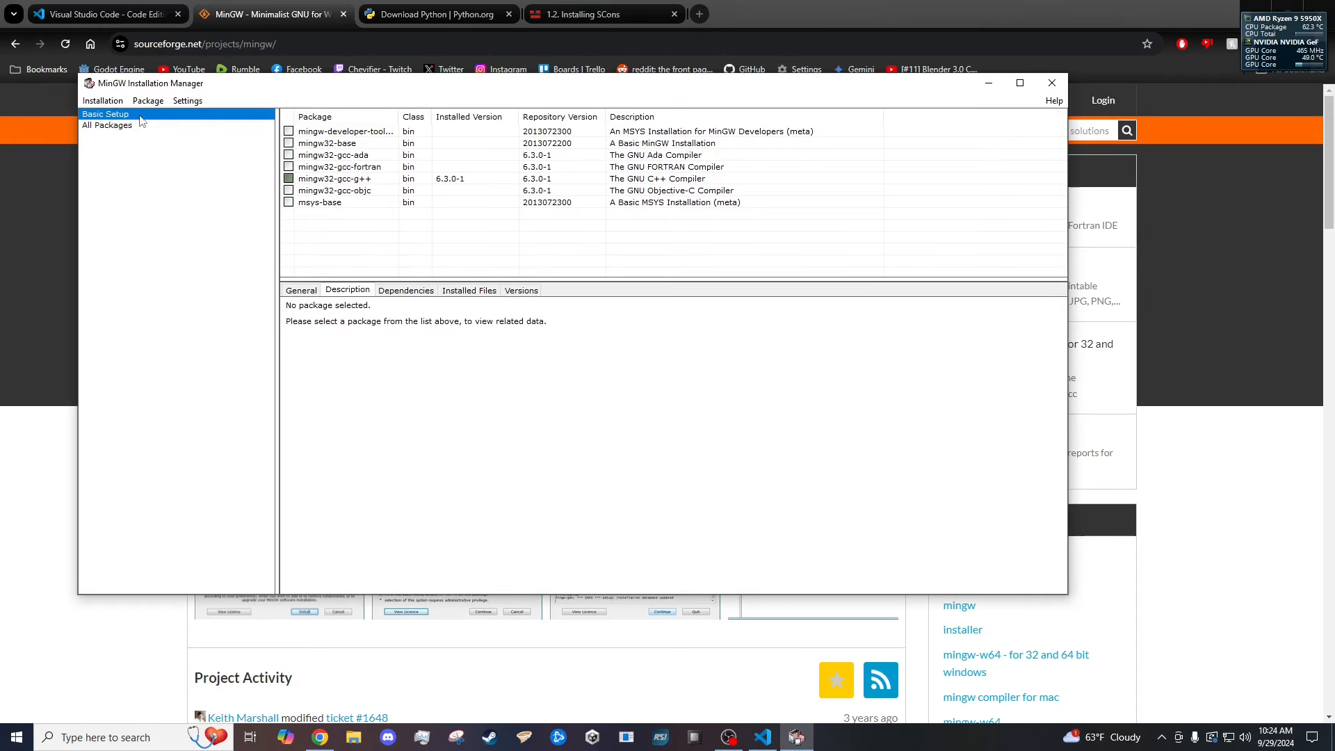
mouse_move(333, 192)
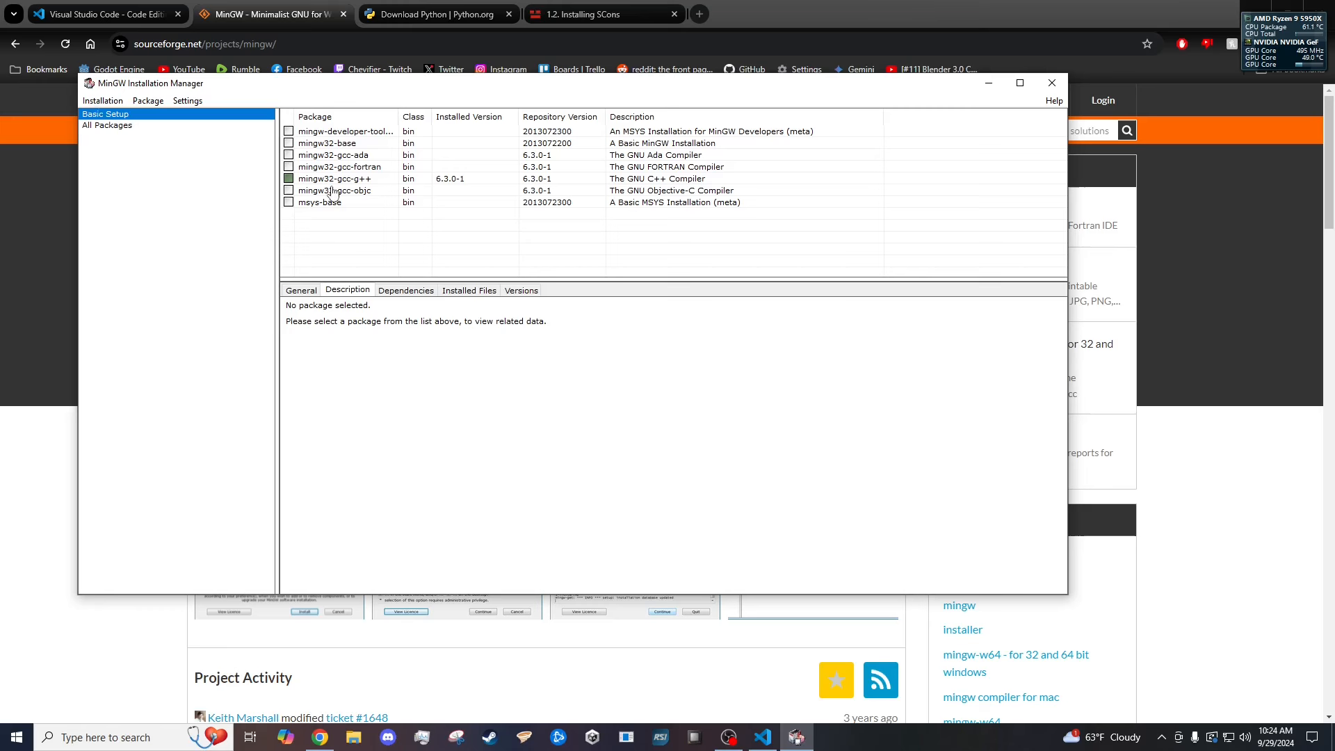
mouse_move(354, 188)
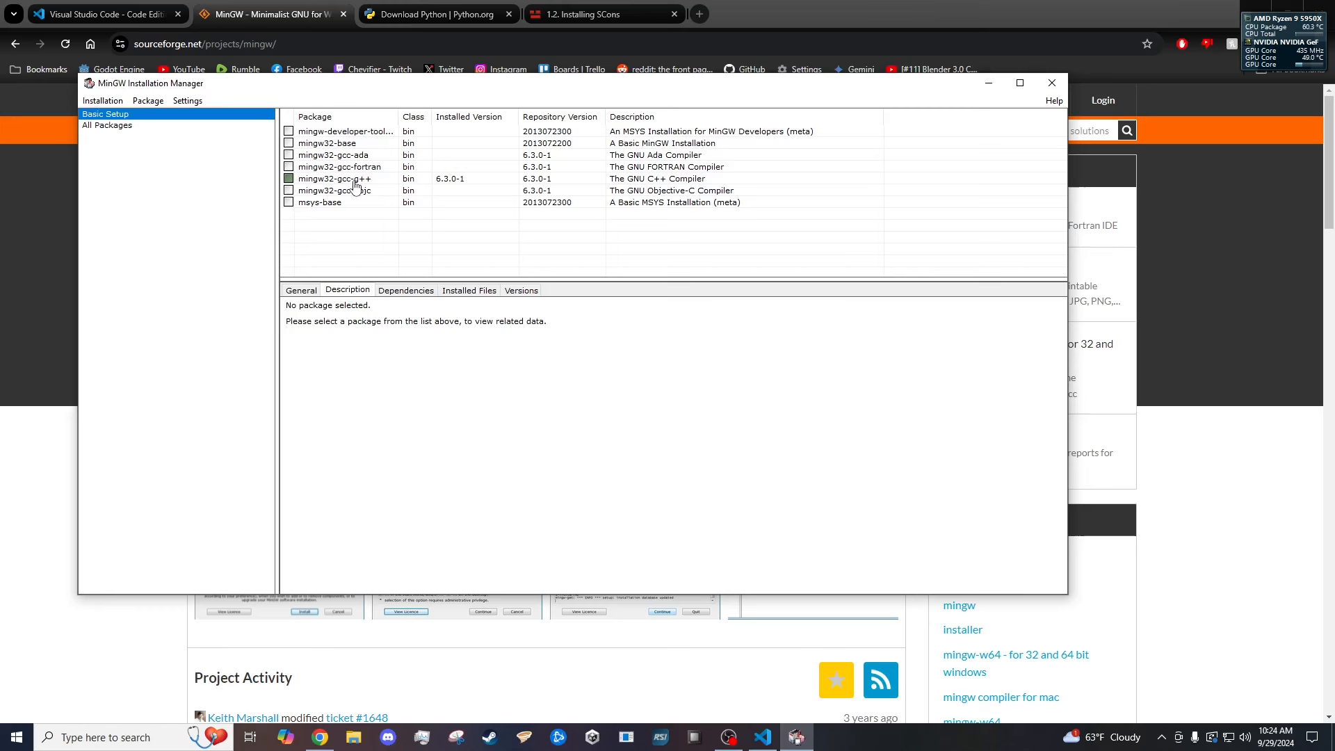
mouse_move(357, 185)
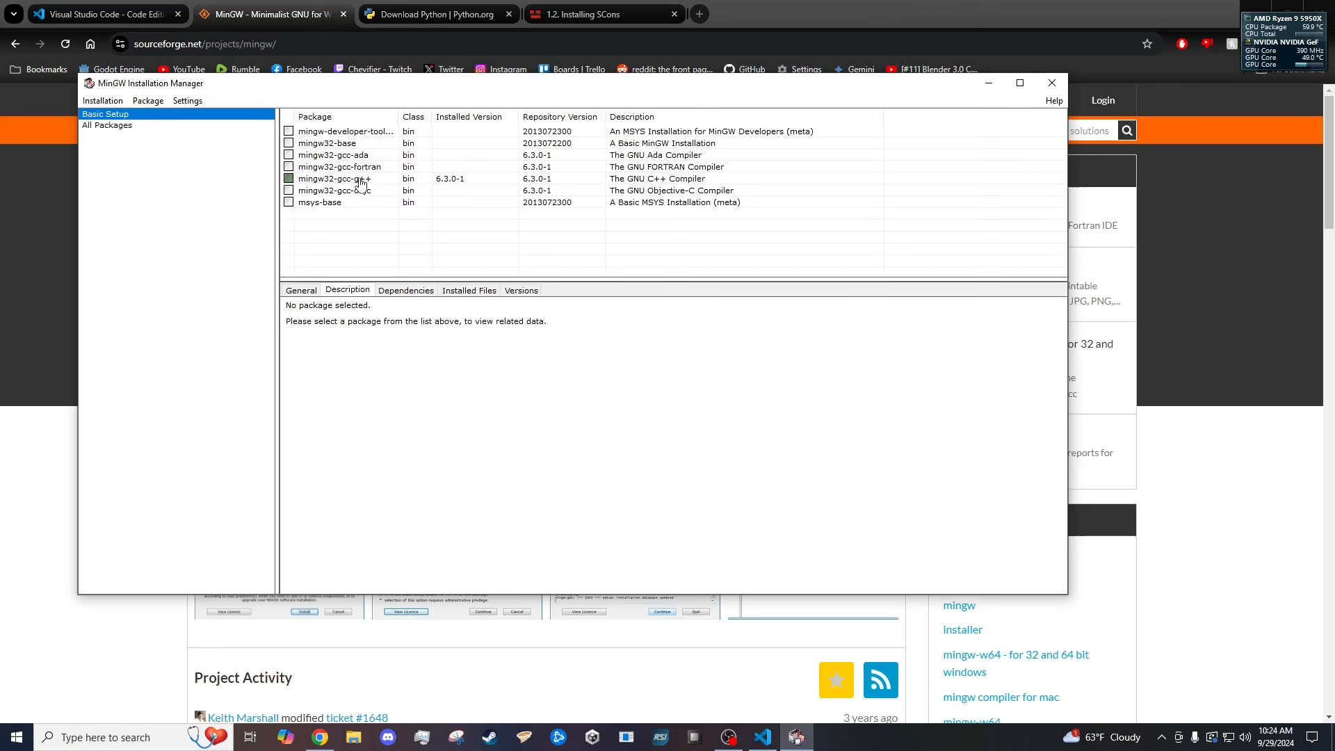
right_click(334, 179)
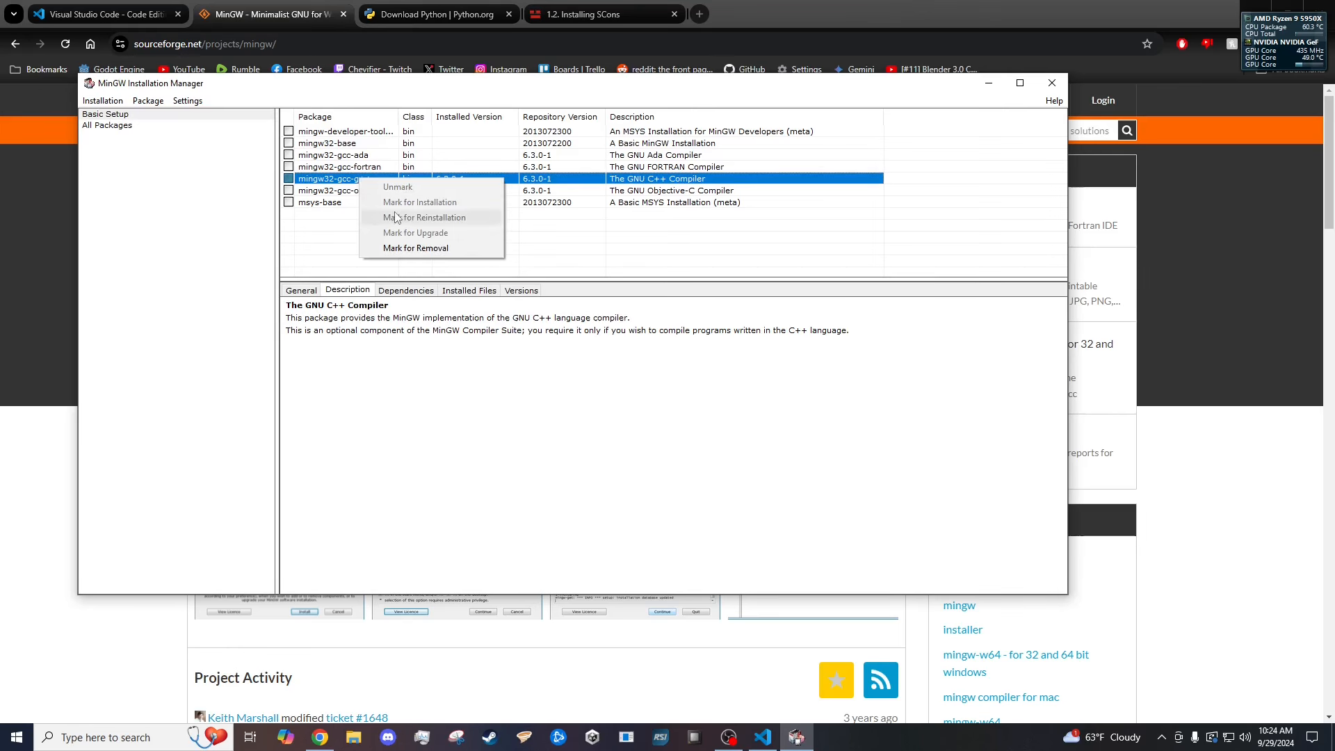
mouse_move(321, 199)
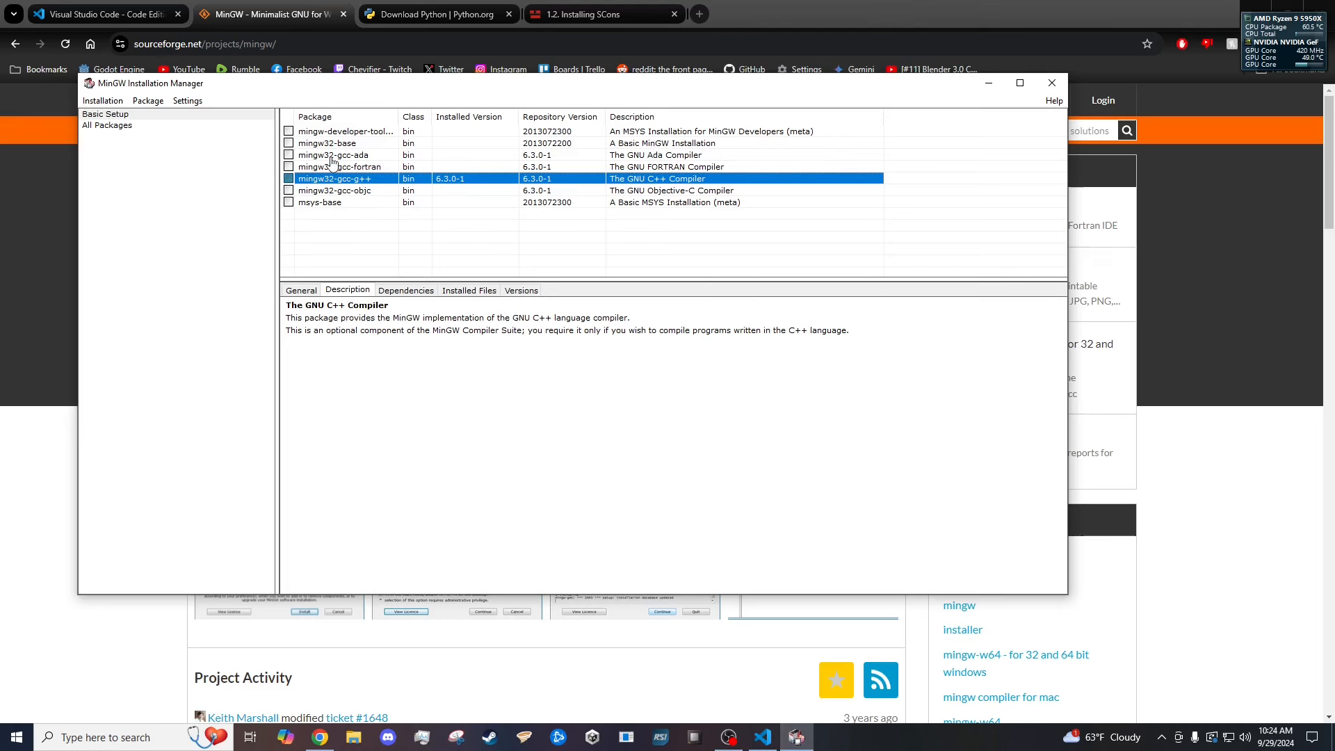
click(438, 13)
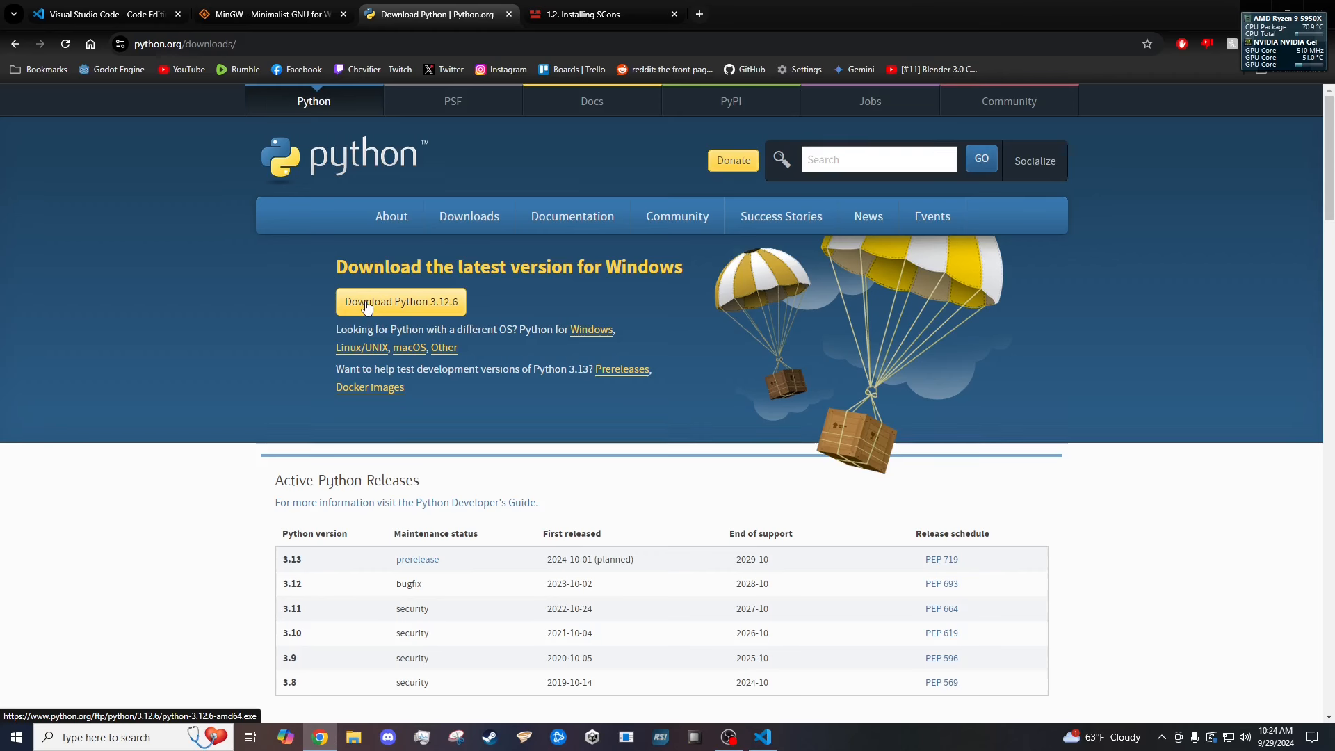
Launch Command Prompt and check the Python version, reported as 3.12.6.
click(128, 736)
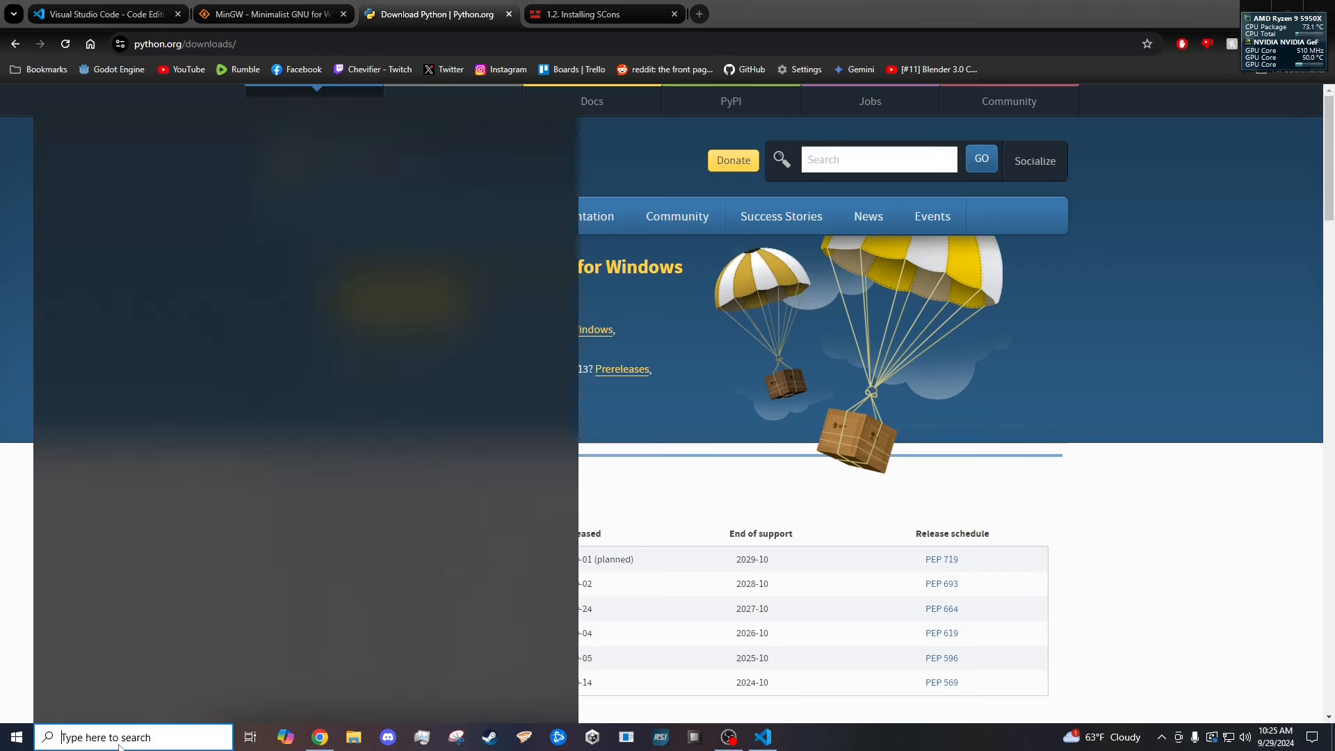
click(795, 737)
text(python -V)
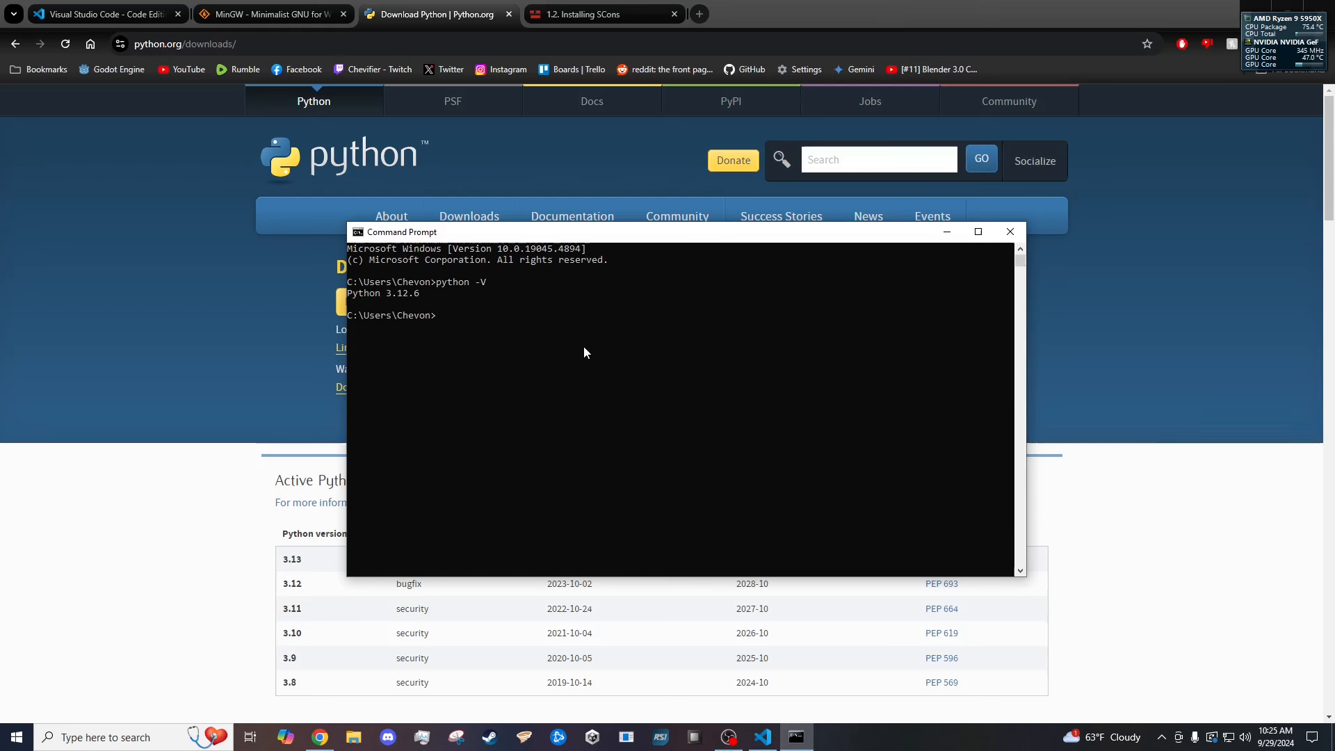
text(py -V)
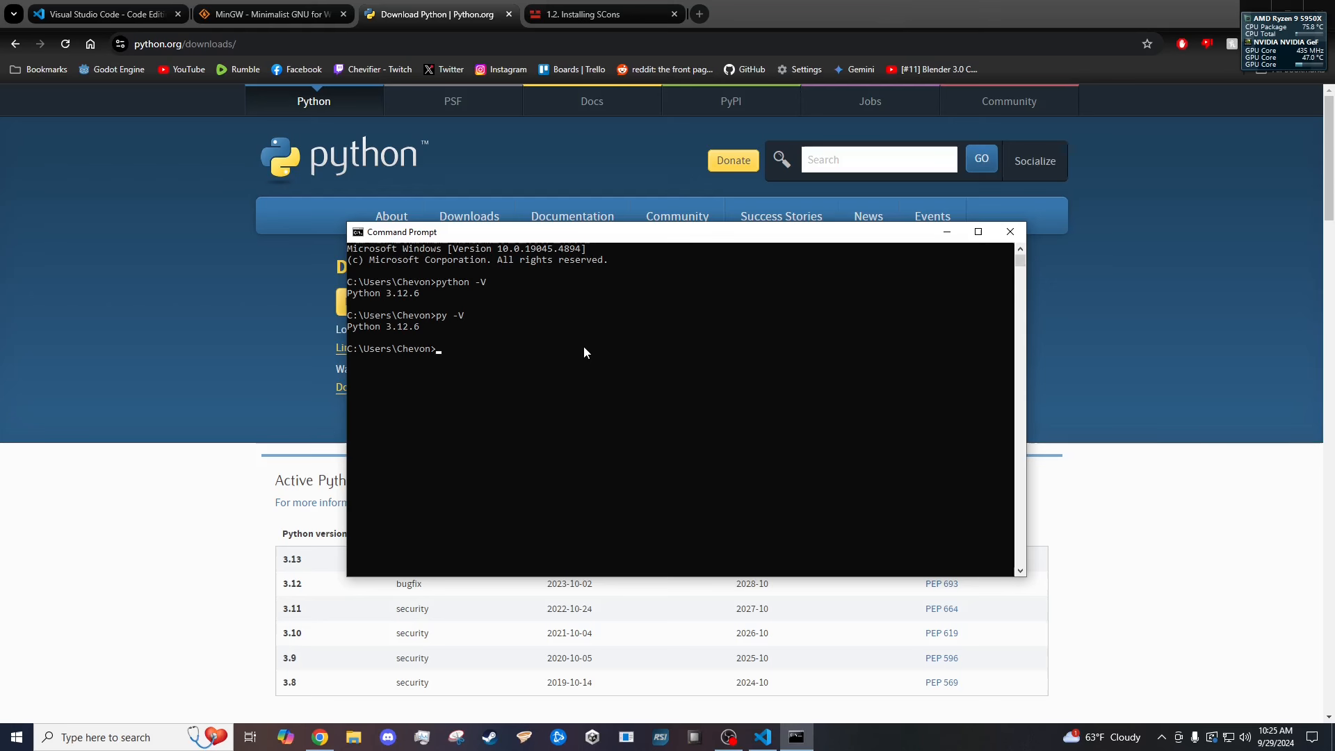
mouse_move(862, 211)
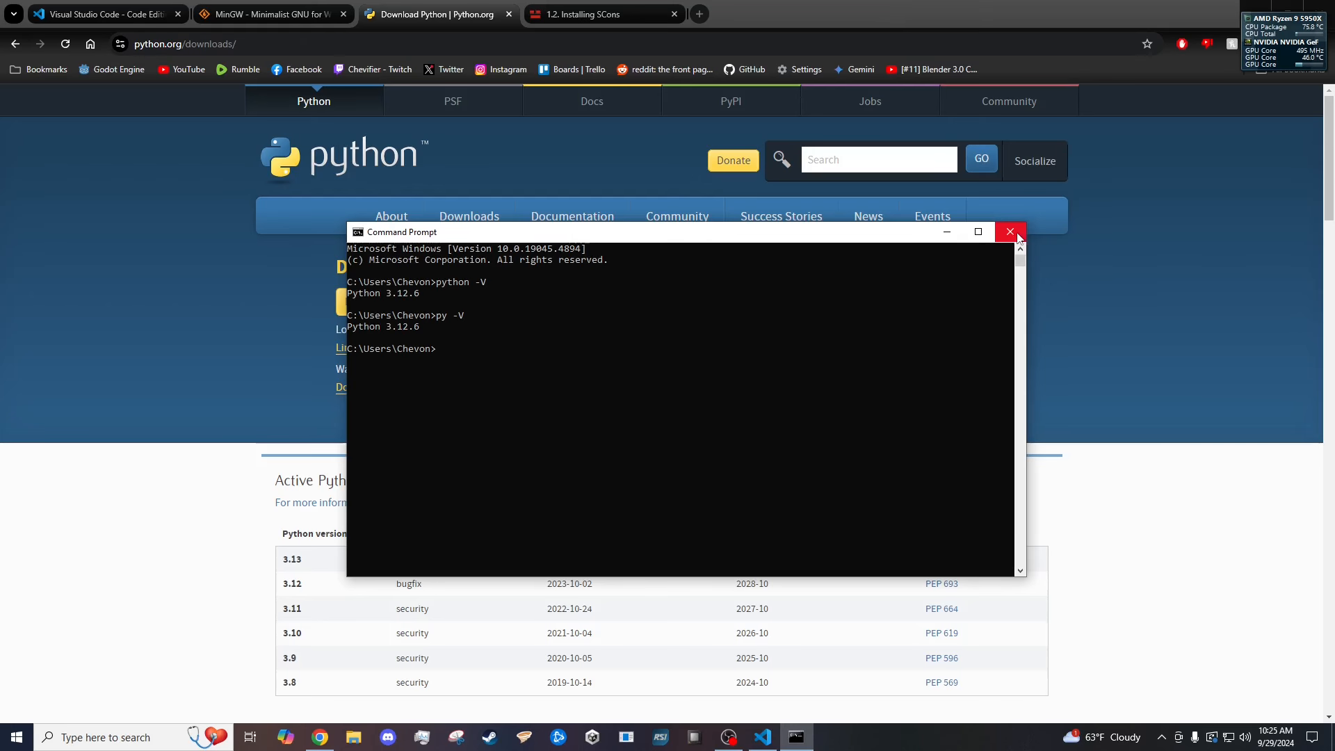
mouse_move(1051, 242)
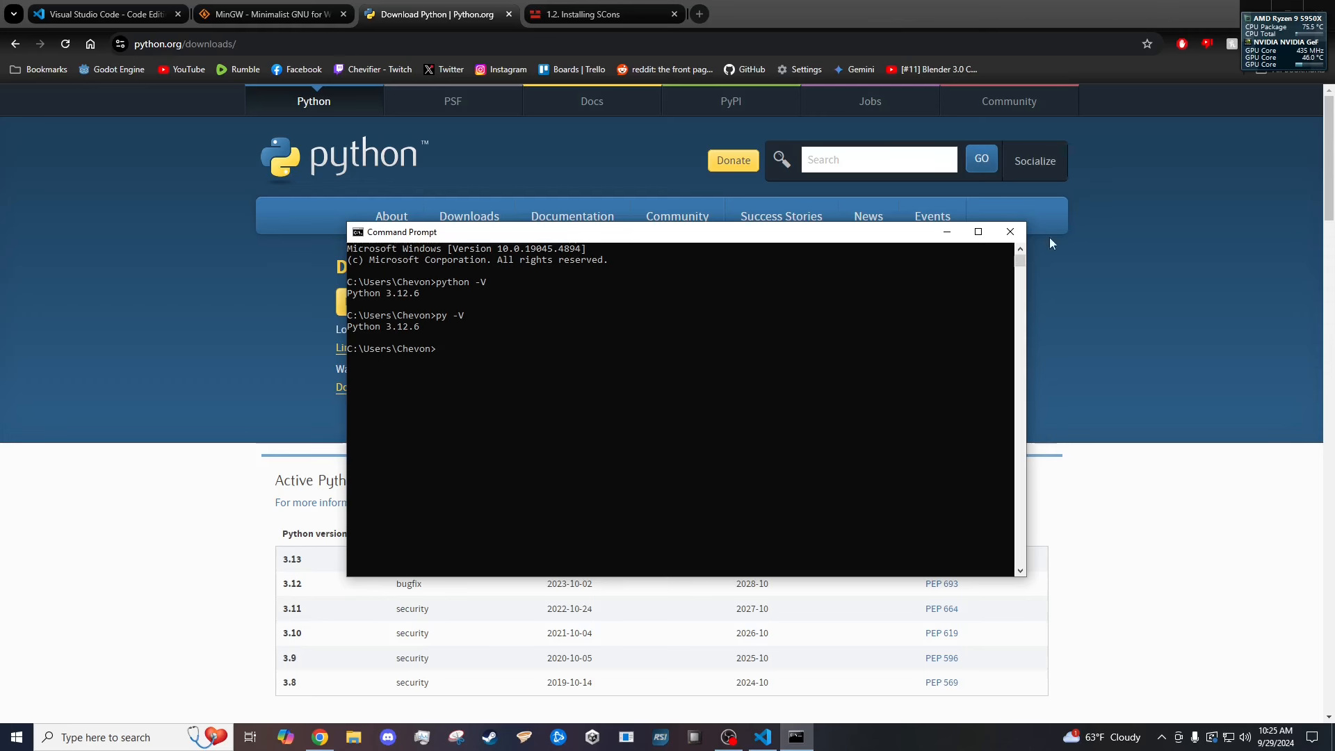
Run 'python -m pip install scons', reporting SCons 4.8.1 already installed, then search Start for 'env'.
click(586, 13)
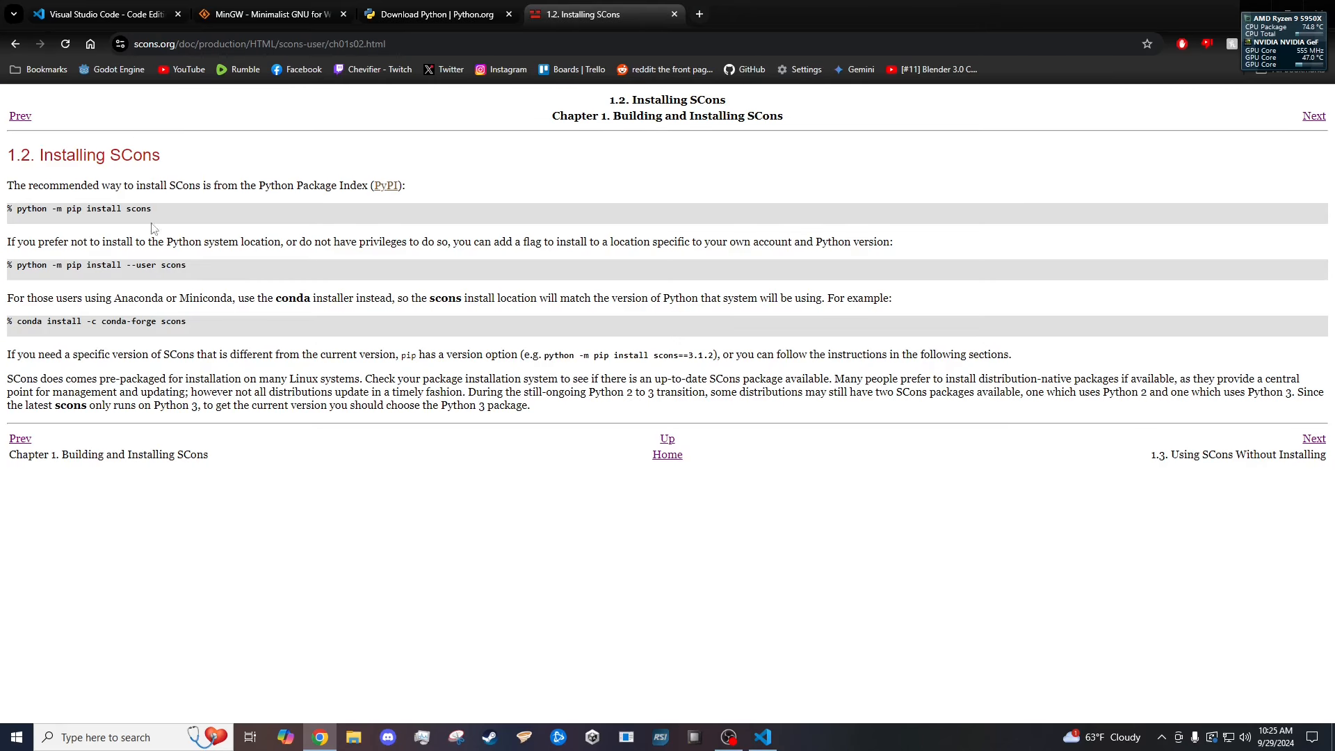
mouse_move(267, 696)
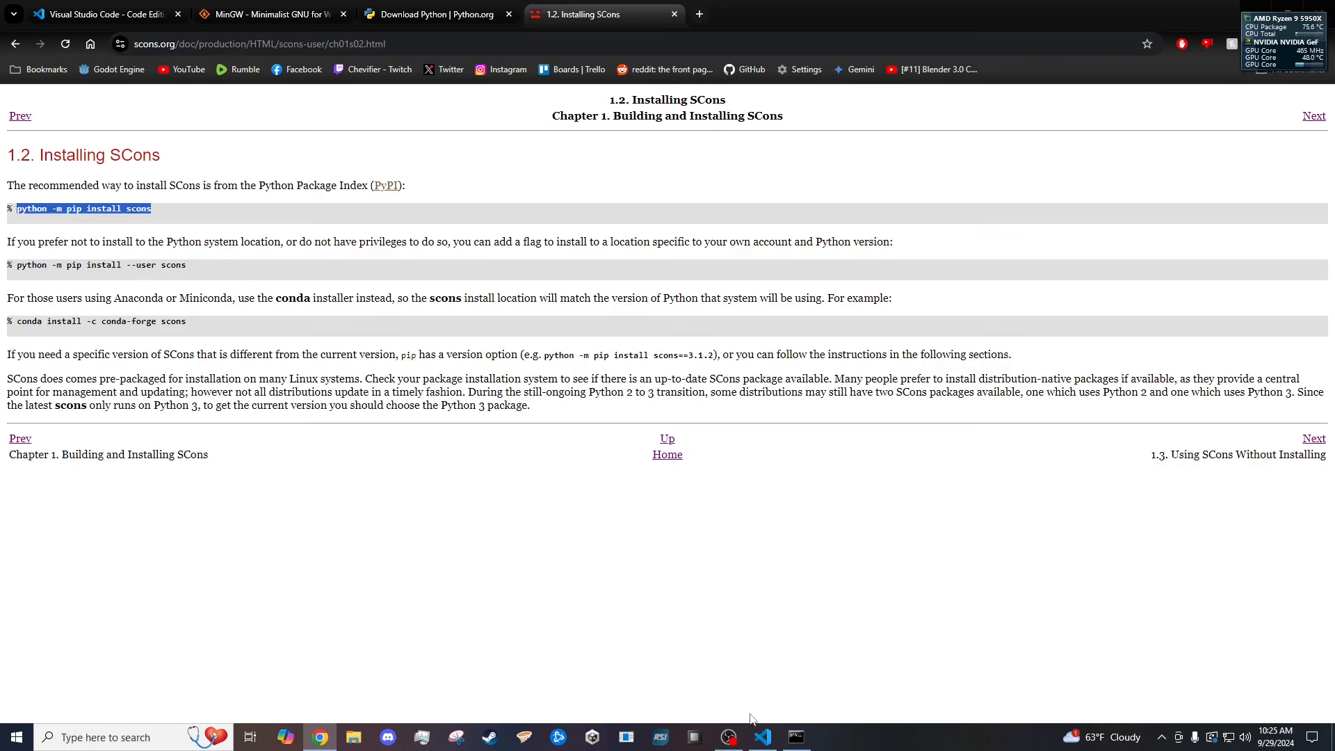
click(794, 737)
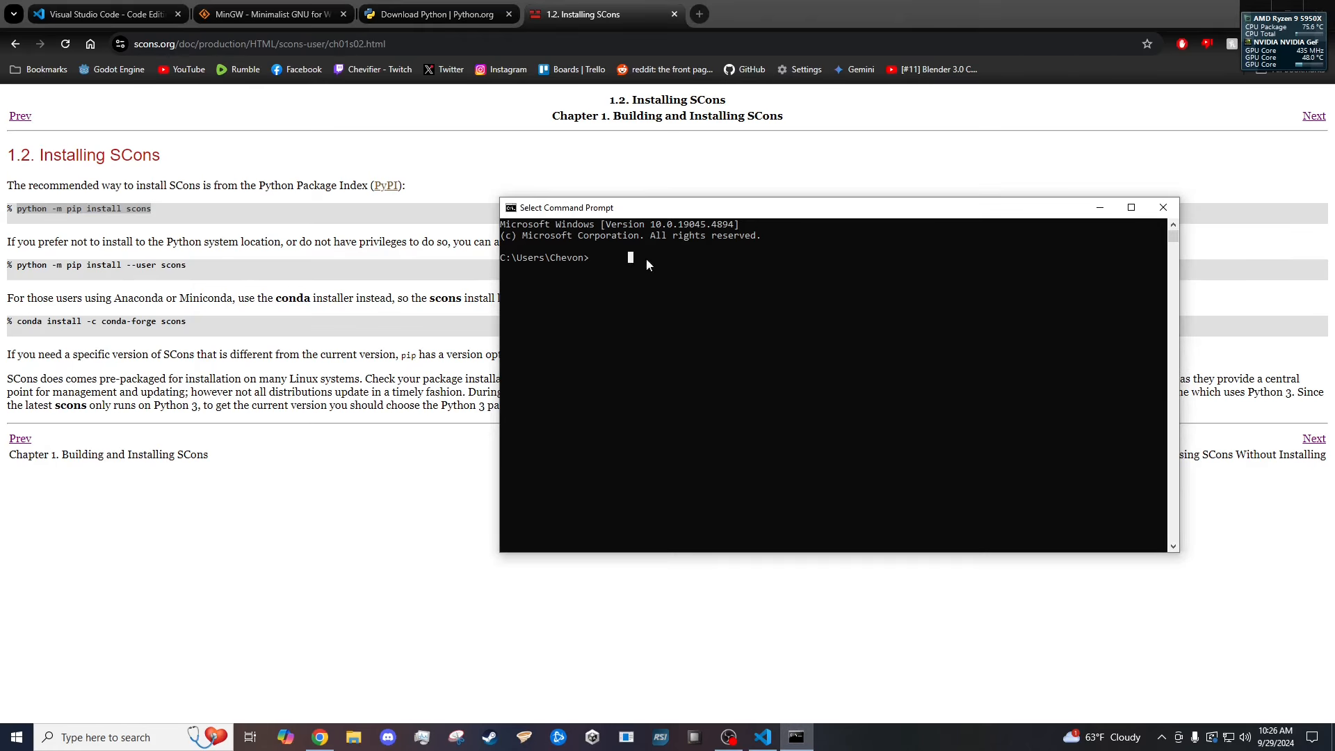
text(python -m pip install scons)
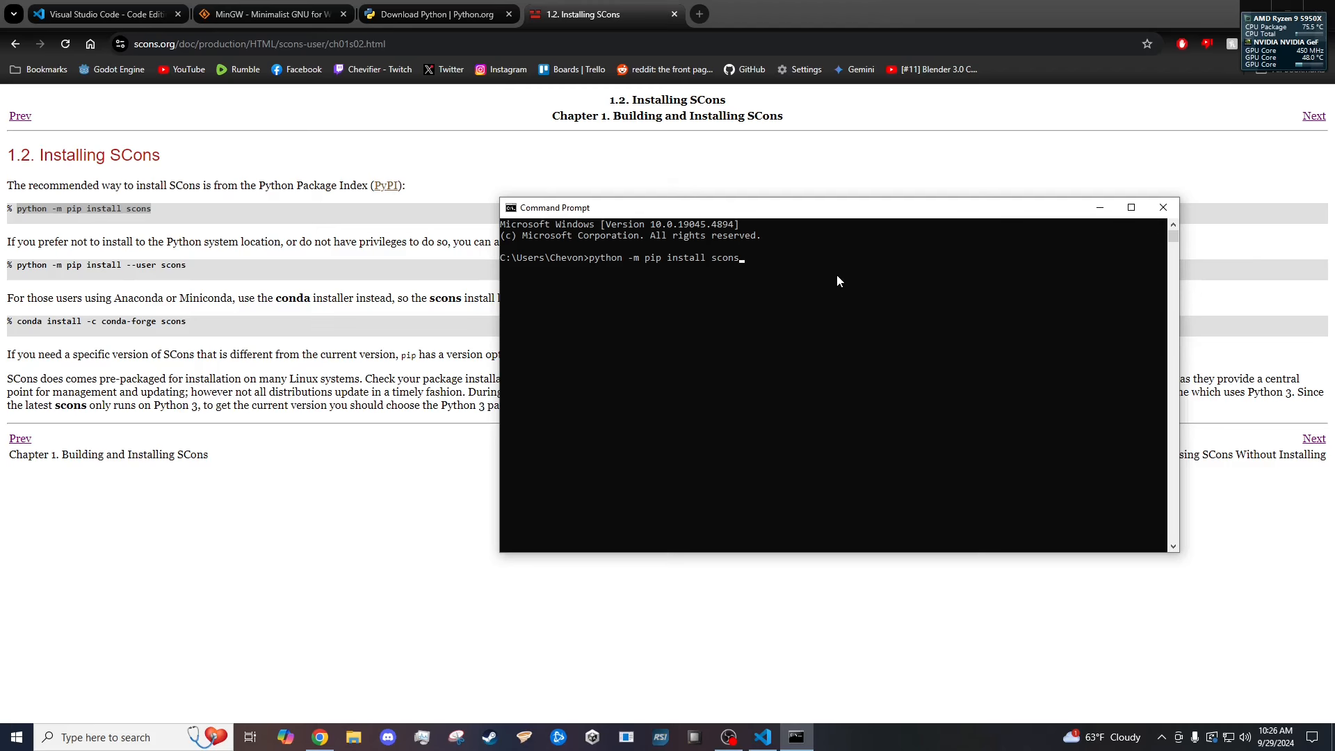
key(Return)
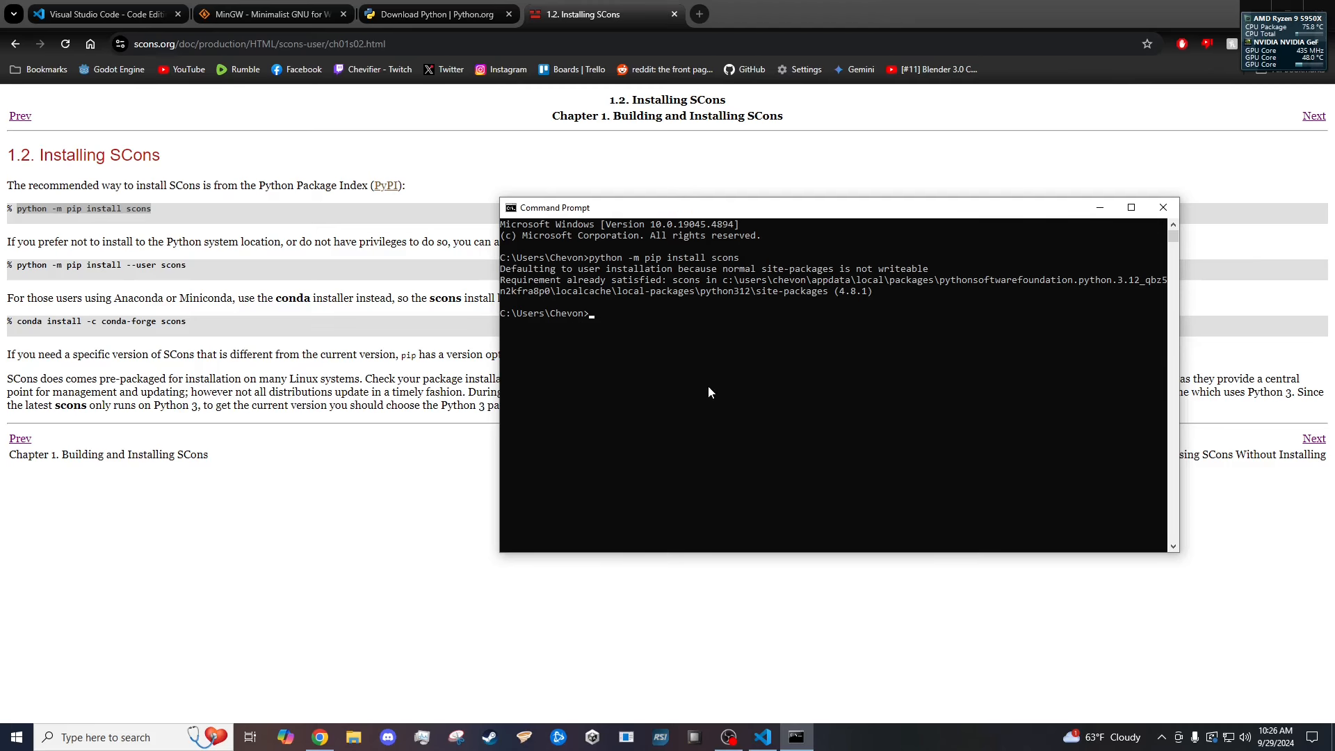
mouse_move(766, 274)
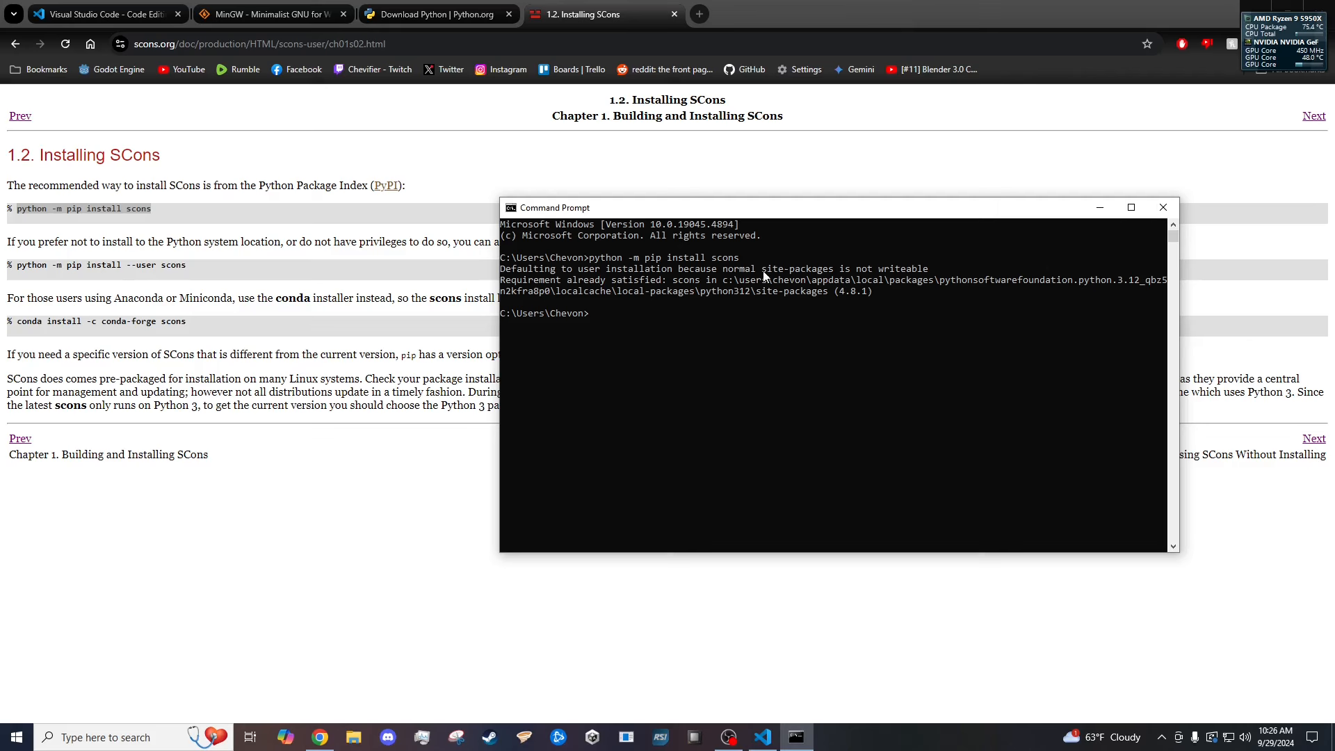
mouse_move(821, 282)
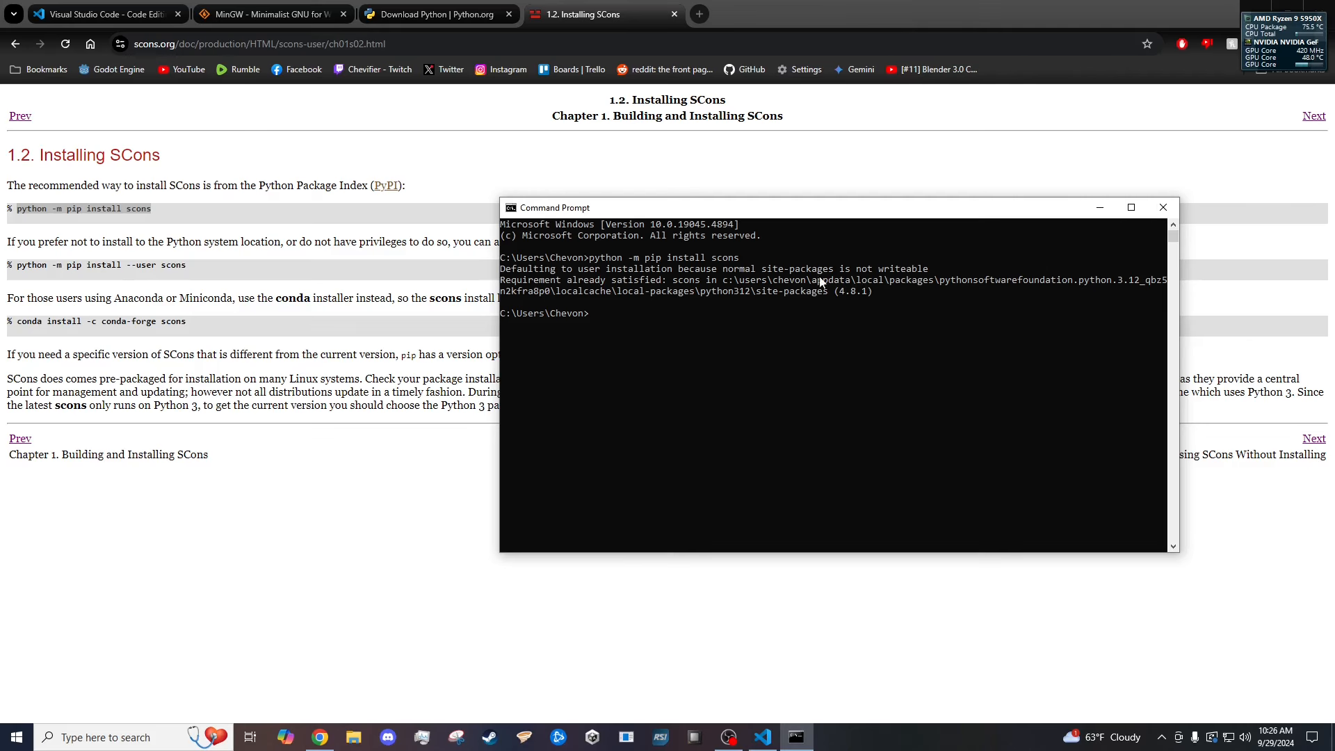
mouse_move(637, 296)
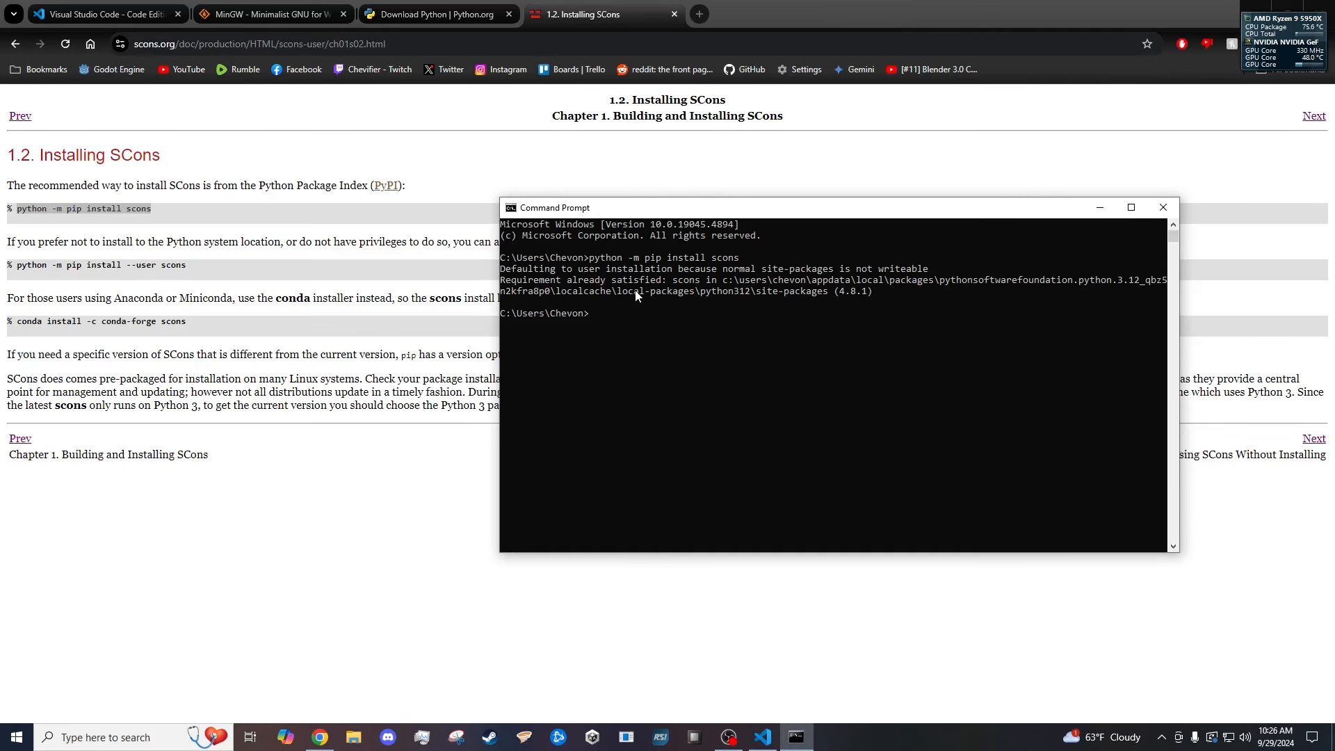
text(env)
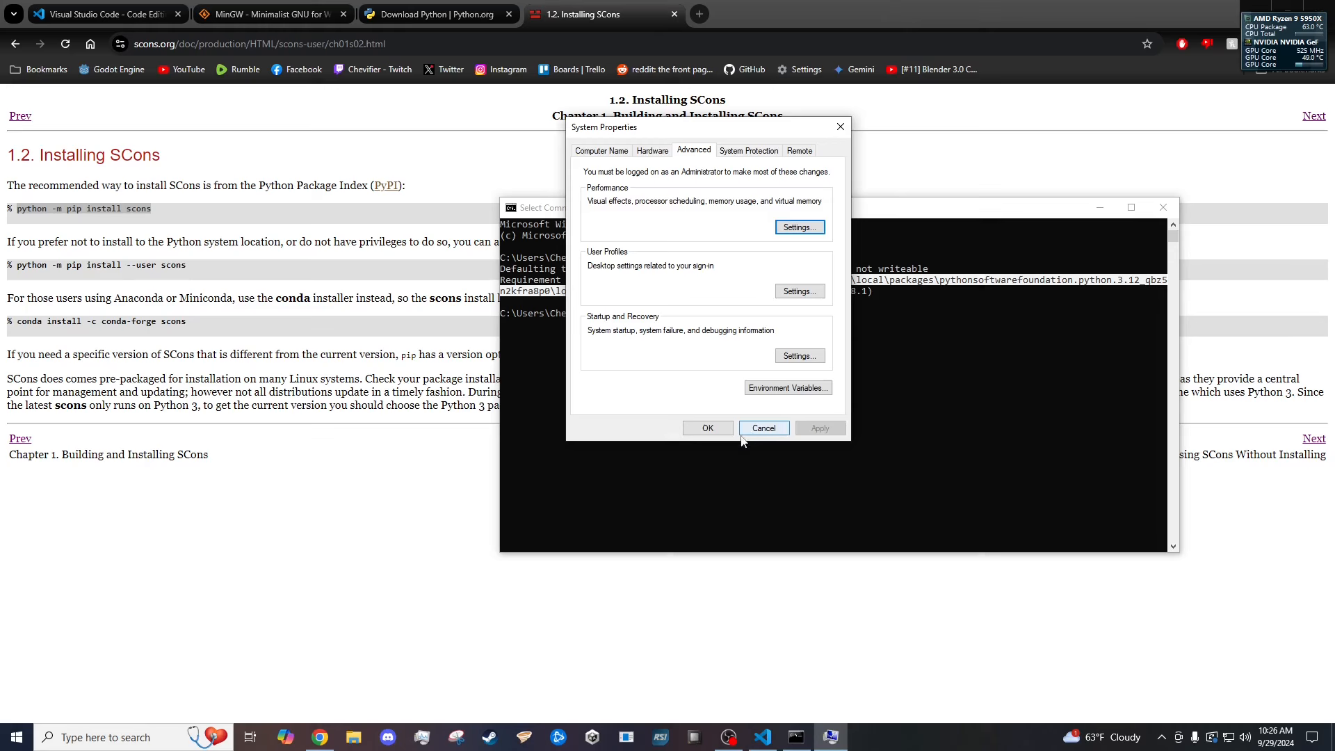
mouse_move(786, 388)
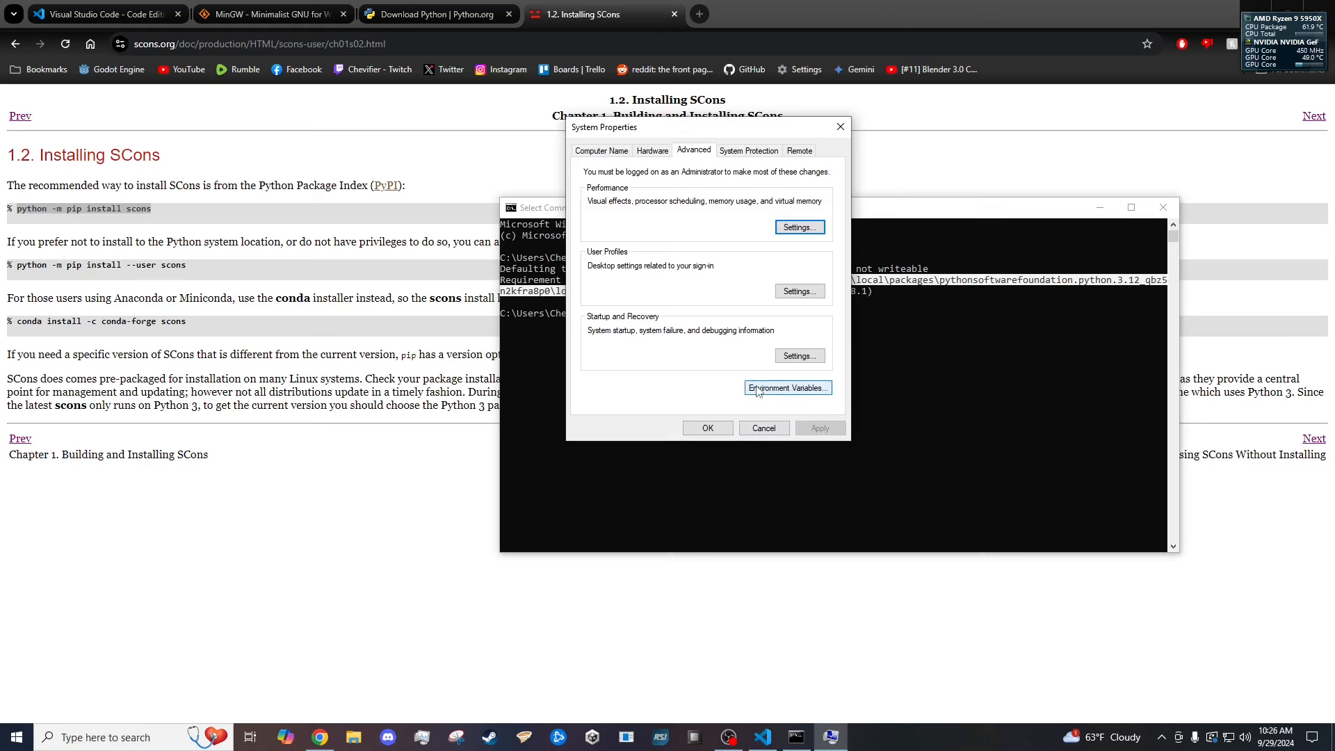
Show the Environment Variables dialog and select the user Path variable.
click(786, 387)
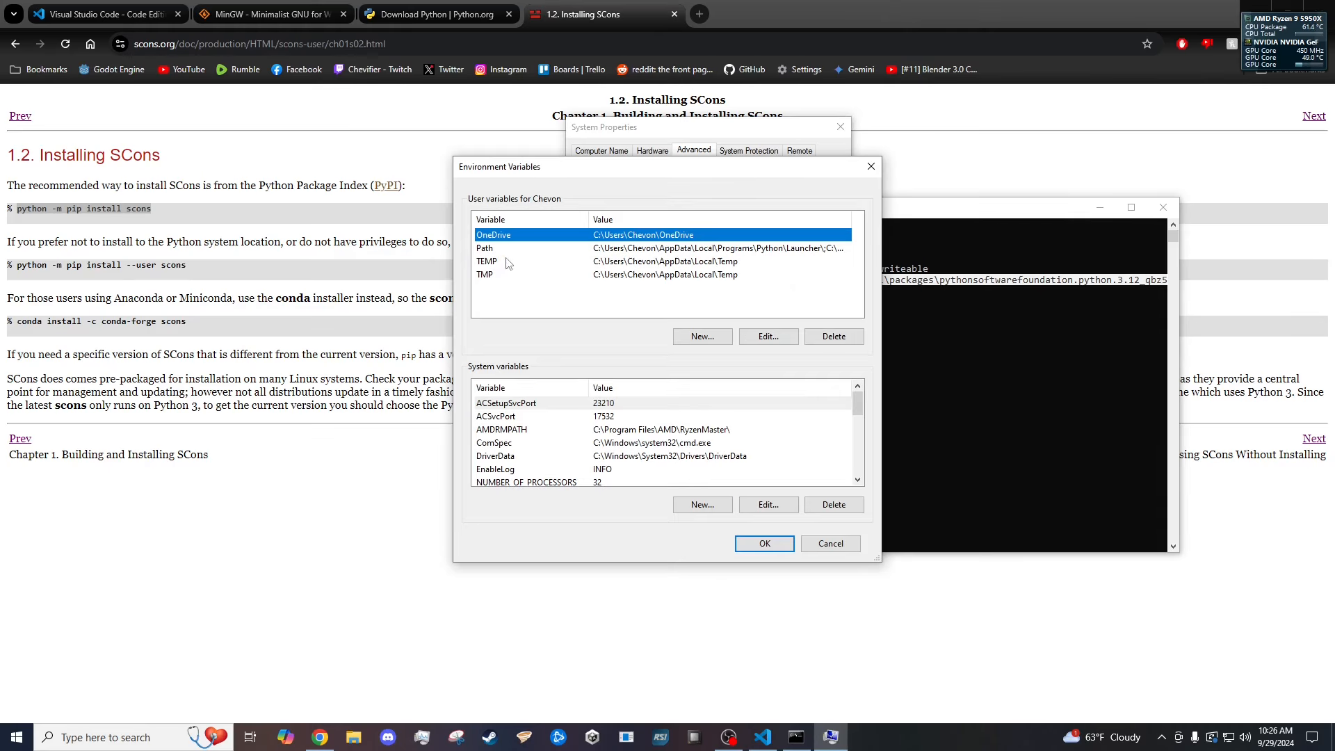
click(768, 336)
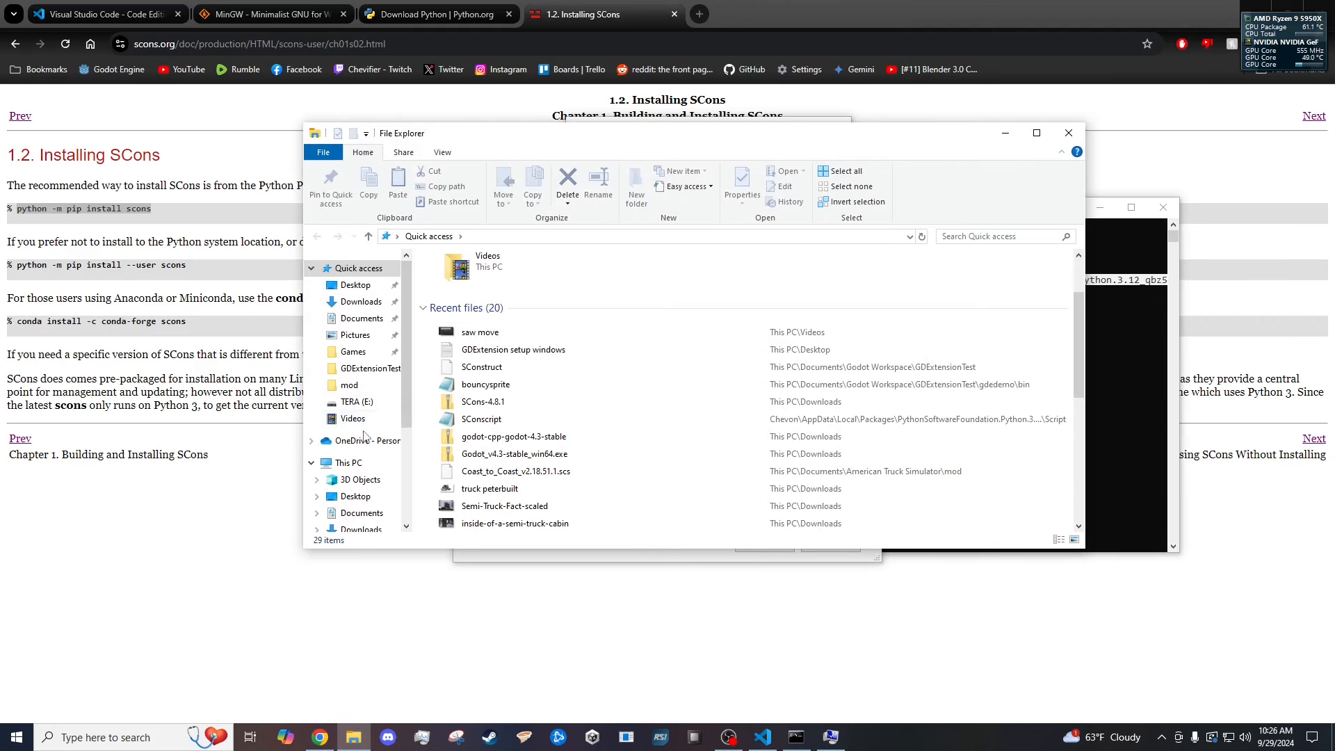
Add a new user Path entry C:\MinGW\bin.
scroll(down, 3)
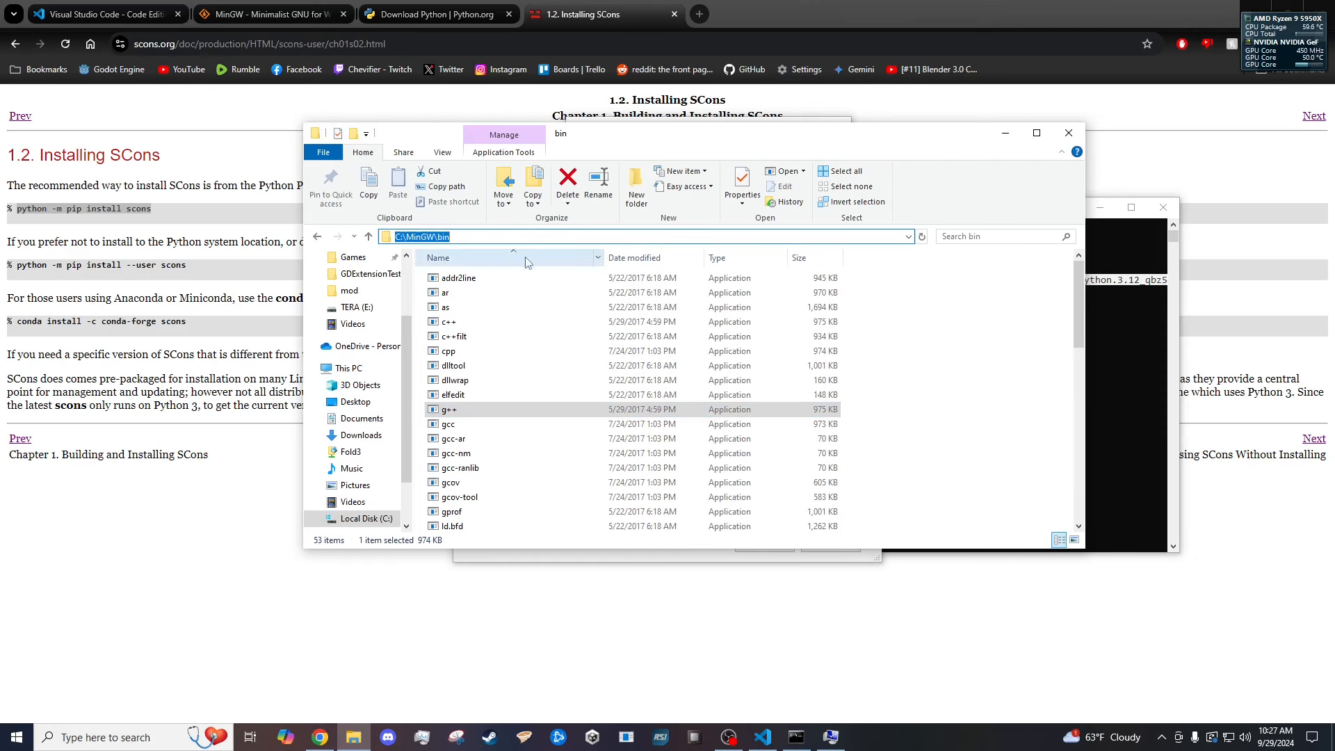
click(807, 228)
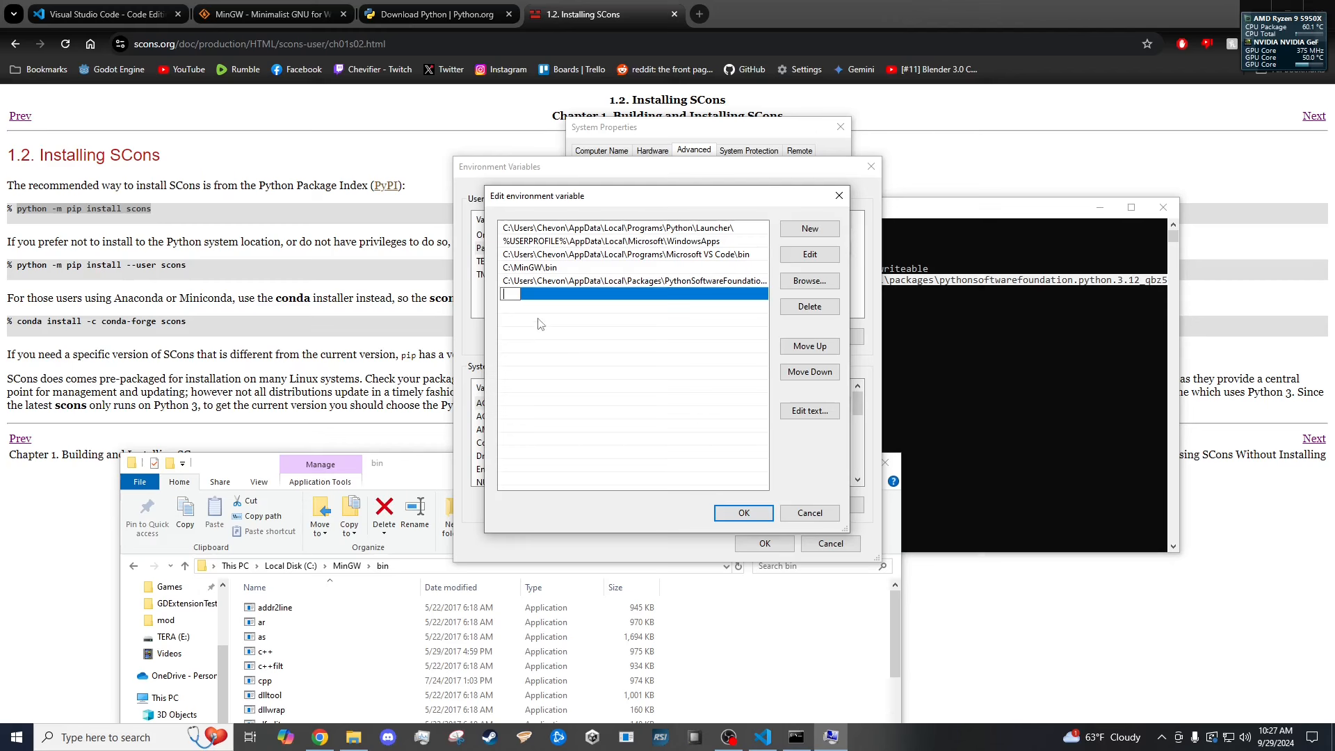
text(C:\MinGW\bin)
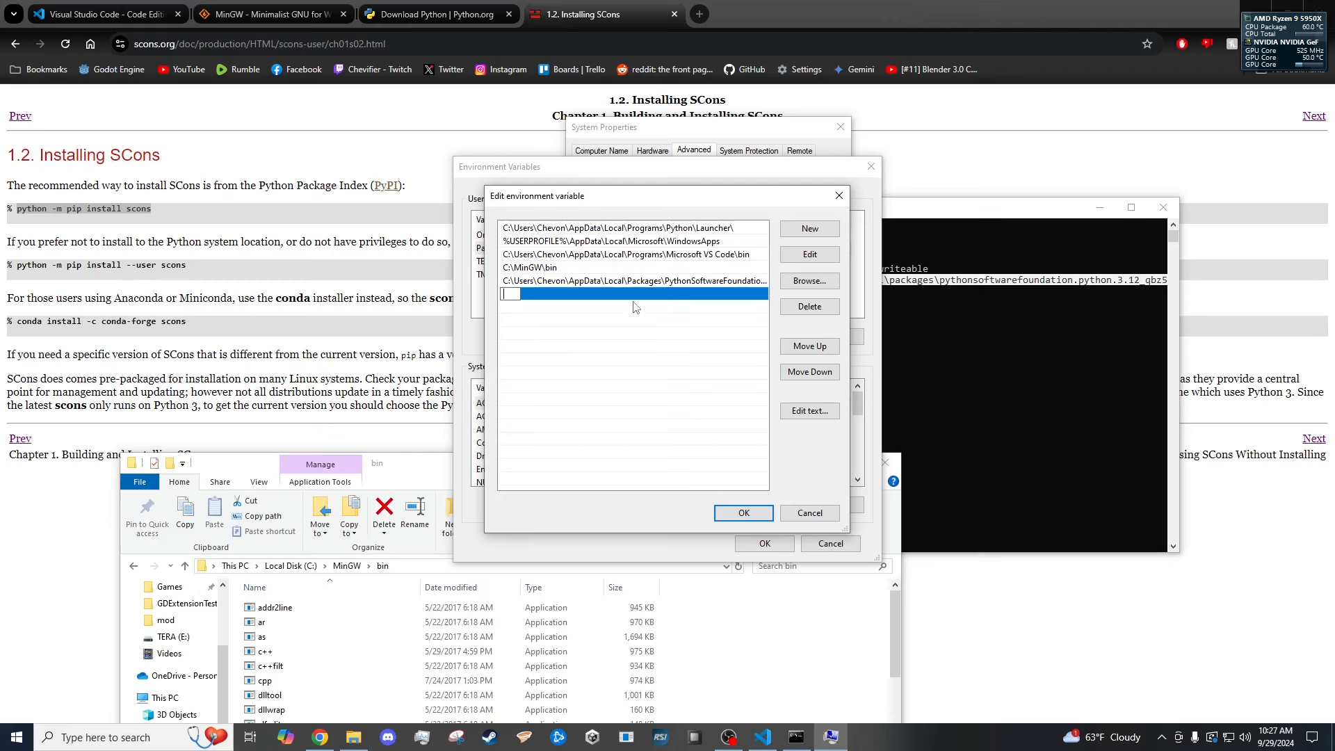
click(634, 281)
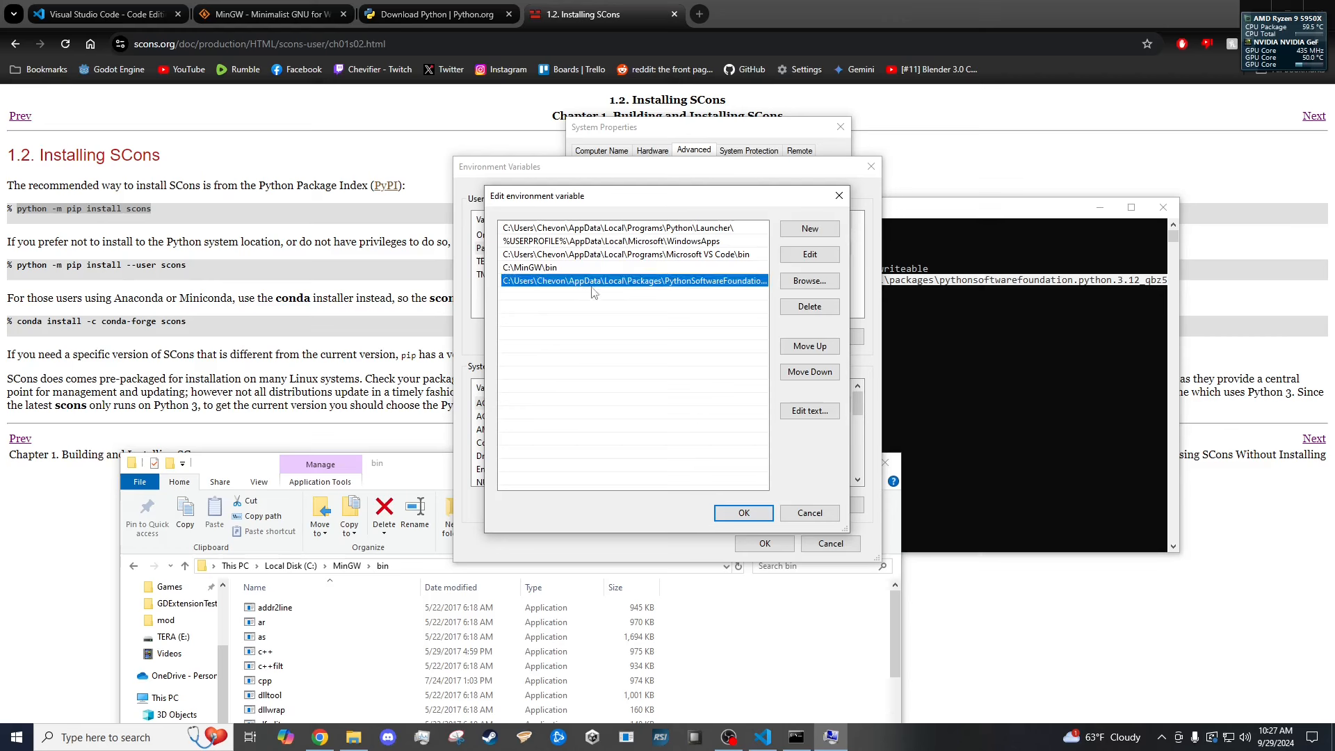
mouse_move(409, 484)
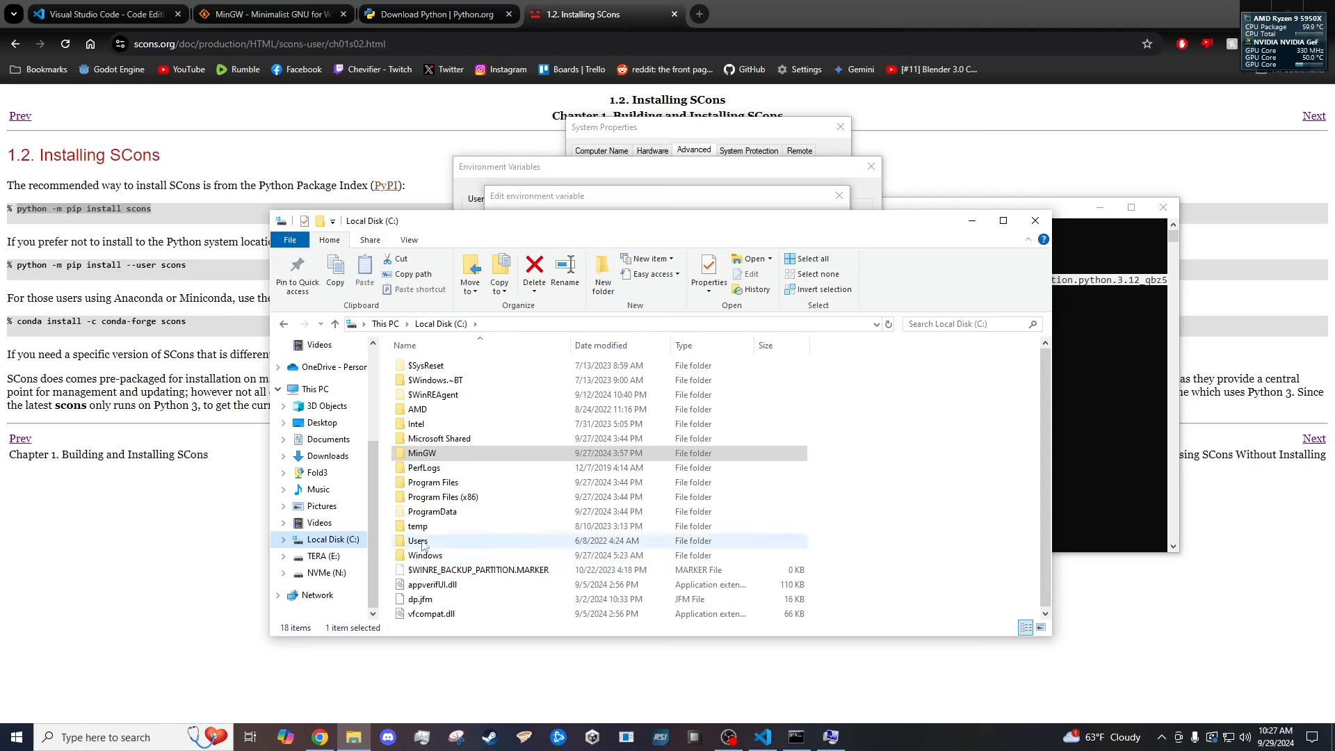
Browse into Users, AppData\Local\Packages and the PythonSoftwareFoundation Python 3.12 package folder.
click(419, 541)
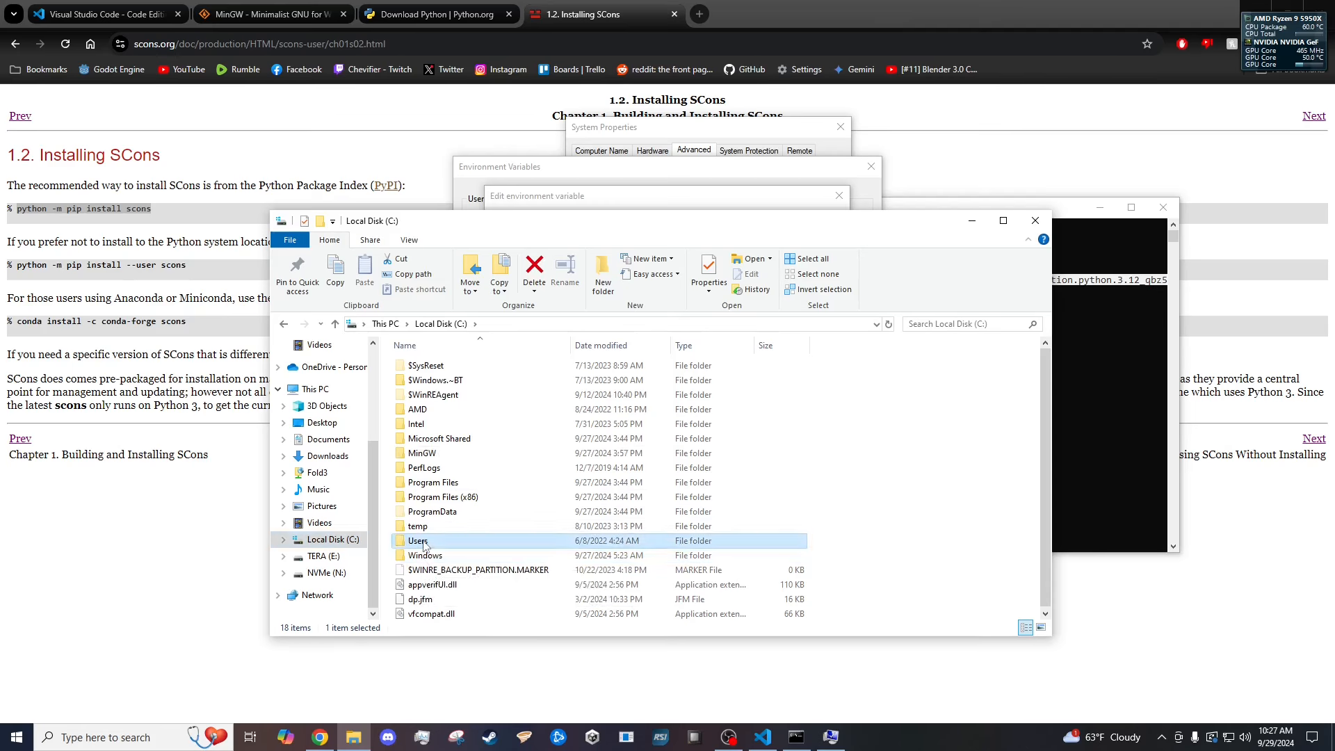
double_click(418, 541)
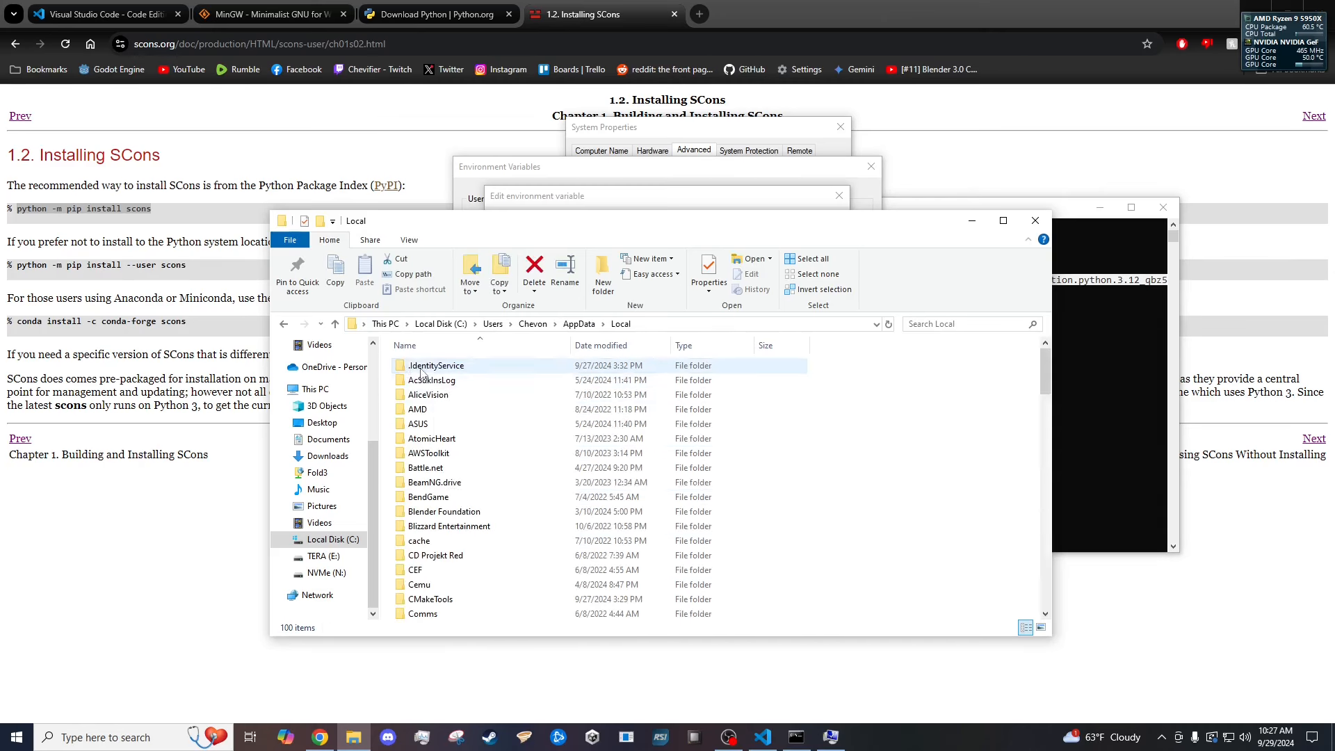
scroll(down, 3)
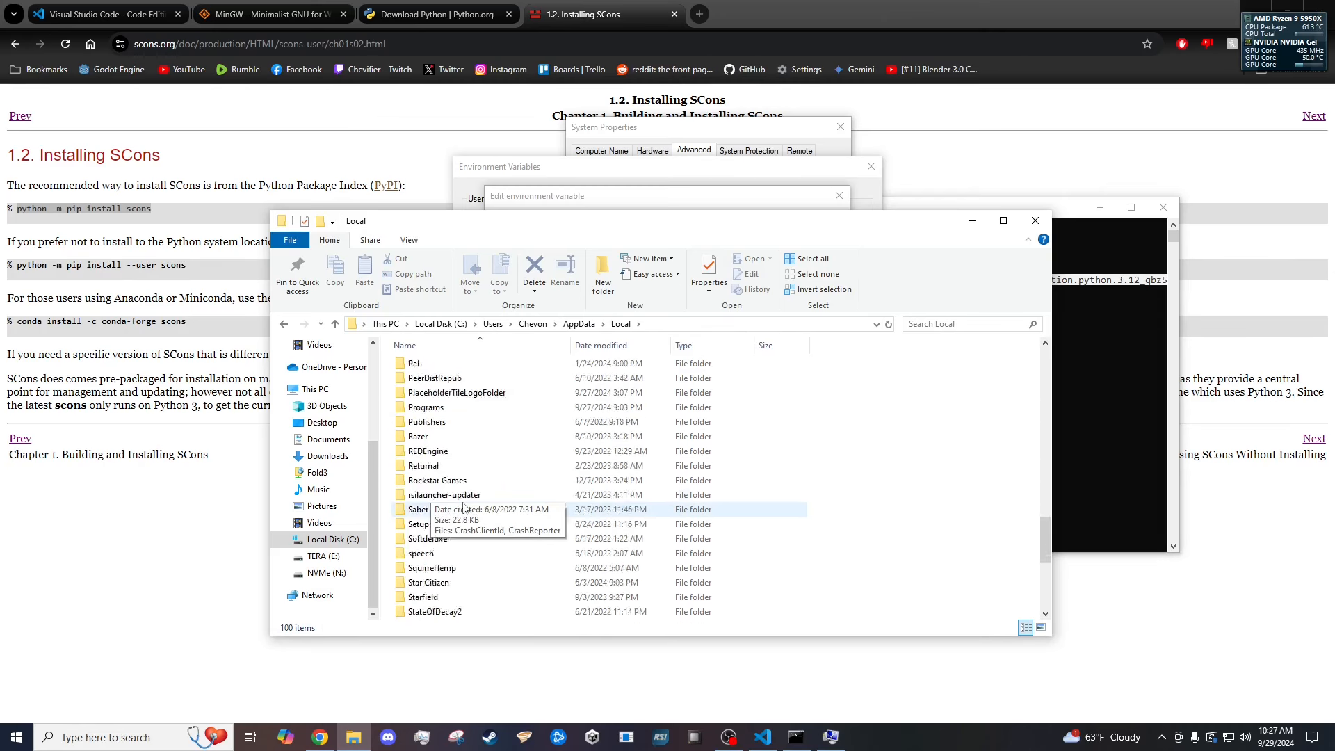
scroll(up, 3)
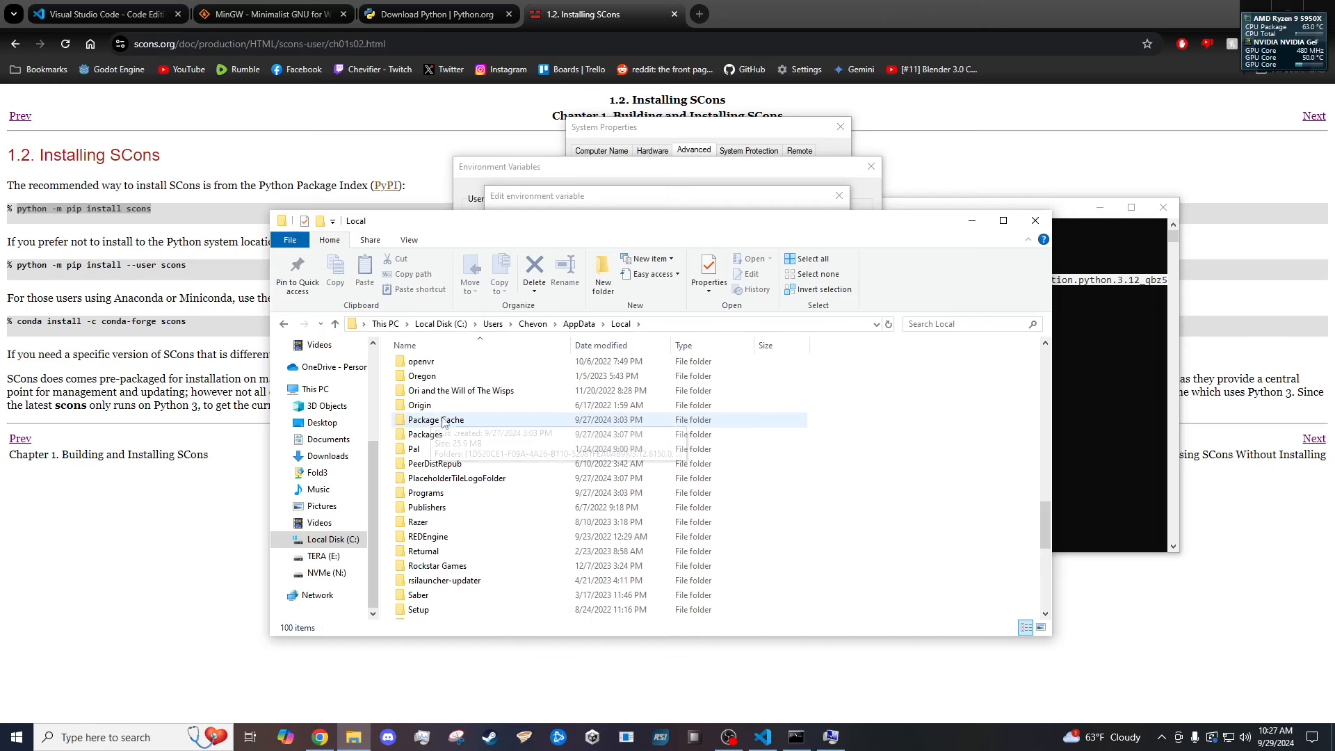
double_click(427, 434)
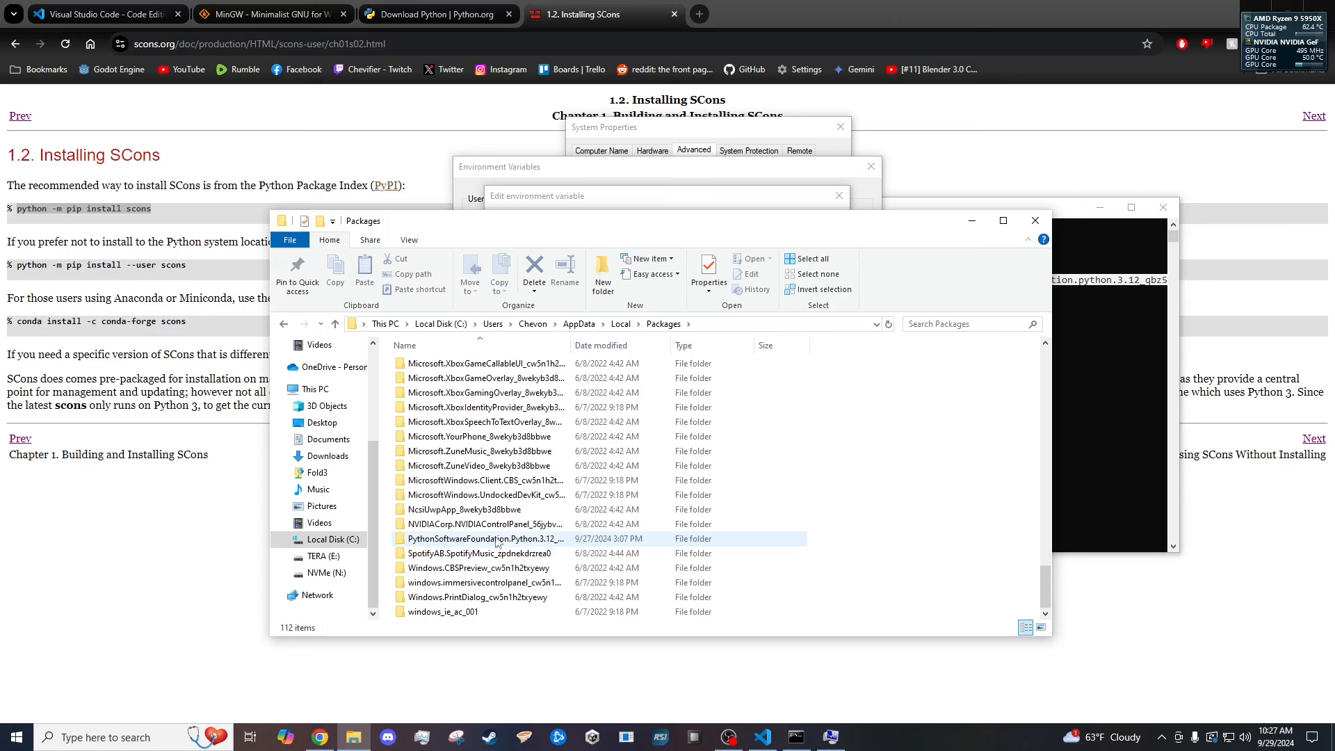
double_click(481, 538)
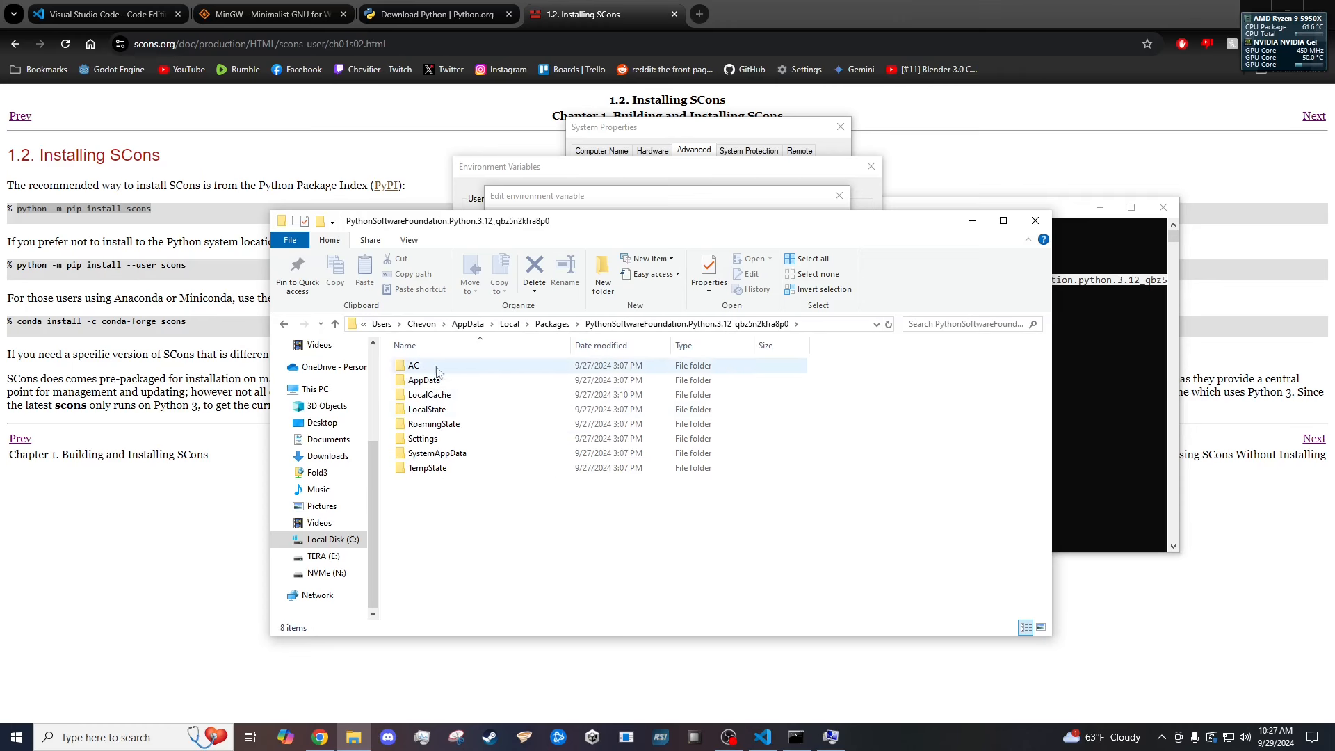
Continue into LocalCache\local-packages\Python312\Scripts where scons lives.
double_click(429, 394)
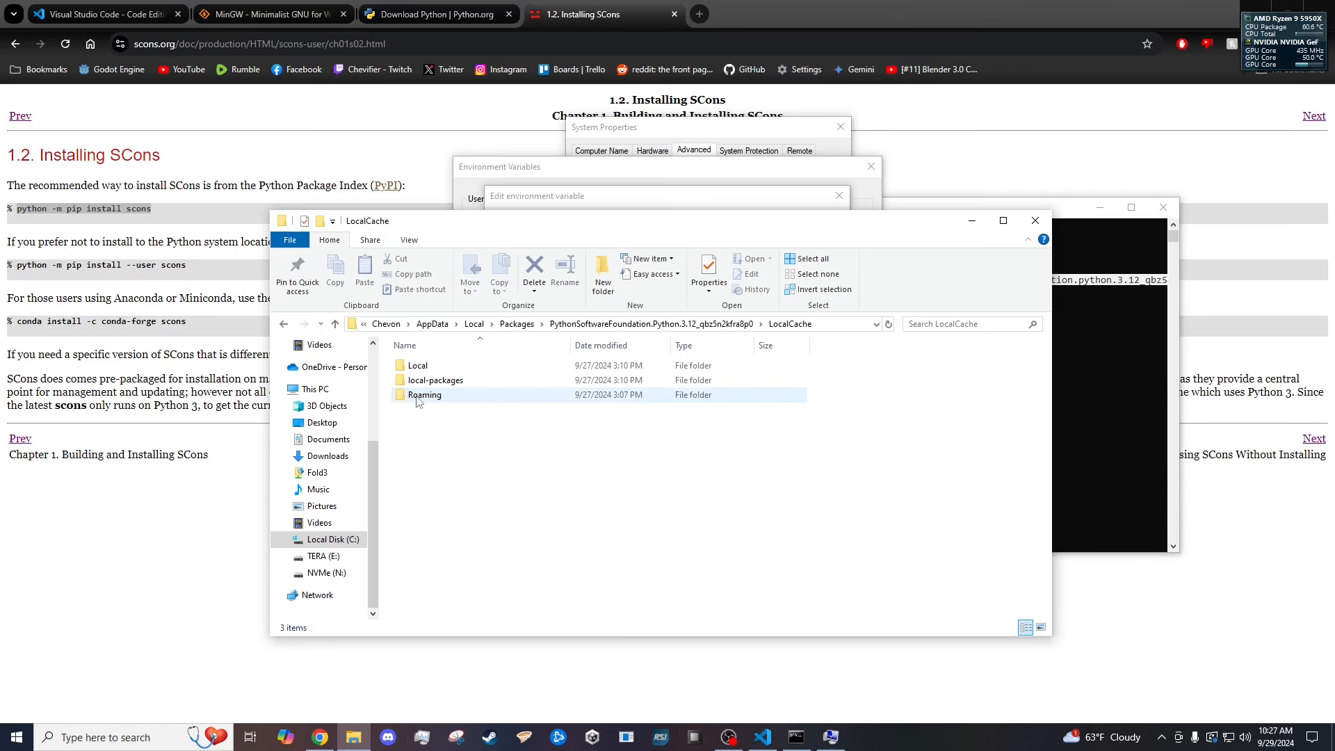
click(436, 379)
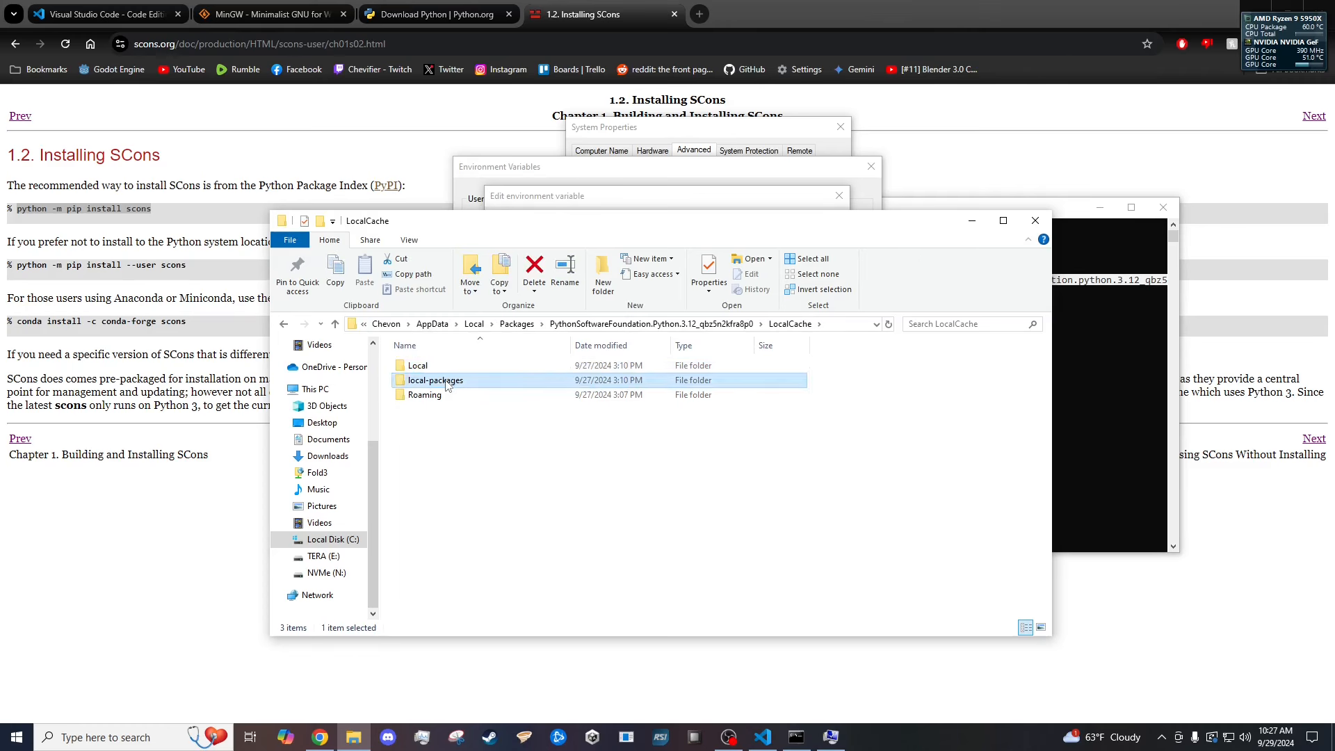
double_click(435, 380)
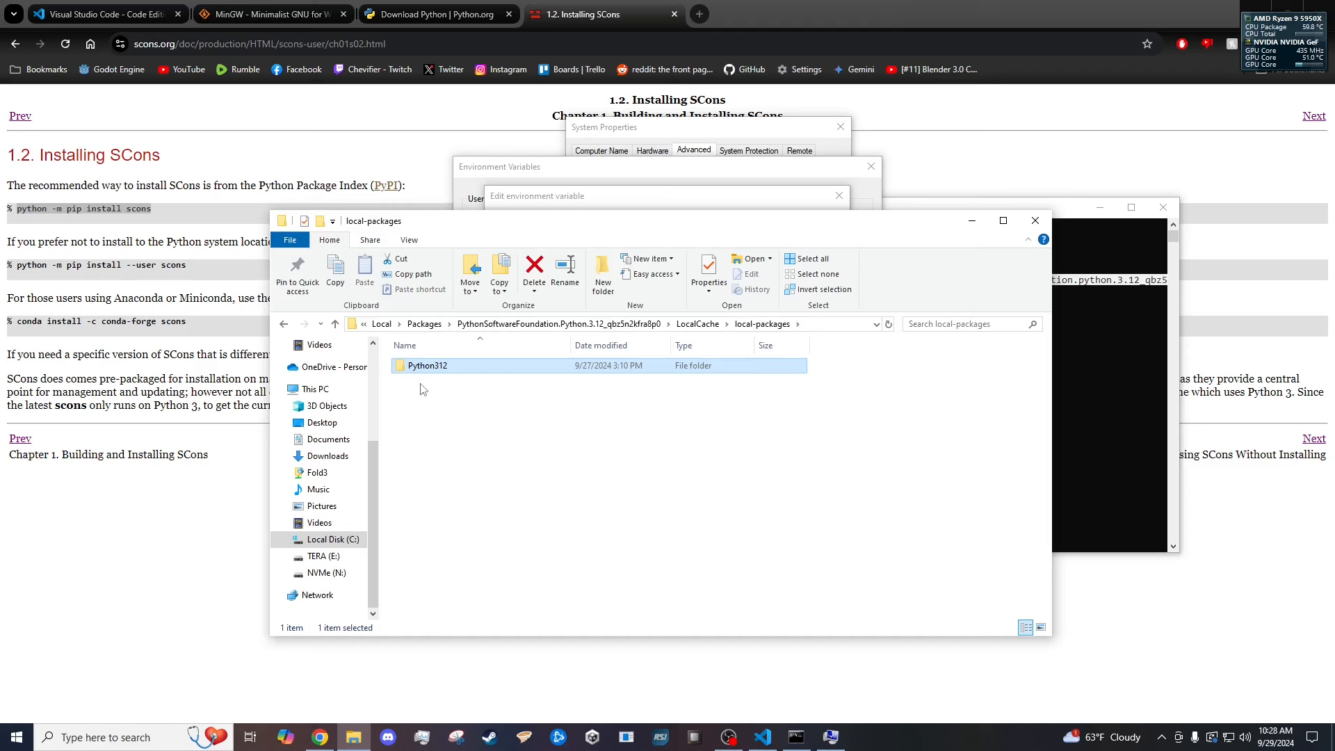
double_click(428, 366)
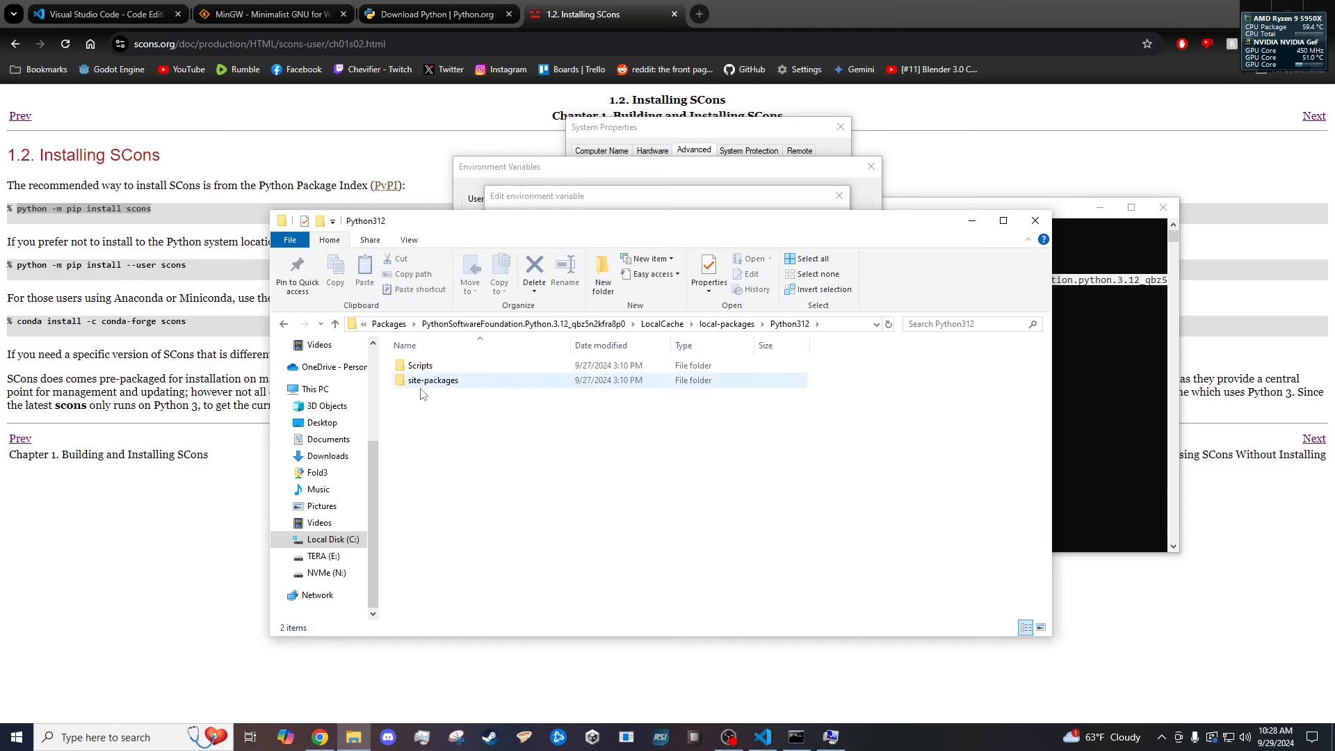
double_click(420, 366)
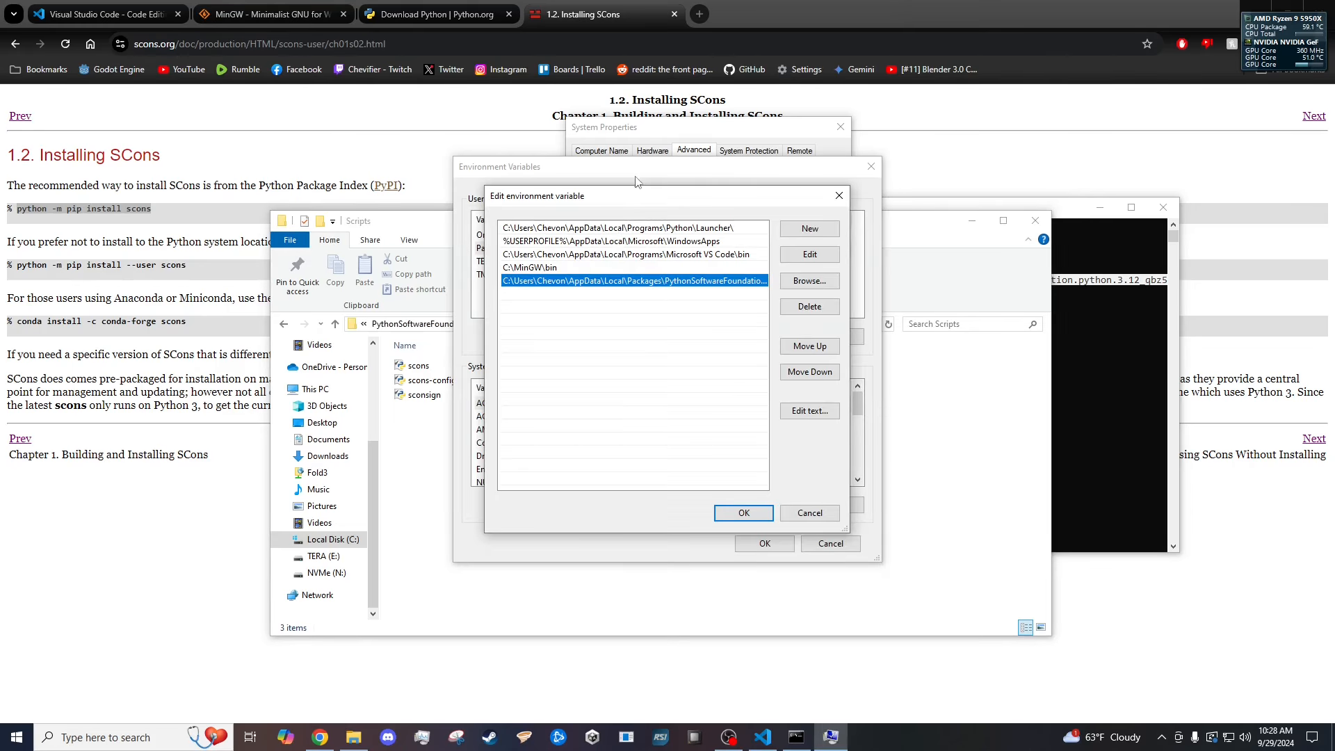
Point the Python Path entry at local-packages\Python312\Scripts and confirm both environment dialogs.
click(634, 253)
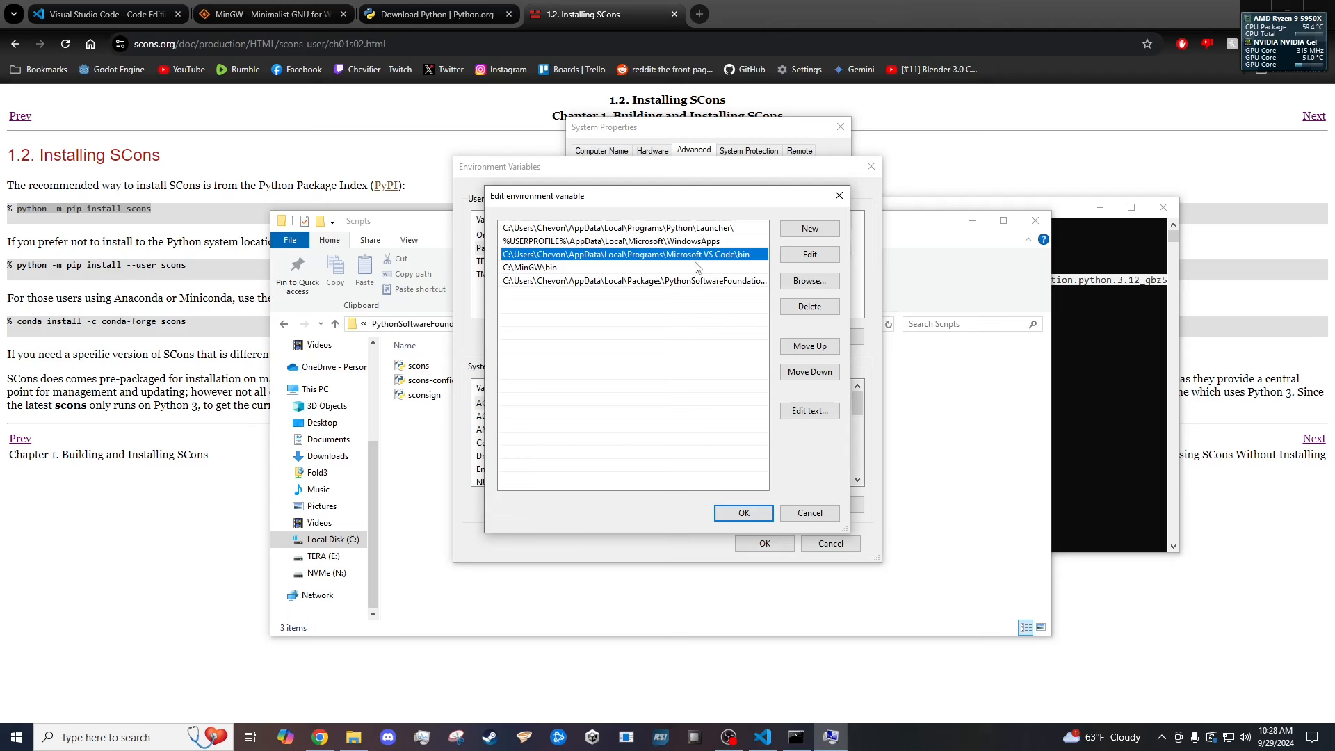
click(807, 229)
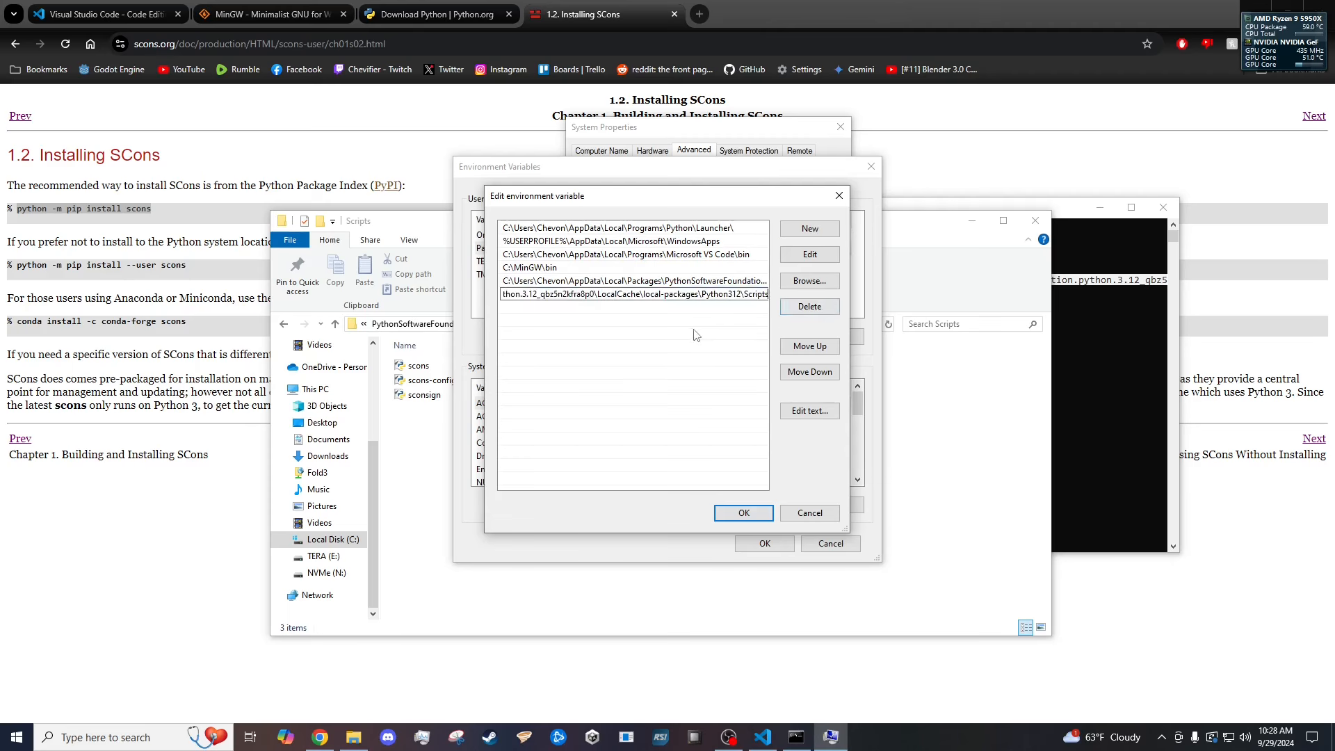
click(807, 306)
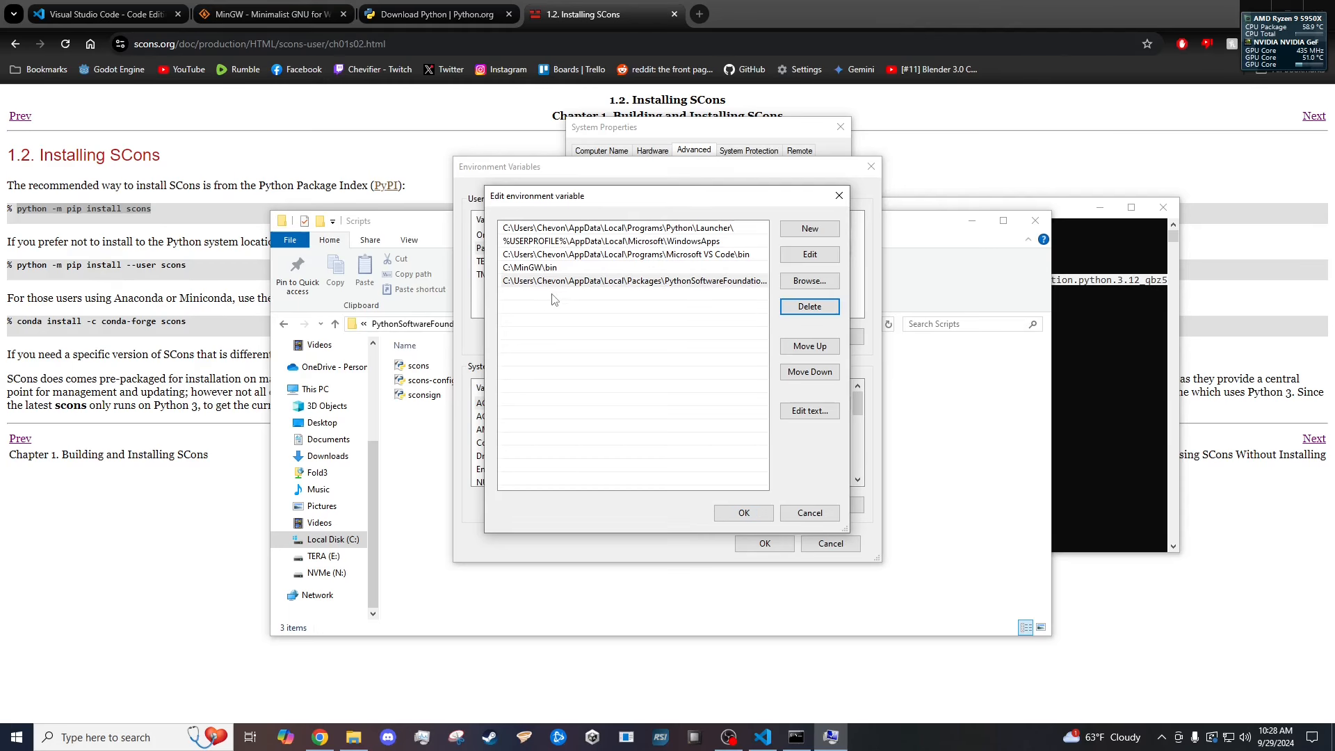
click(634, 280)
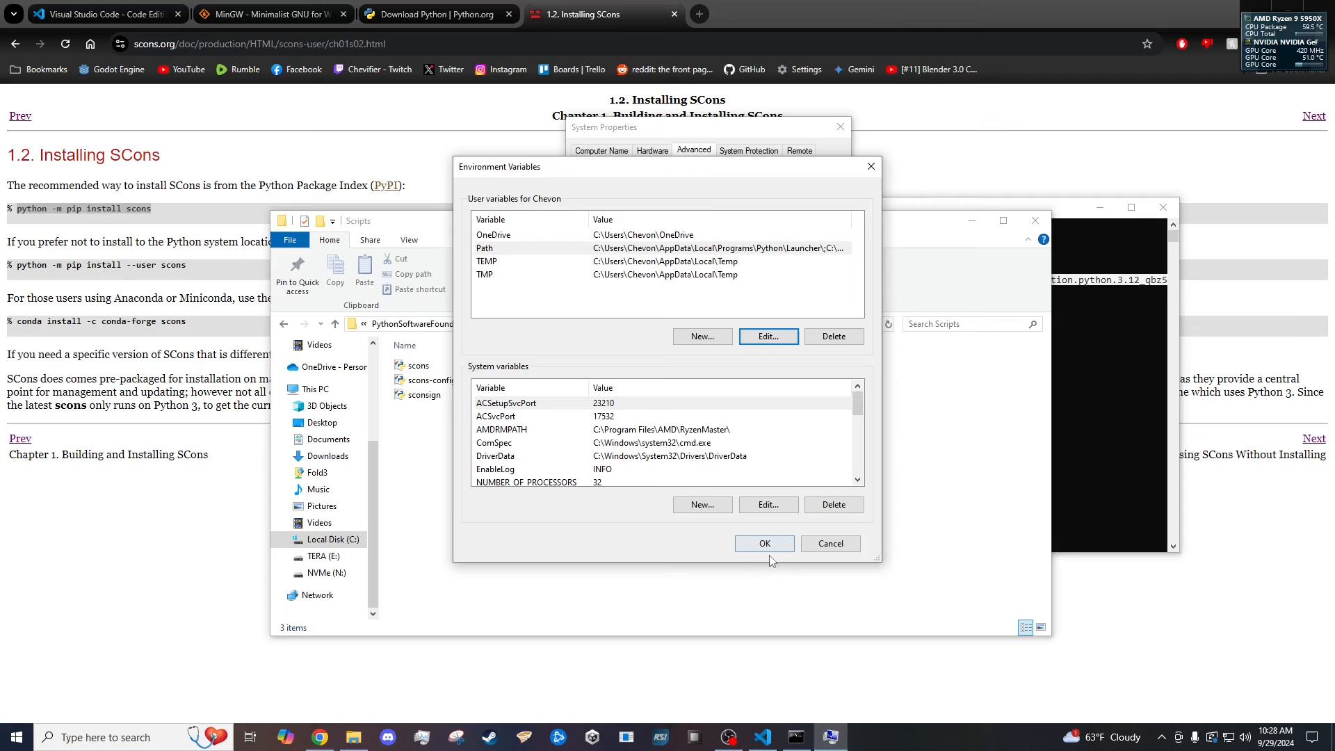
click(763, 544)
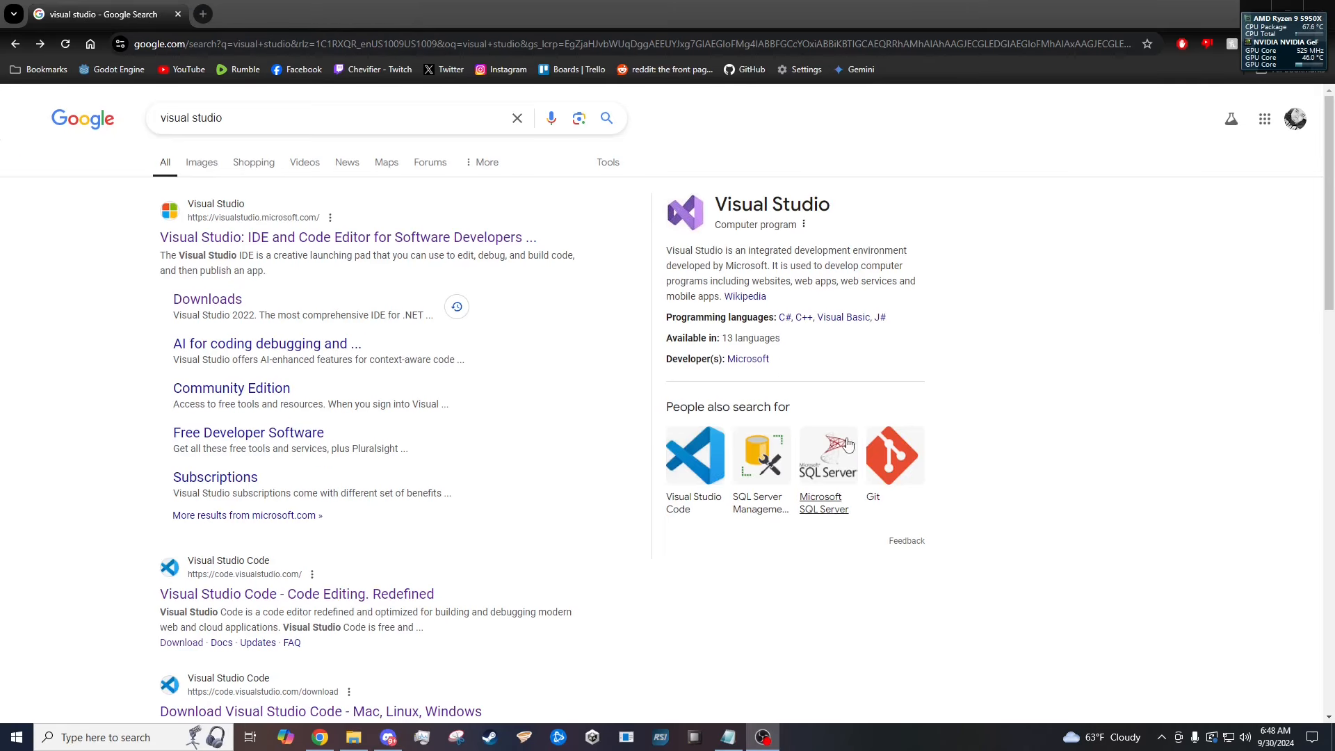
Go to the Visual Studio site's Downloads page and expand the Tools for Visual Studio section.
click(346, 237)
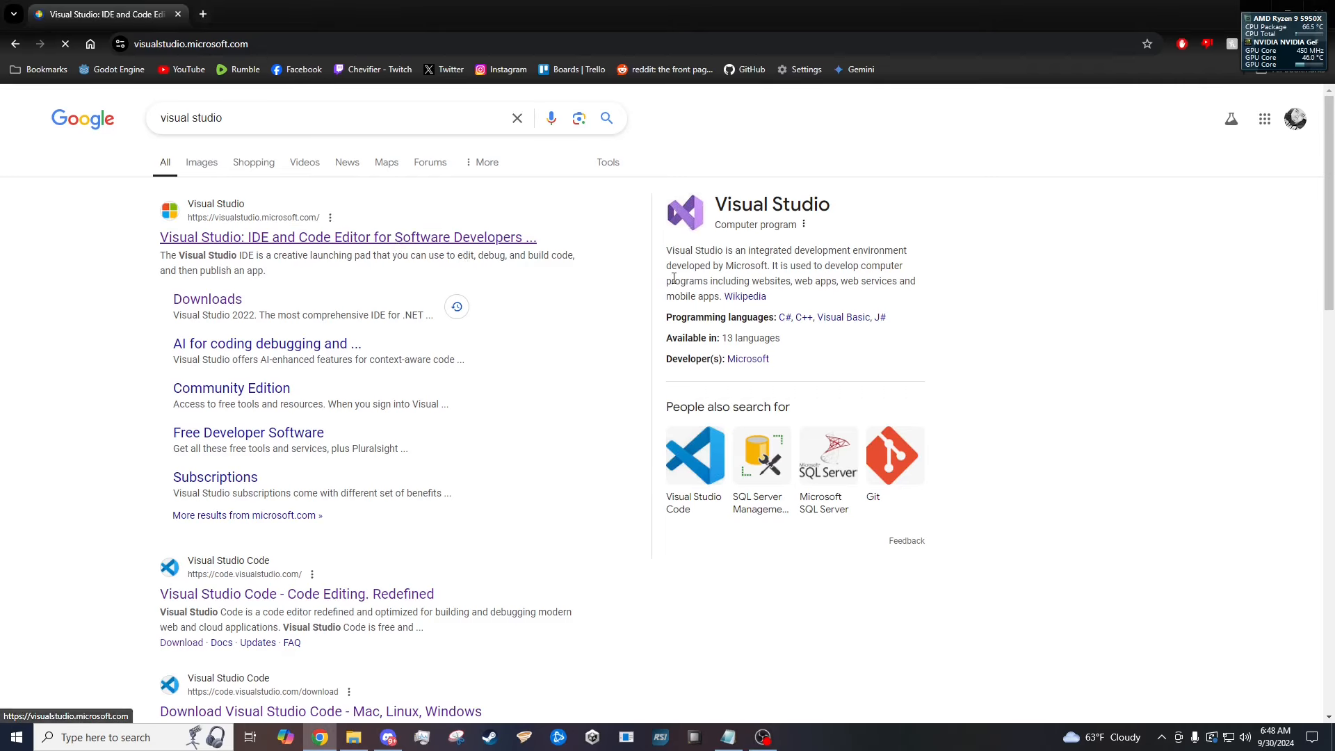
click(348, 236)
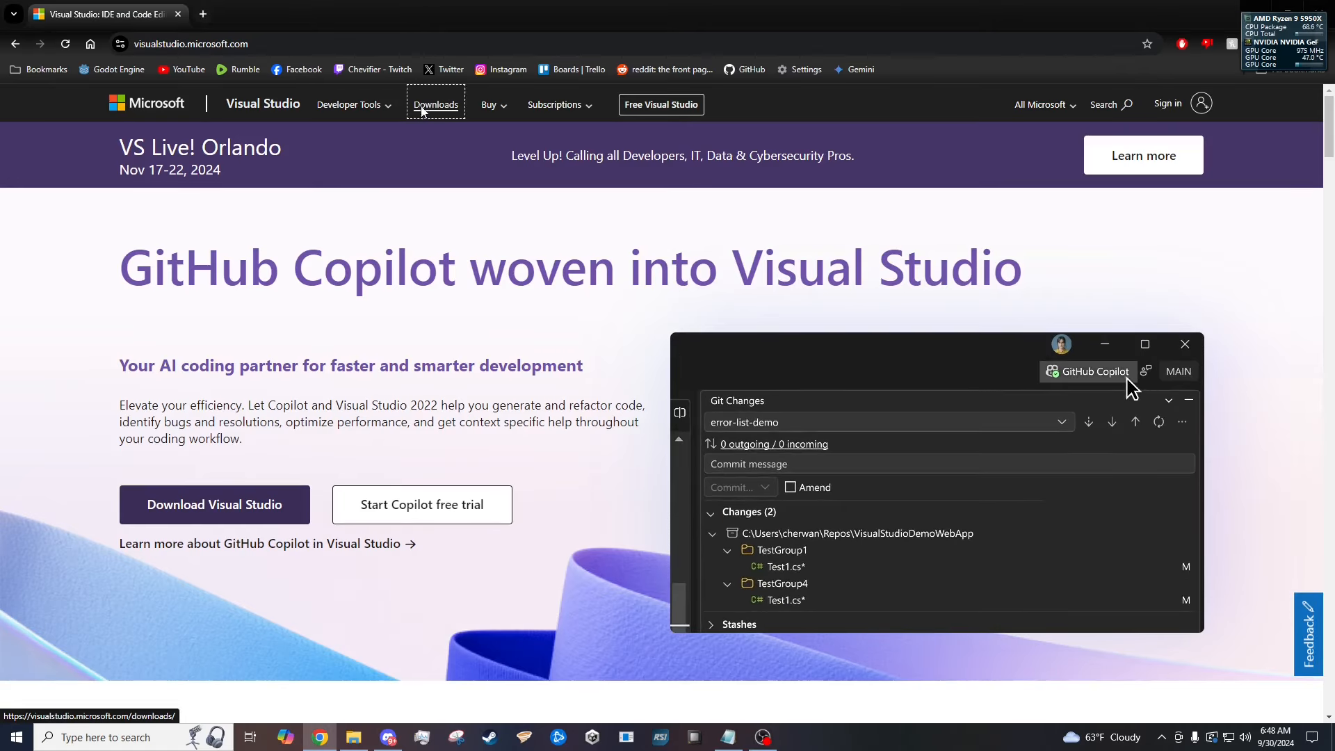
click(435, 104)
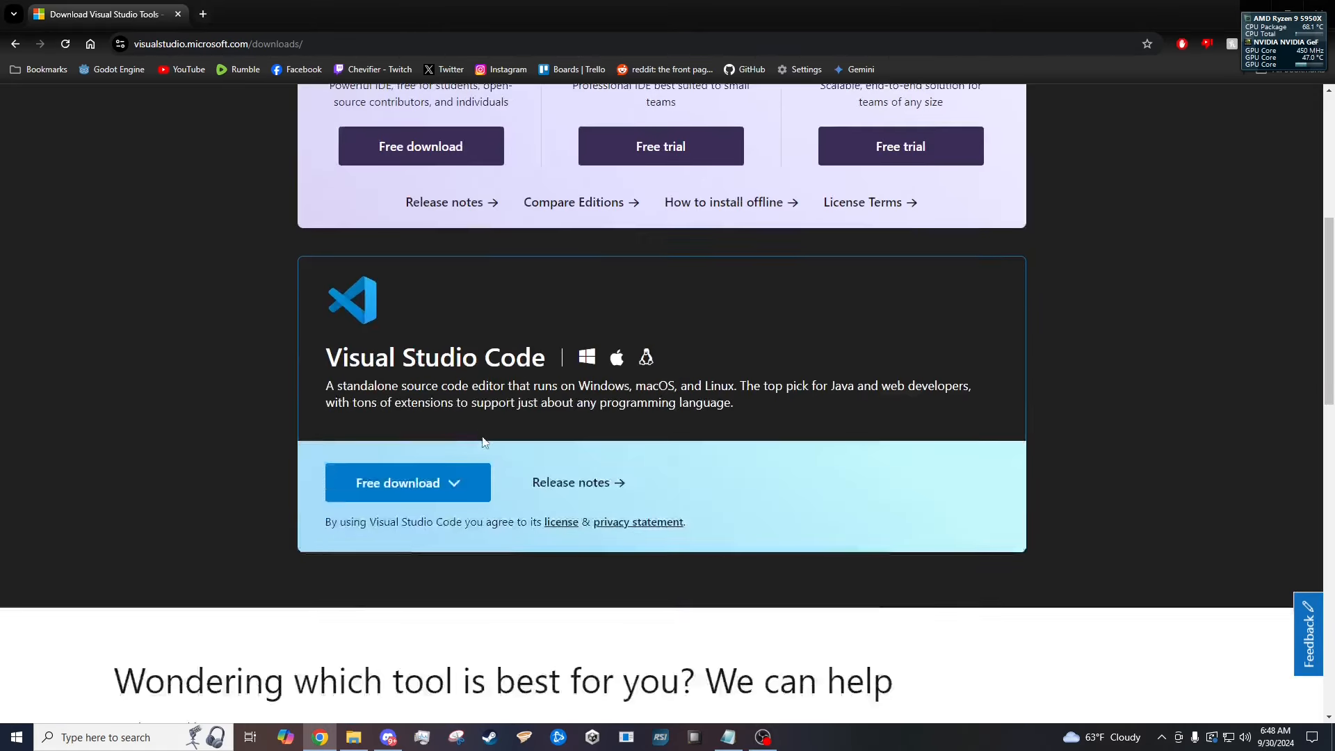
scroll(down, 3)
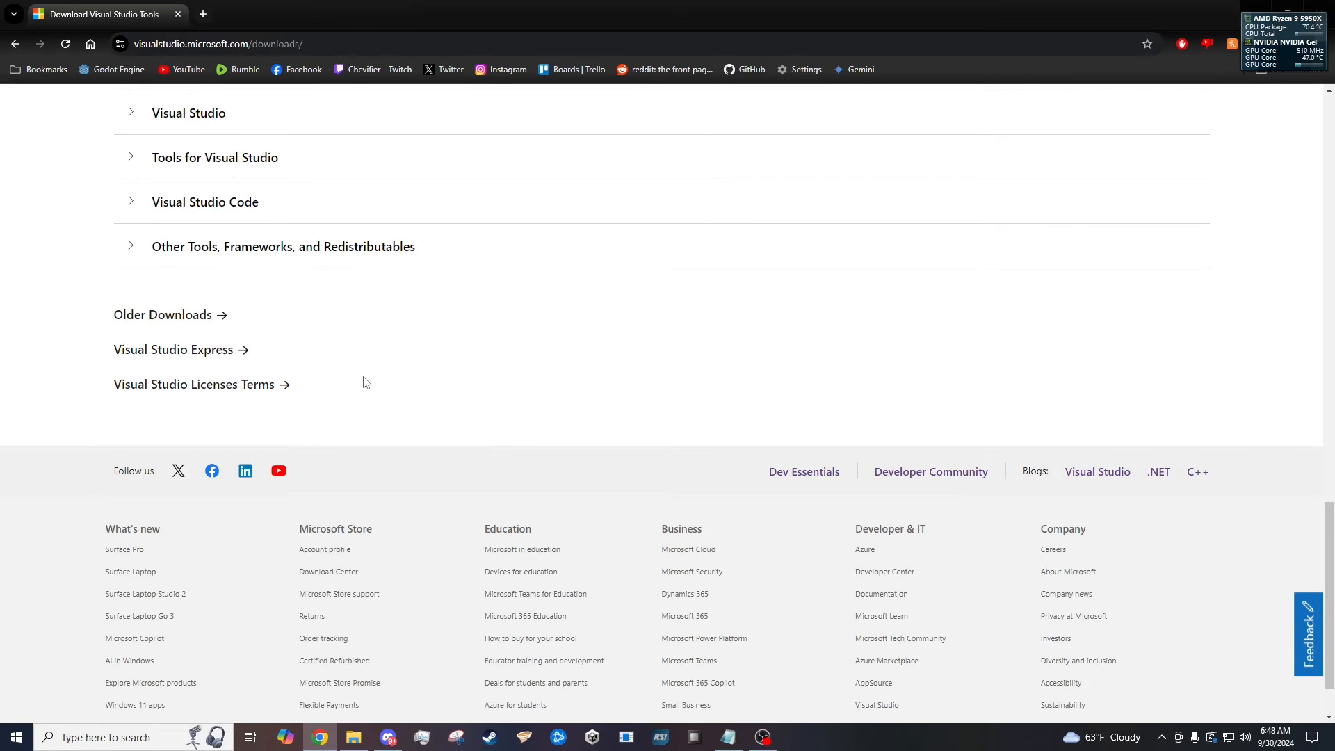
scroll(up, 3)
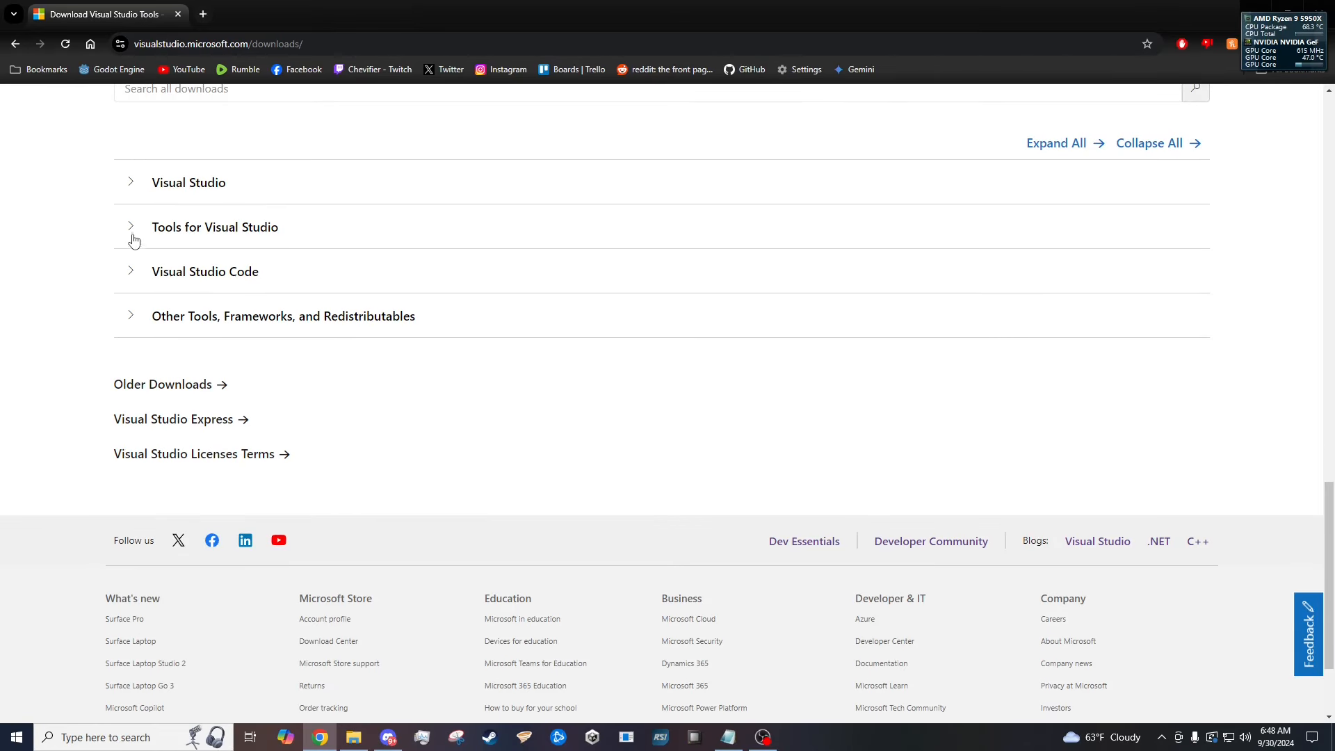
click(129, 227)
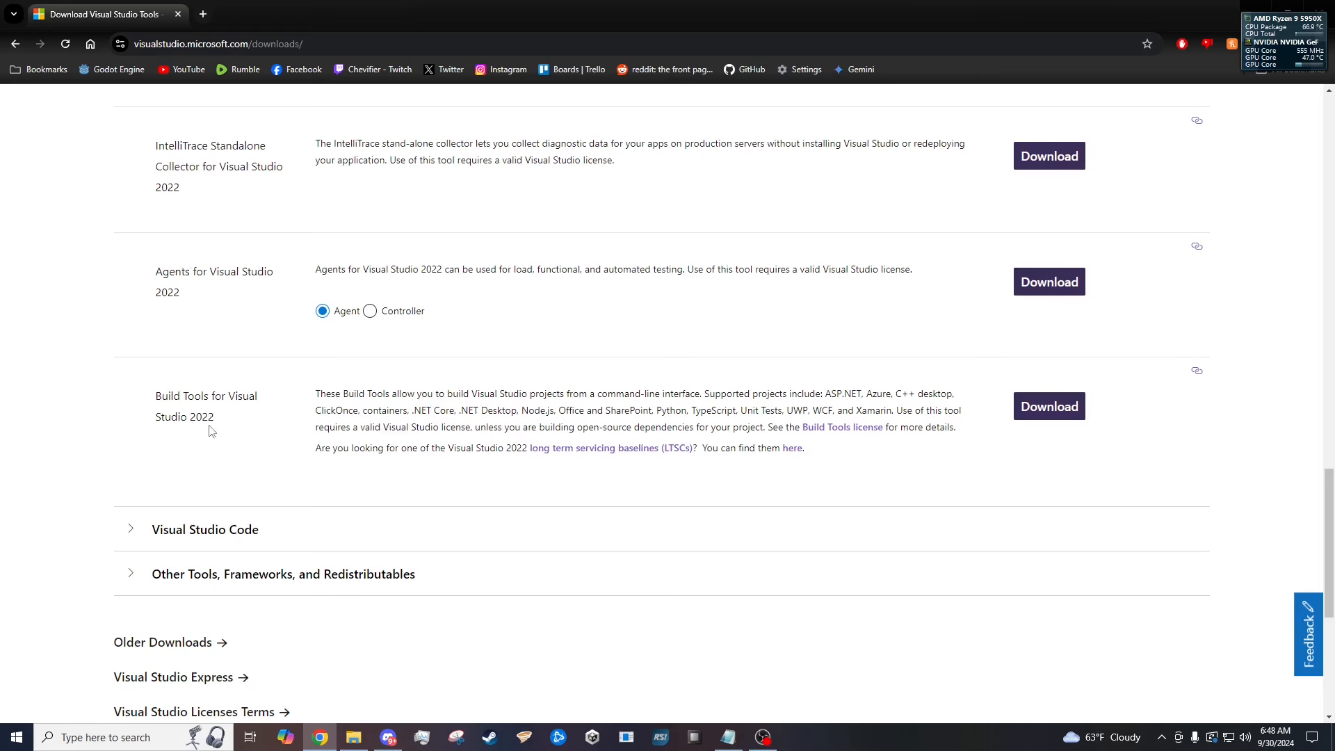
scroll(up, 3)
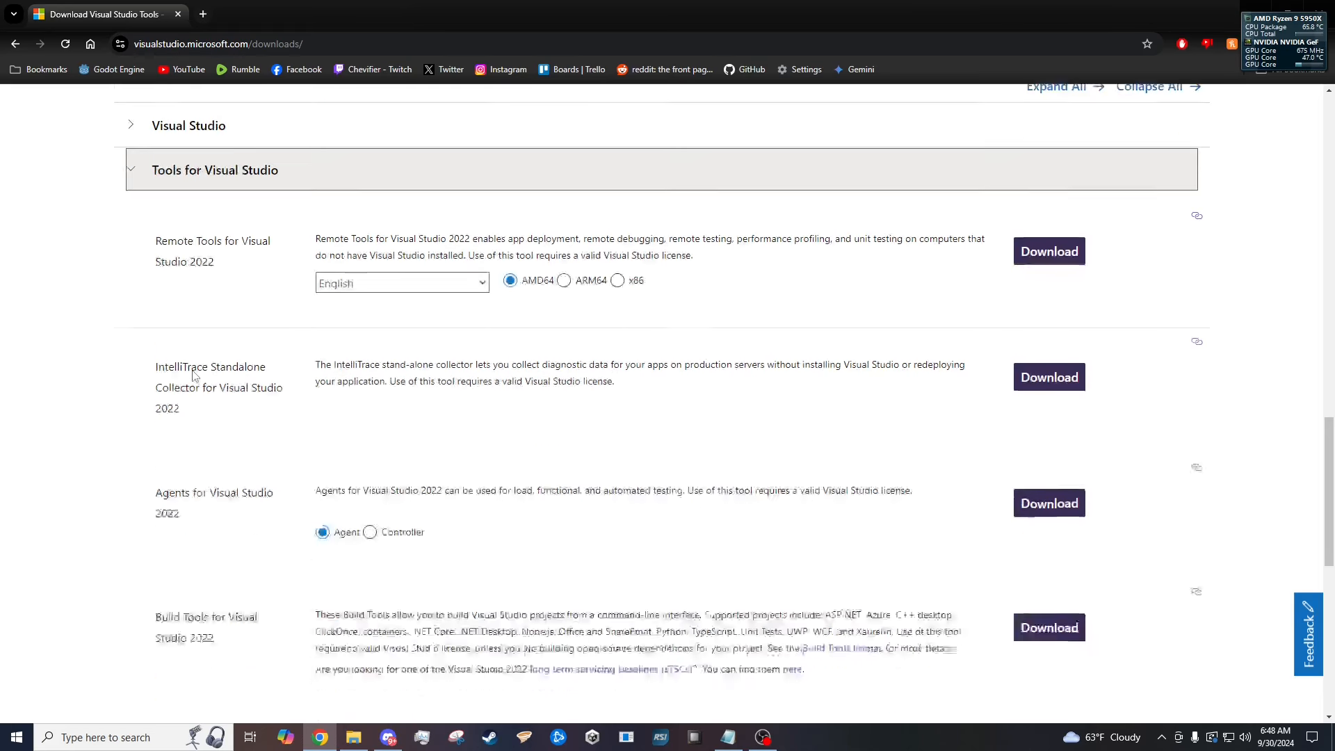
scroll(down, 3)
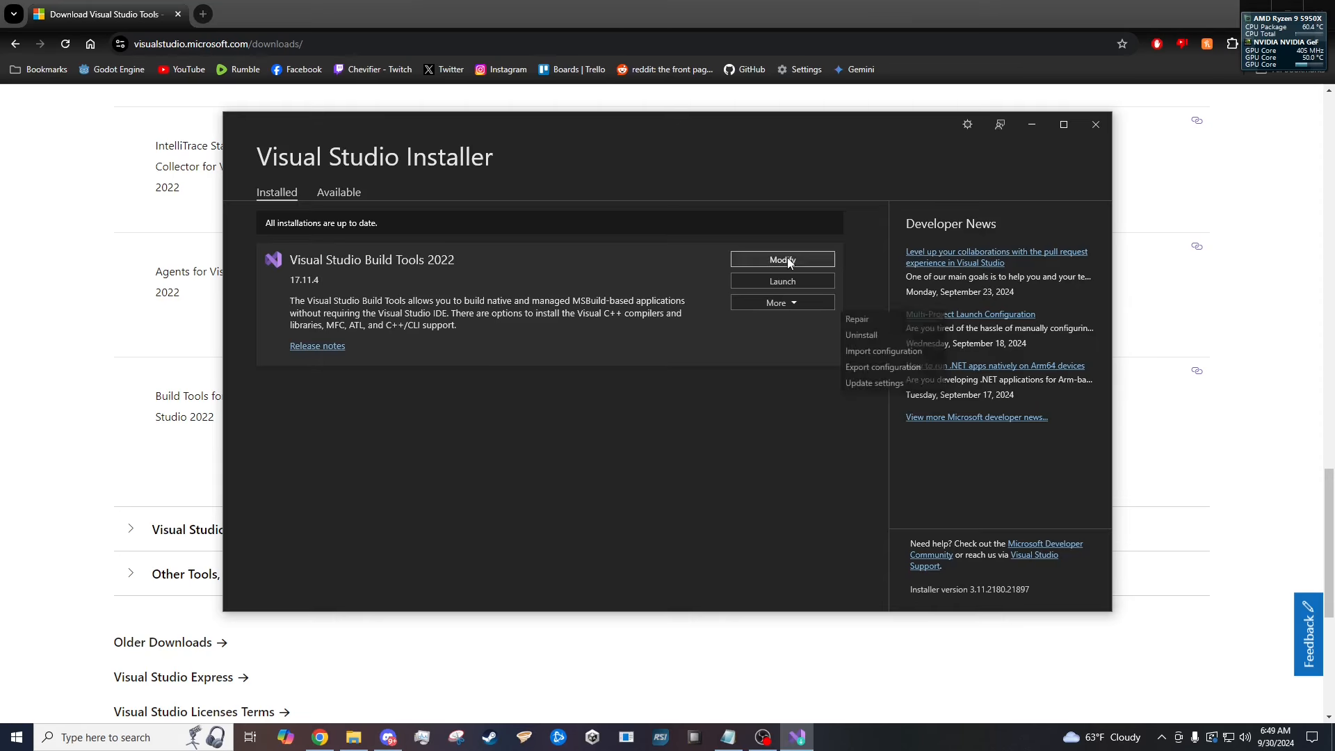
Modify Build Tools 2022 and check C++/CLI support for v143 build tools (Latest).
click(780, 259)
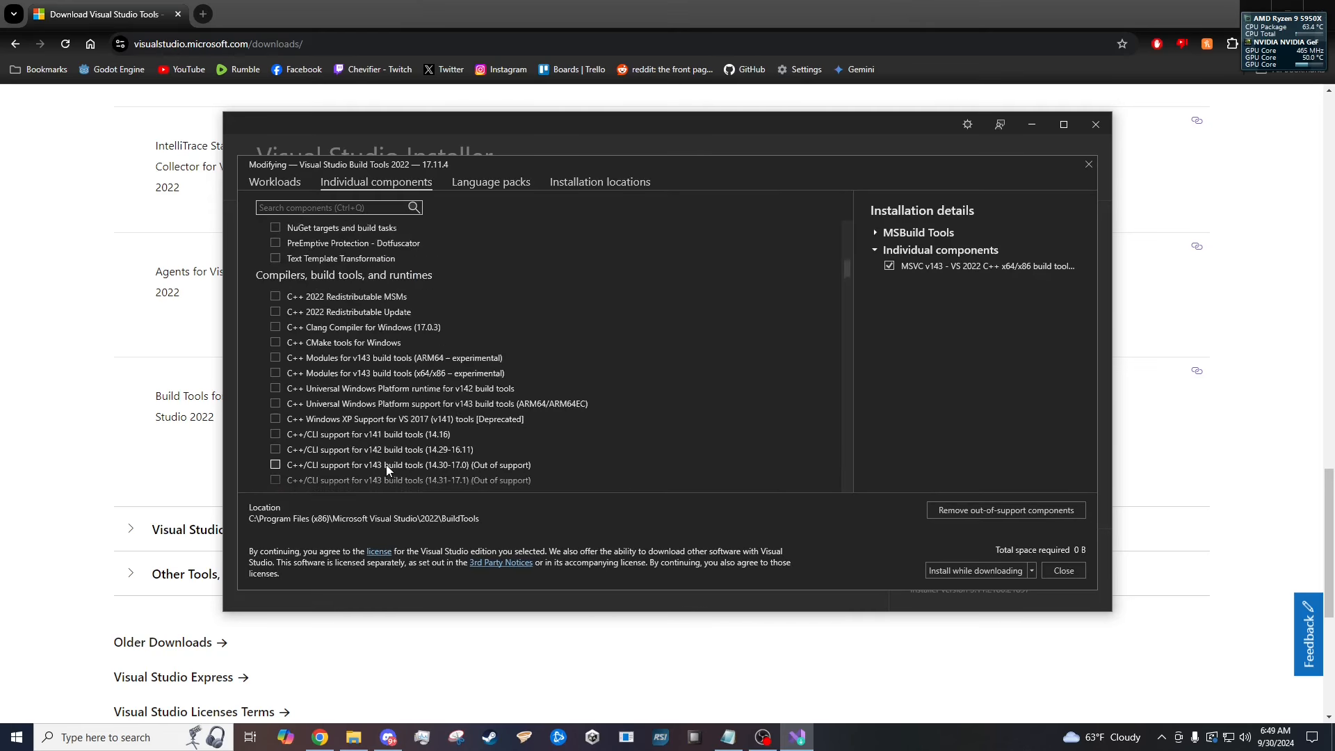
scroll(down, 3)
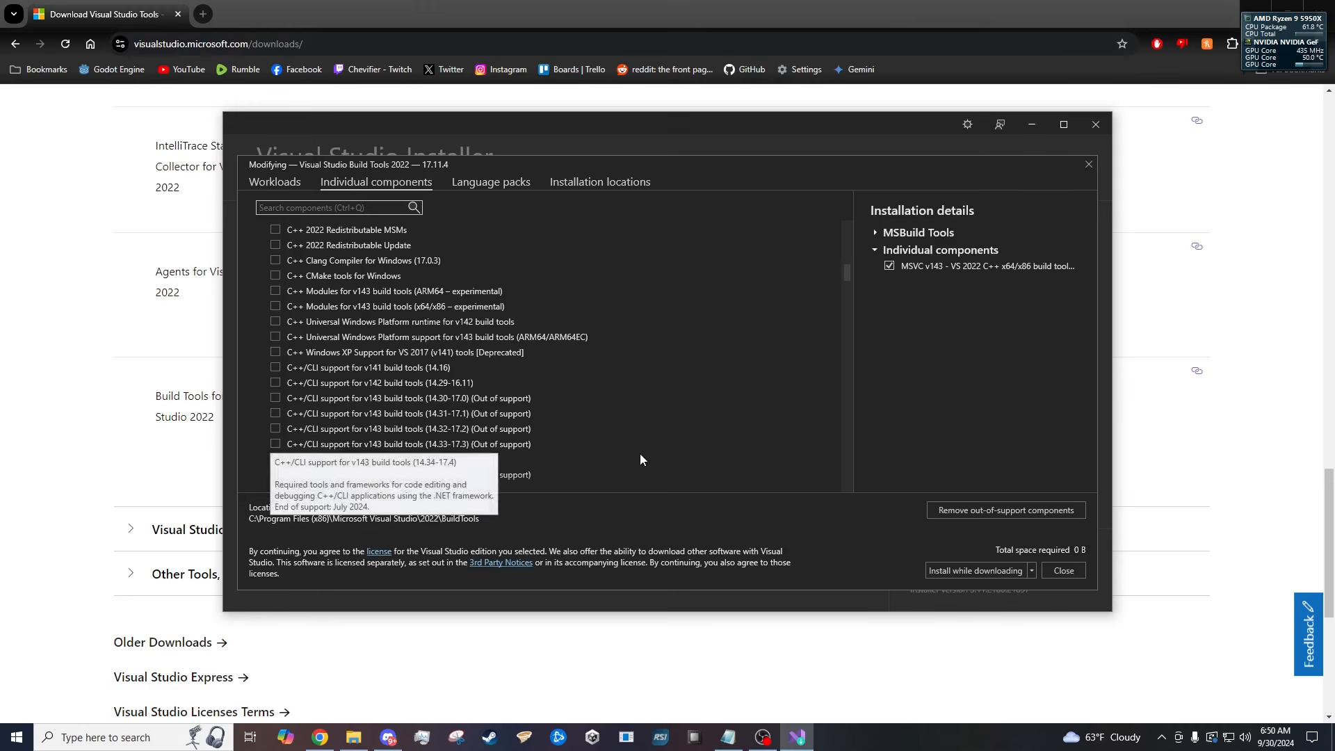
scroll(down, 3)
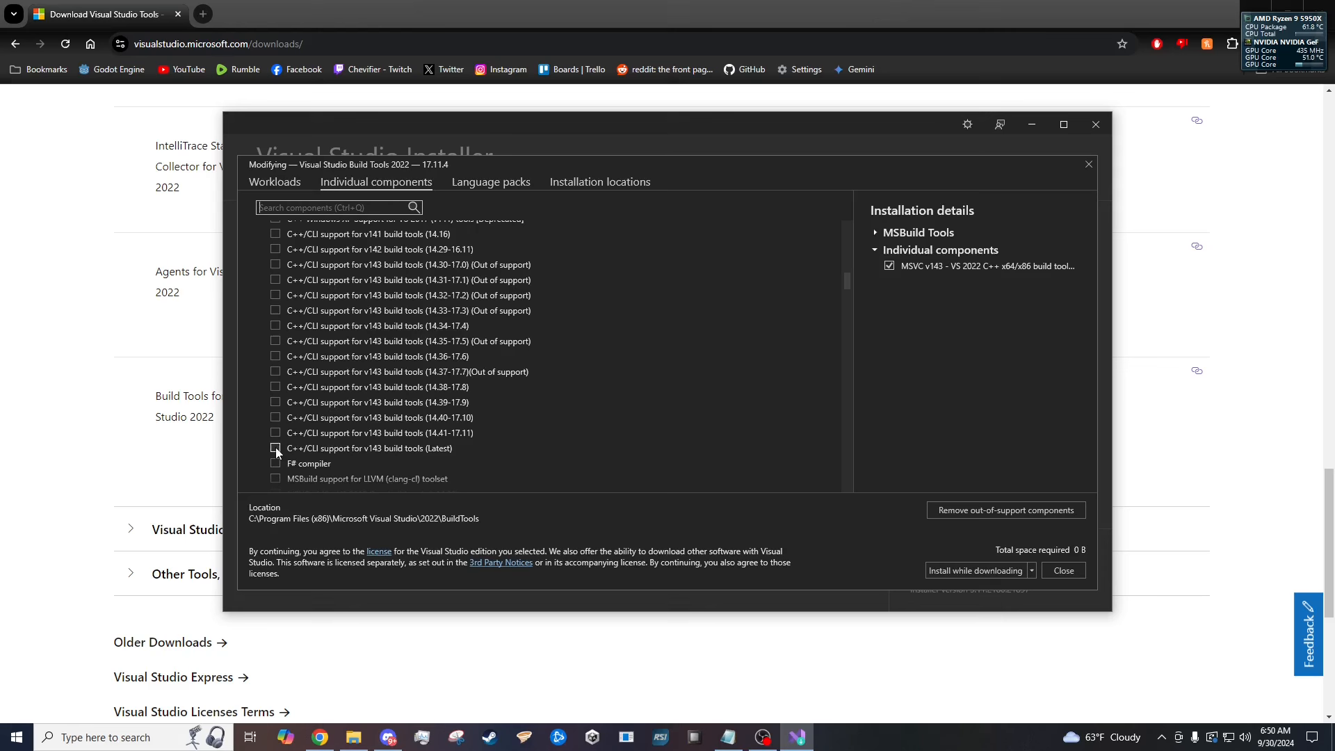
mouse_move(328, 451)
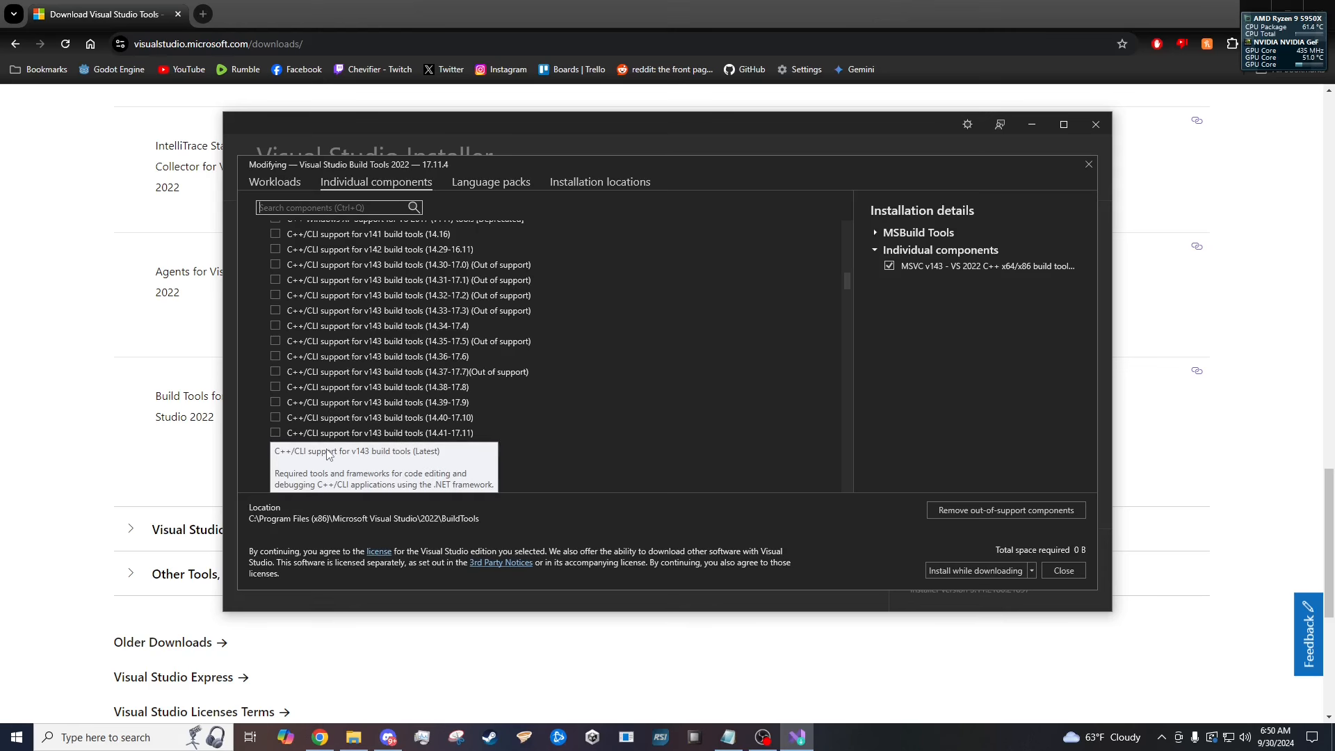
mouse_move(451, 545)
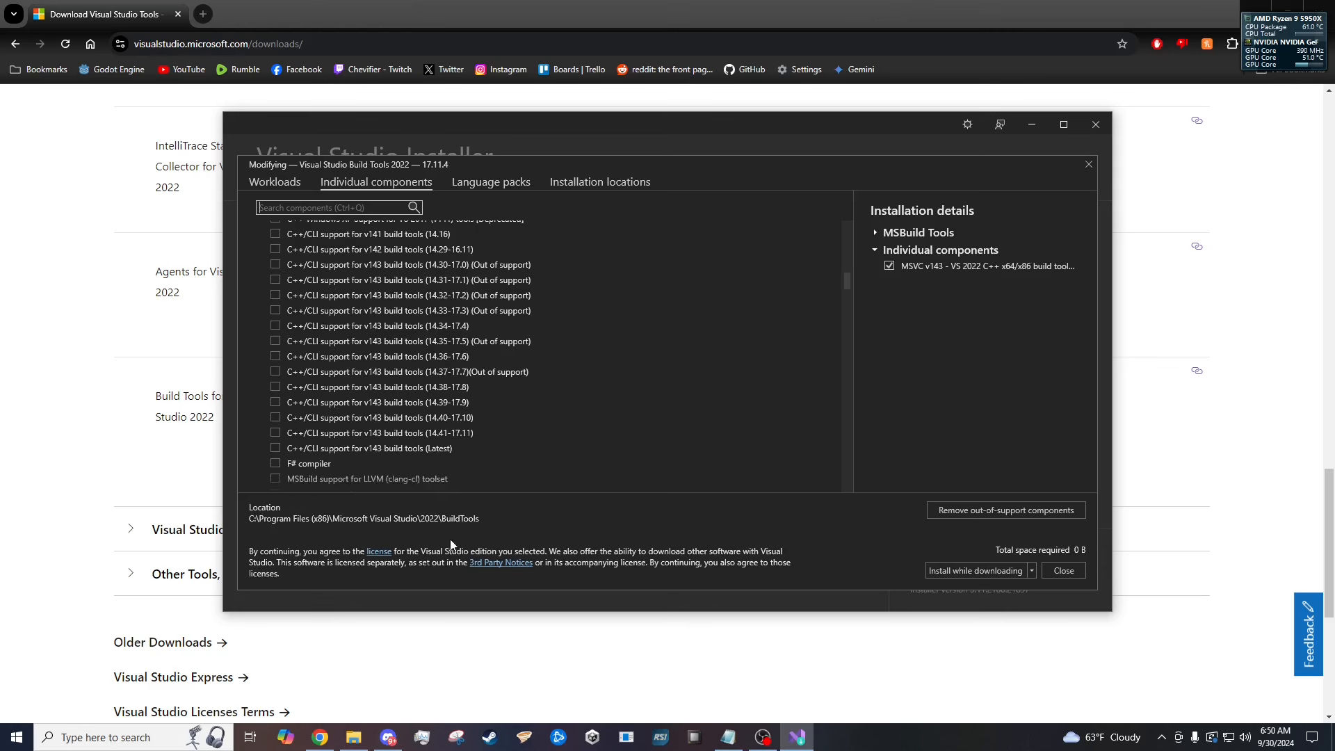
click(276, 447)
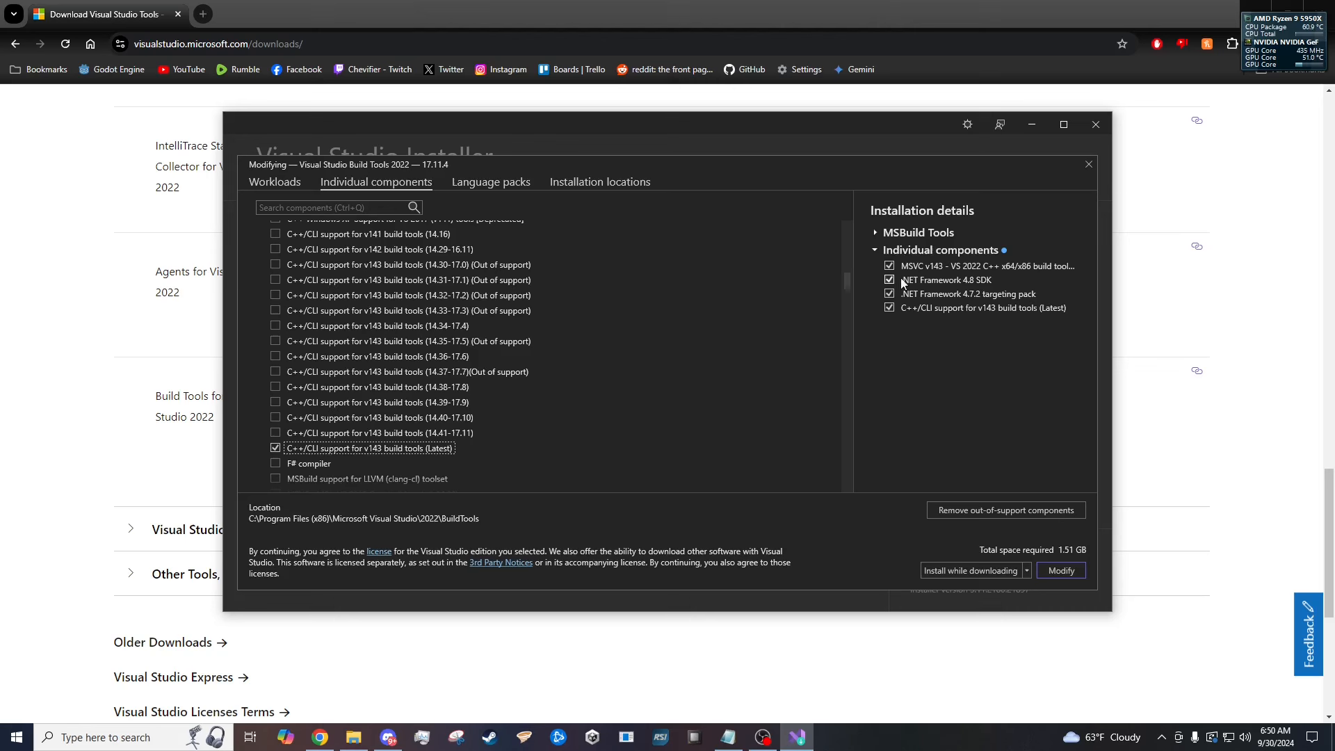
mouse_move(890, 325)
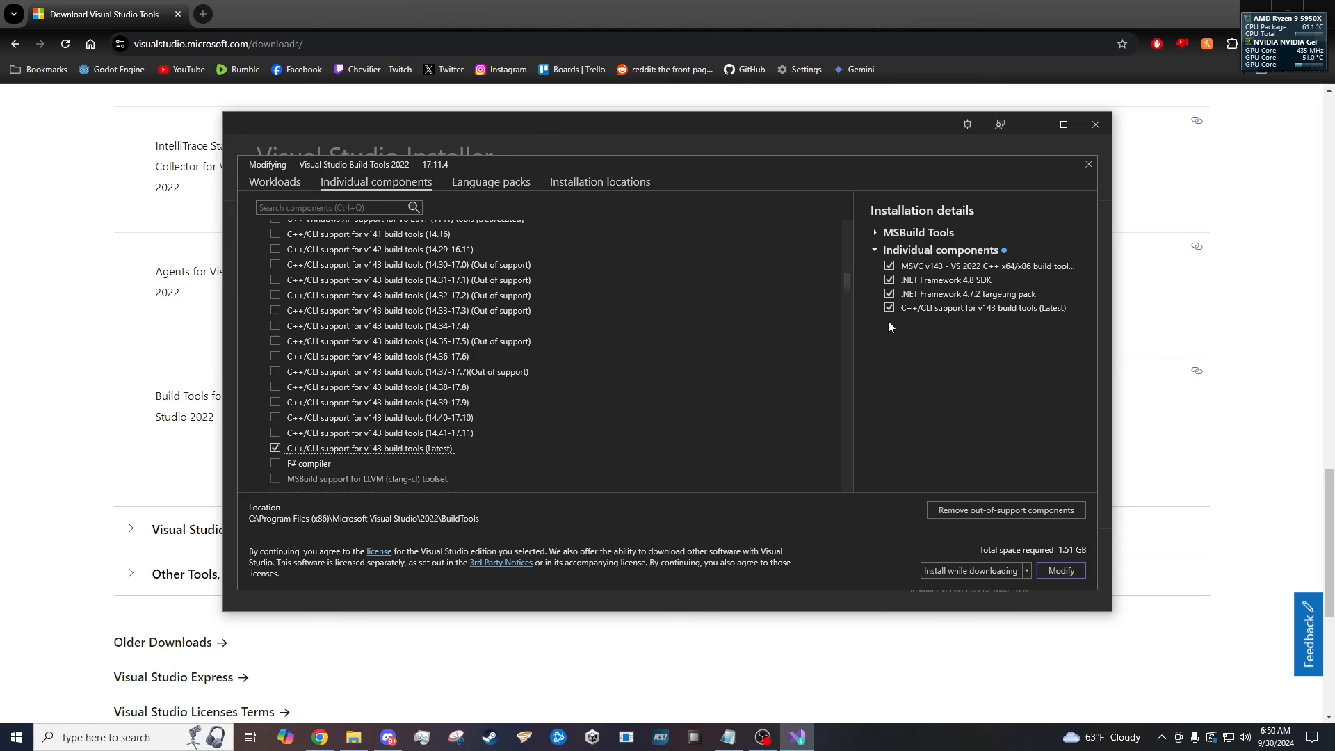
mouse_move(950, 494)
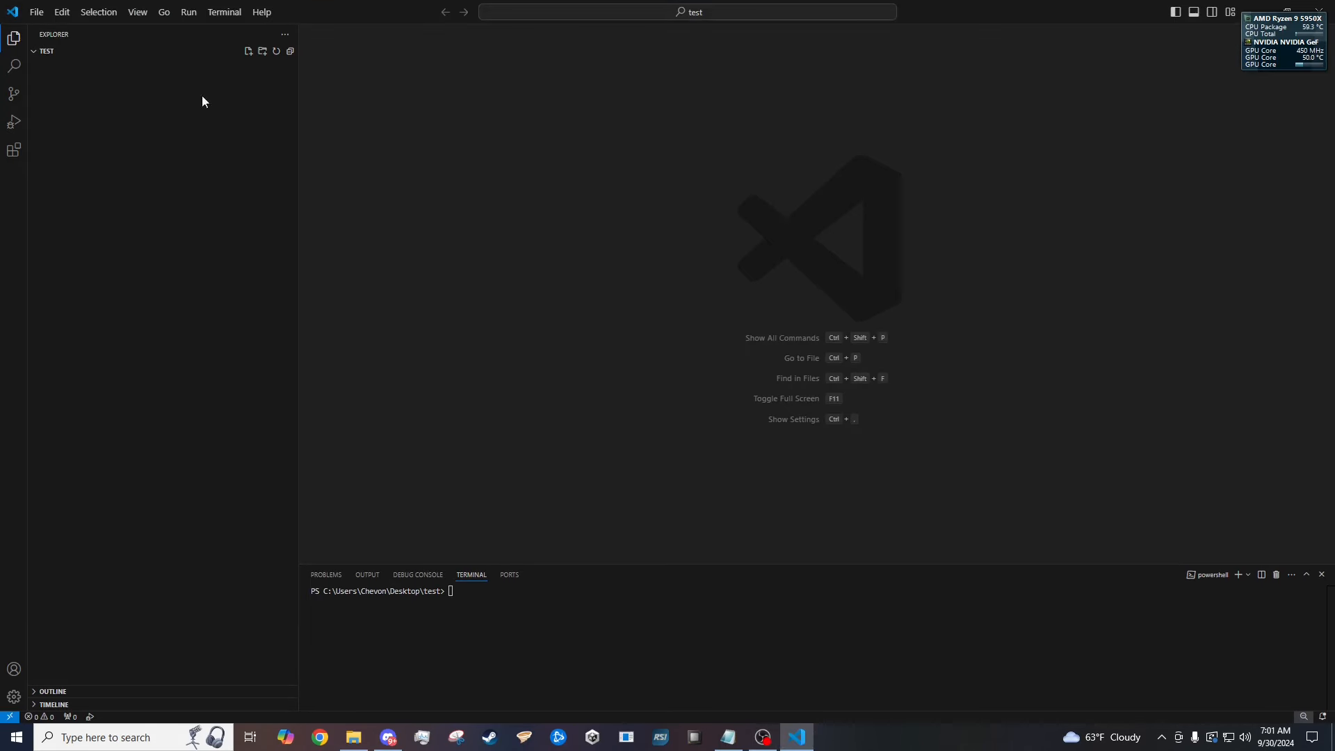
Create helloworld.cpp with a Hello World program.
click(249, 51)
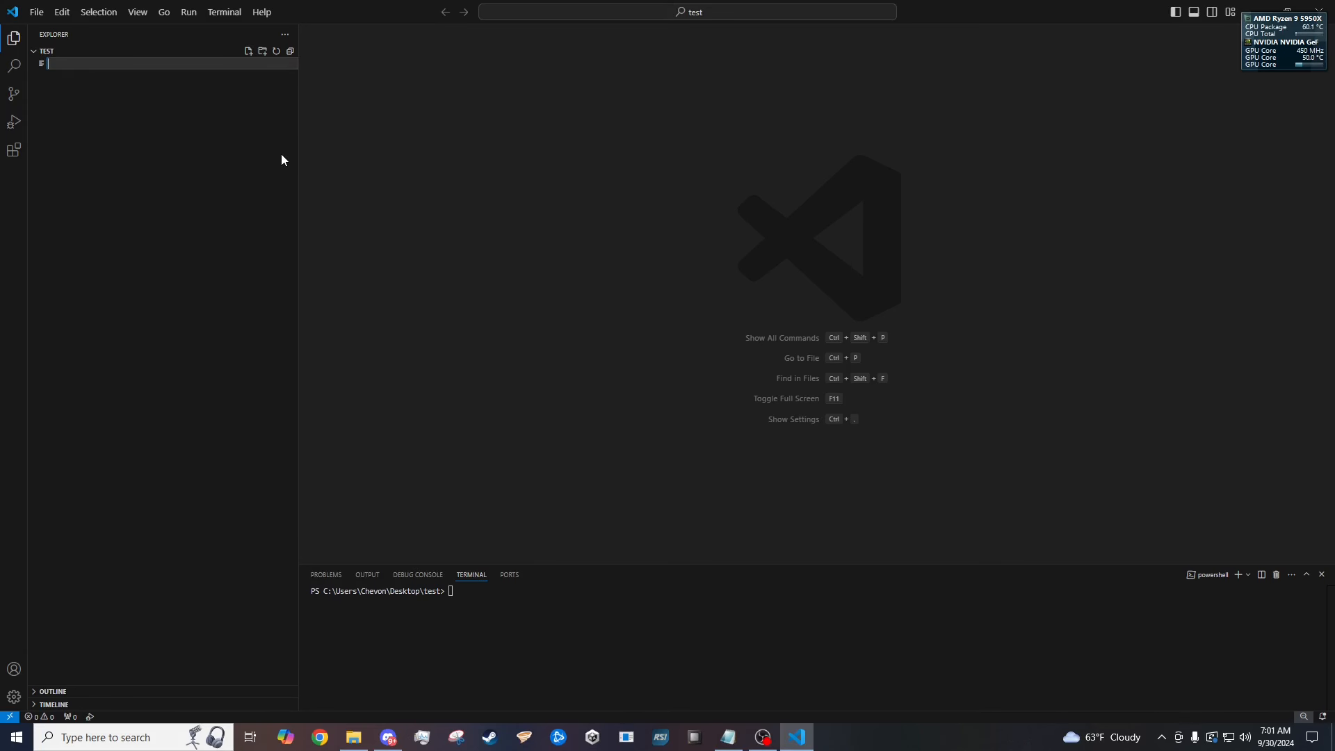
text(hello)
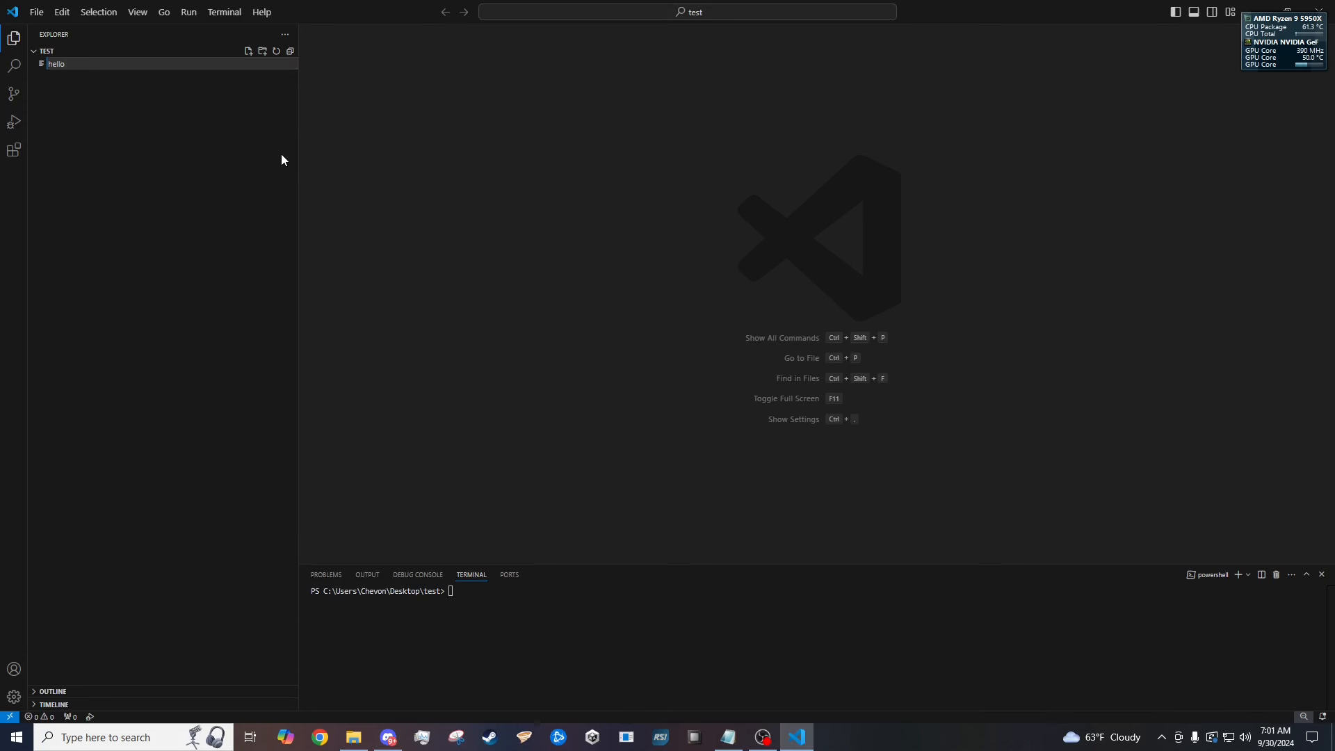
text(world.cpp)
click(819, 591)
text(g++)
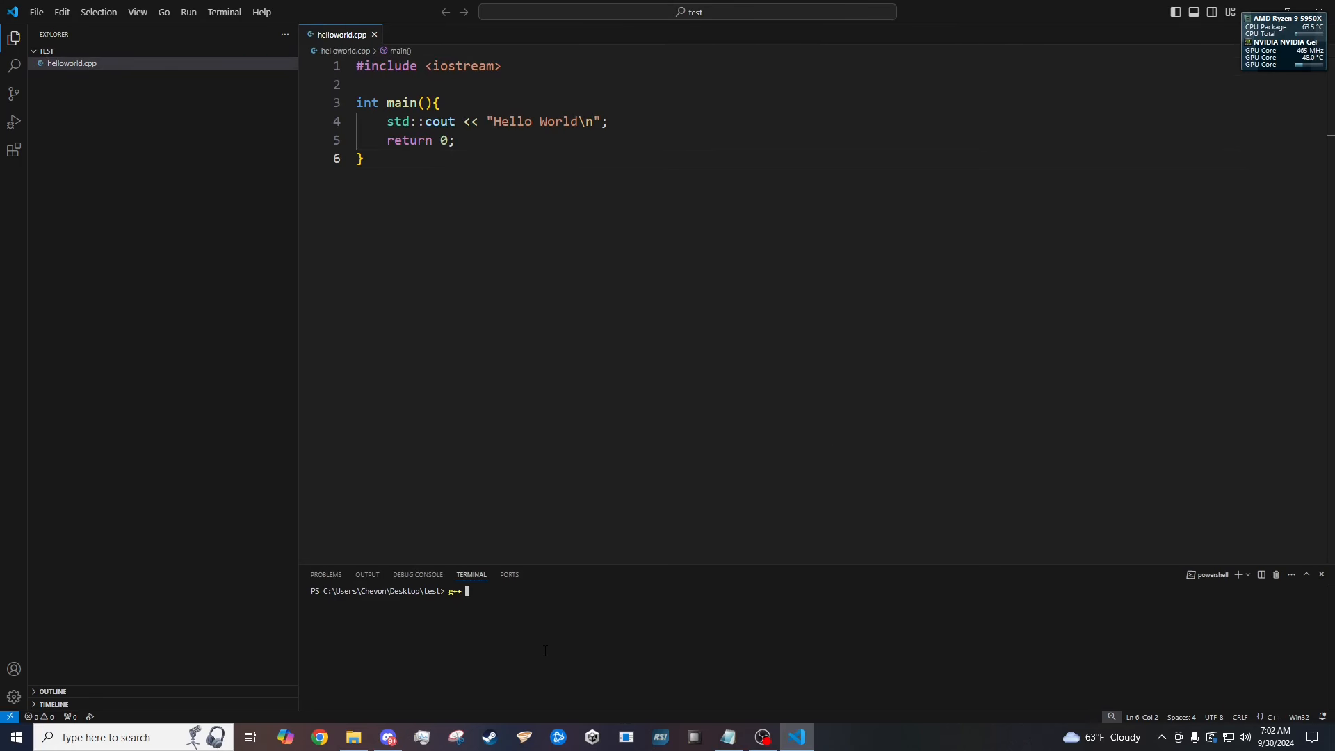
Compile it with 'g++ helloworld.cpp -o helloGPP' and start running ./helloGPP.
text(he)
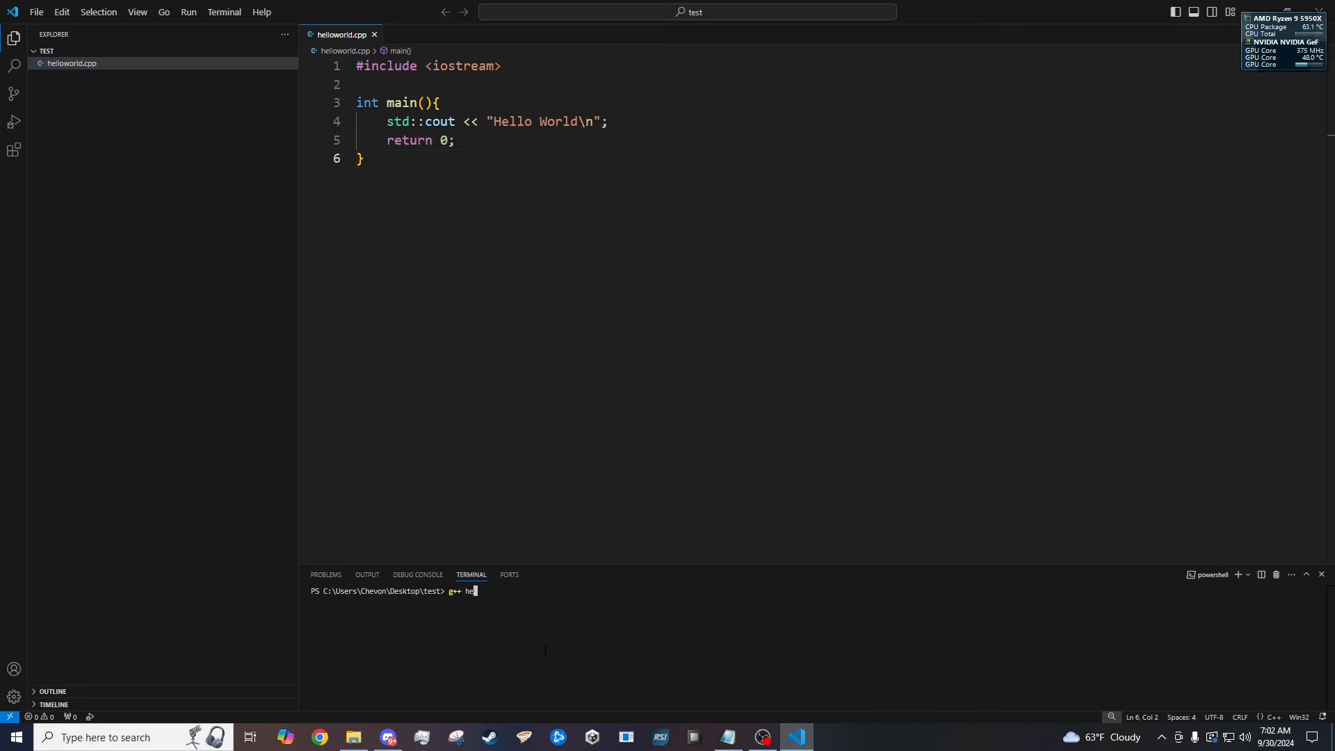
text(llo)
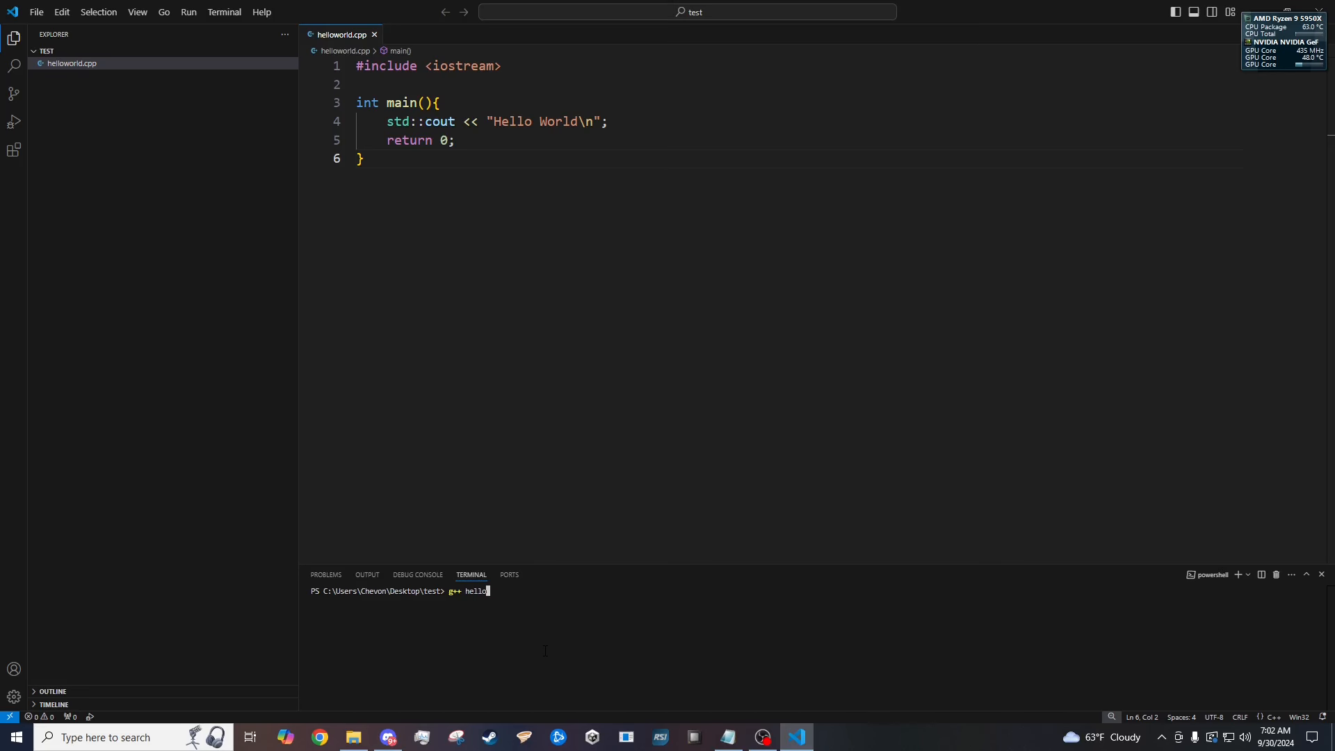
text(world.)
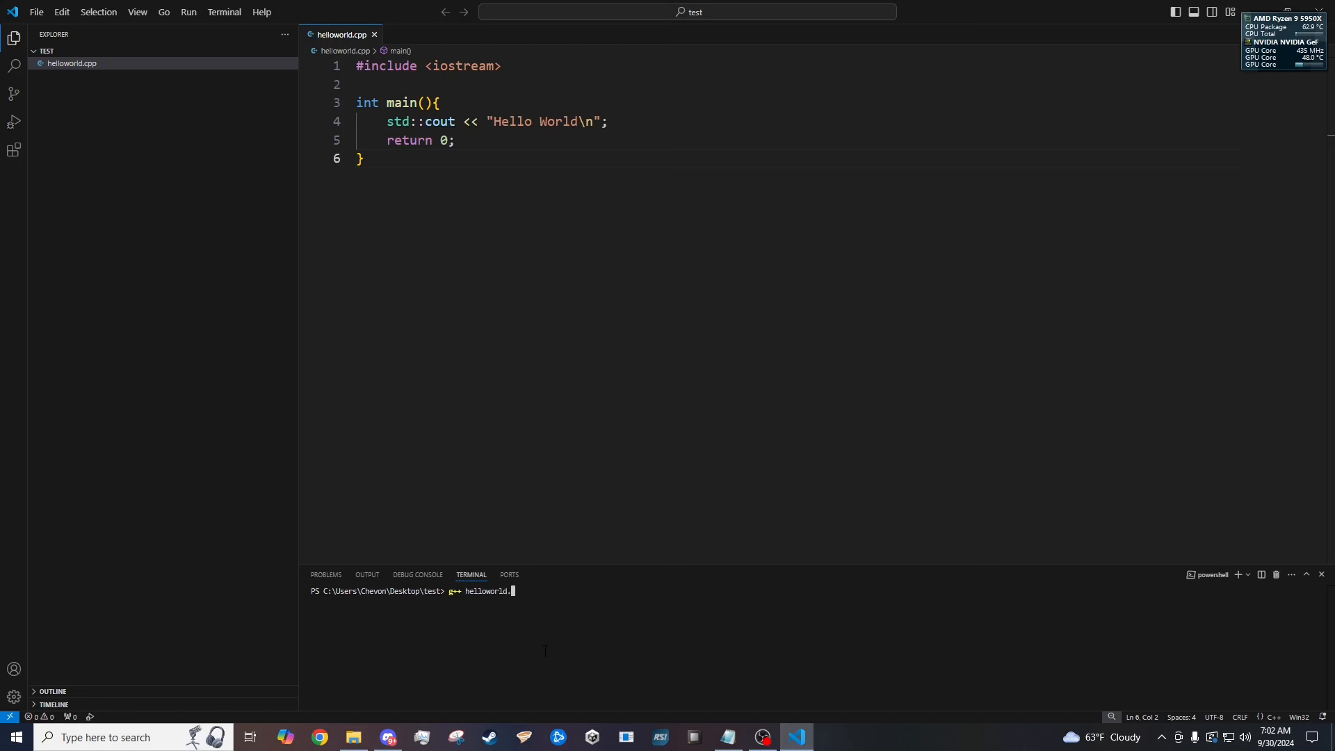
text(cpp)
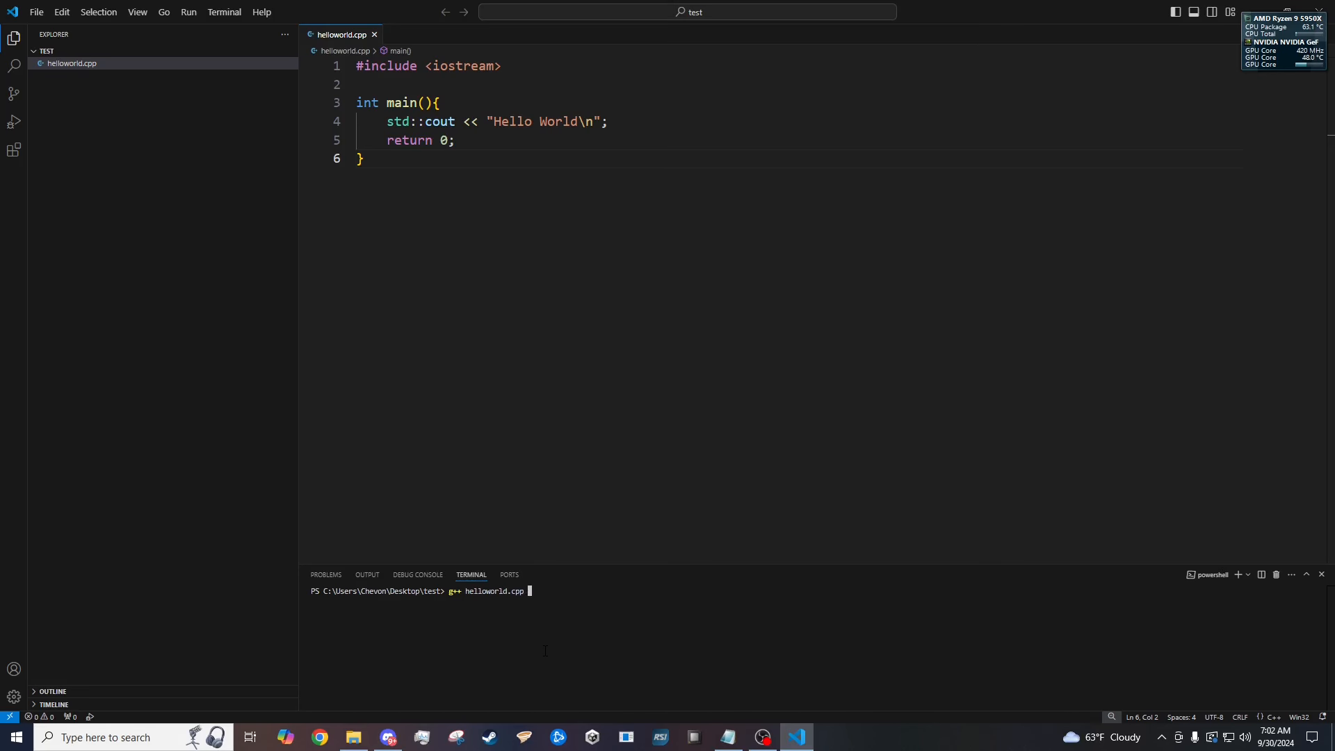
key(Return)
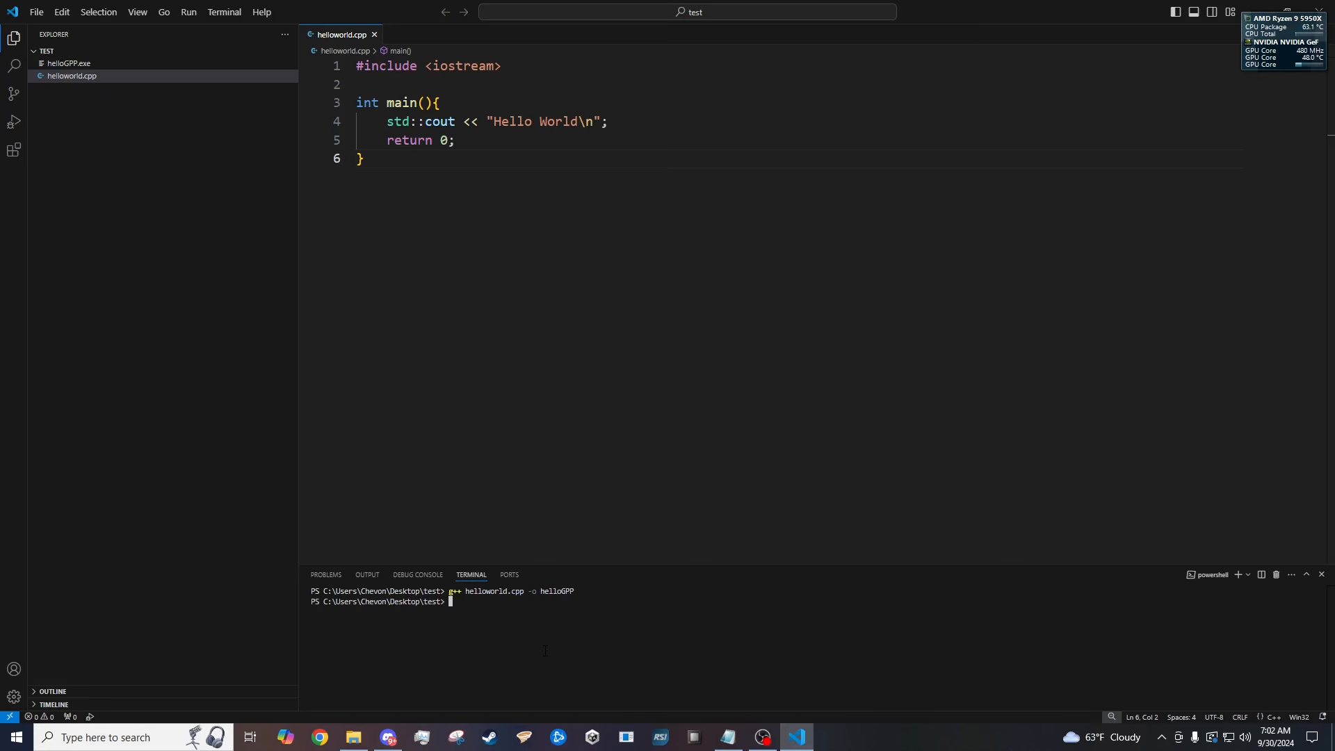
text(./helloGPP)
text(scq)
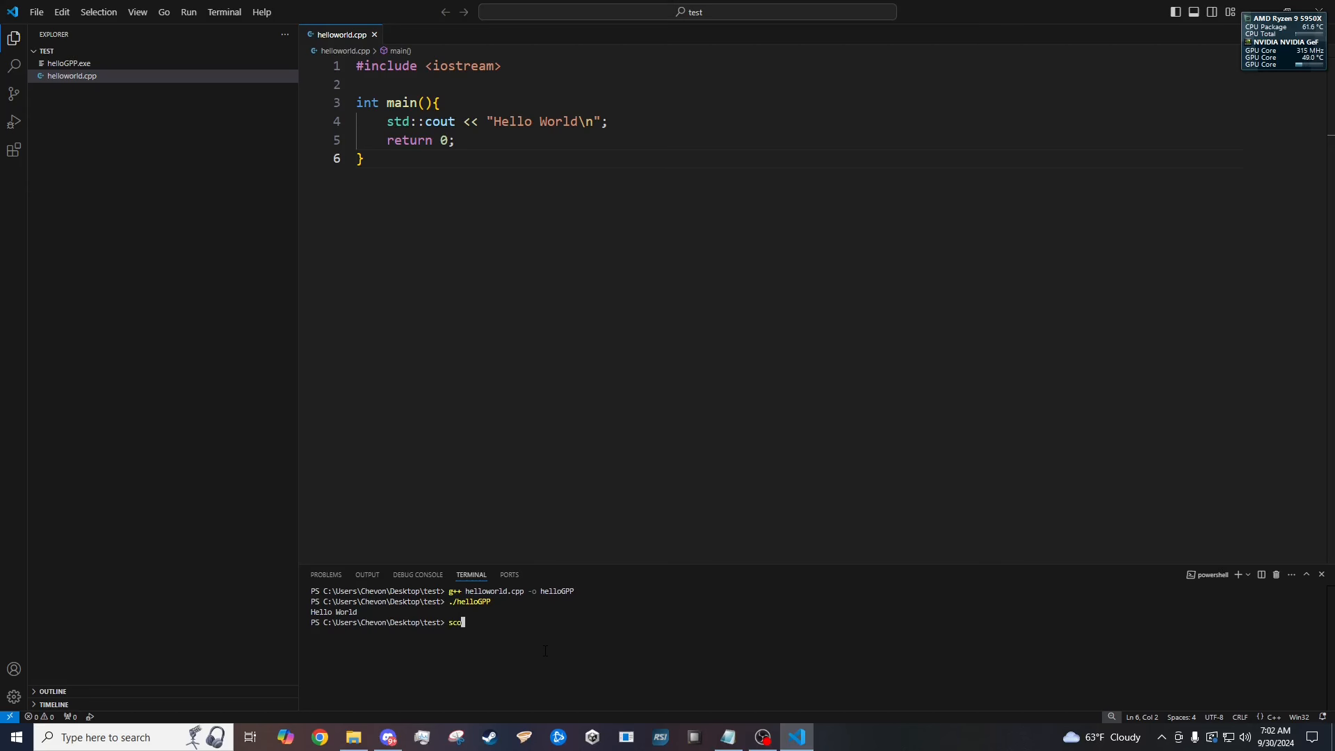
Write SConstruct with Program("HelloScons","helloworld.cpp") and build HelloScons.exe with scons.
key(Return)
text(Pr)
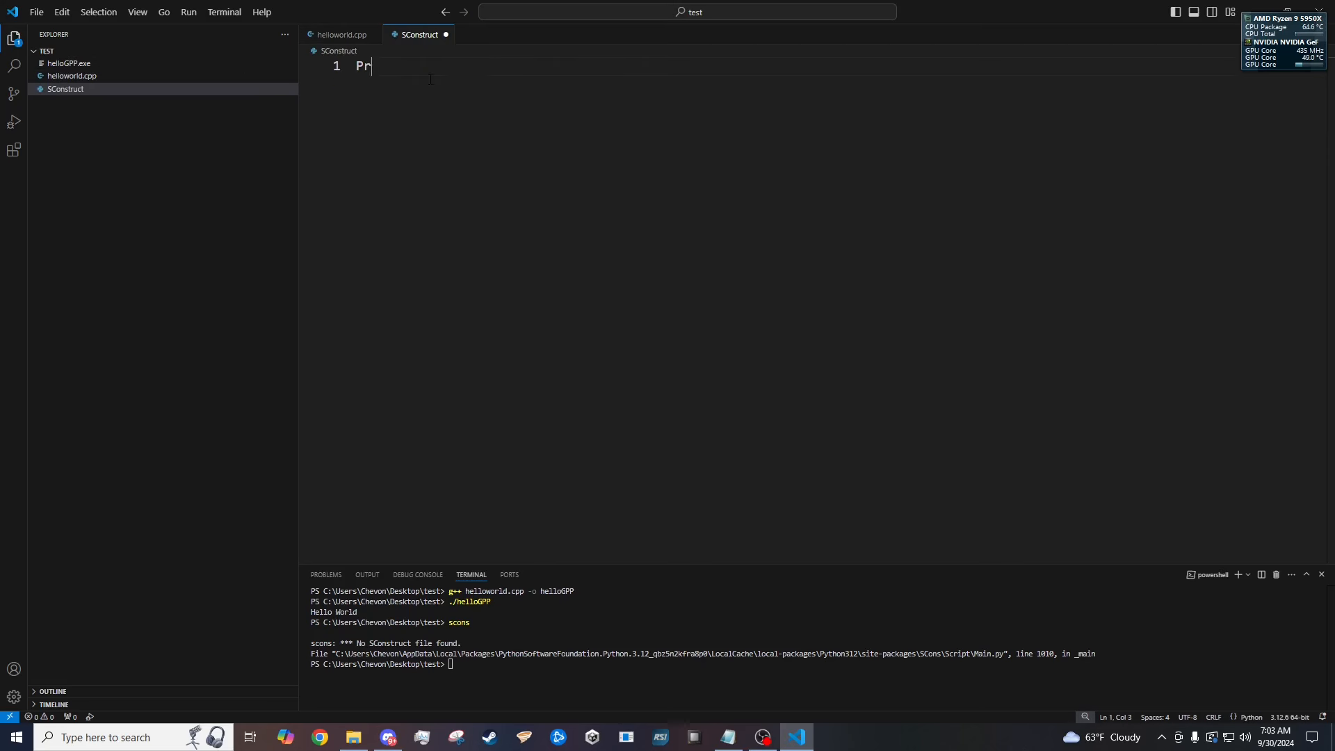
text(ogram)
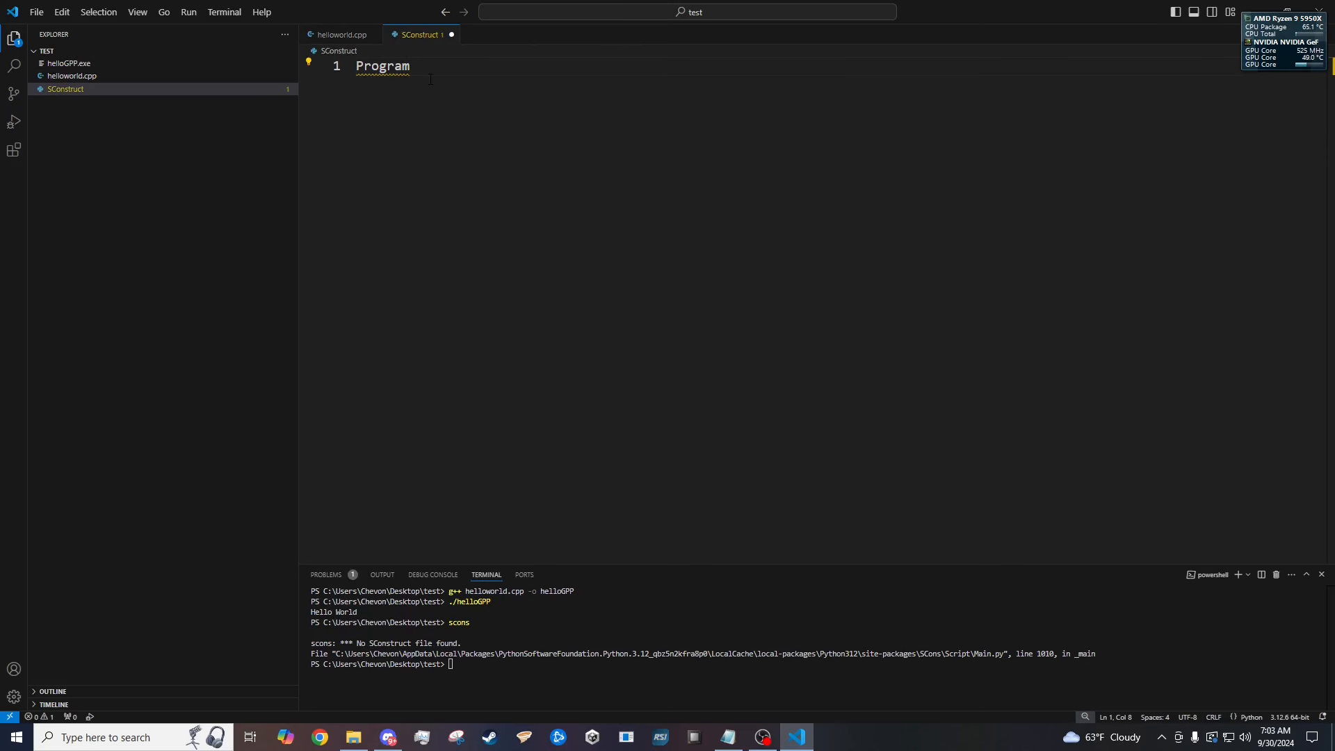
text(())
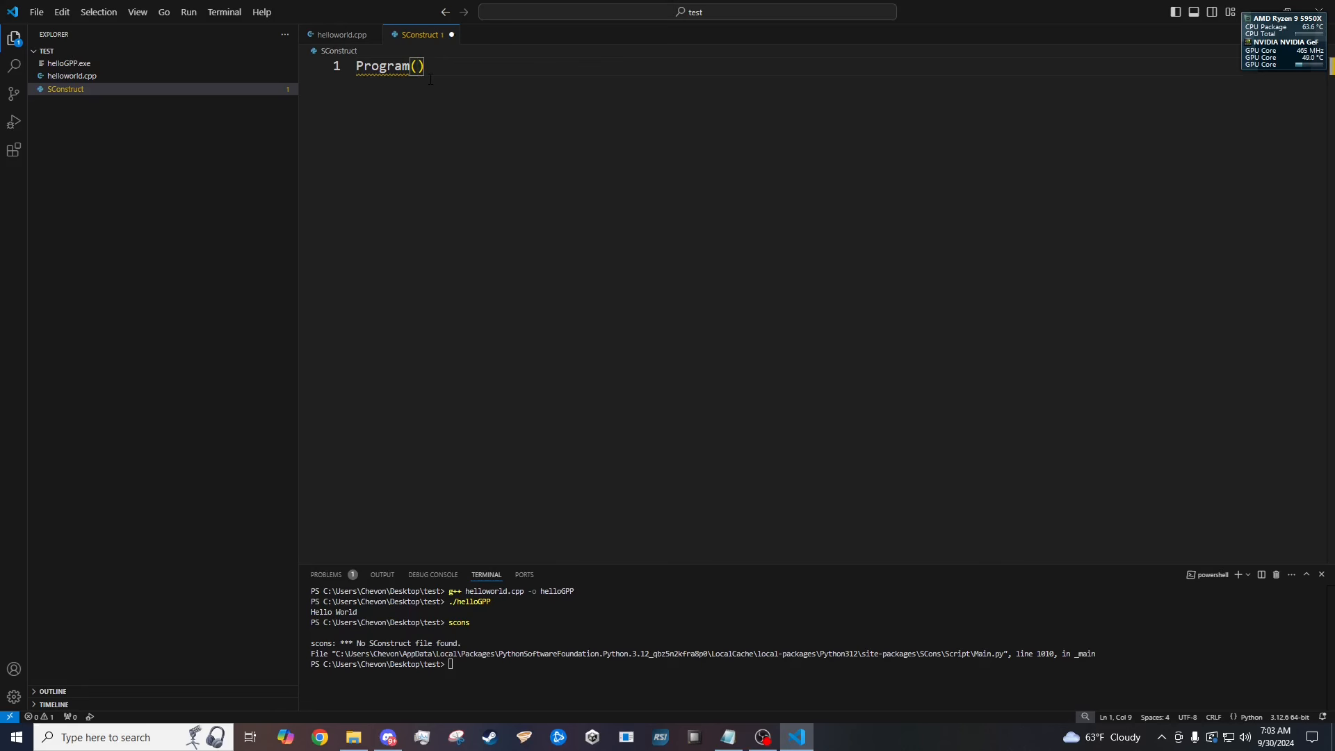
text("HelloScon")
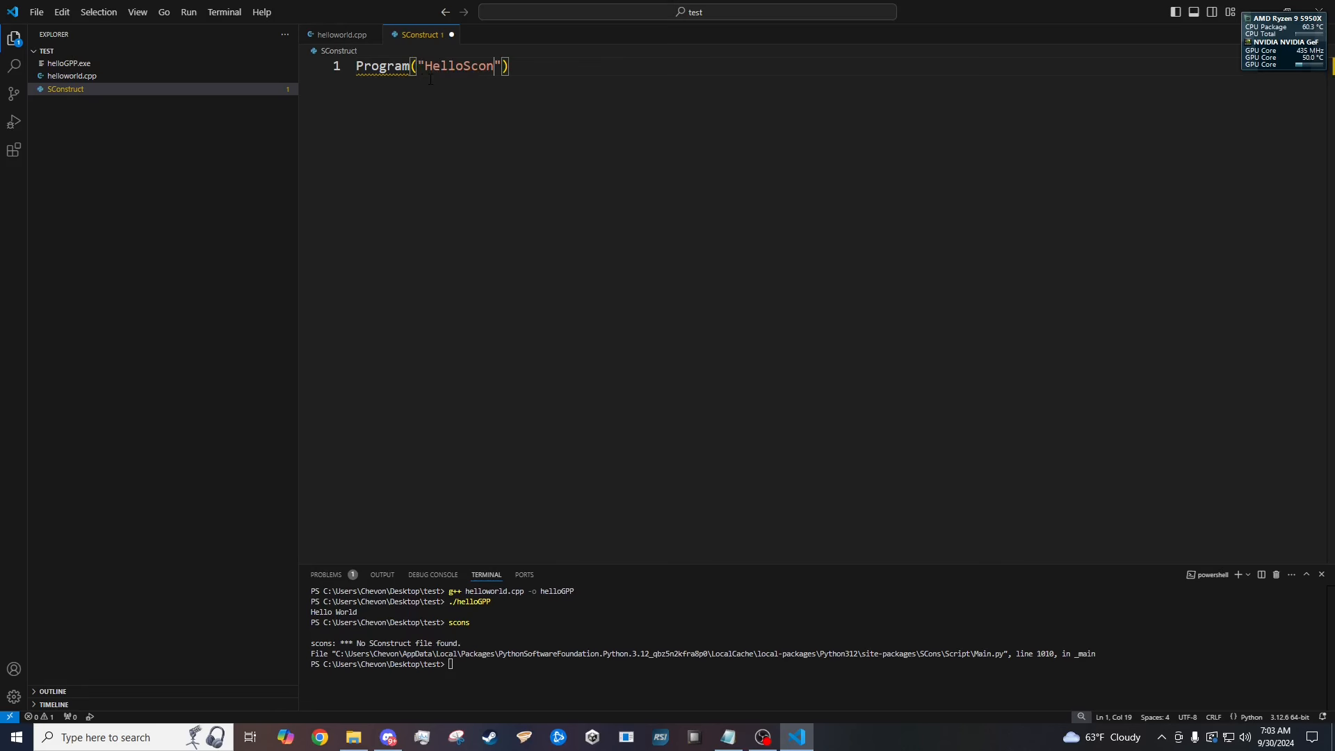
text(s",)
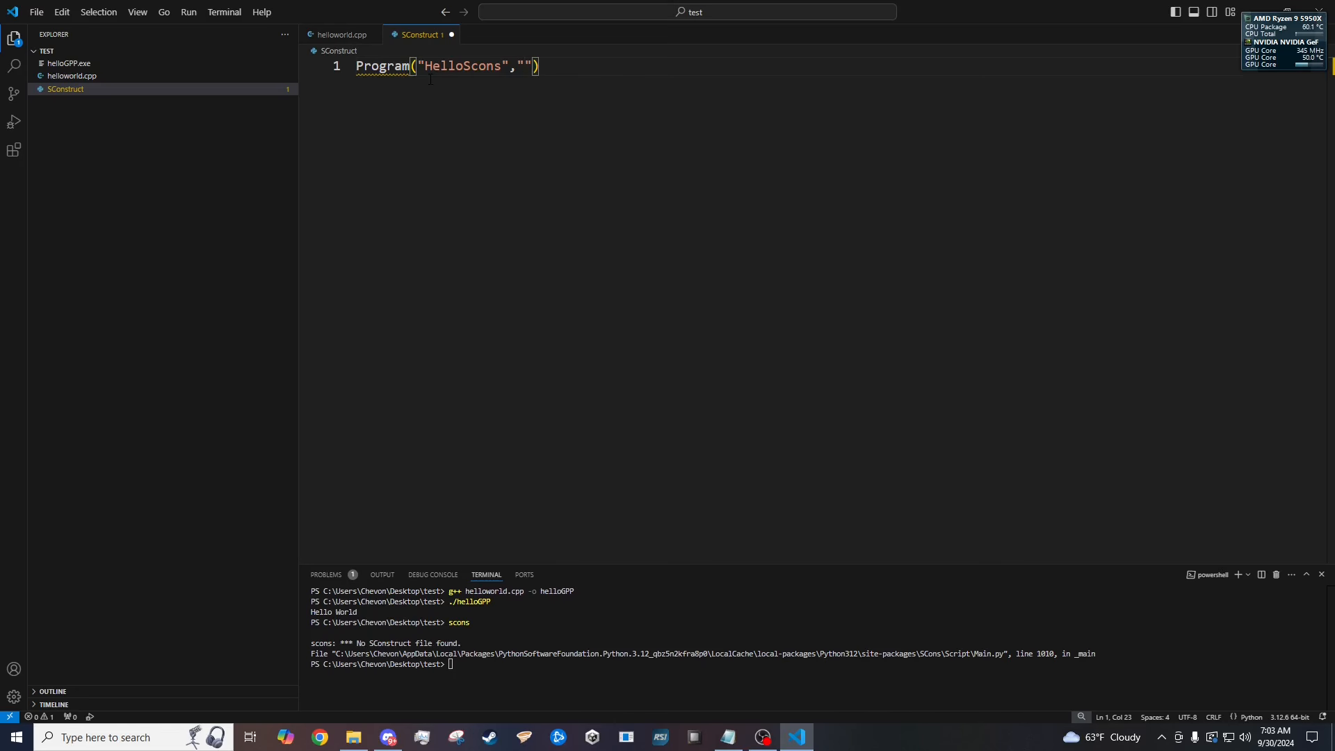
text(helloworld.cpp)
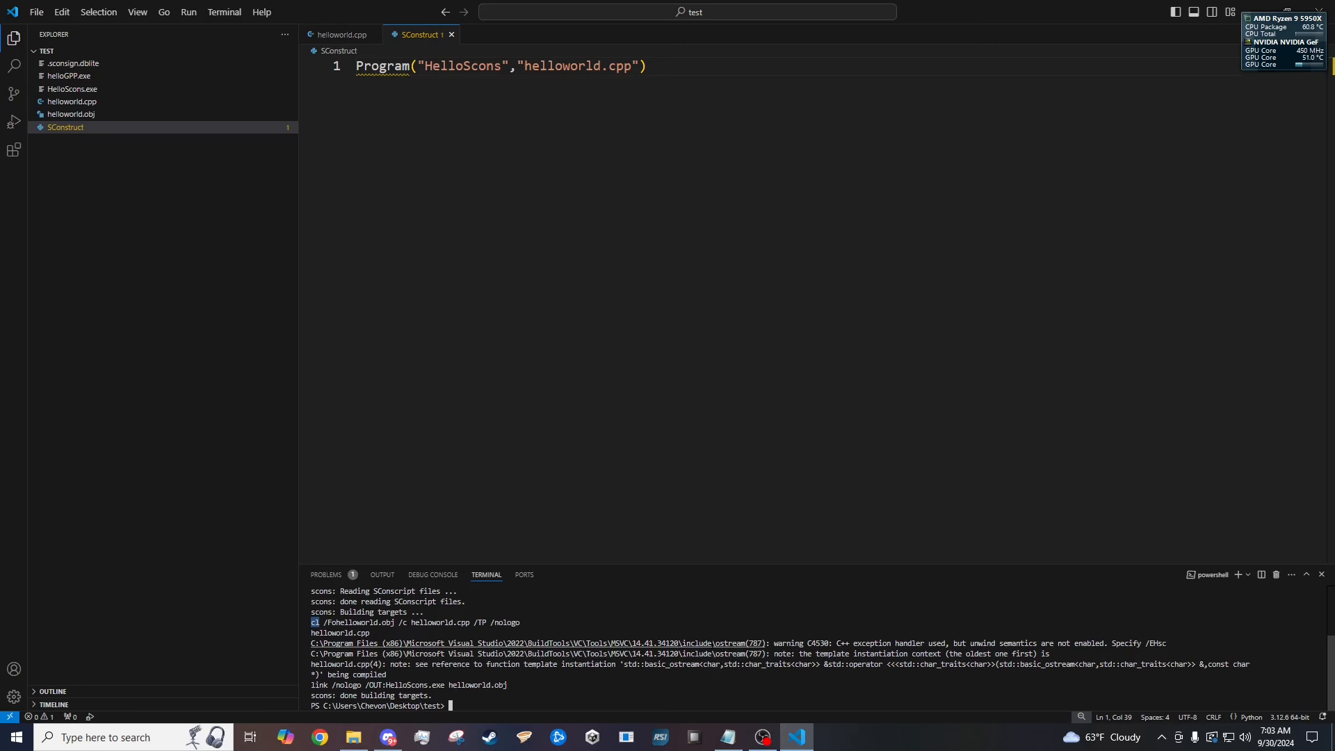
click(352, 737)
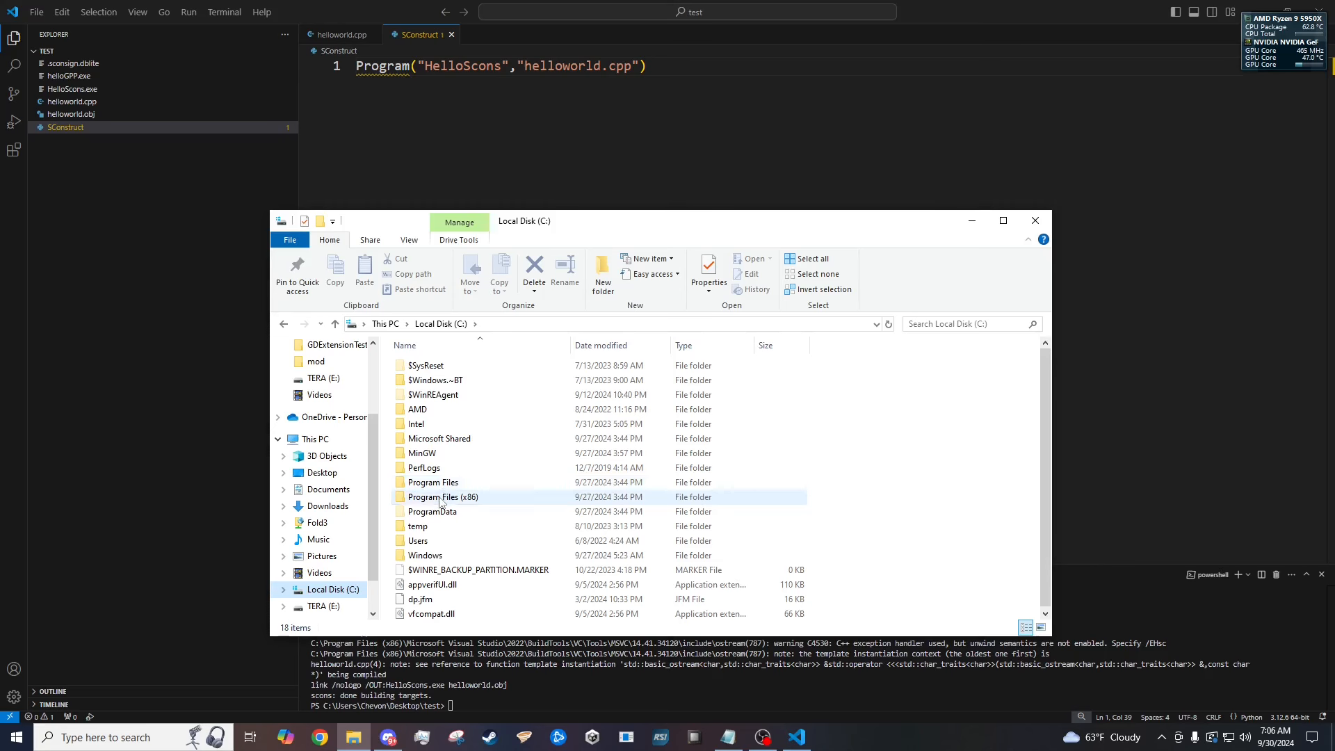
Navigate through Program Files (x86), Microsoft Visual Studio, 2022, BuildTools into the VC folder.
double_click(442, 496)
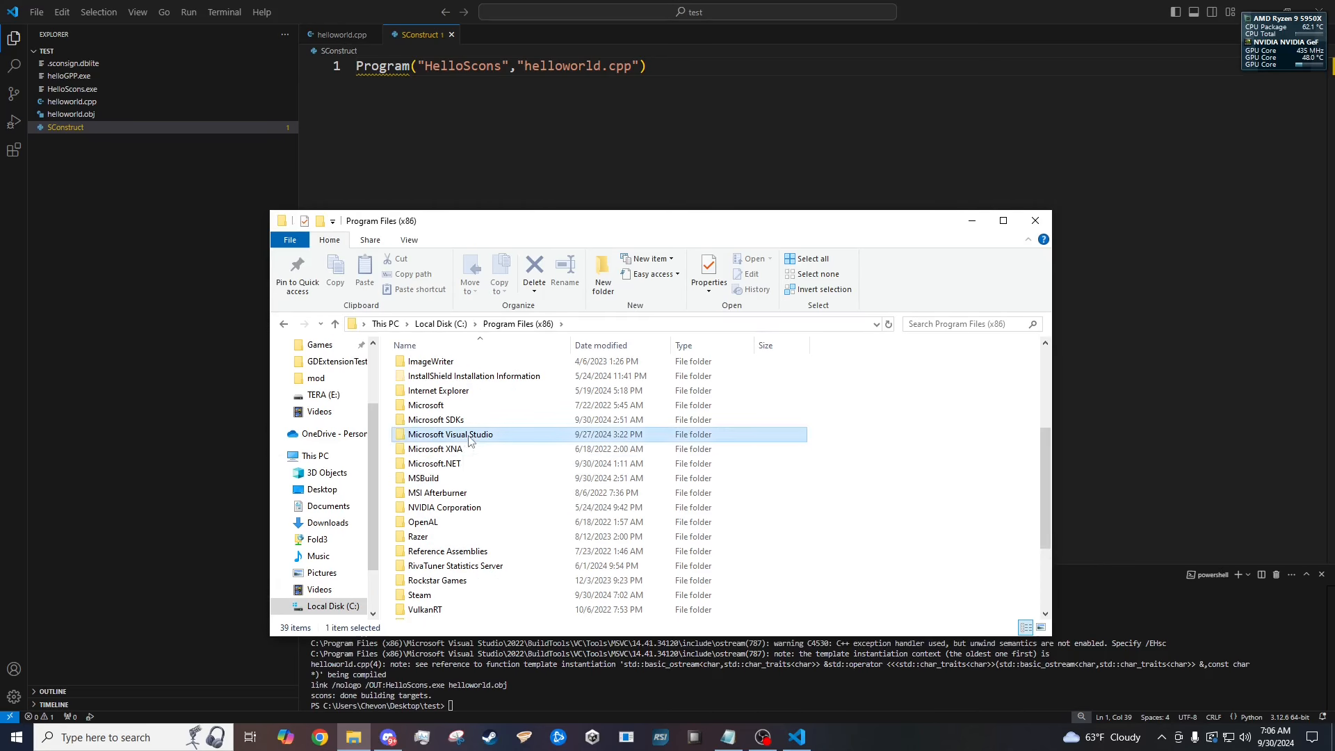
double_click(450, 434)
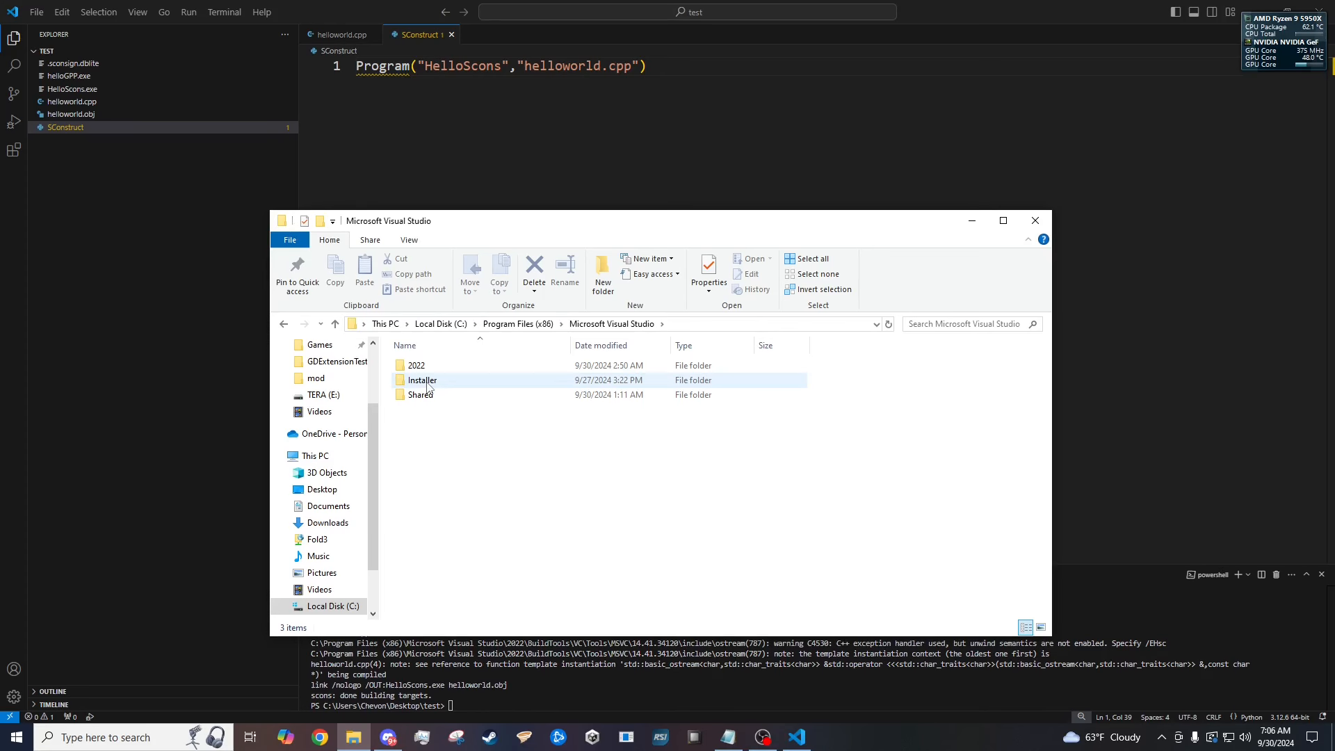
double_click(415, 365)
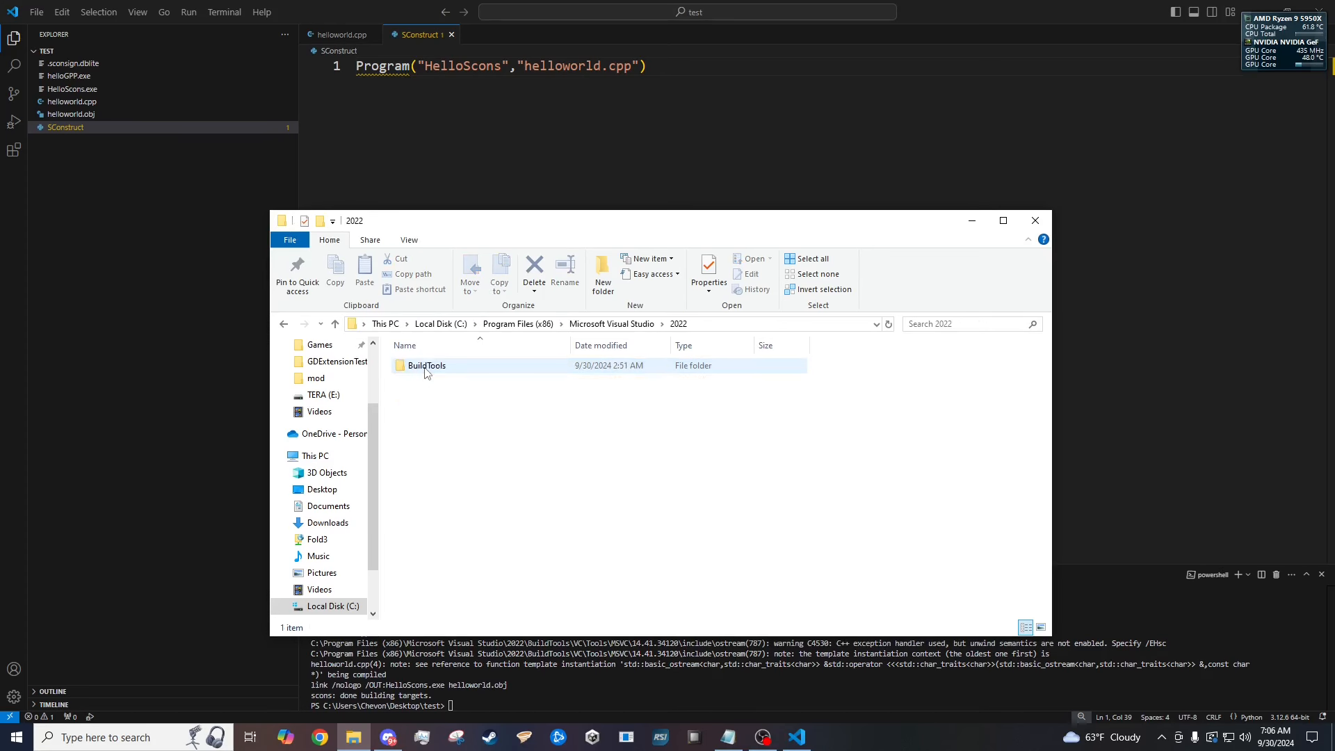
double_click(426, 366)
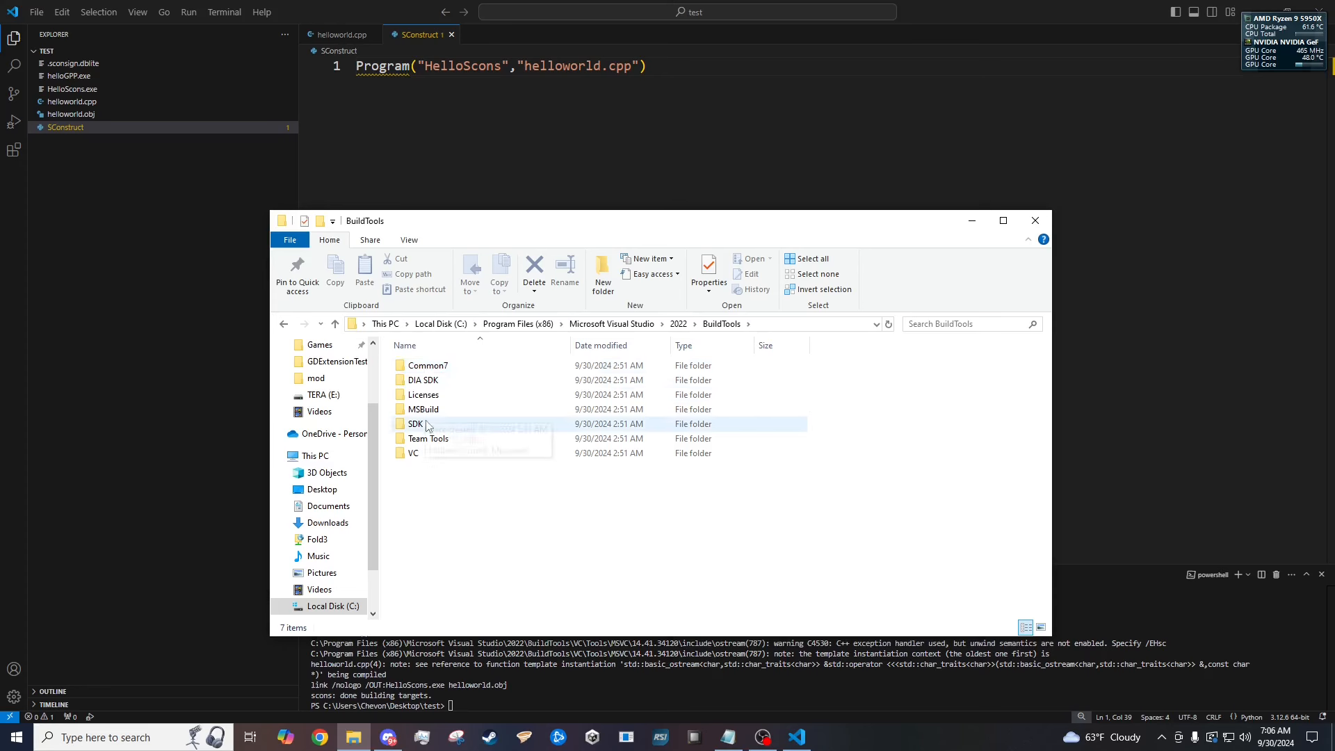
double_click(411, 452)
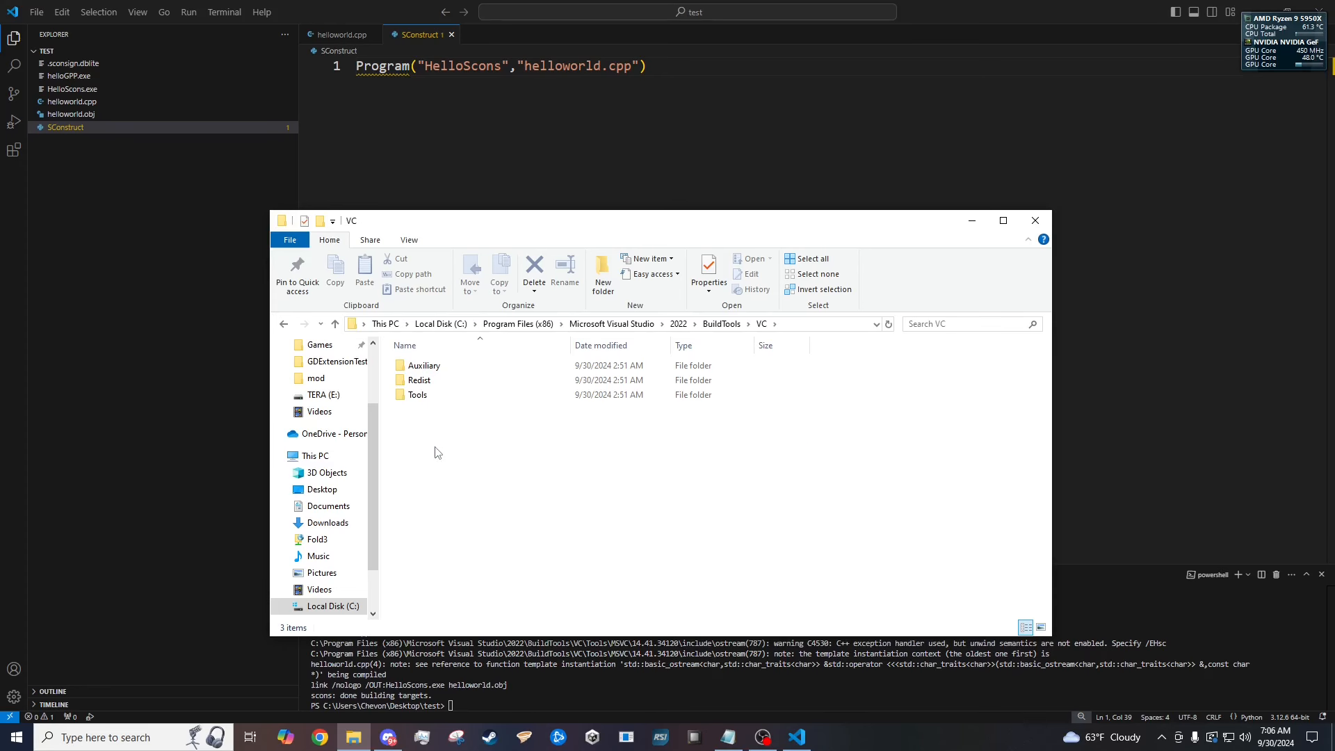
mouse_move(417, 393)
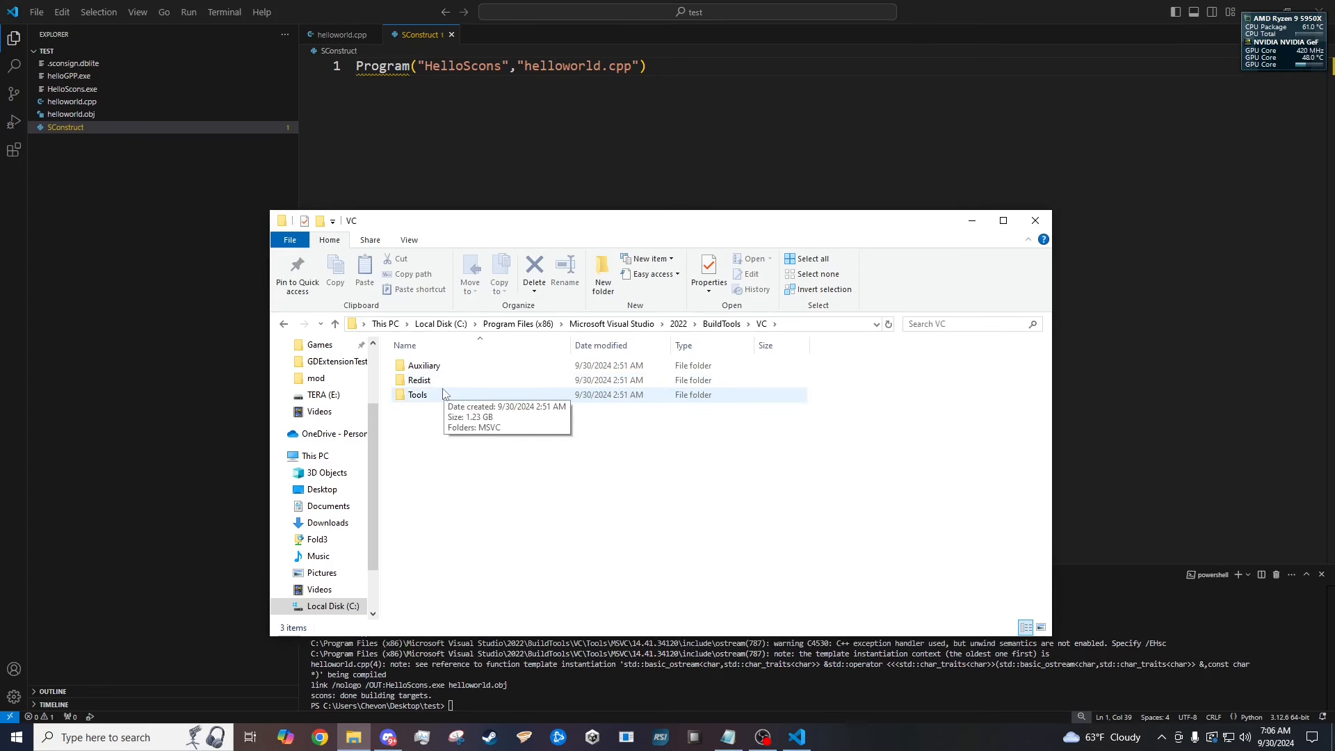
Go into Tools, MSVC 14.41.34120 and its include folder, and select the ostream header.
double_click(417, 394)
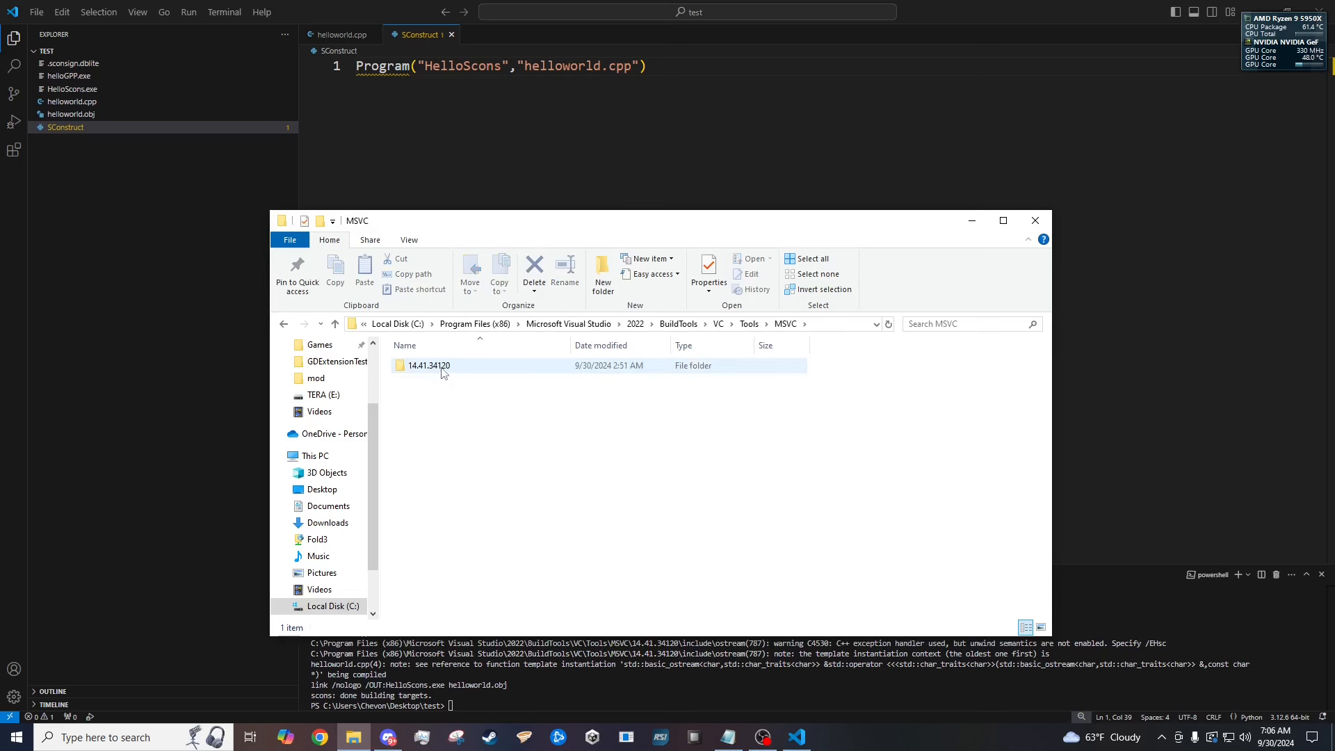
double_click(430, 365)
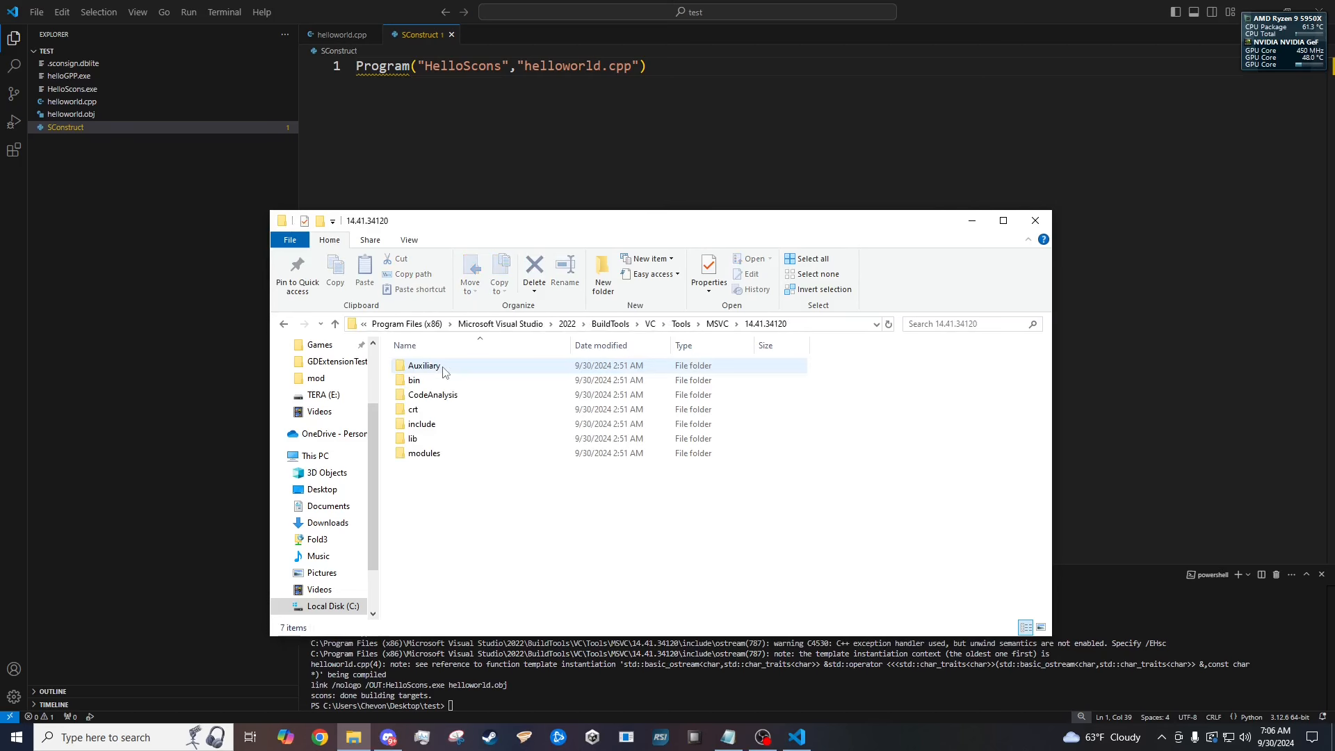
click(421, 422)
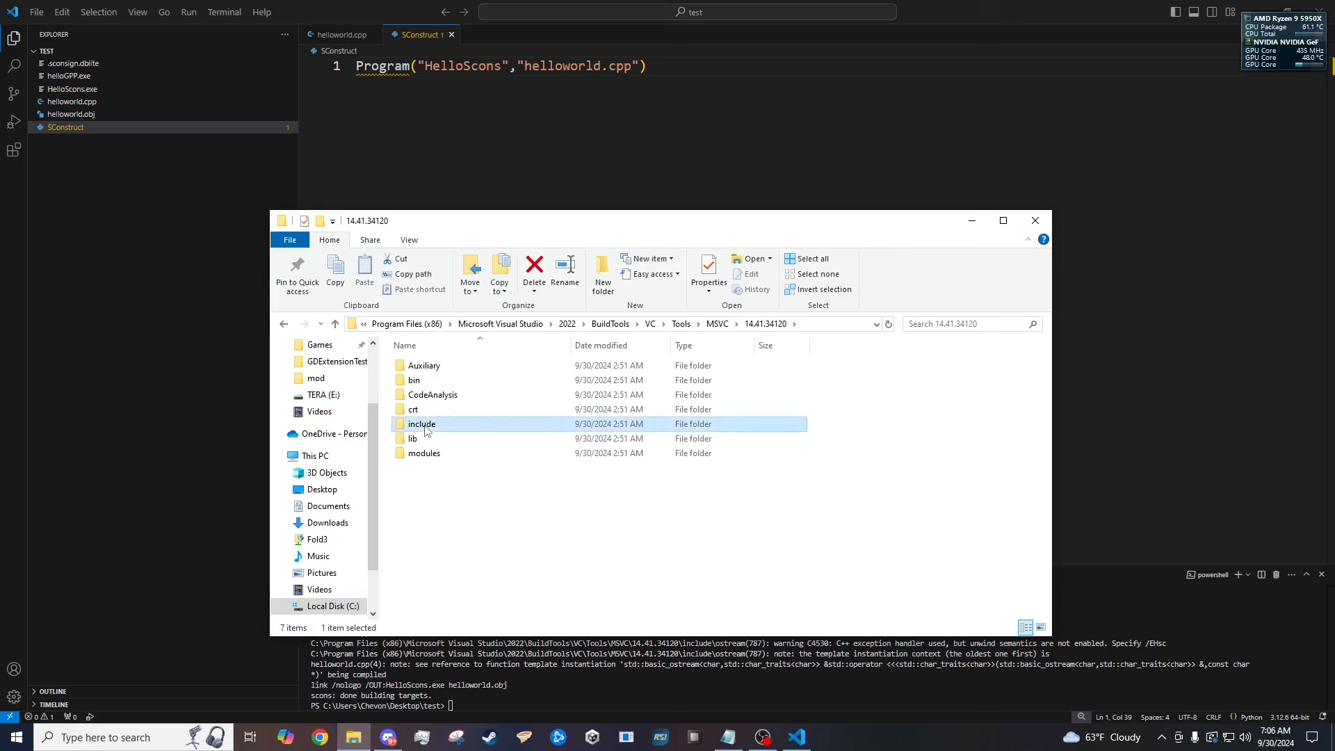
double_click(422, 422)
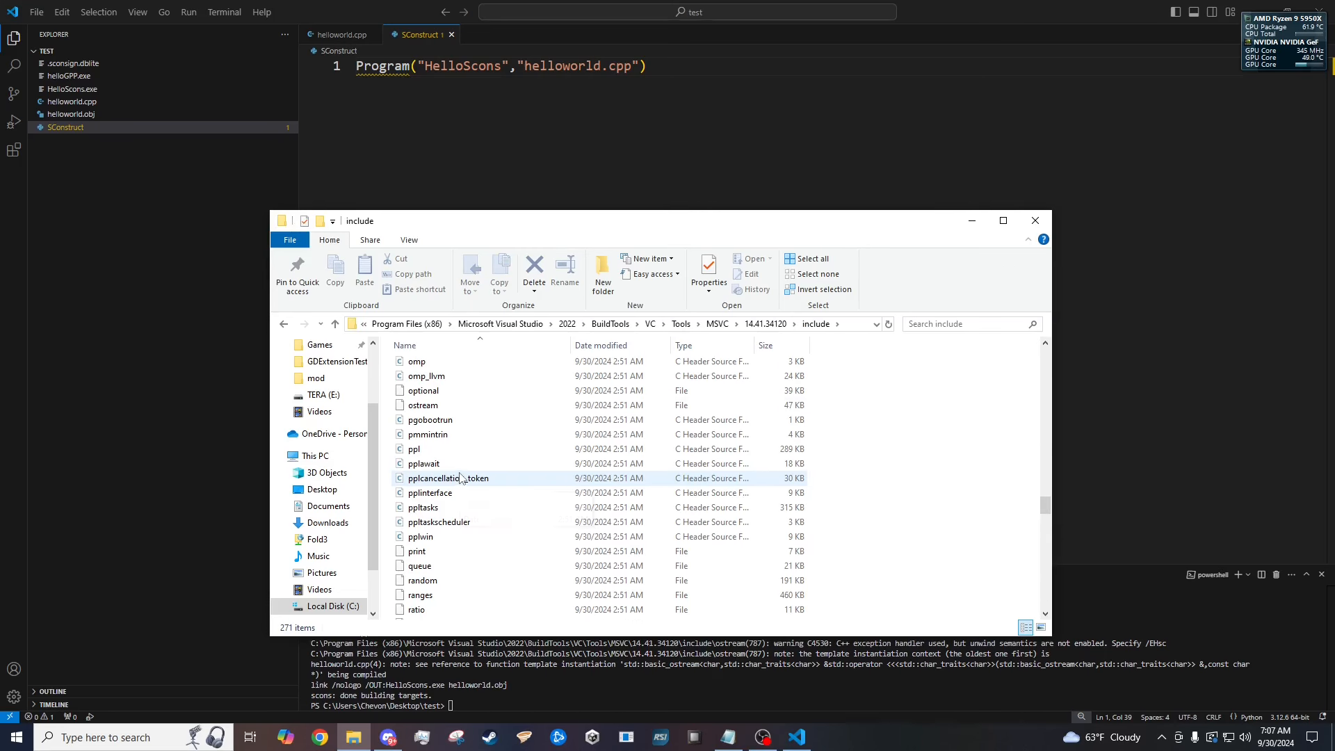
click(422, 405)
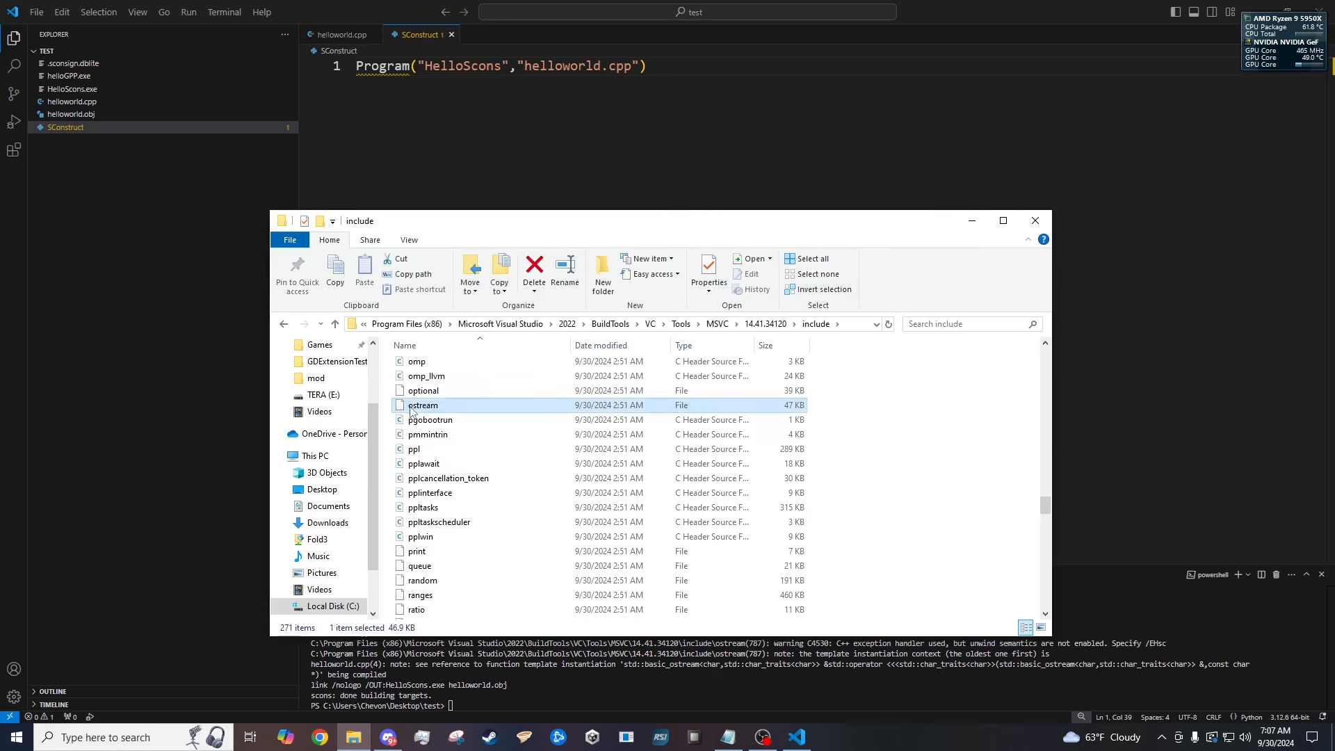
In ostream's Properties Security settings, grant ALL APPLICATION PACKAGES write access.
right_click(423, 404)
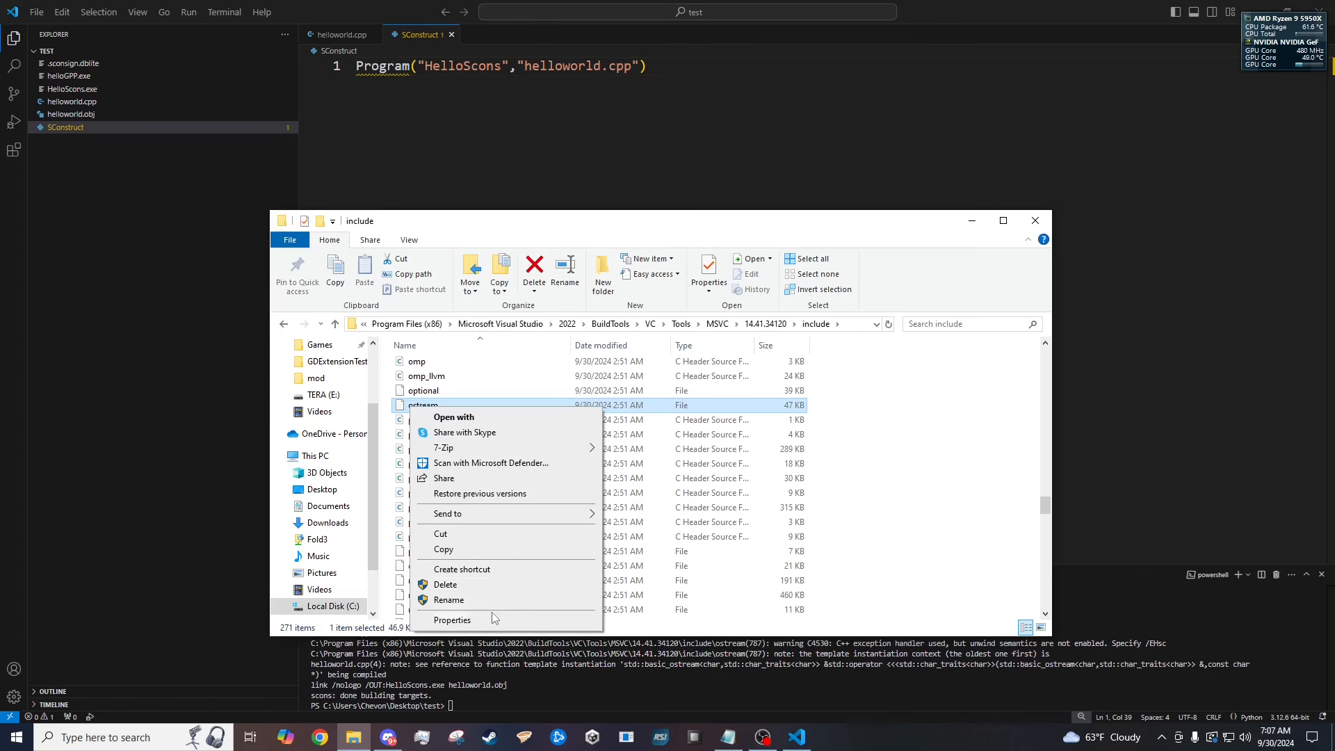
click(452, 620)
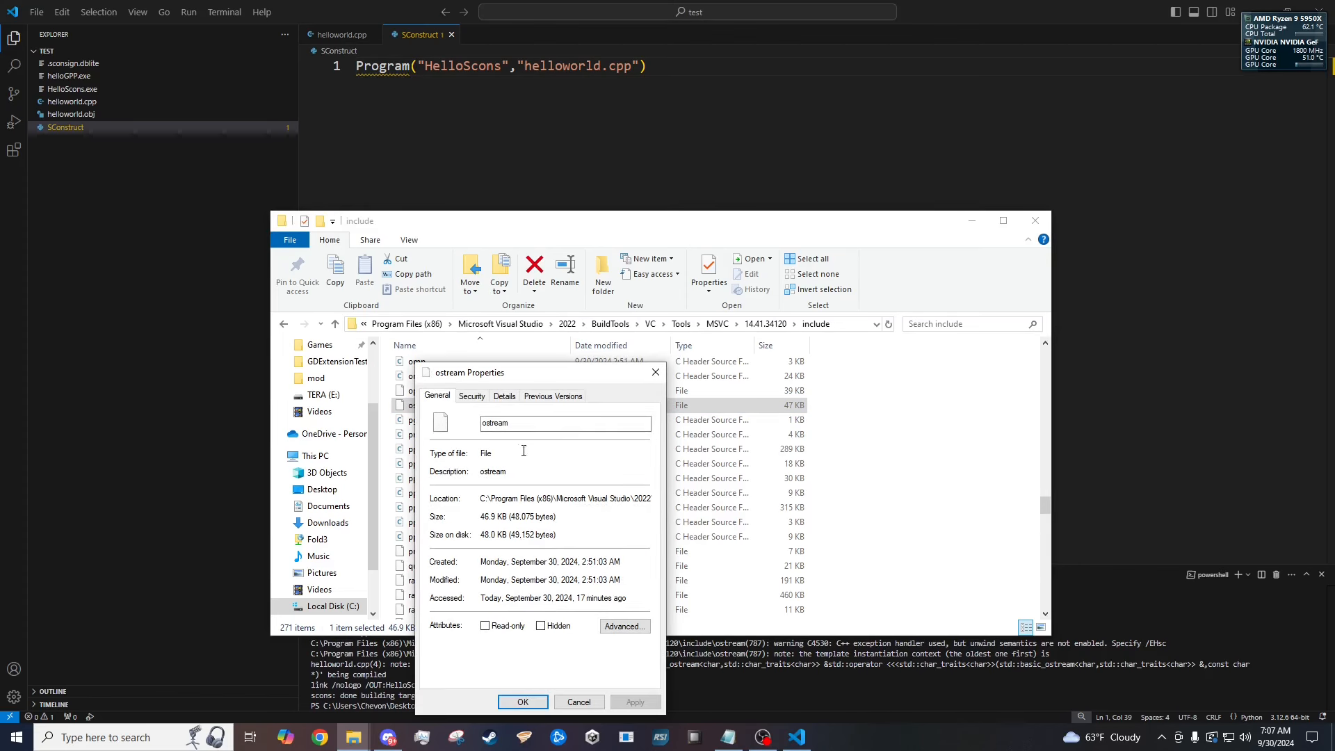
click(471, 395)
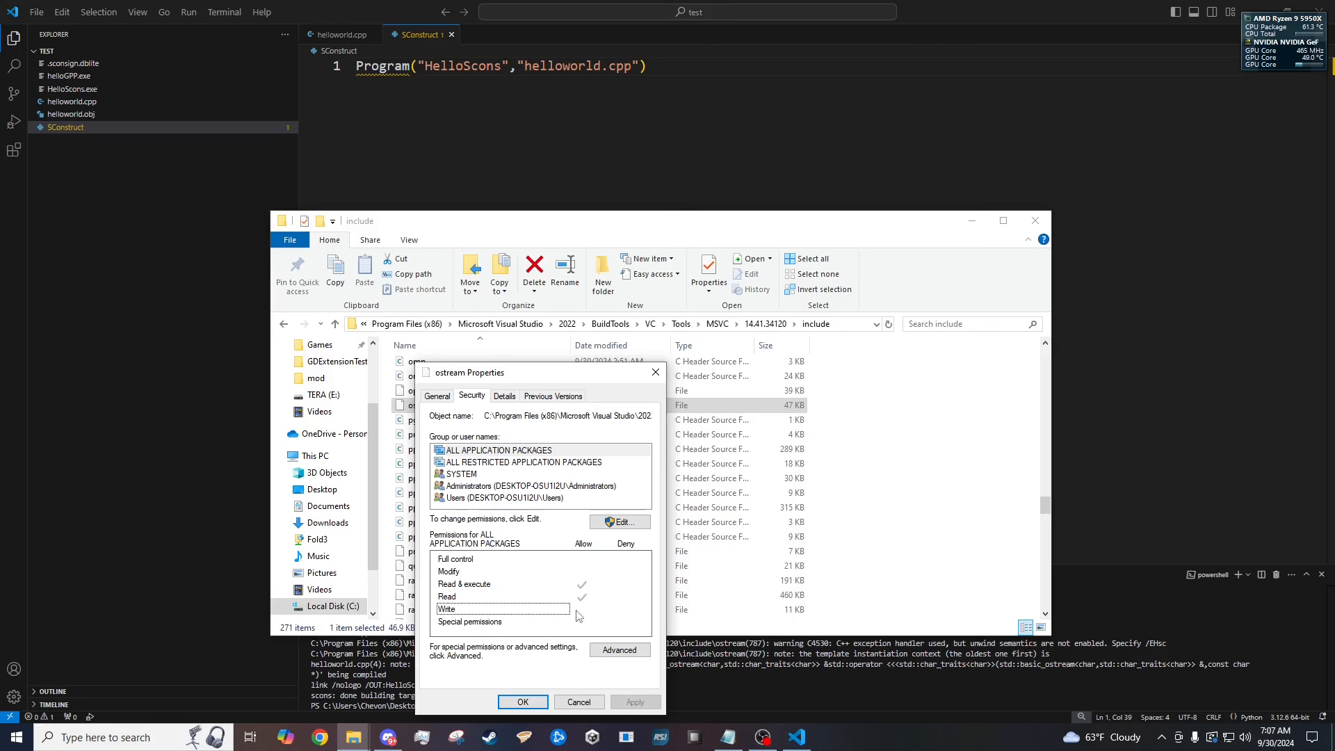
mouse_move(613, 644)
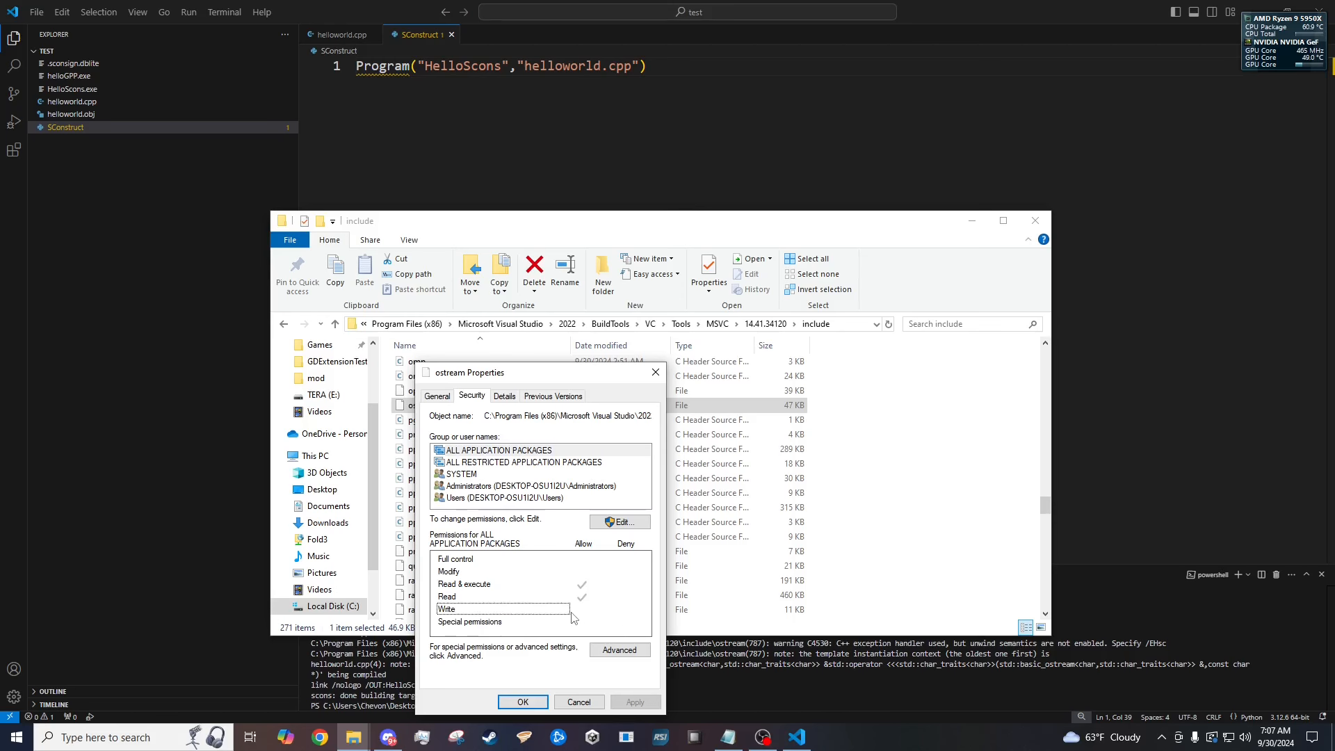
click(619, 521)
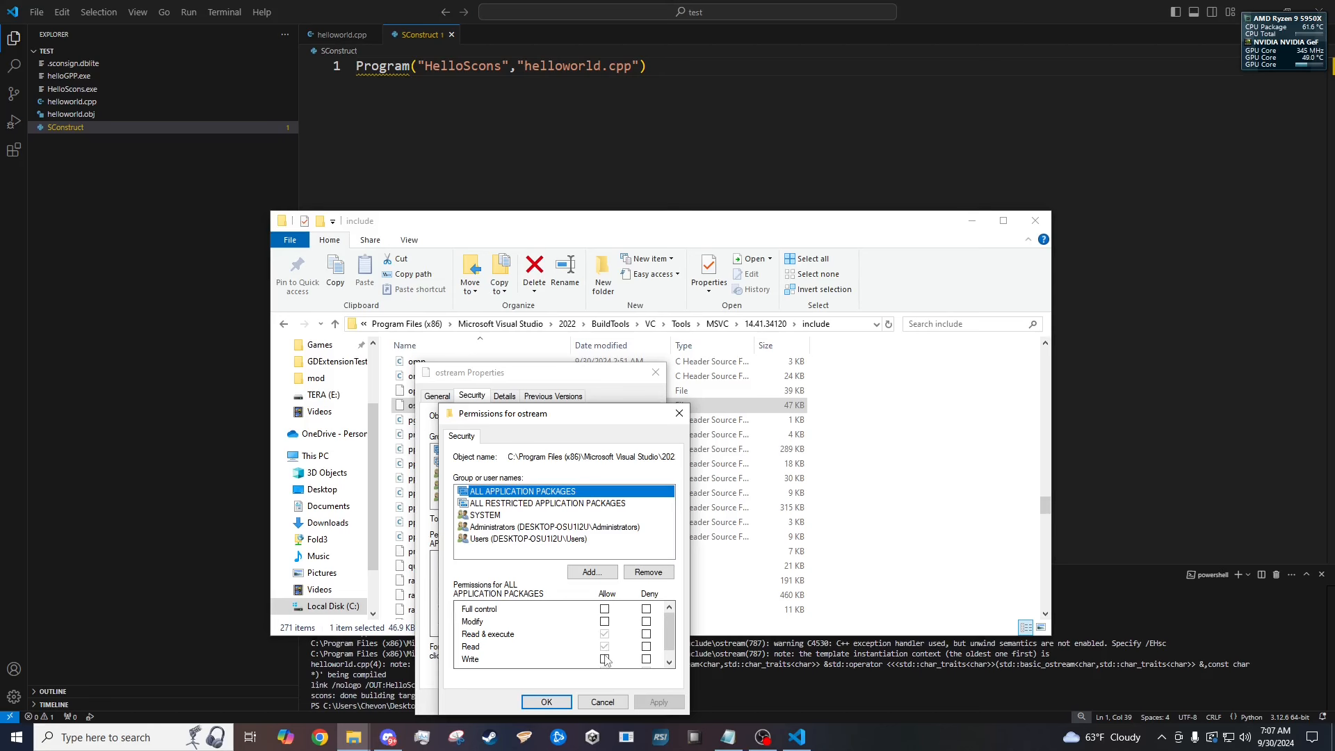
click(605, 657)
text(scons)
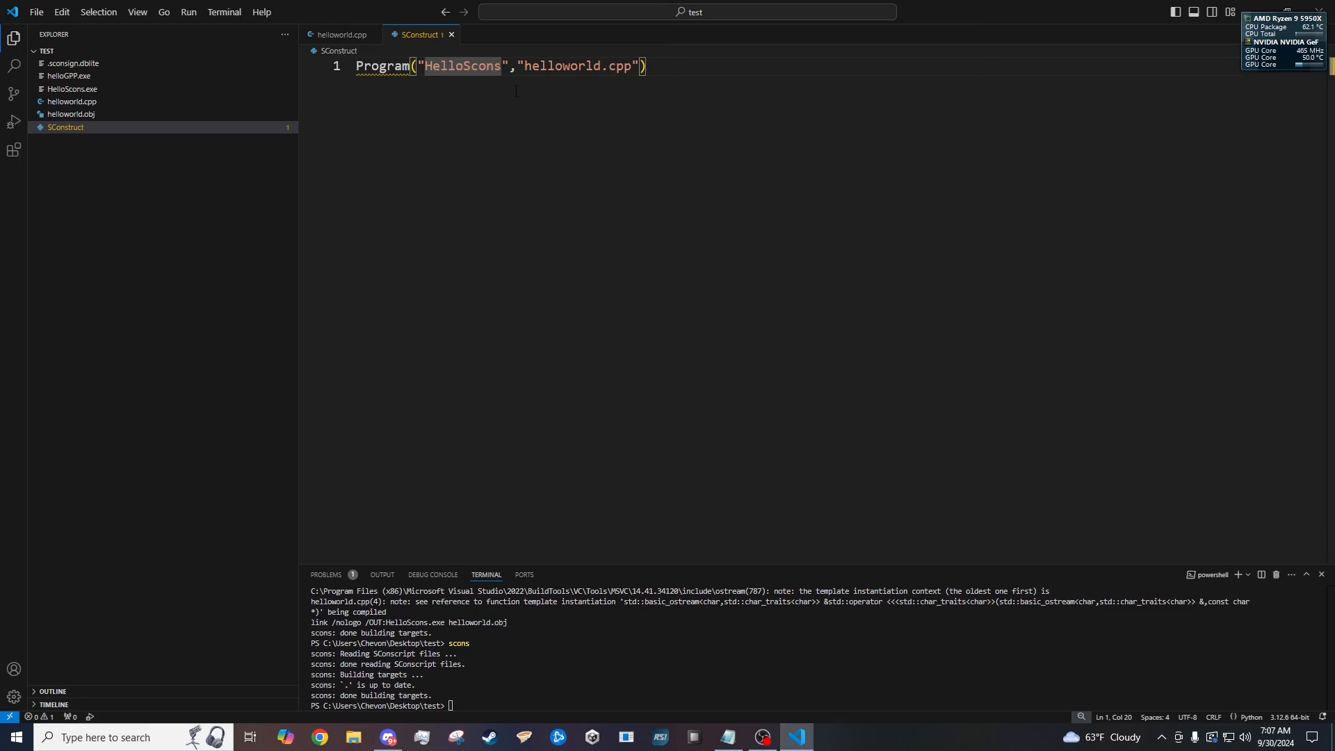
Change the target name to HelloScons2 and rerun scons to build HelloScons2.exe.
text(2)
click(818, 705)
text(scons)
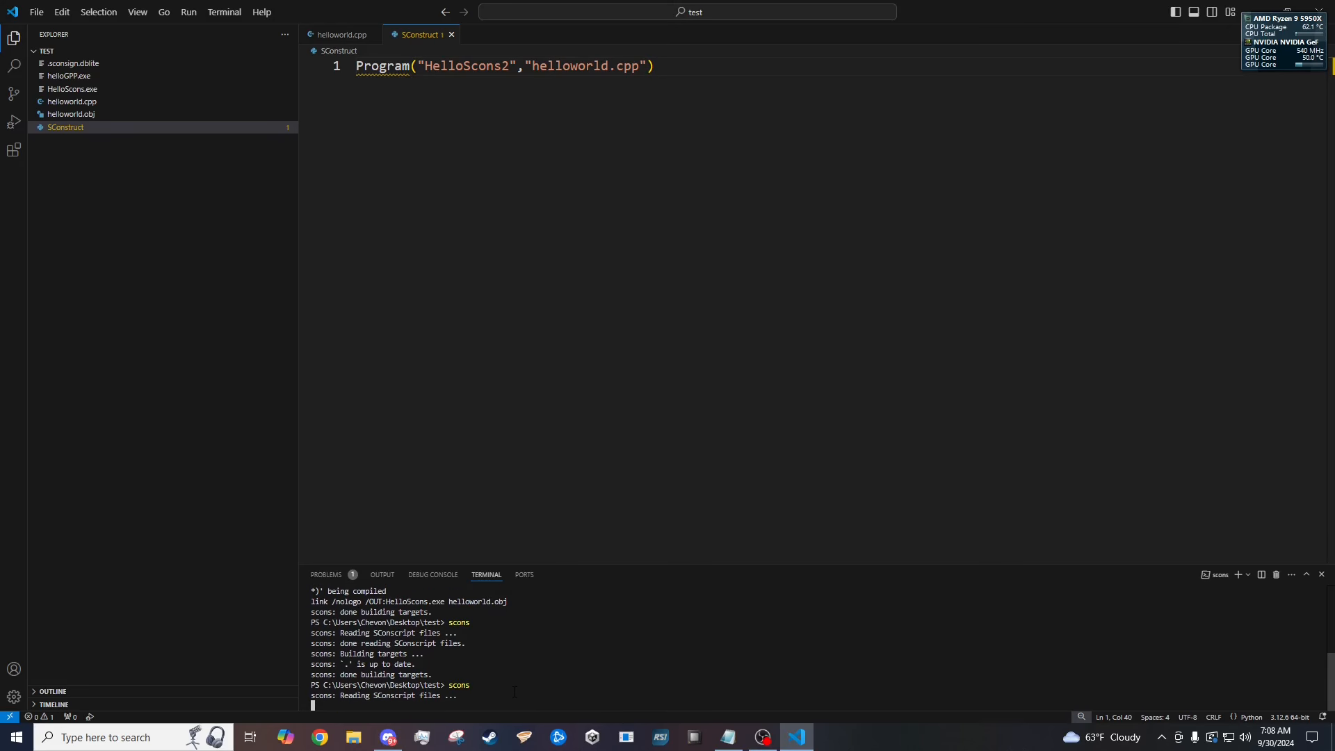
key(Return)
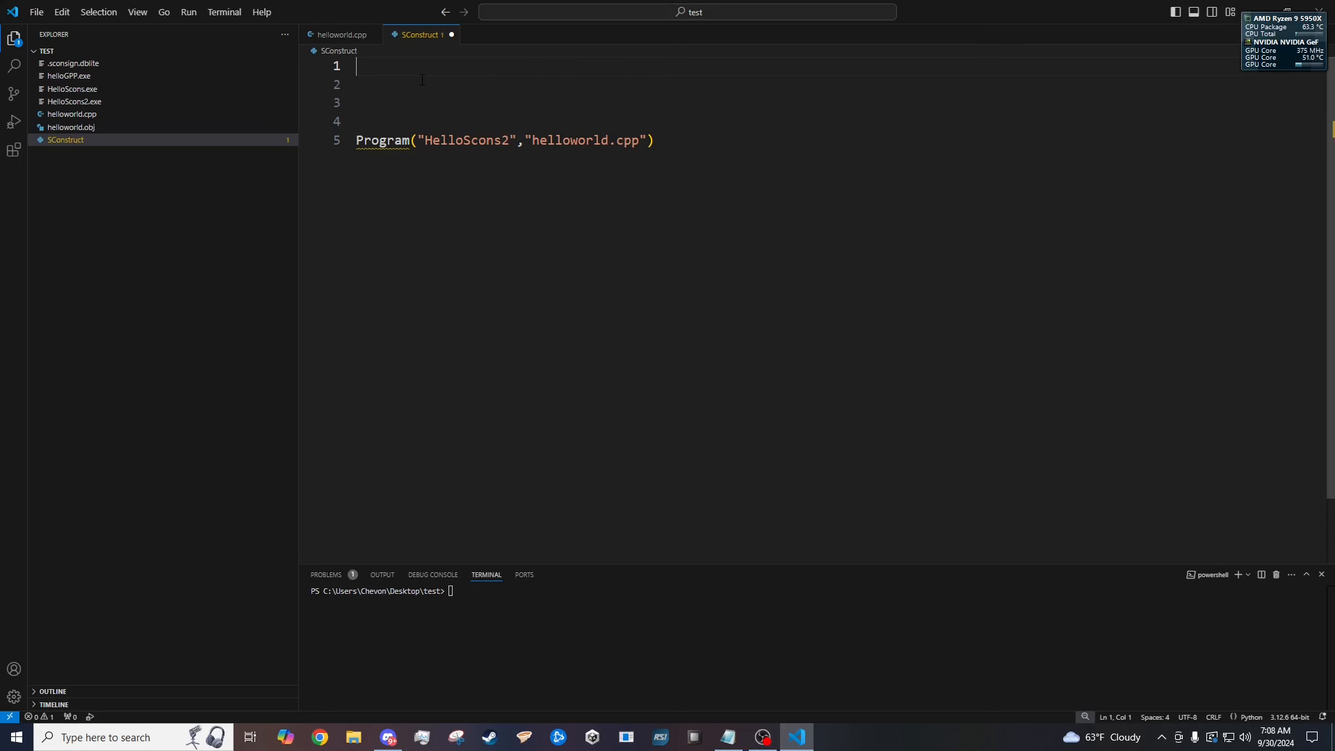
Begin typing the import os line at the top of the SConstruct.
text(import os)
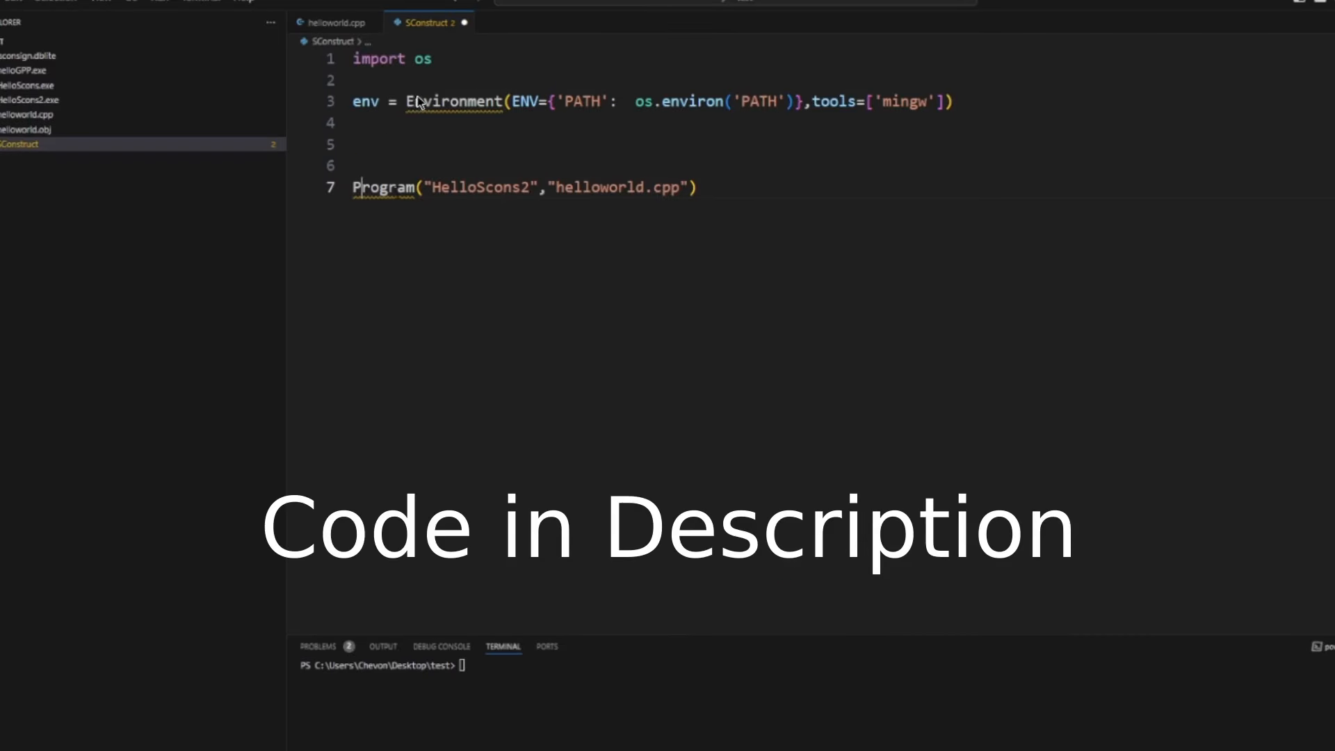
mouse_move(482, 203)
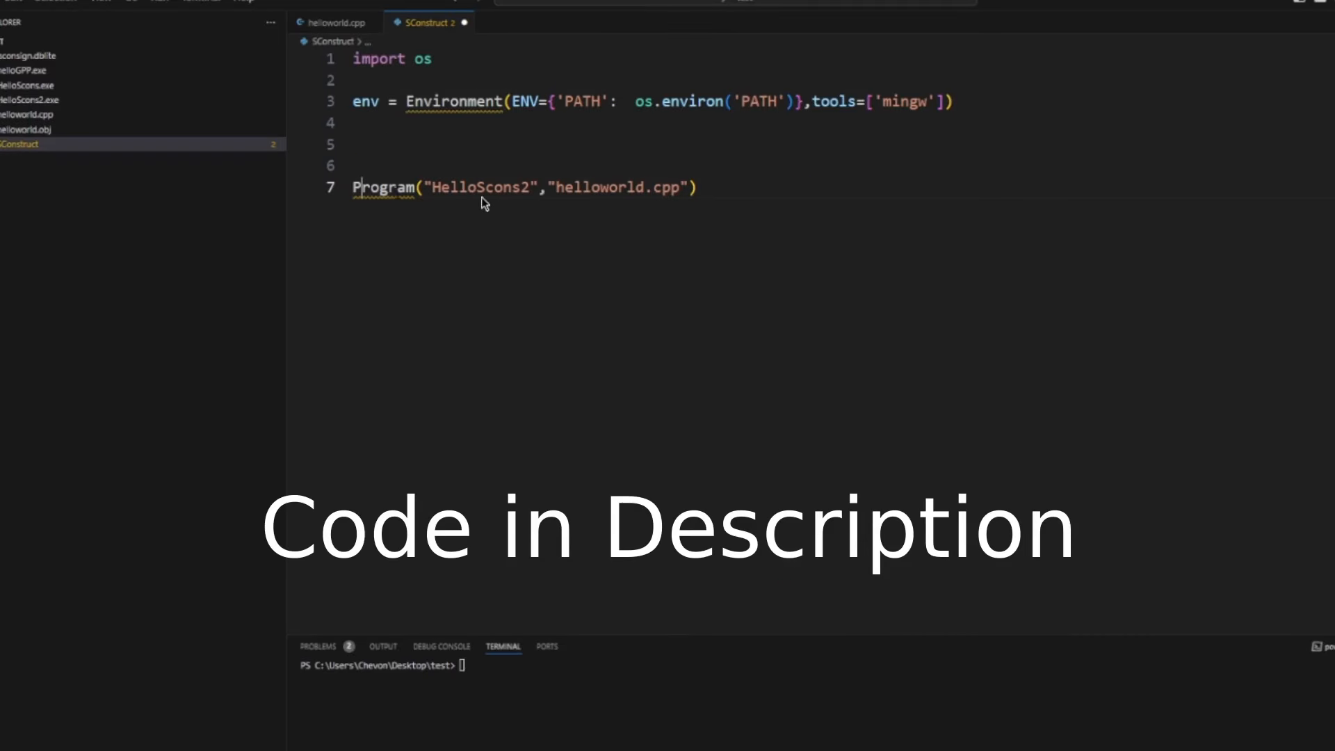
mouse_move(294, 78)
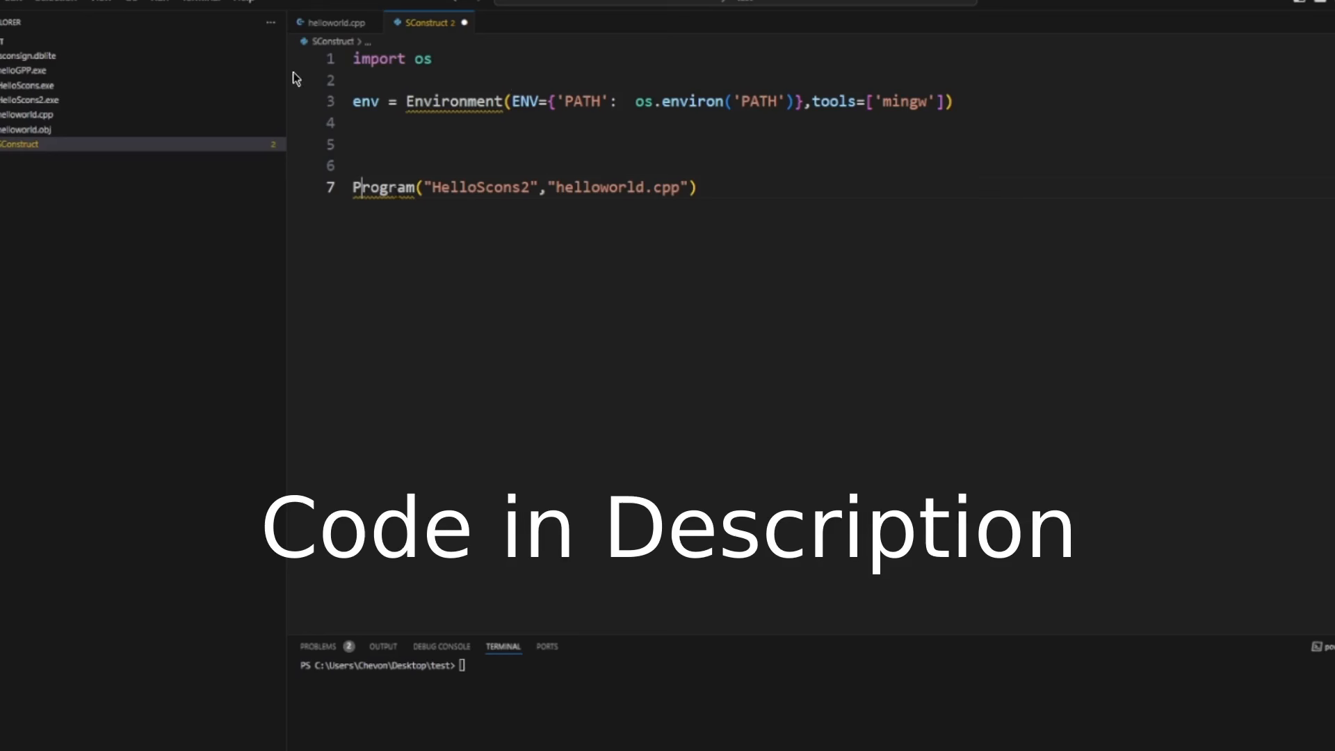
mouse_move(441, 72)
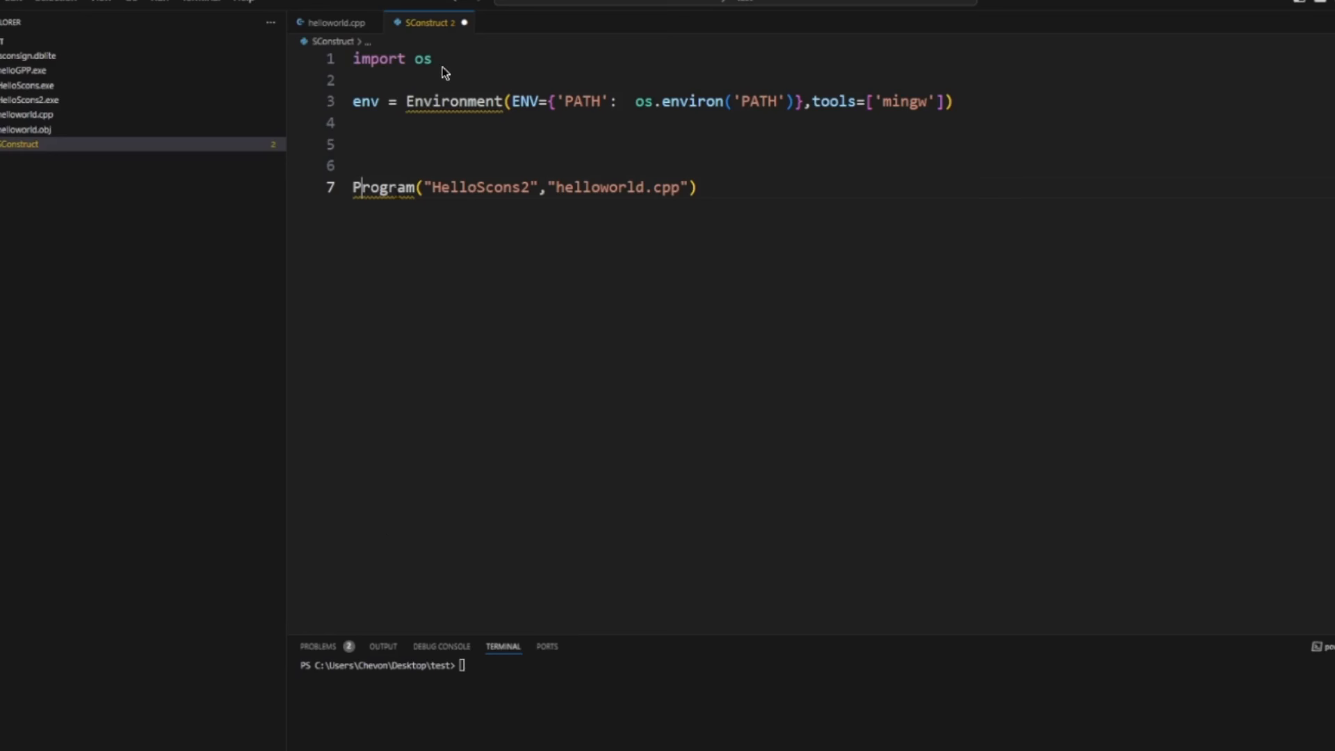
mouse_move(409, 126)
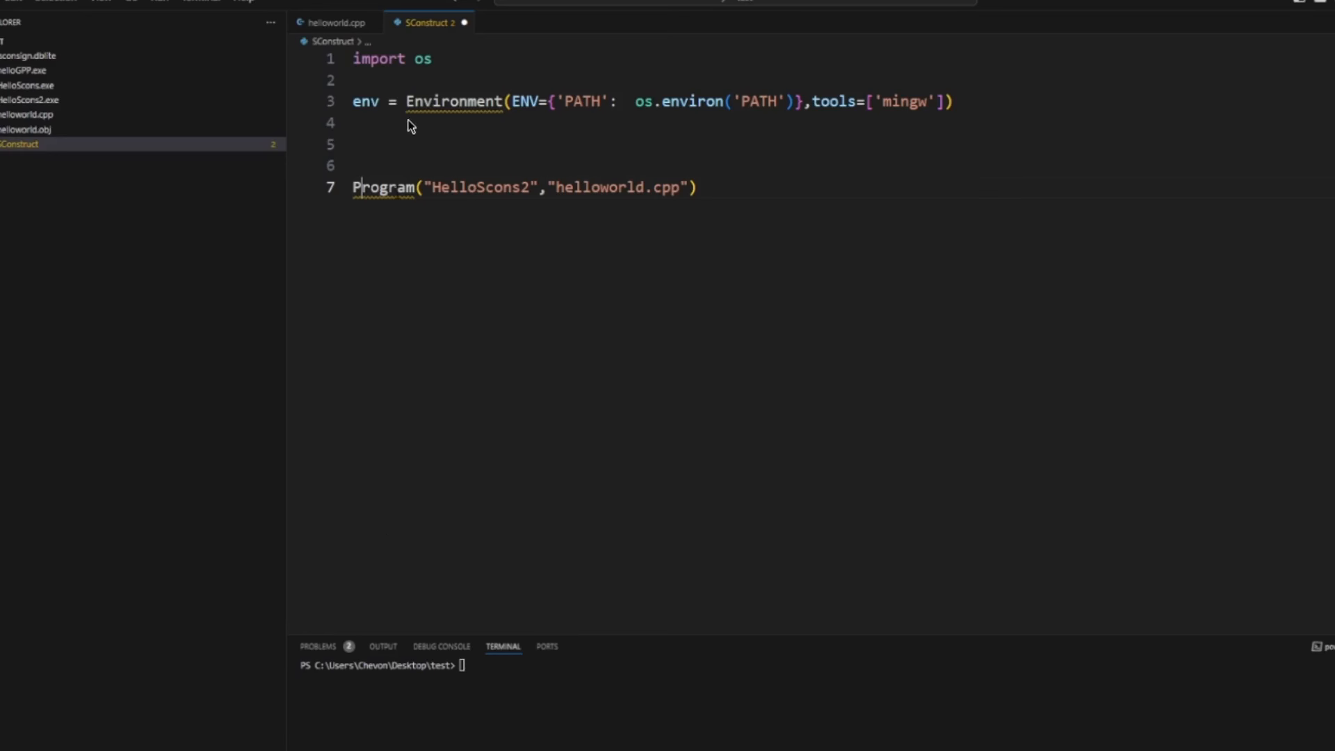
mouse_move(615, 97)
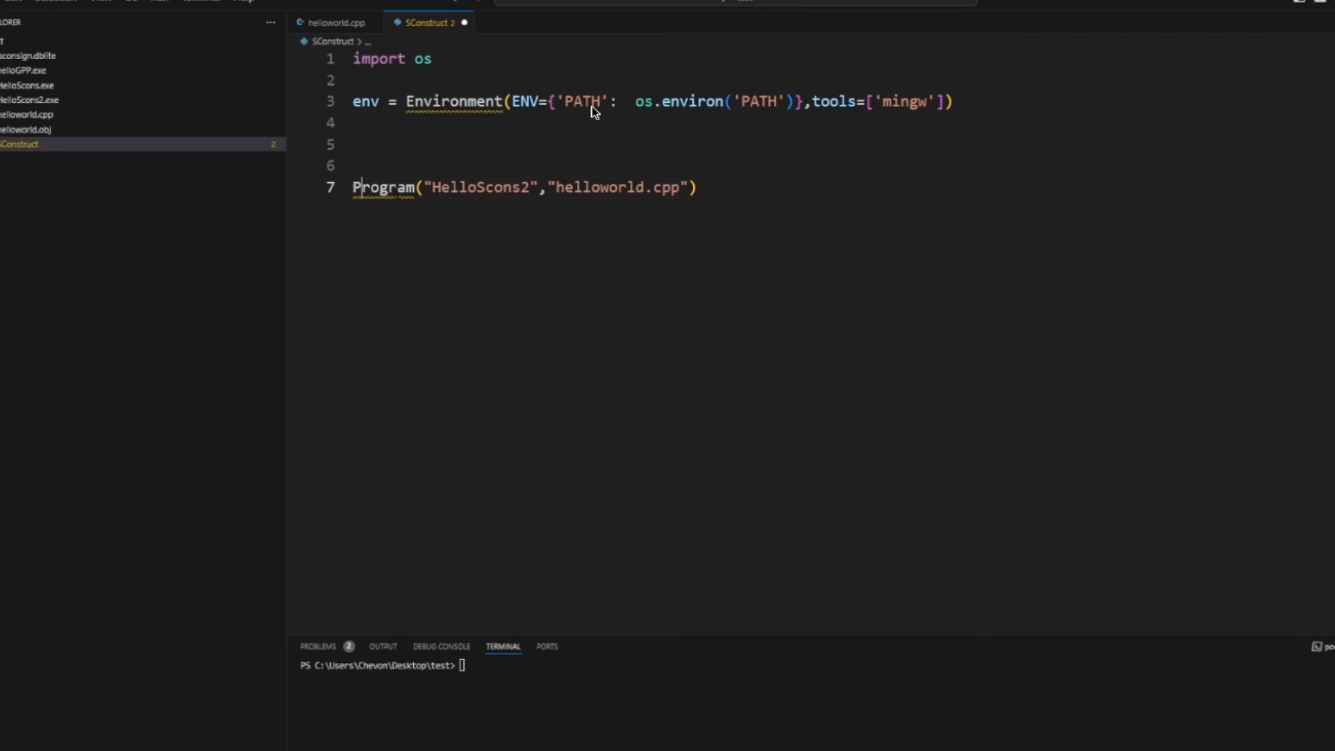
mouse_move(629, 174)
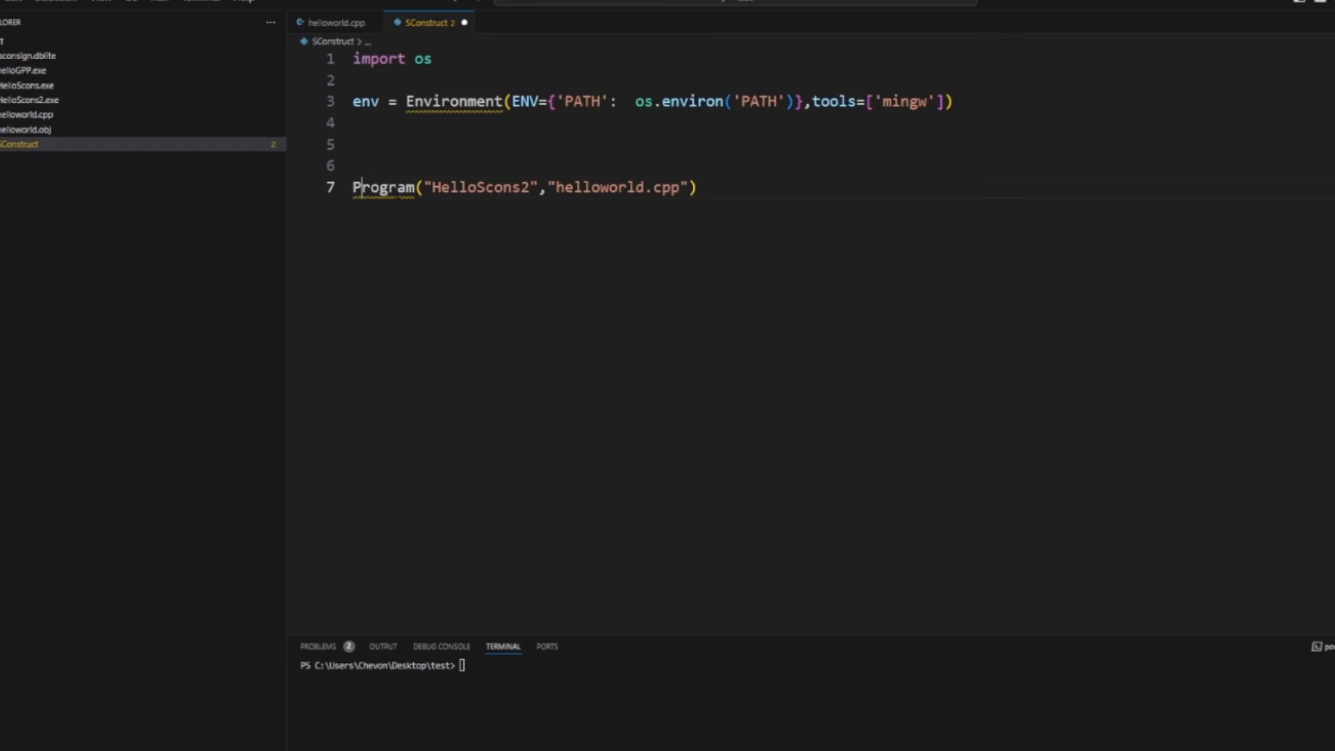
mouse_move(347, 225)
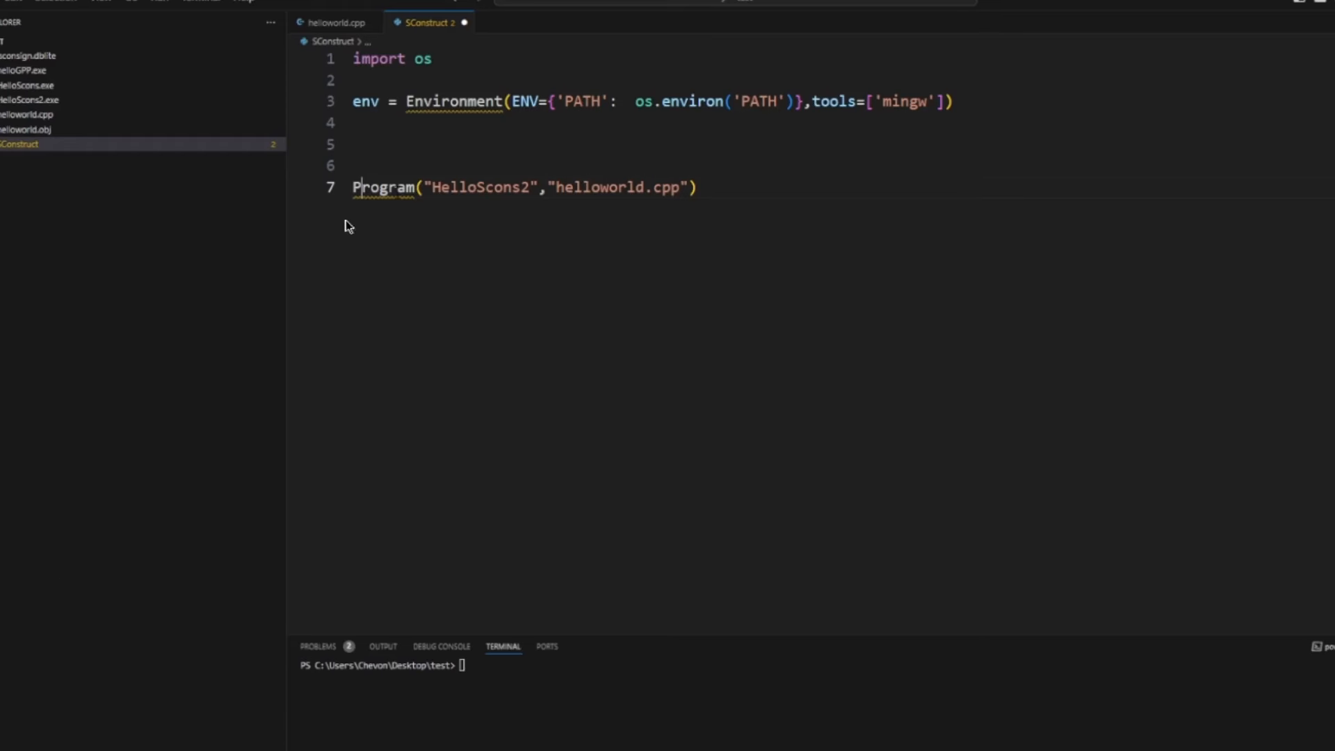
mouse_move(666, 133)
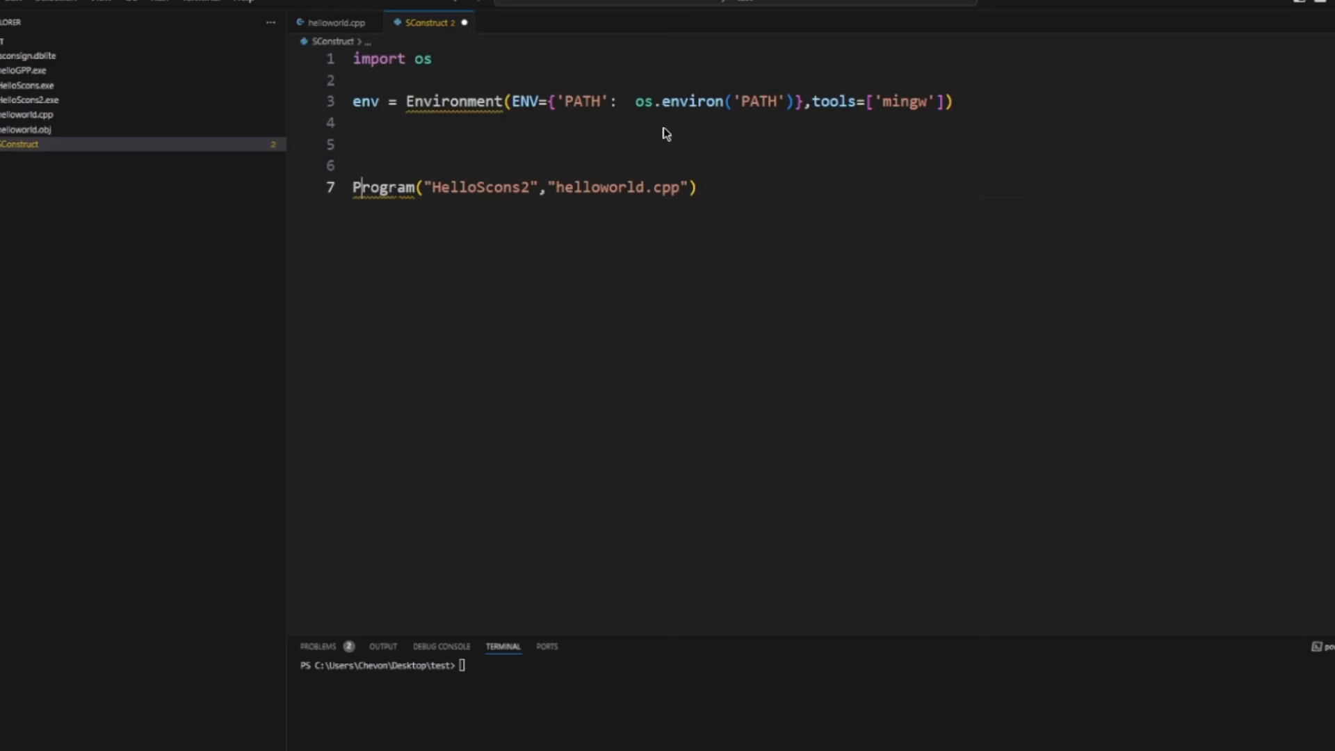
mouse_move(842, 128)
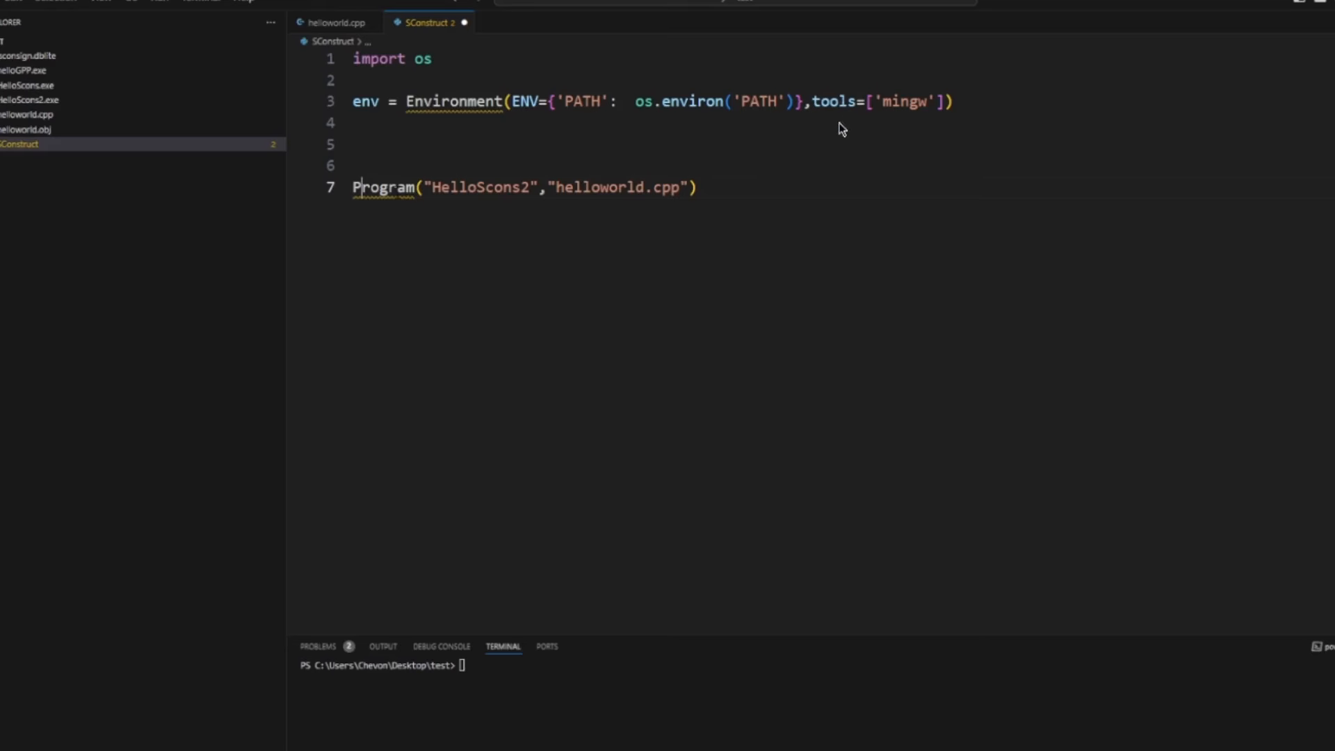
mouse_move(894, 111)
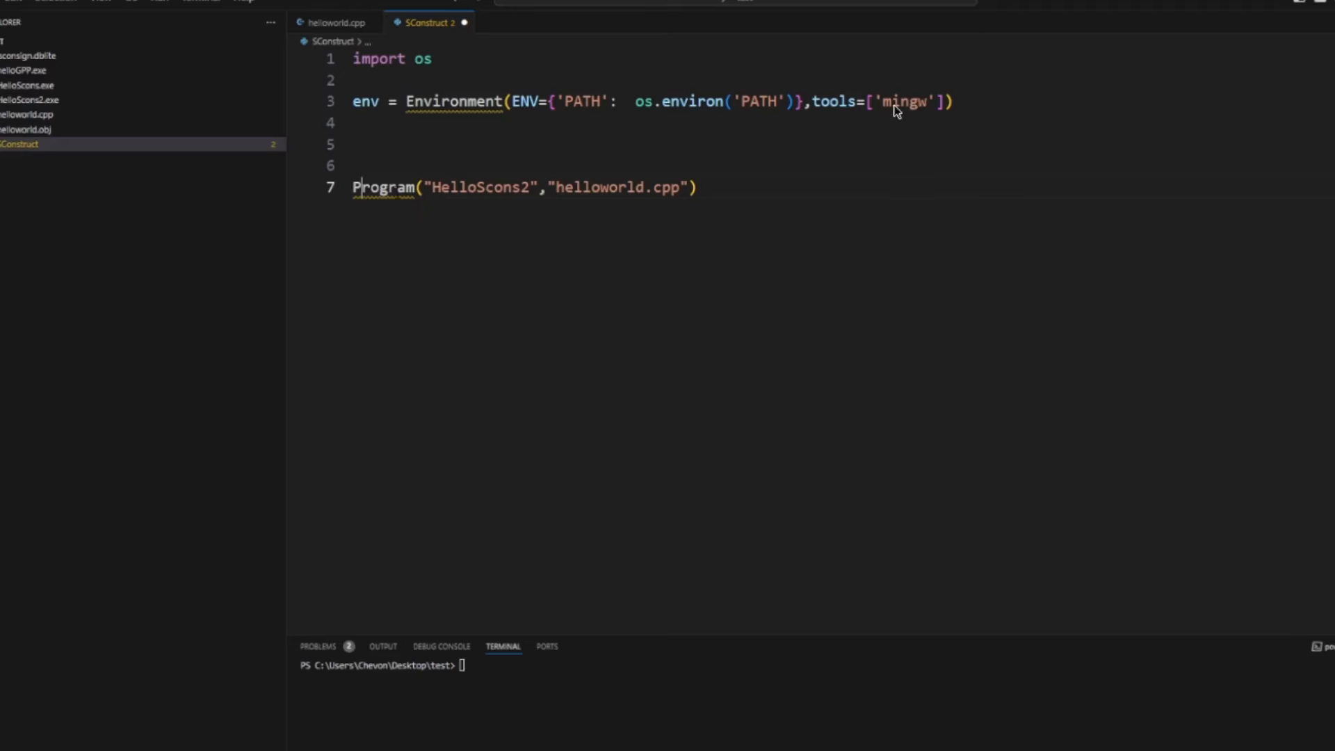
mouse_move(143, 538)
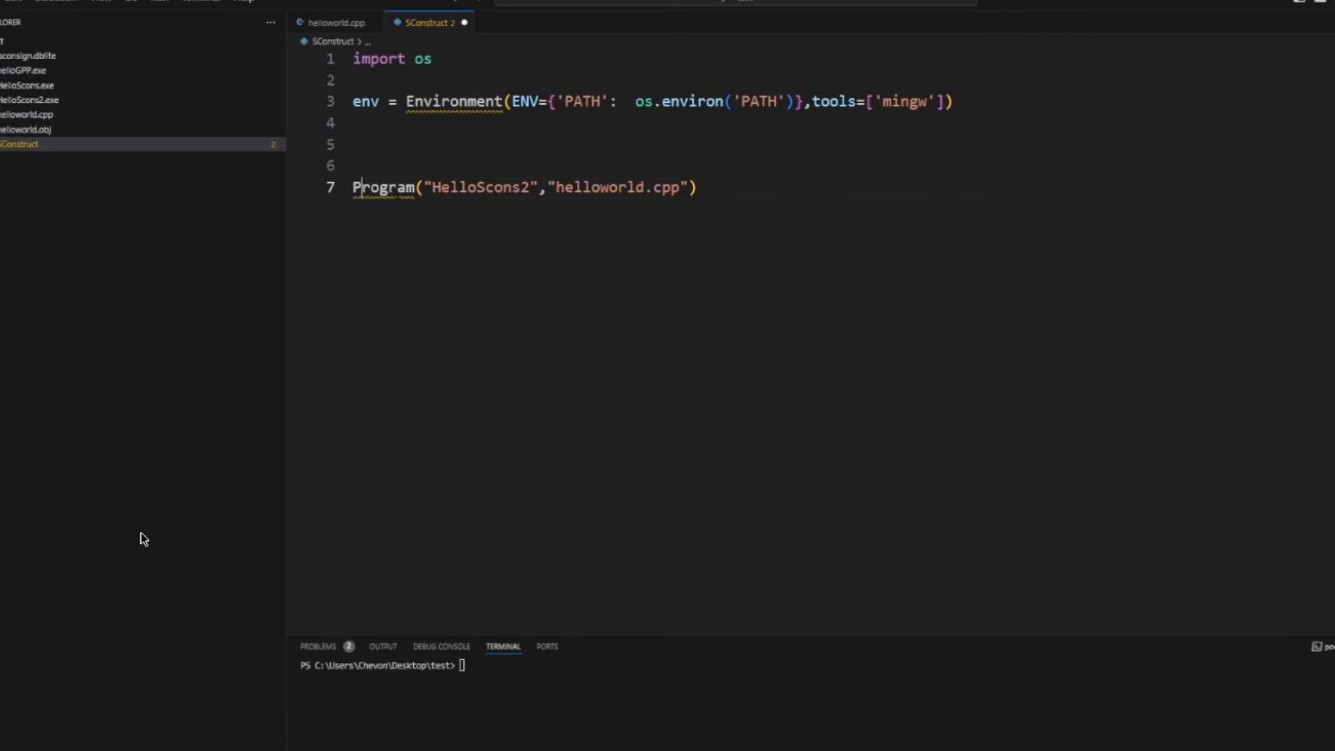
mouse_move(363, 166)
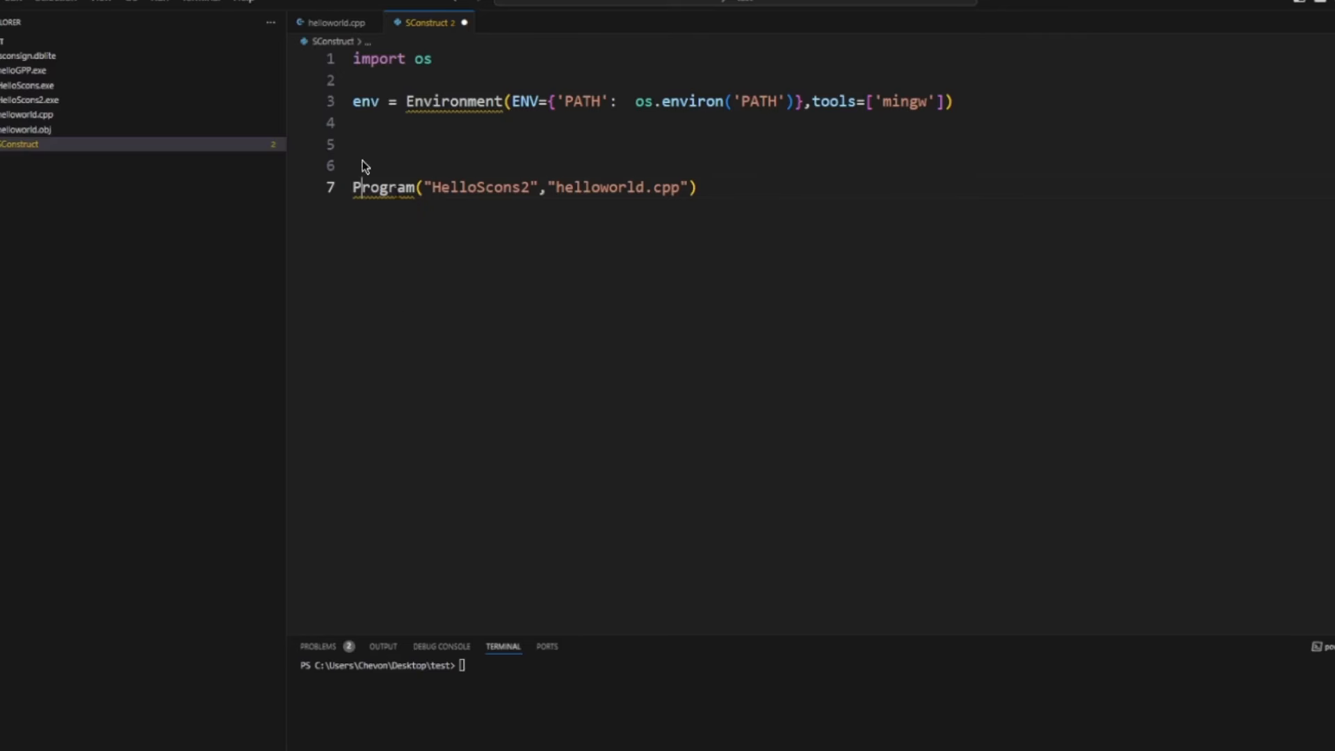